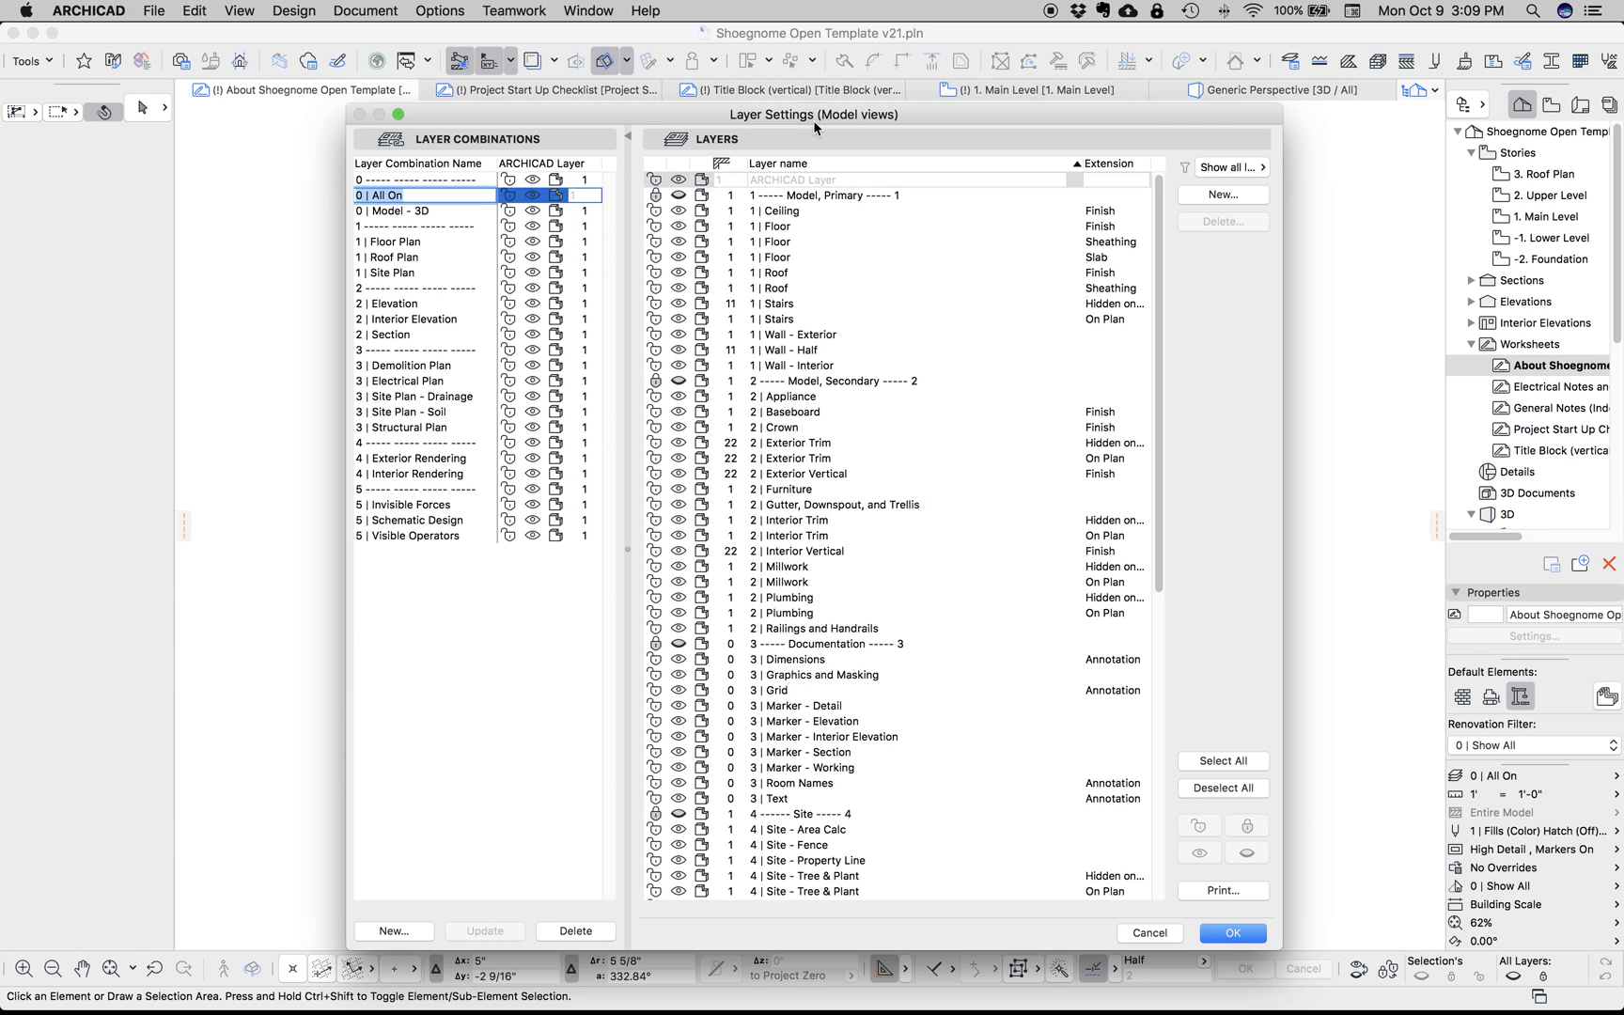
mouse_move(917, 242)
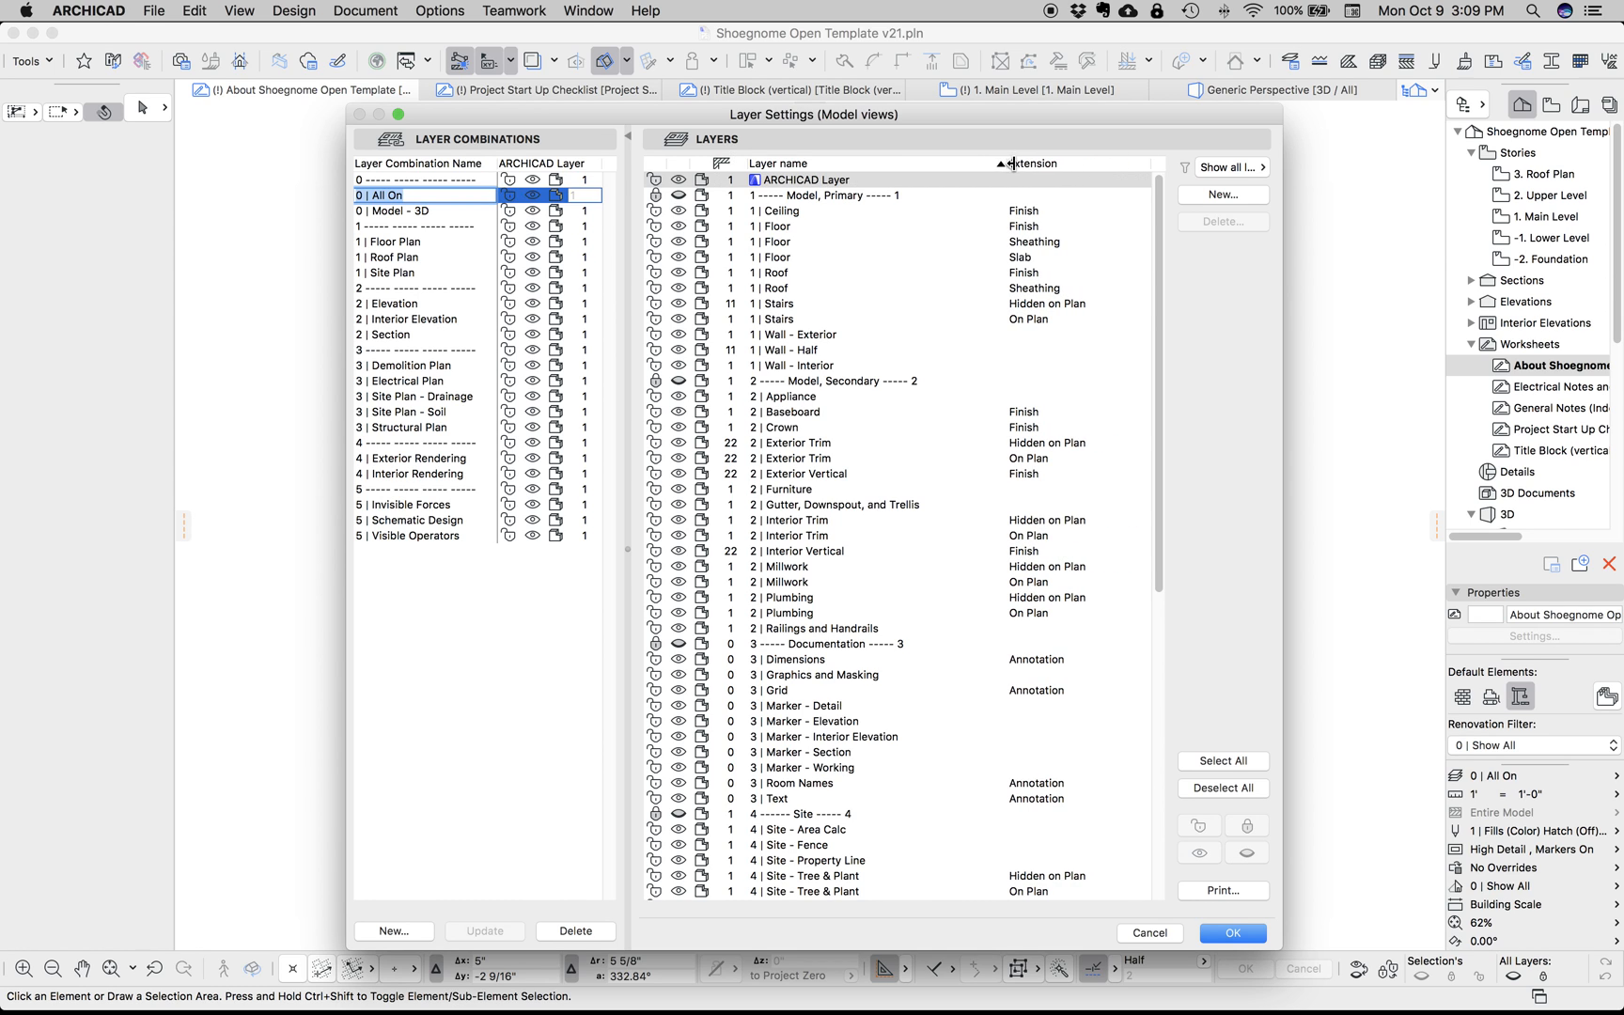
Scroll through the extension-sorted layer list, then cancel Layer Settings without keeping changes
scroll("down", 3)
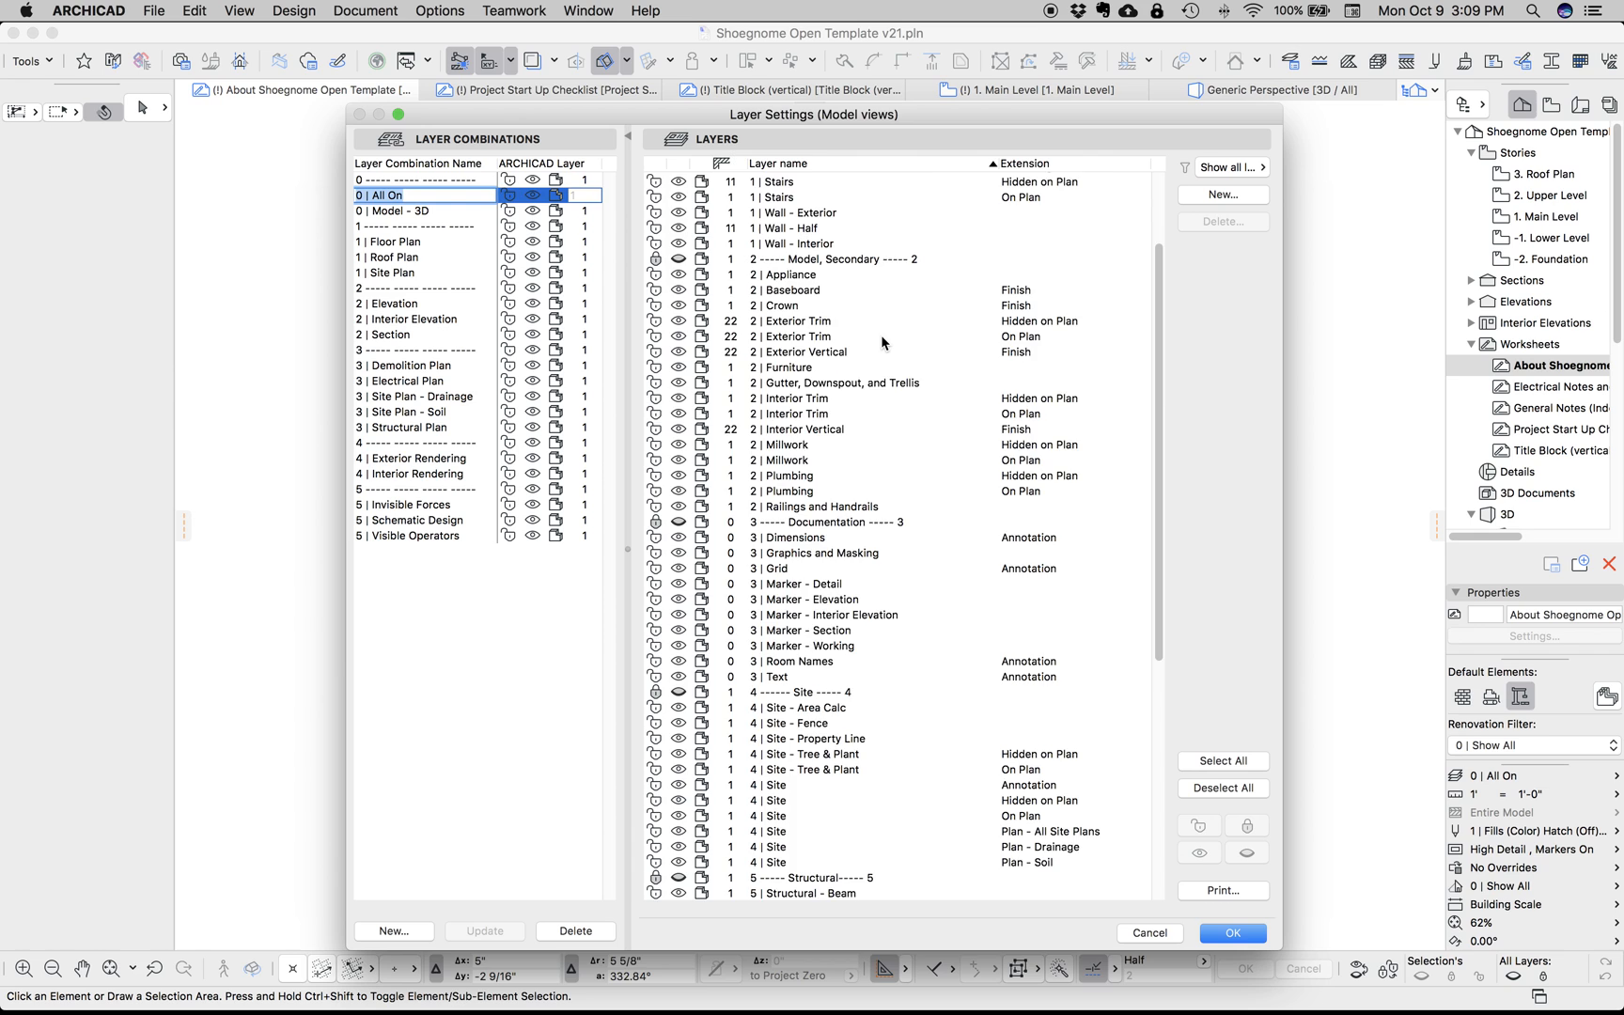
scroll("down", 3)
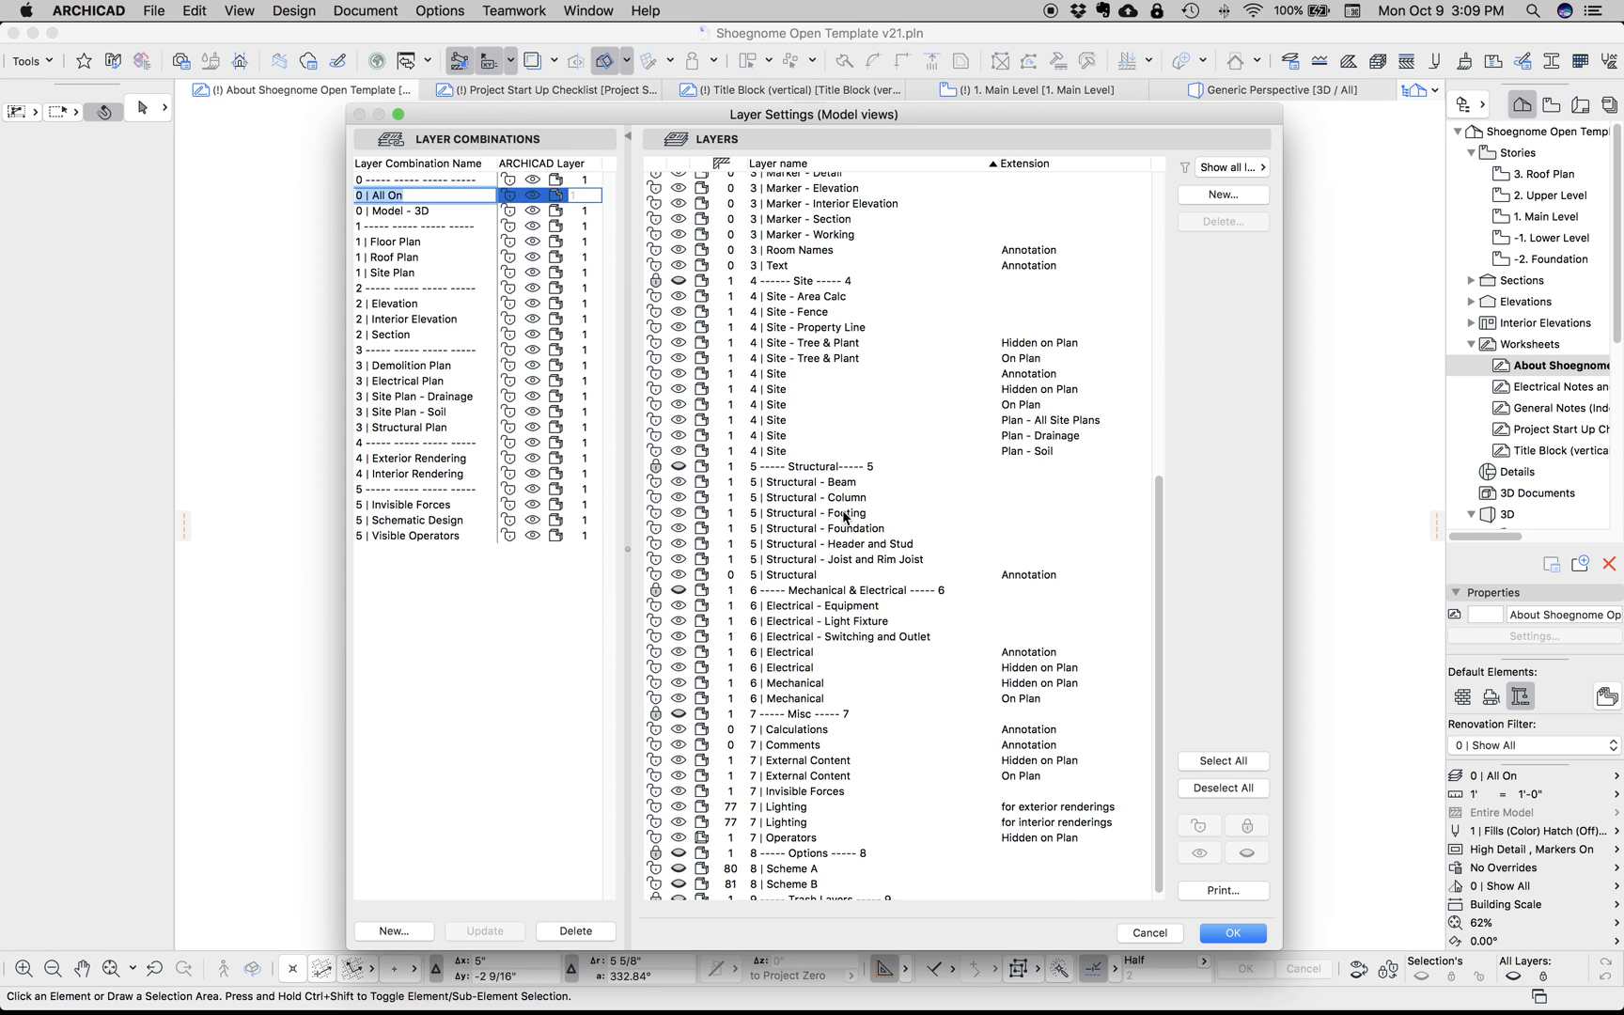
mouse_move(1077, 476)
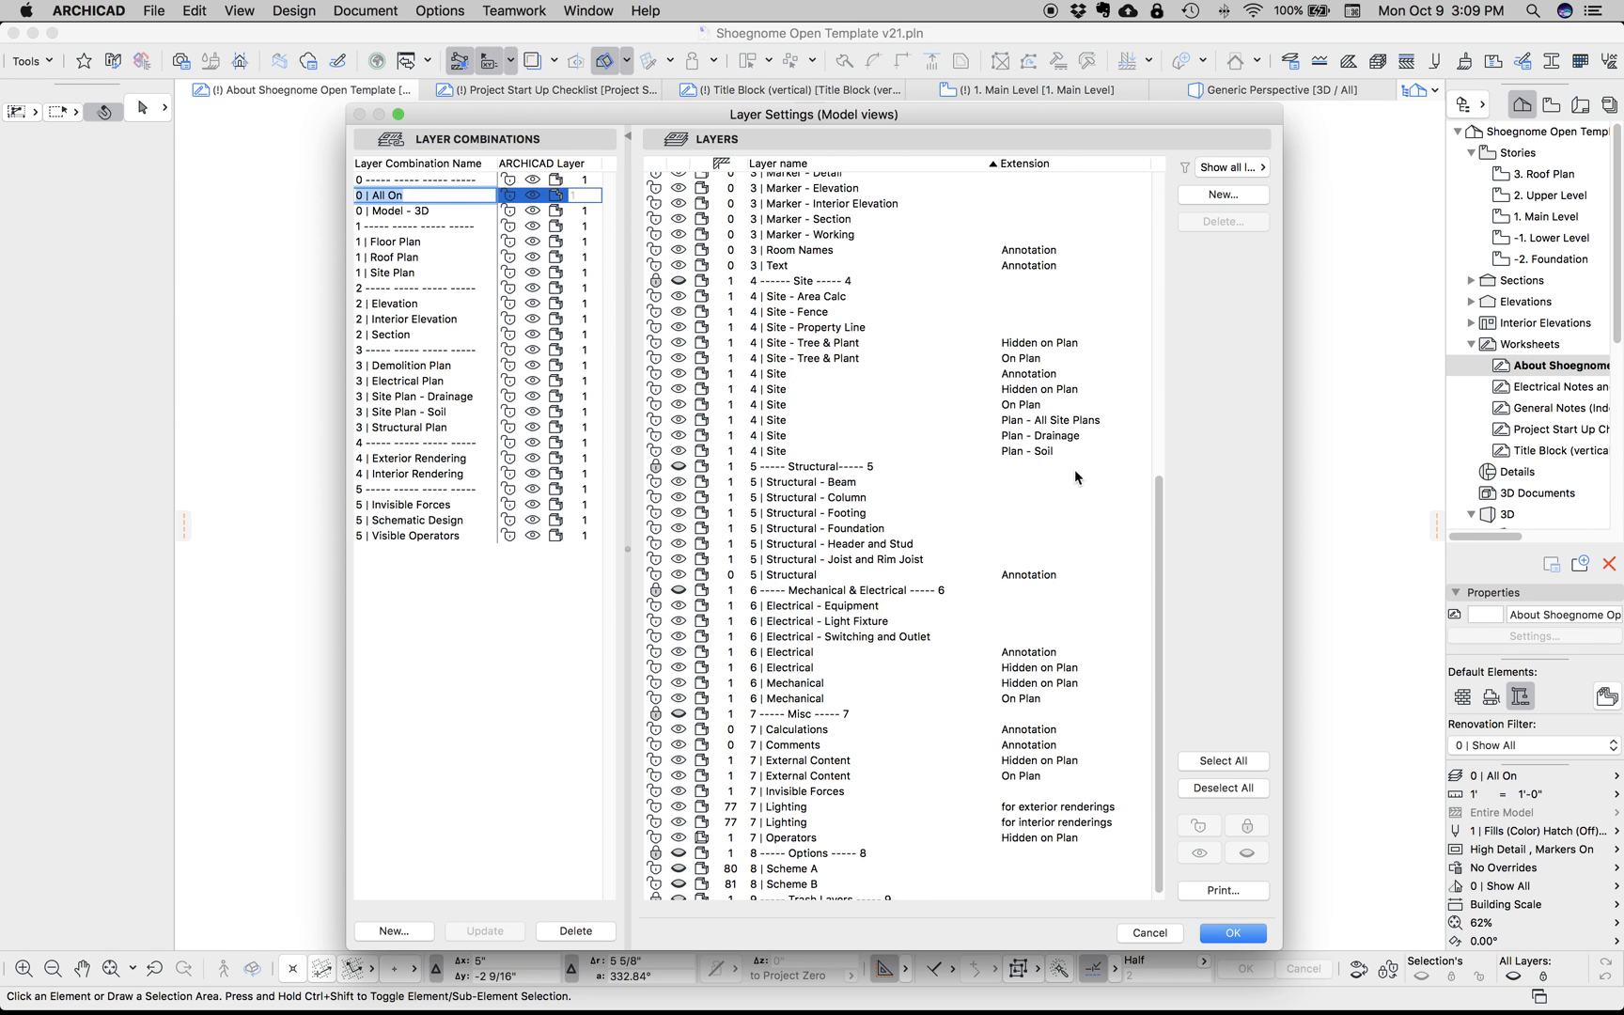
mouse_move(973, 513)
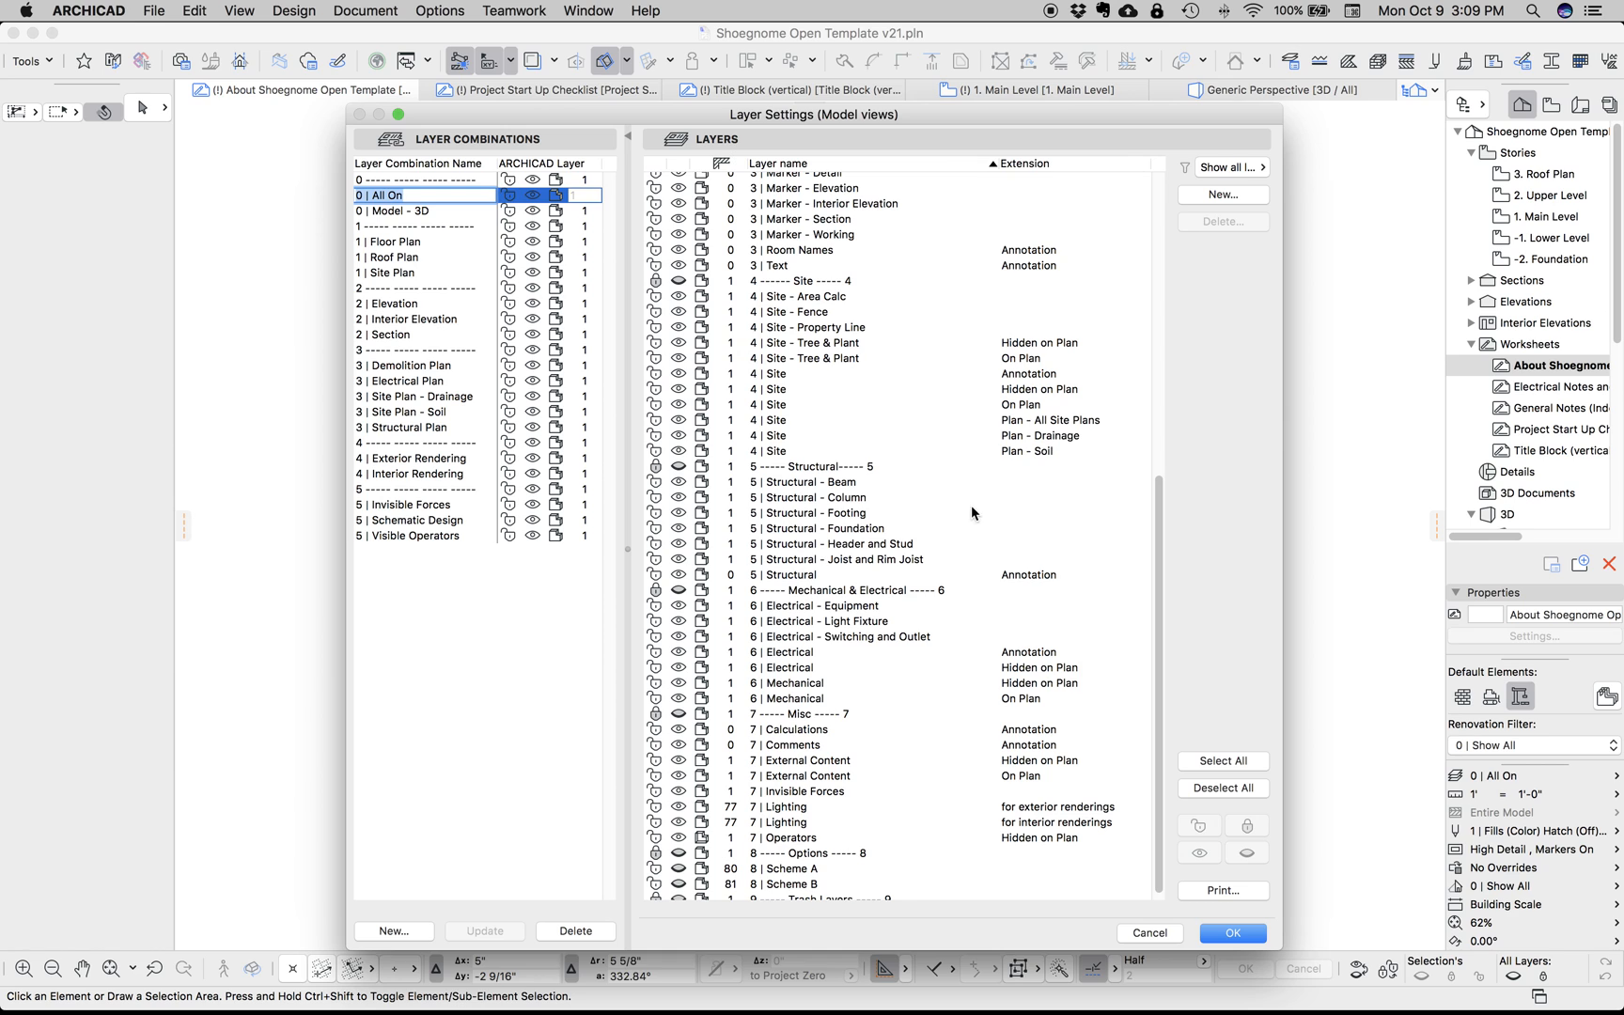
mouse_move(1058, 580)
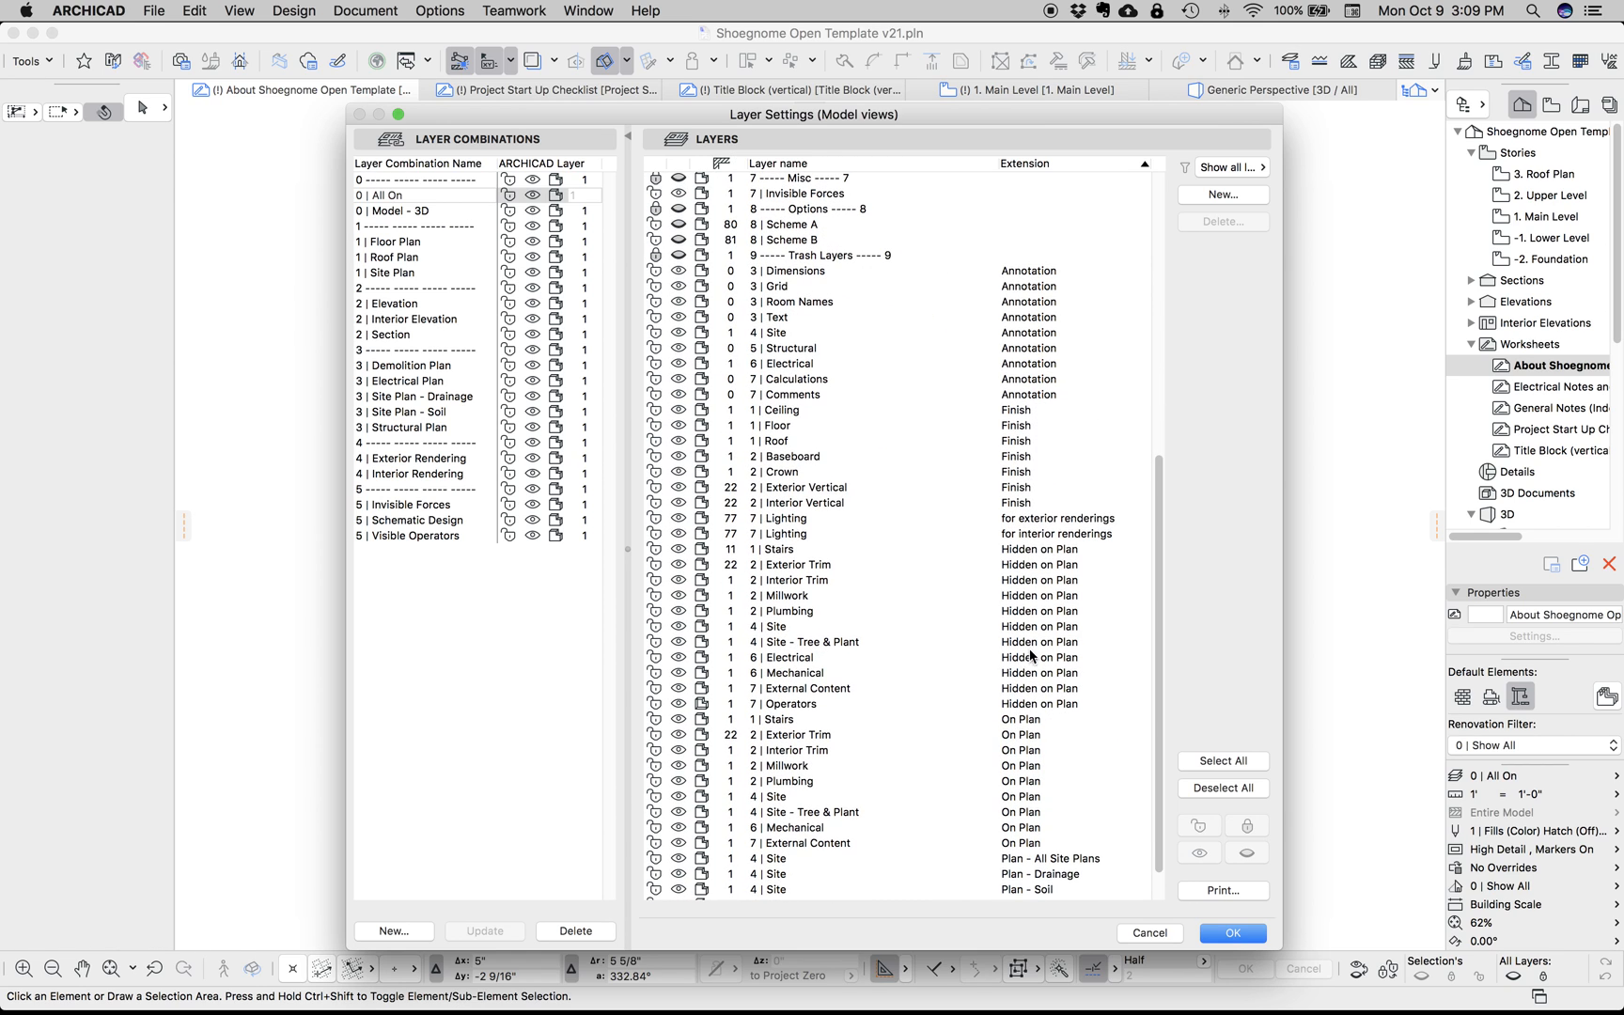
scroll("down", 3)
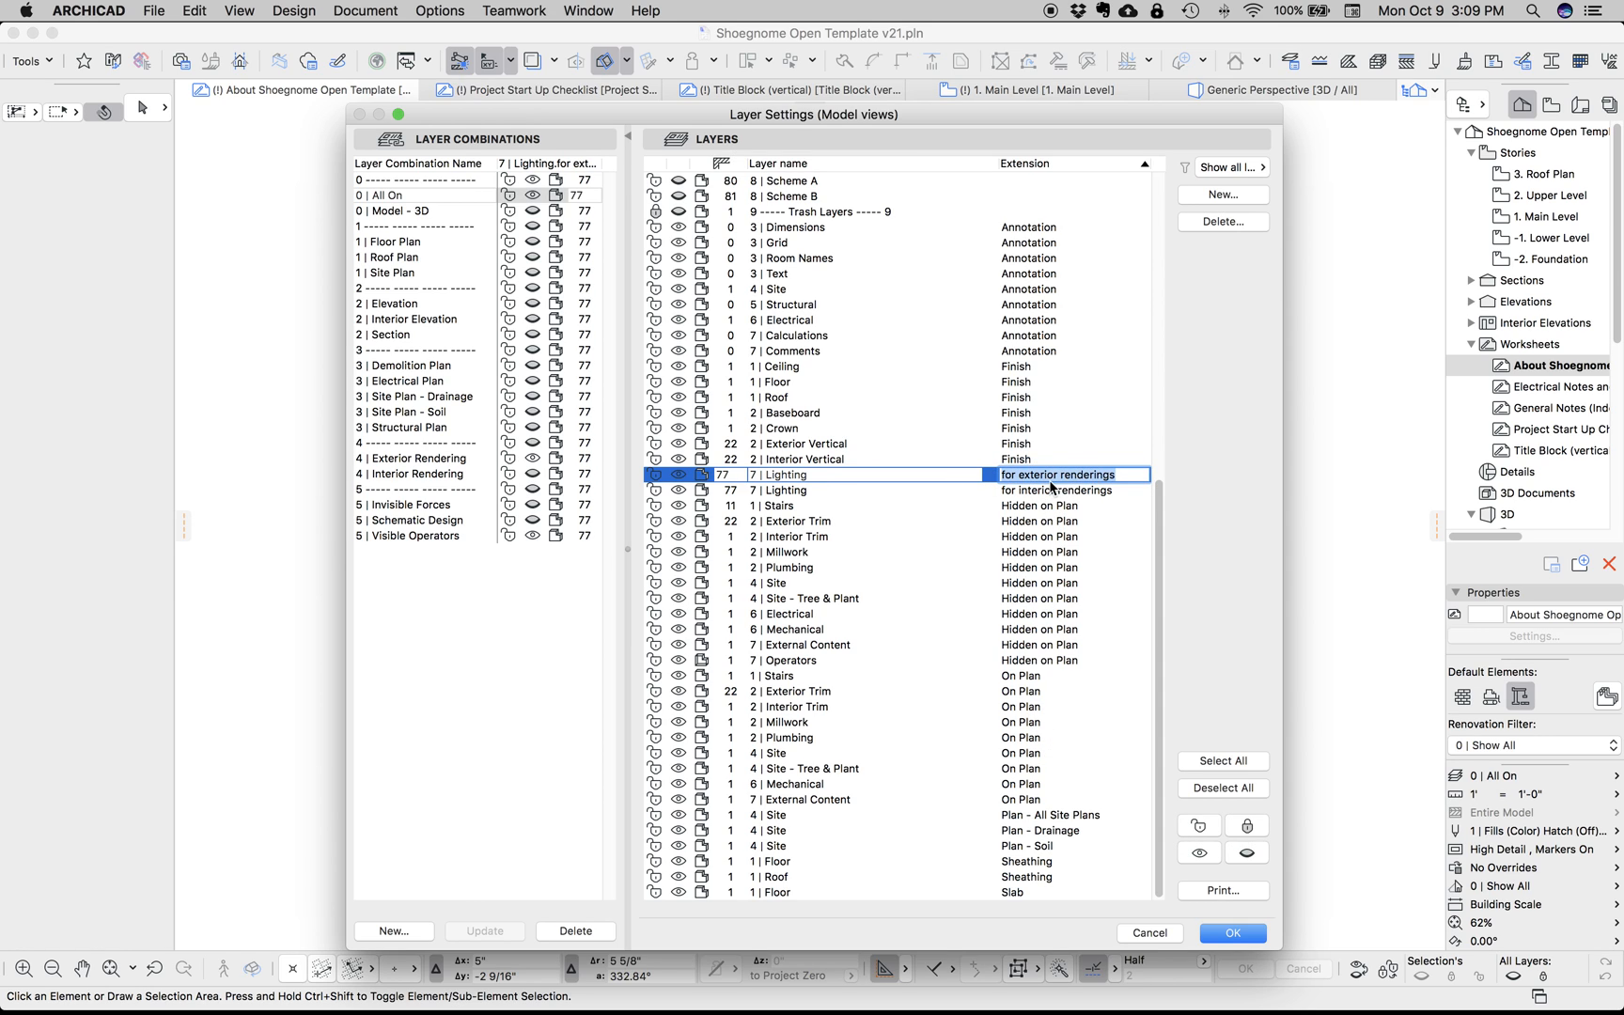
mouse_move(1000, 650)
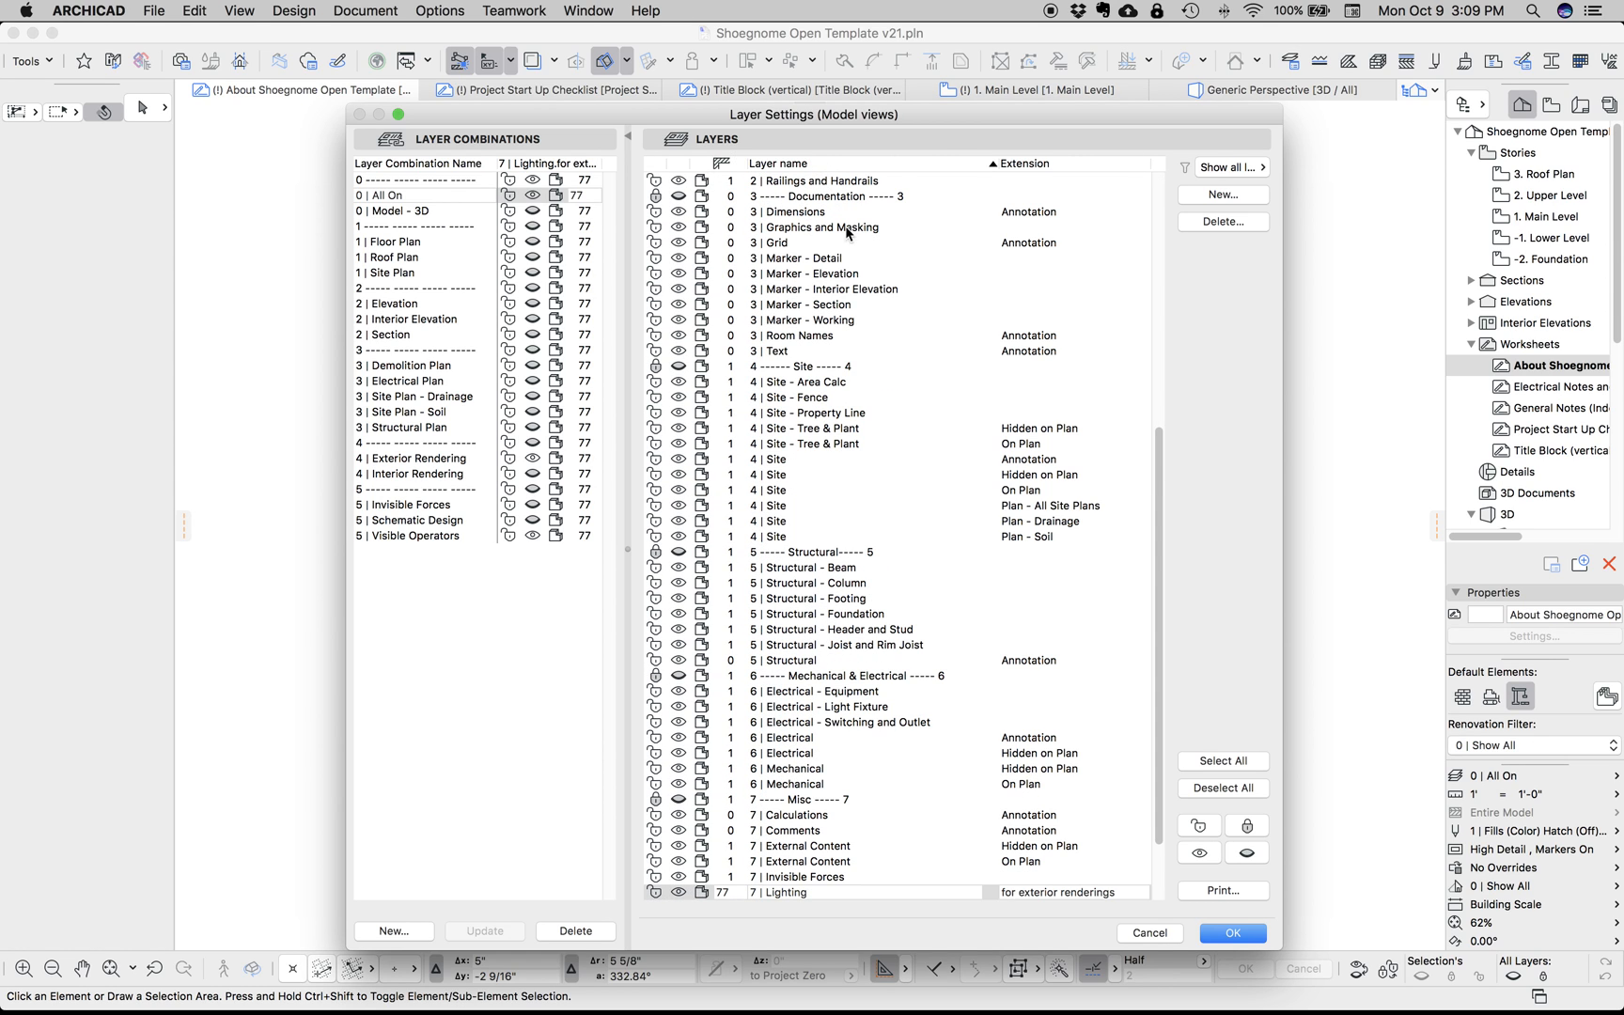
mouse_move(880, 280)
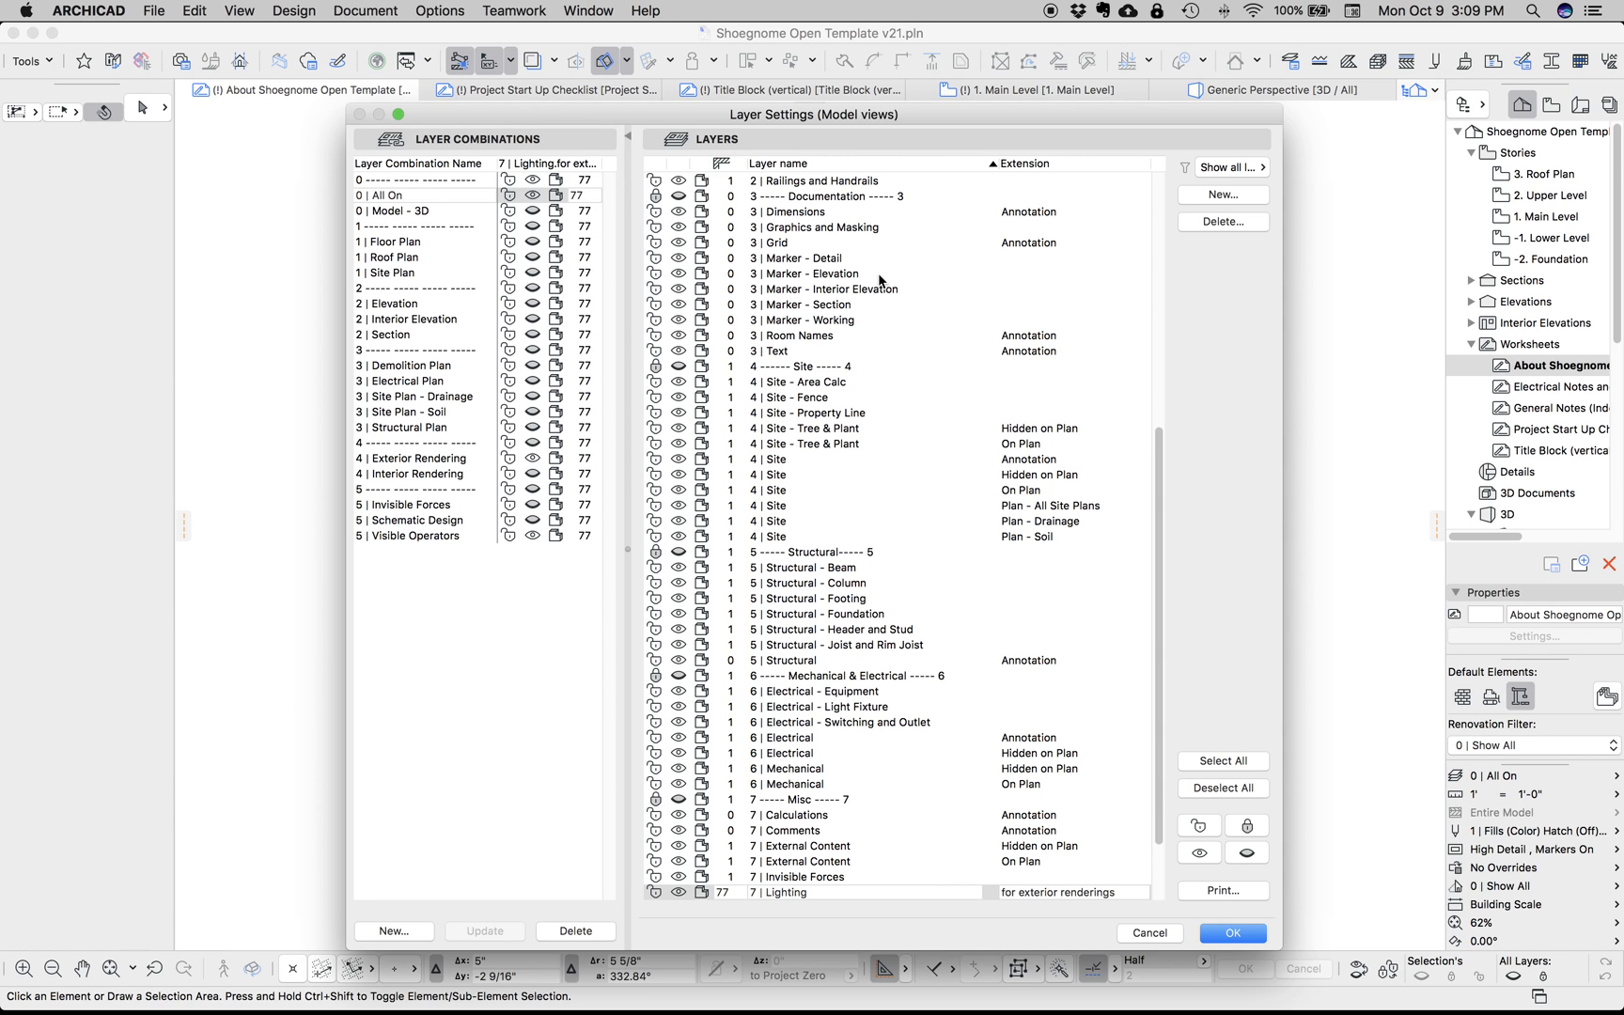
scroll("down", 3)
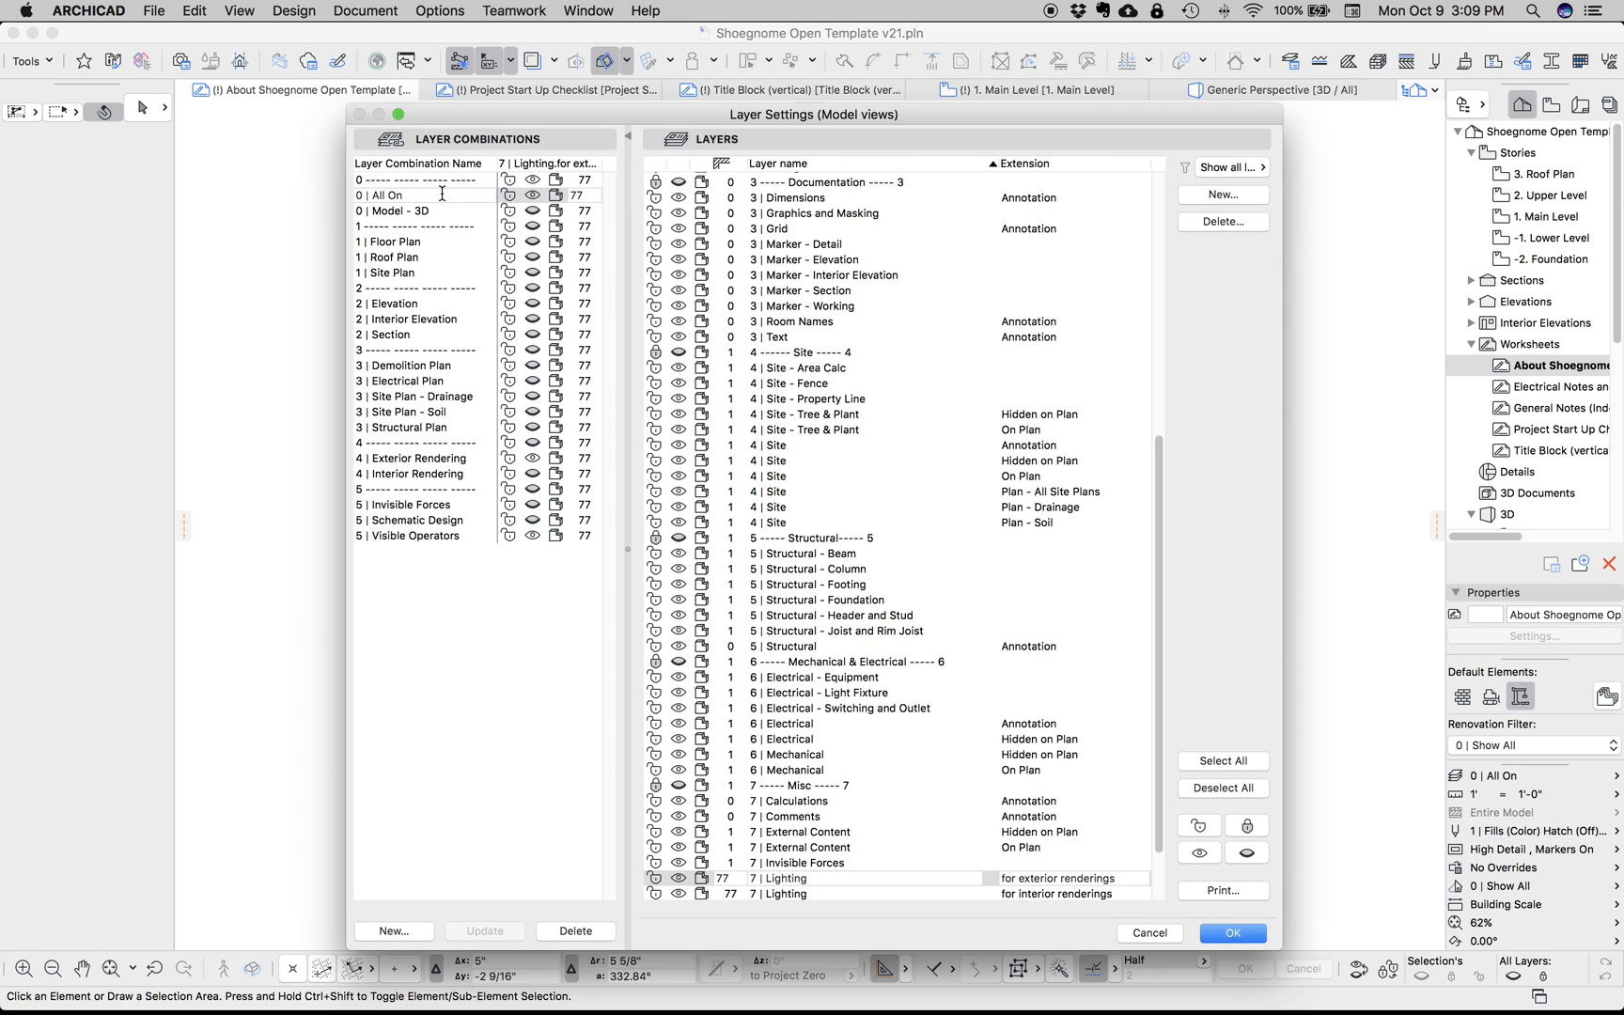
mouse_move(446, 359)
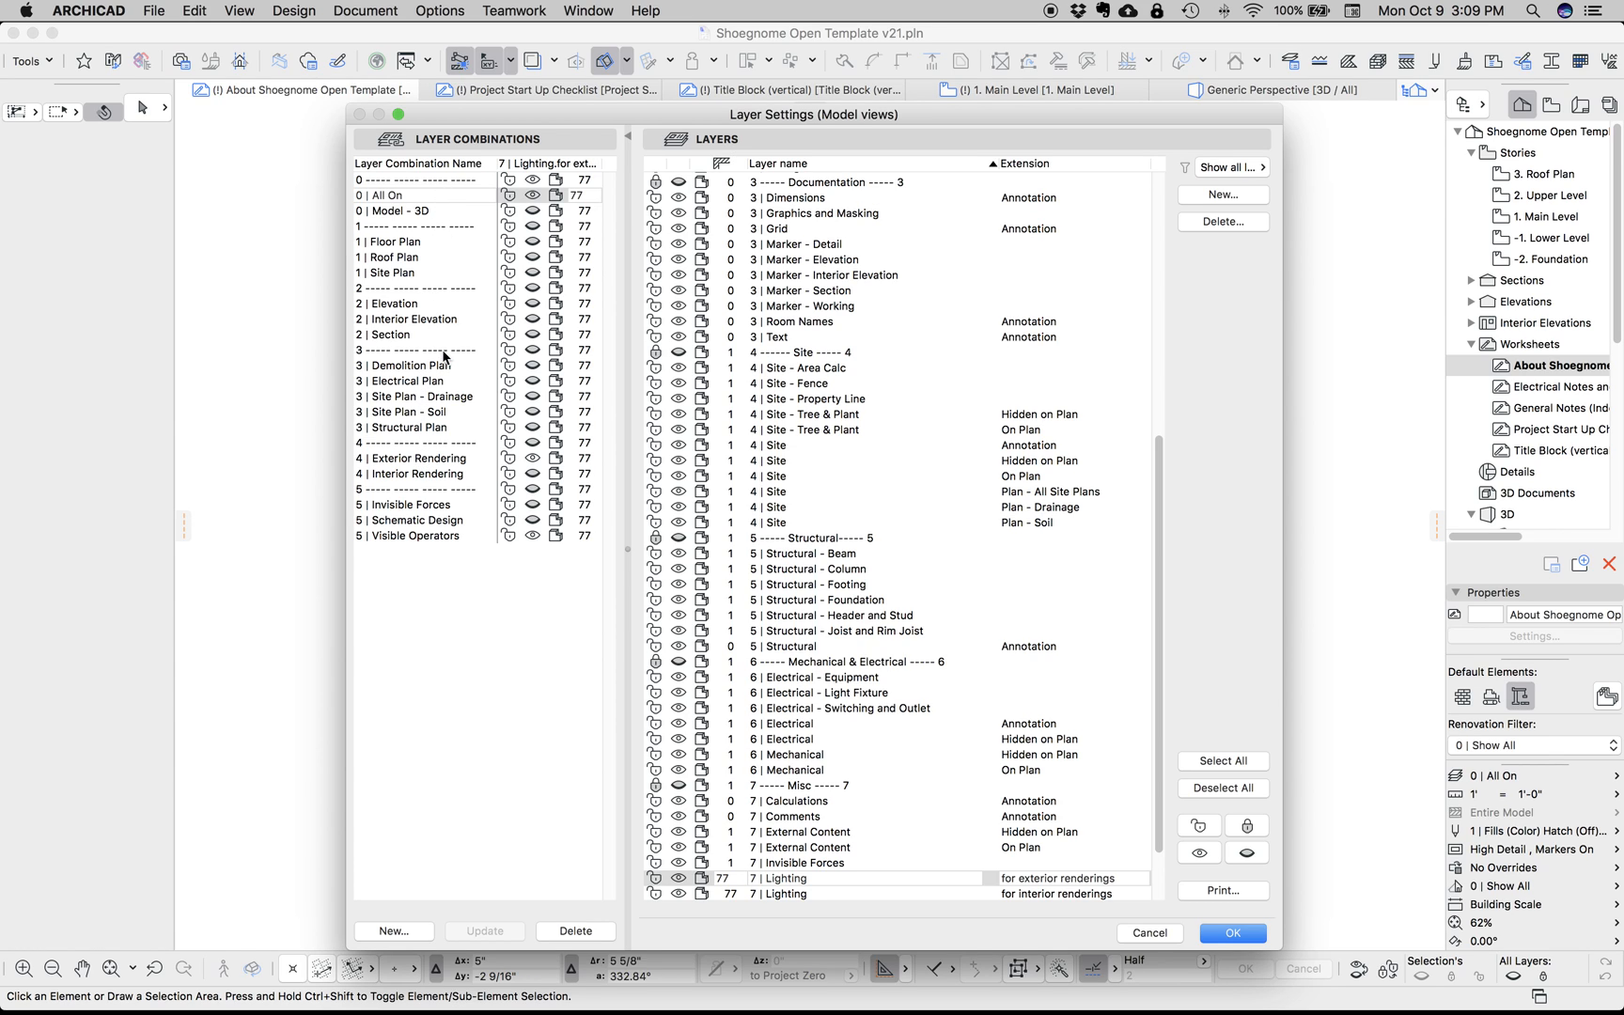
mouse_move(447, 357)
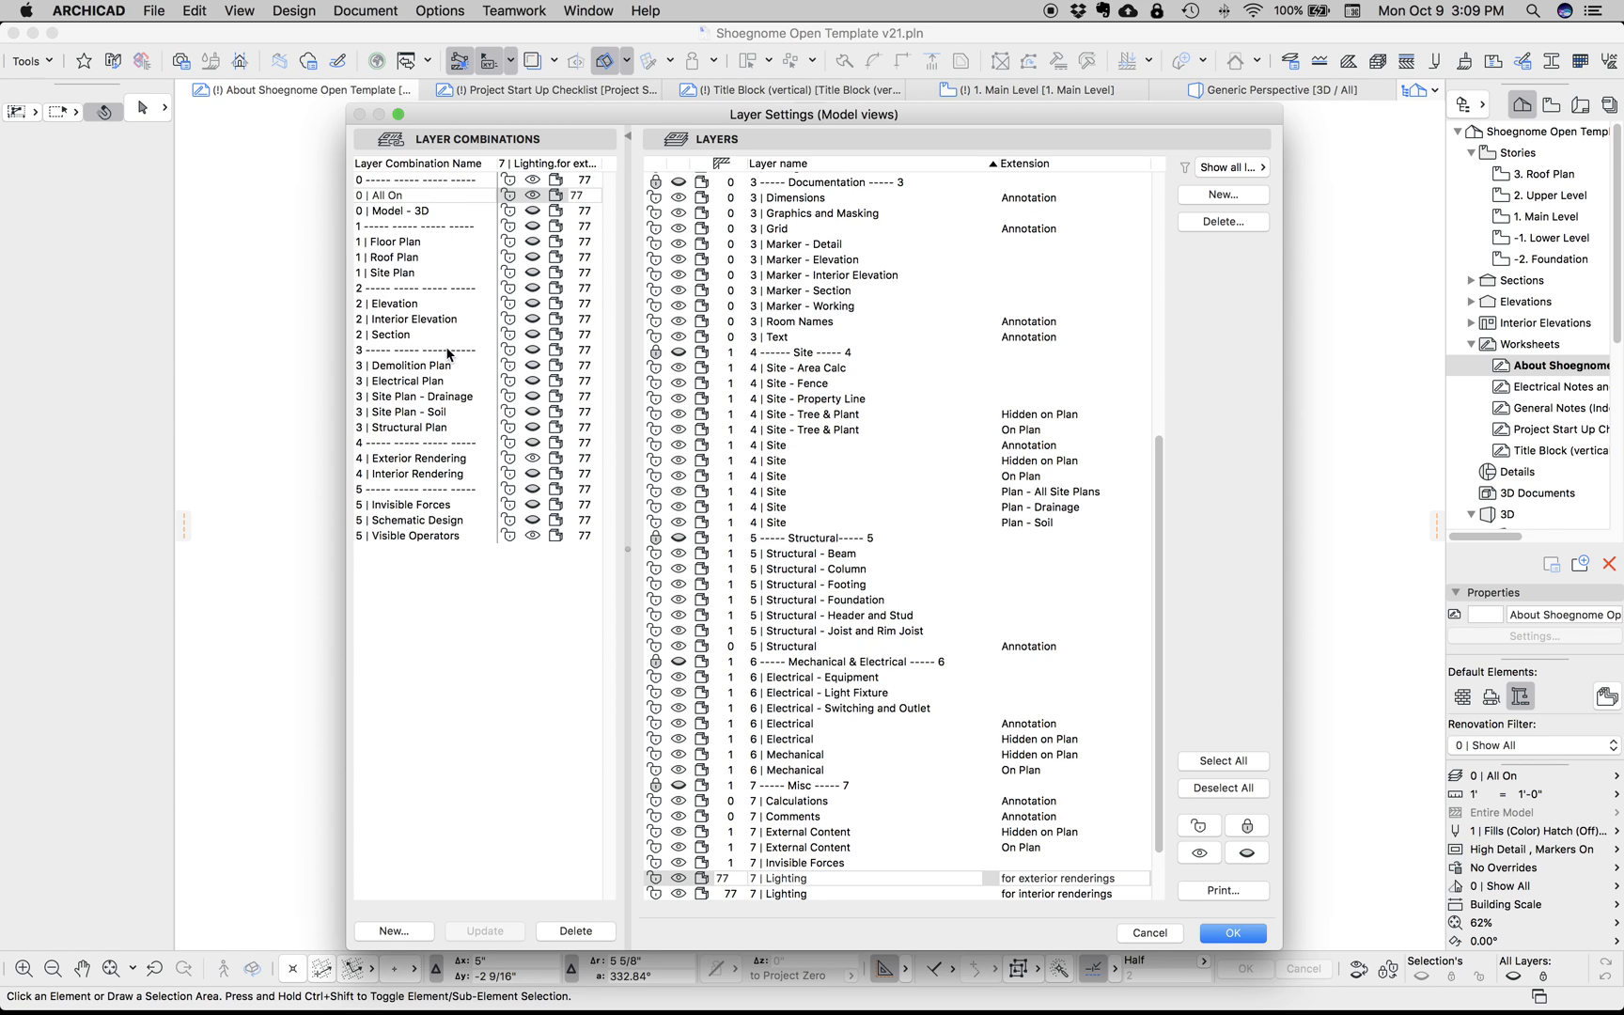
mouse_move(447, 351)
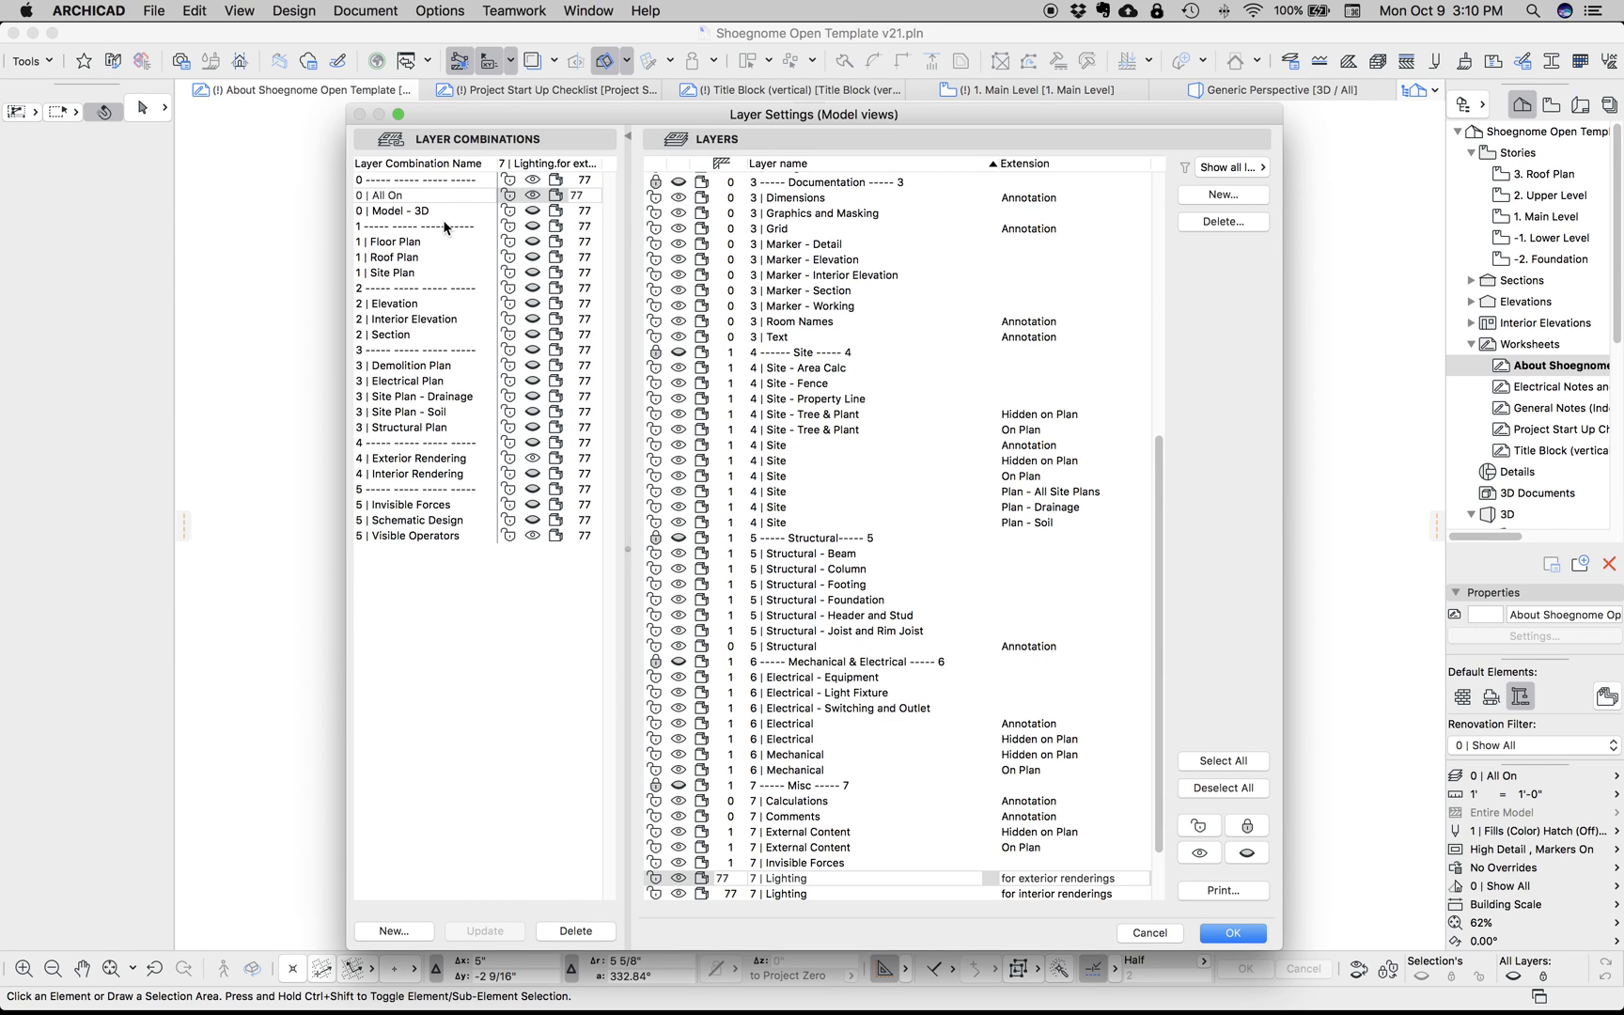
mouse_move(444, 231)
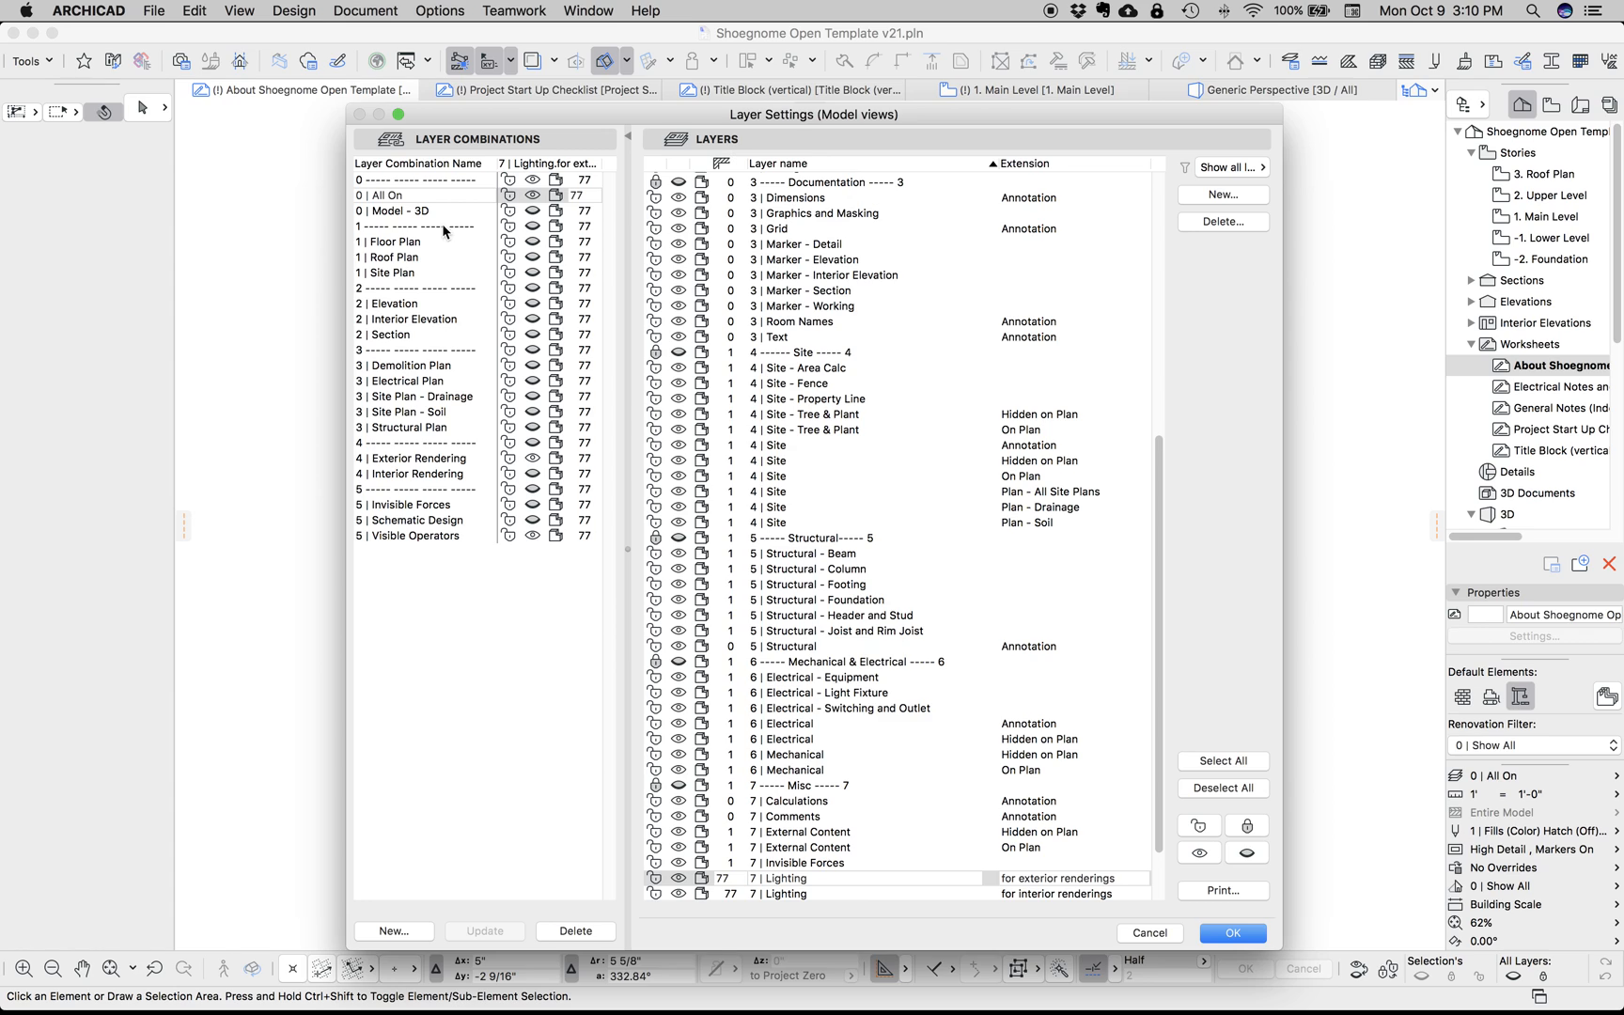
mouse_move(453, 511)
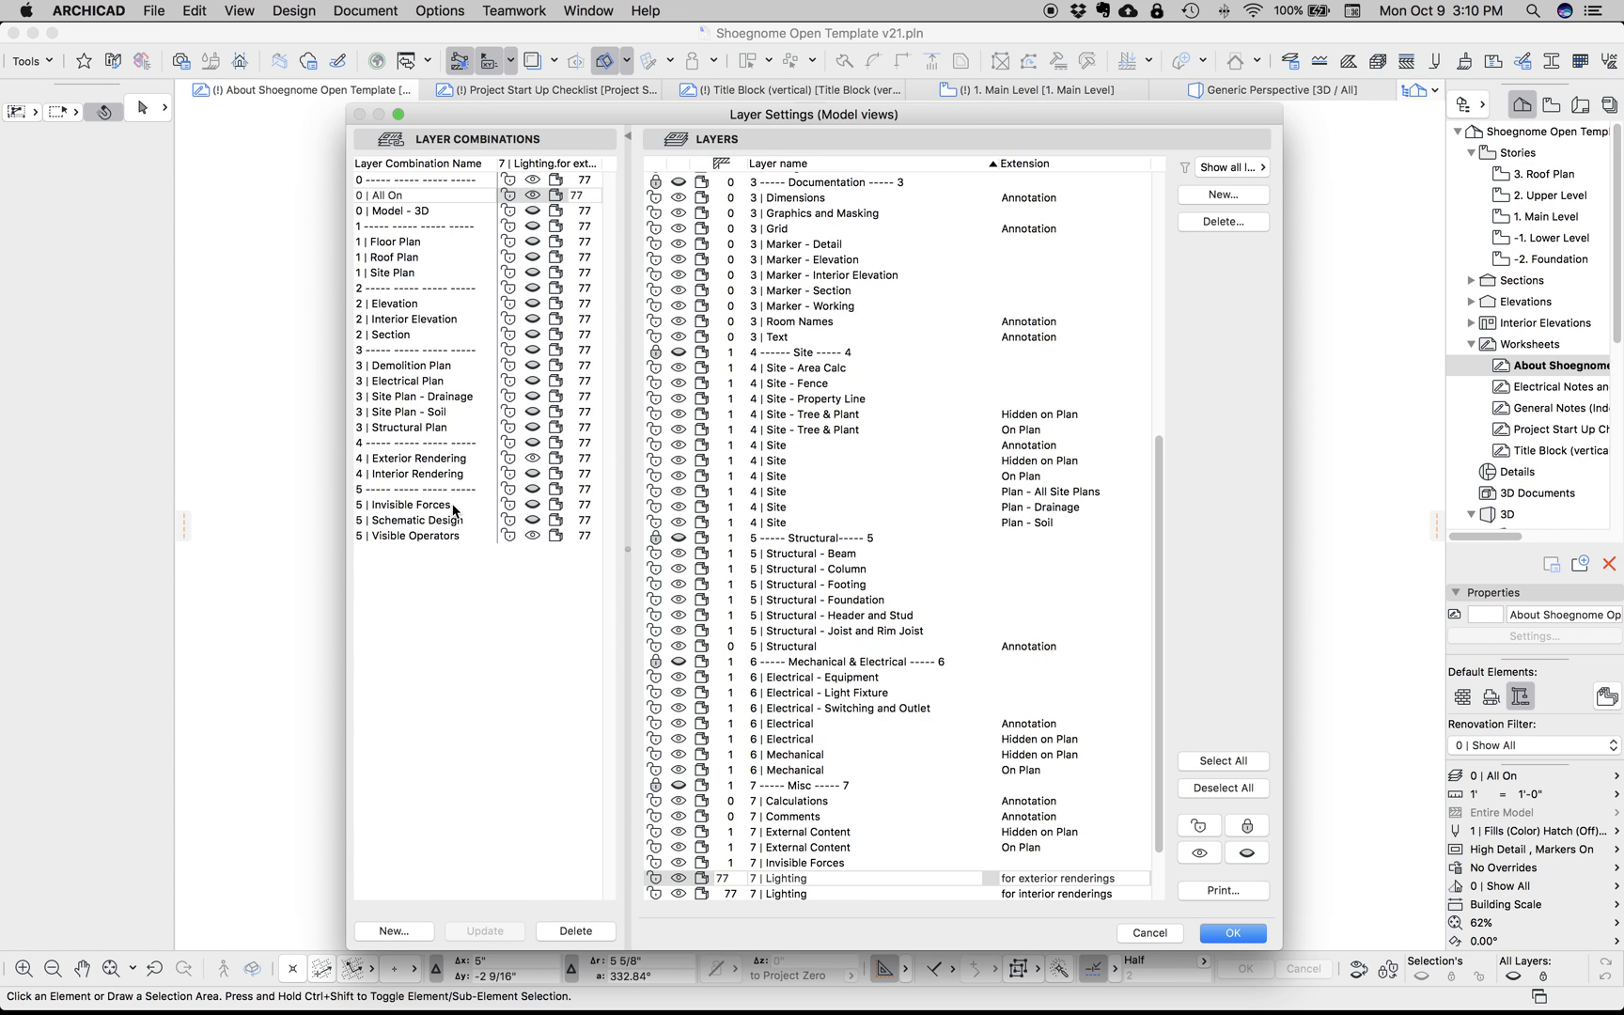
mouse_move(500, 535)
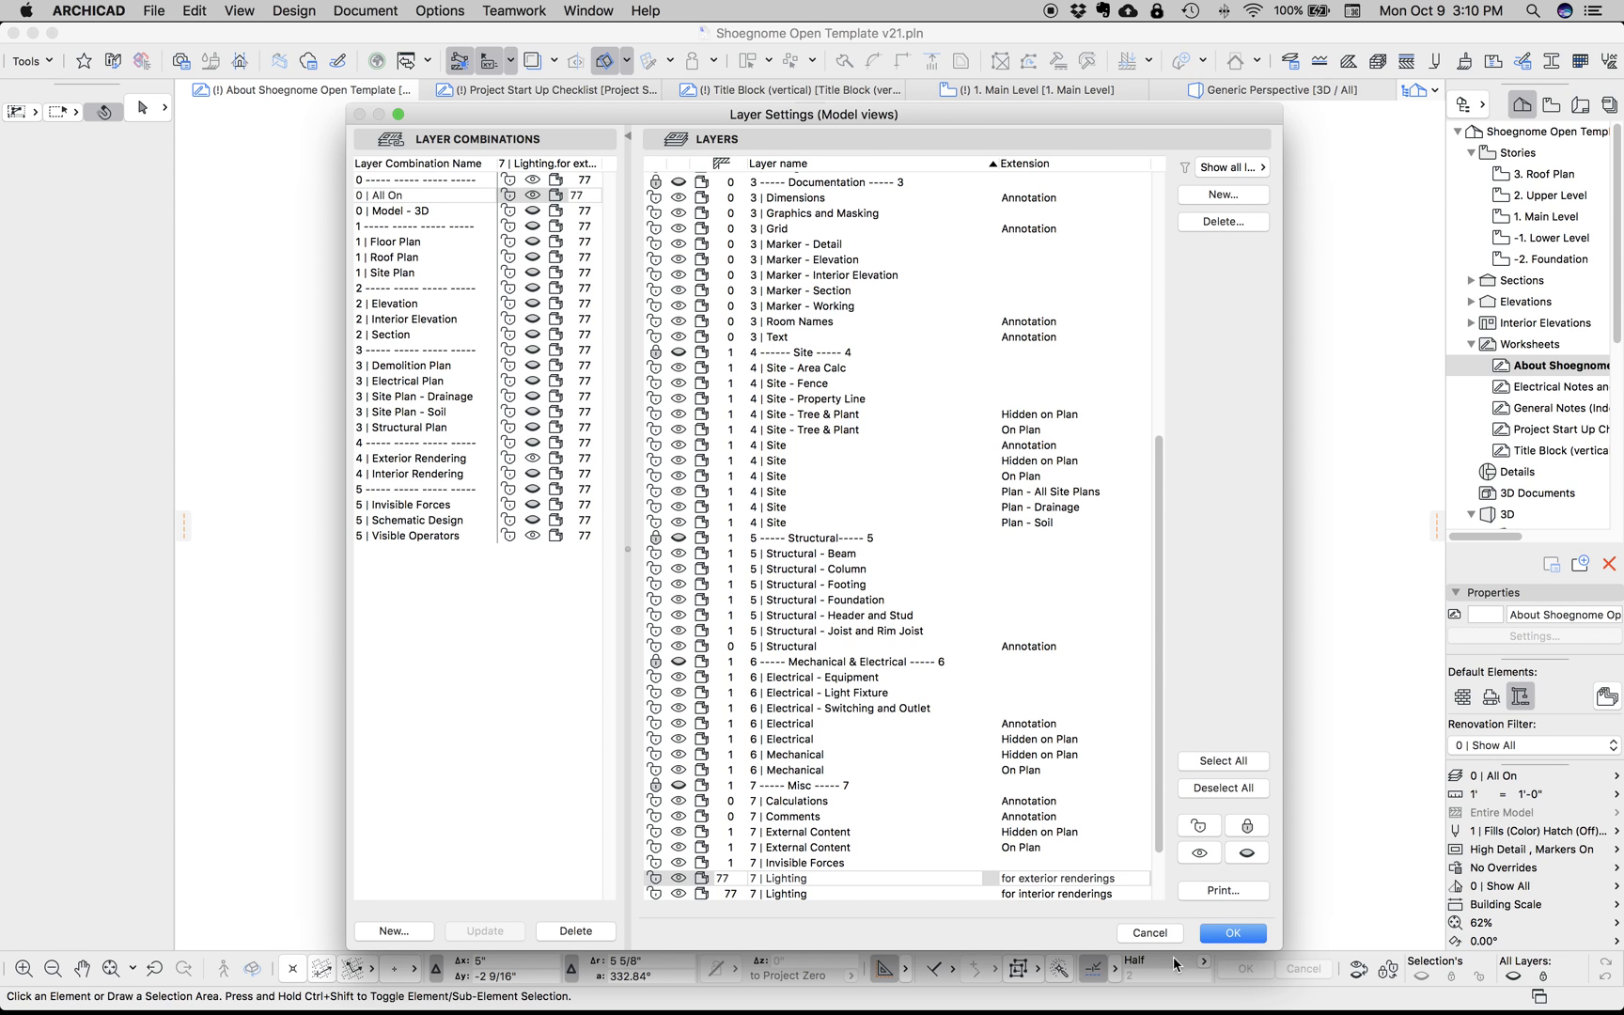
left_click(1231, 932)
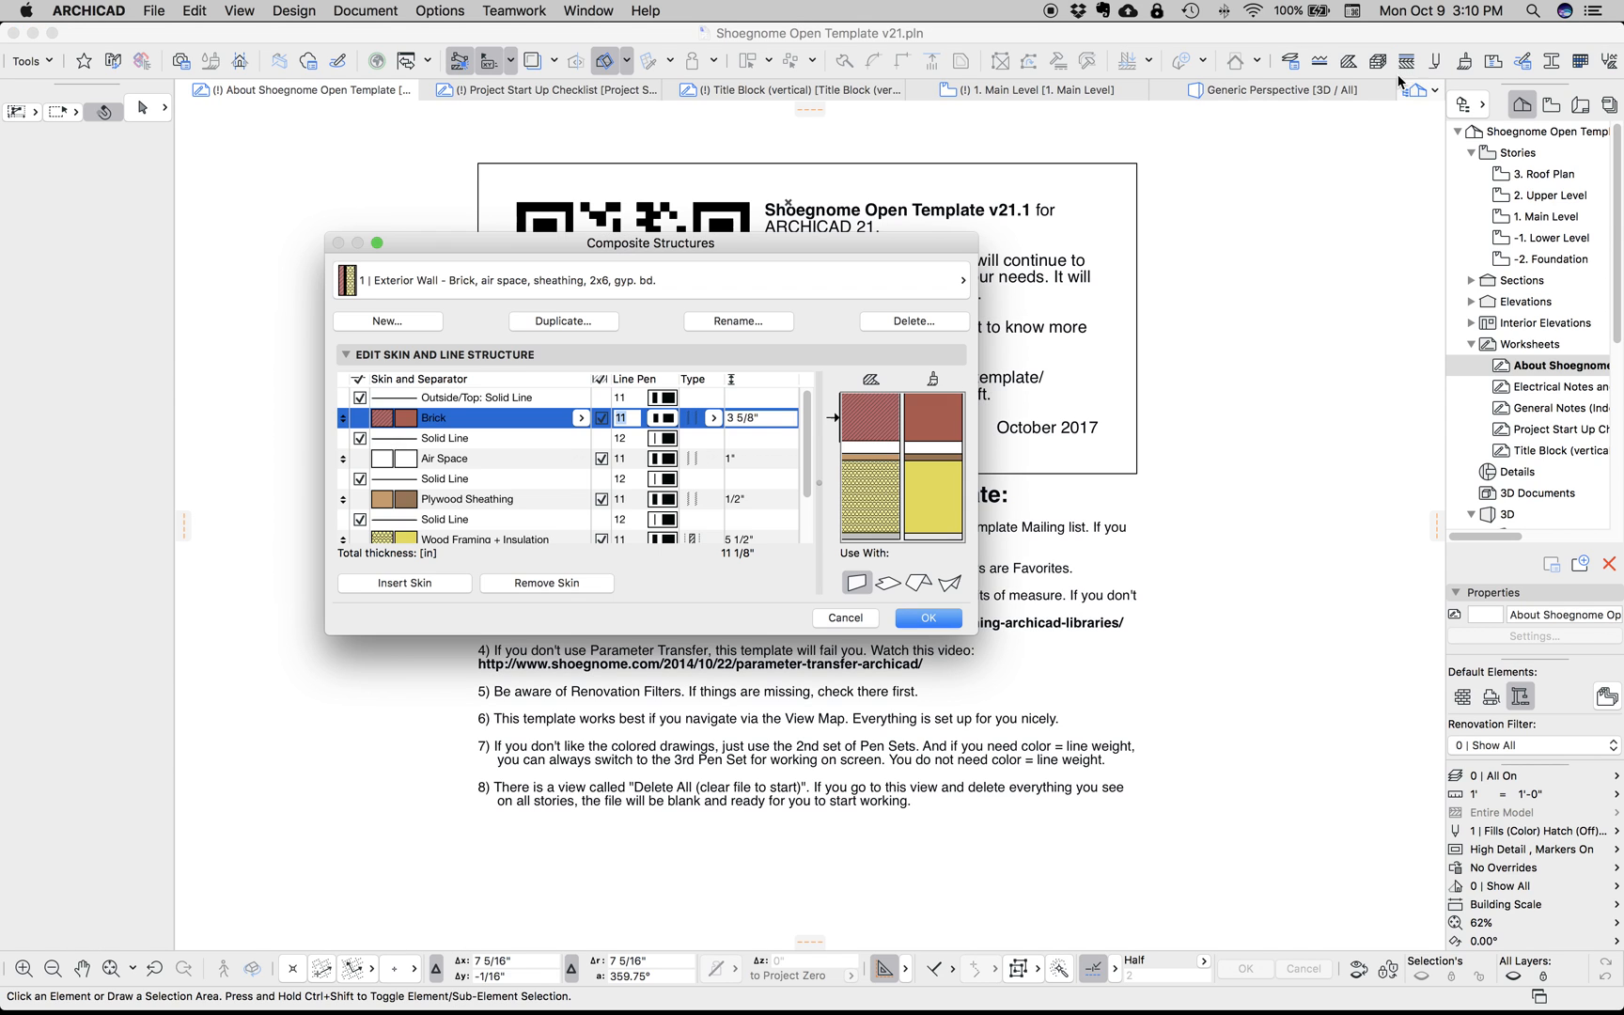
left_click(960, 280)
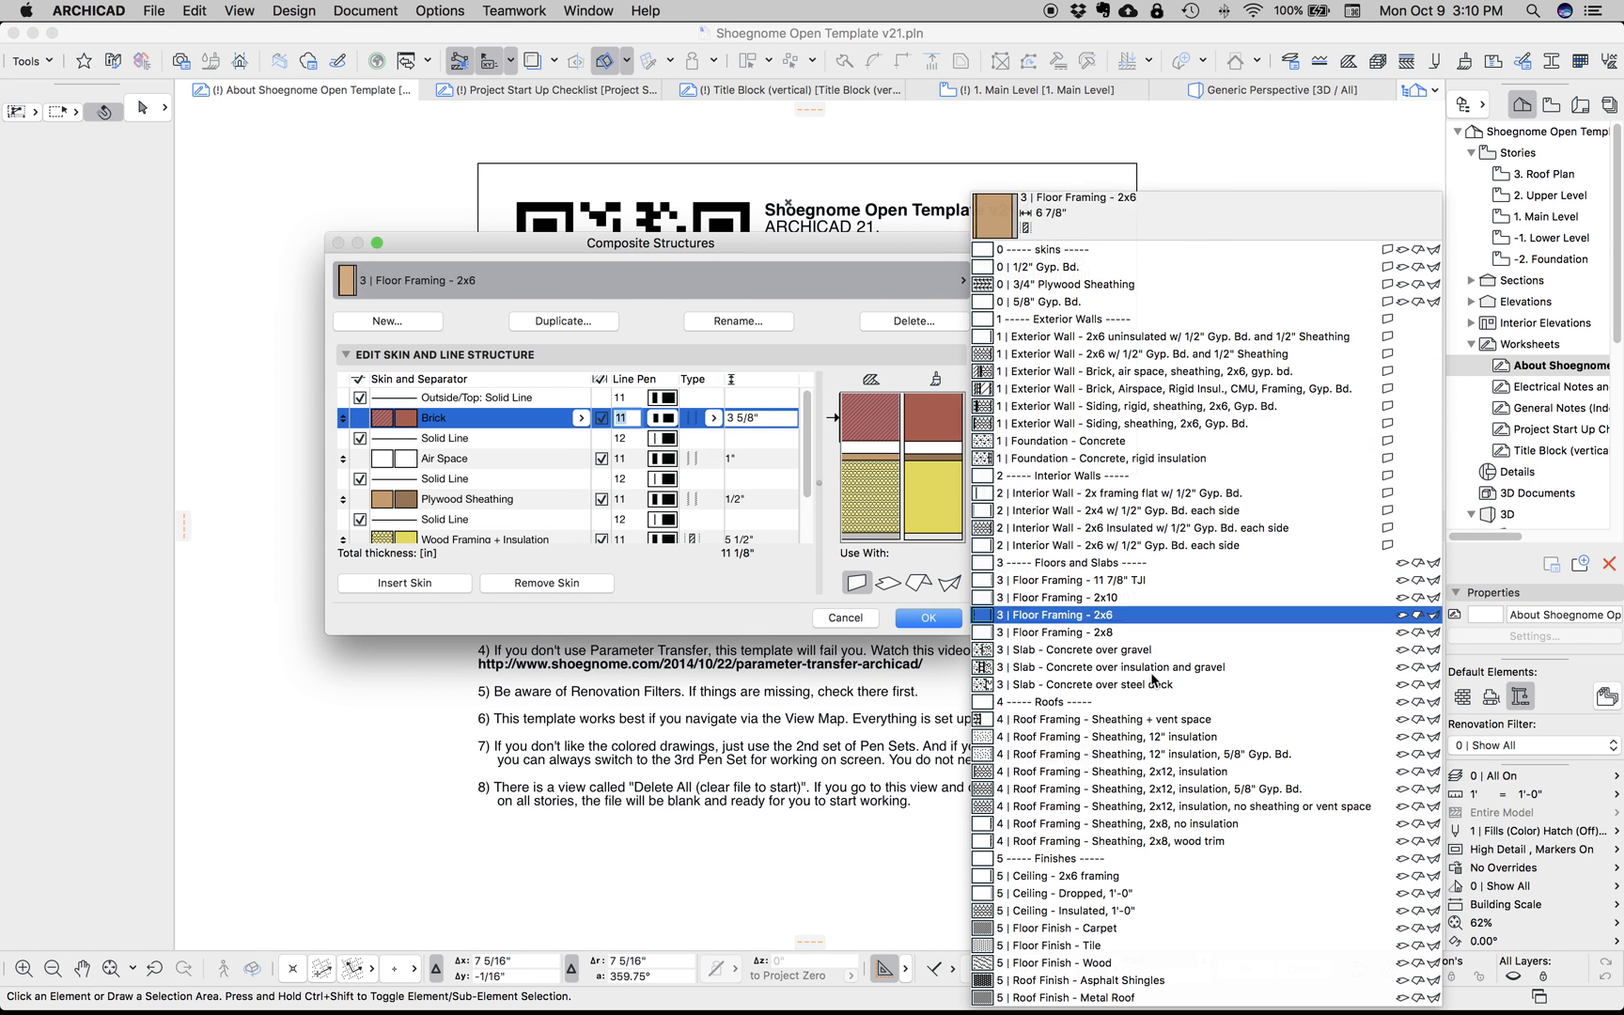
left_click(1077, 301)
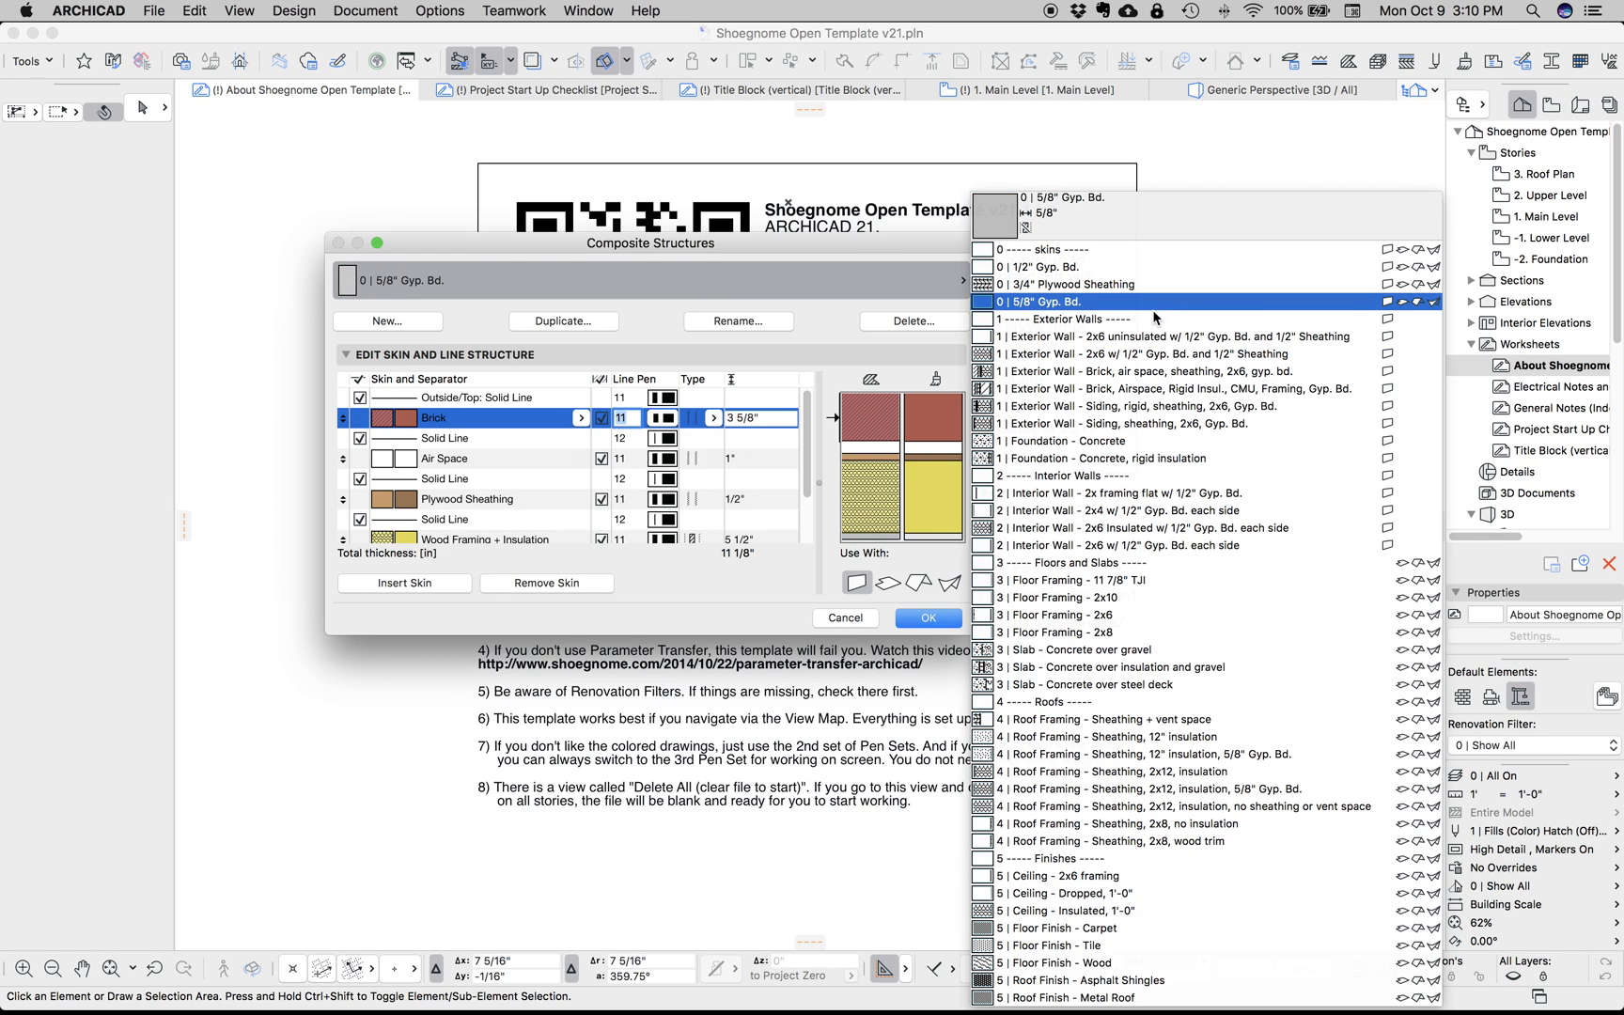
left_click(1097, 458)
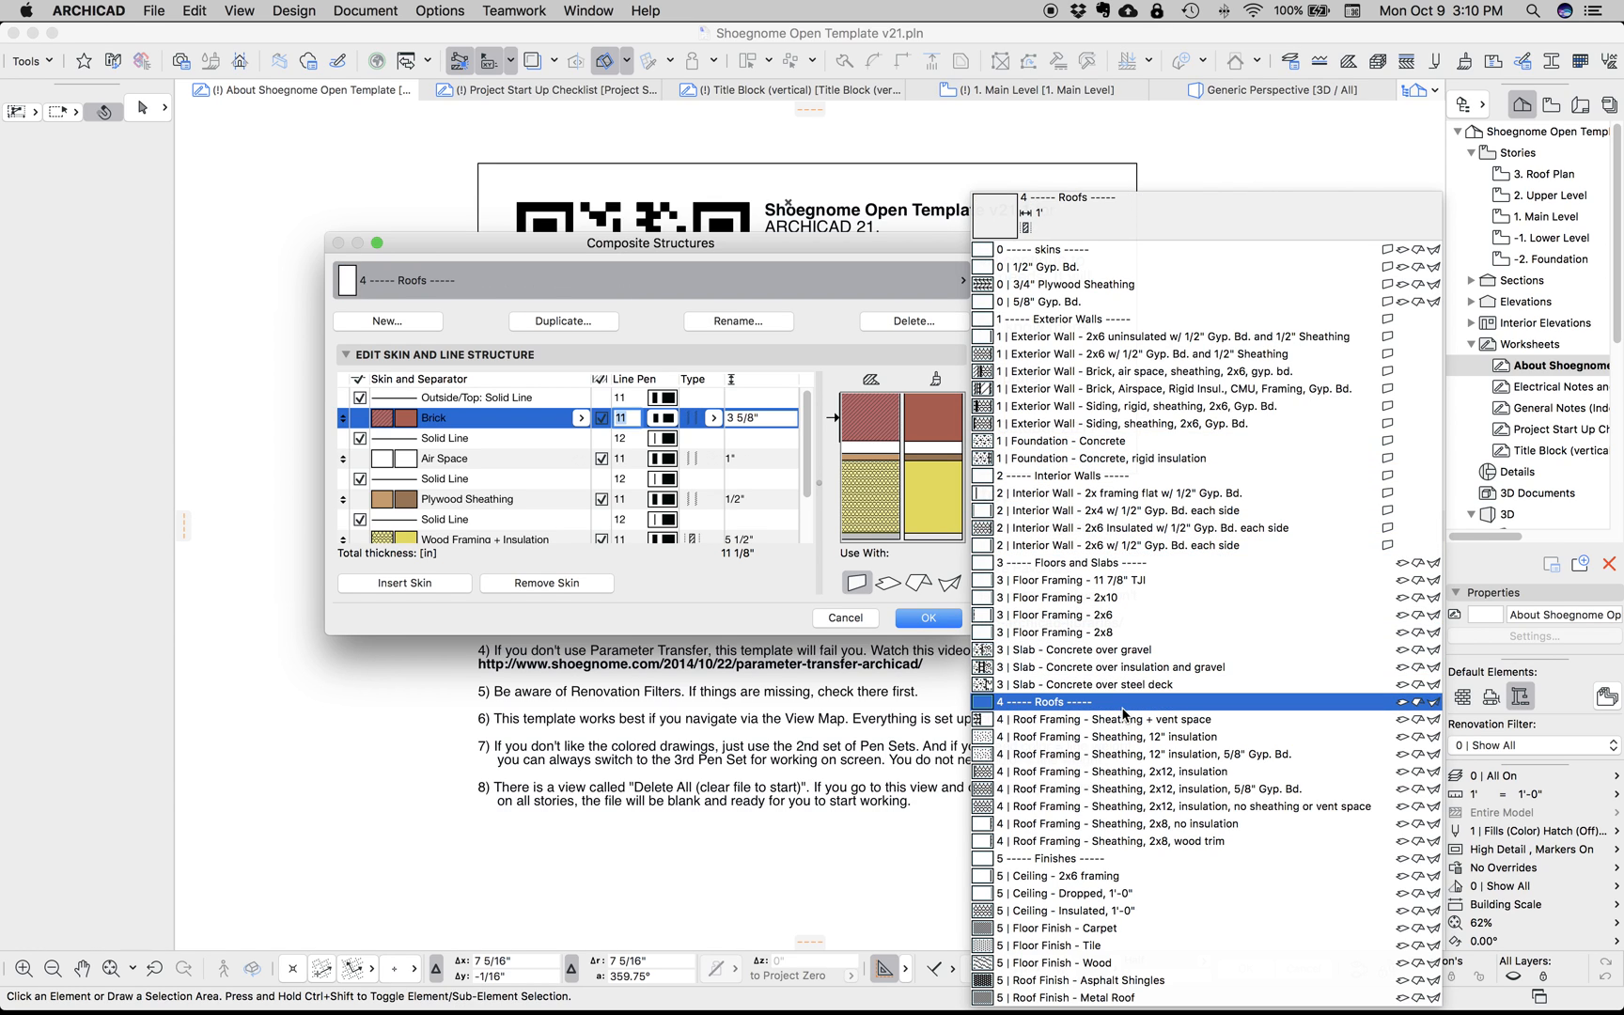
left_click(1050, 857)
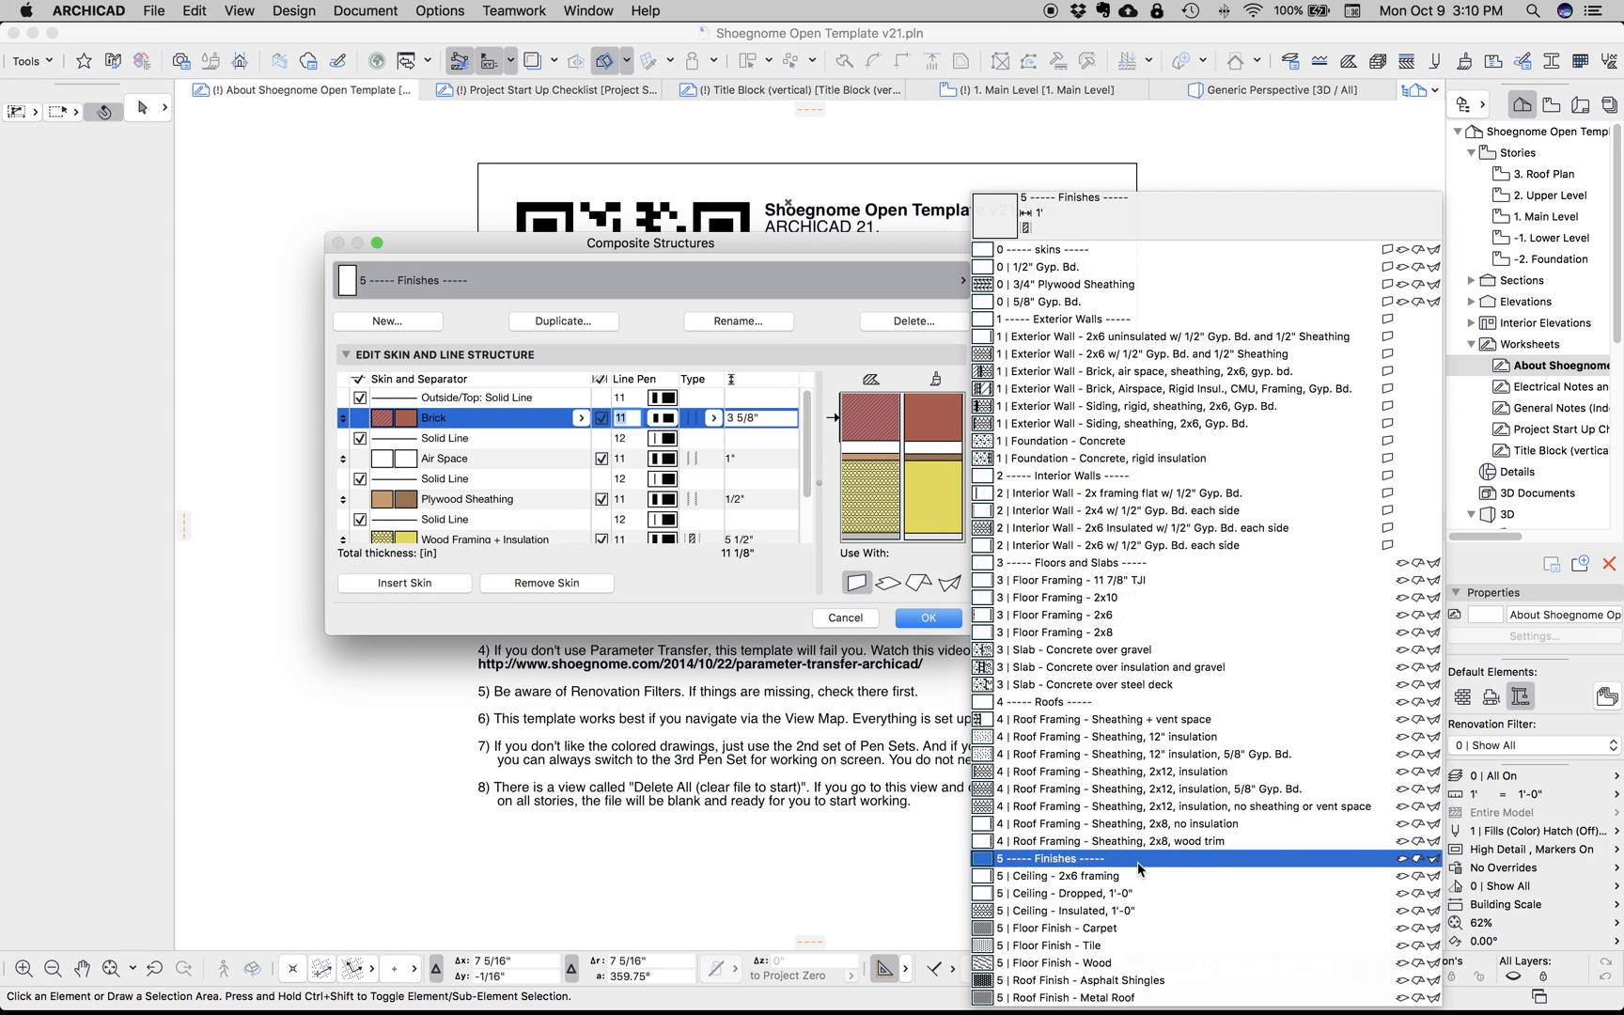
left_click(1046, 701)
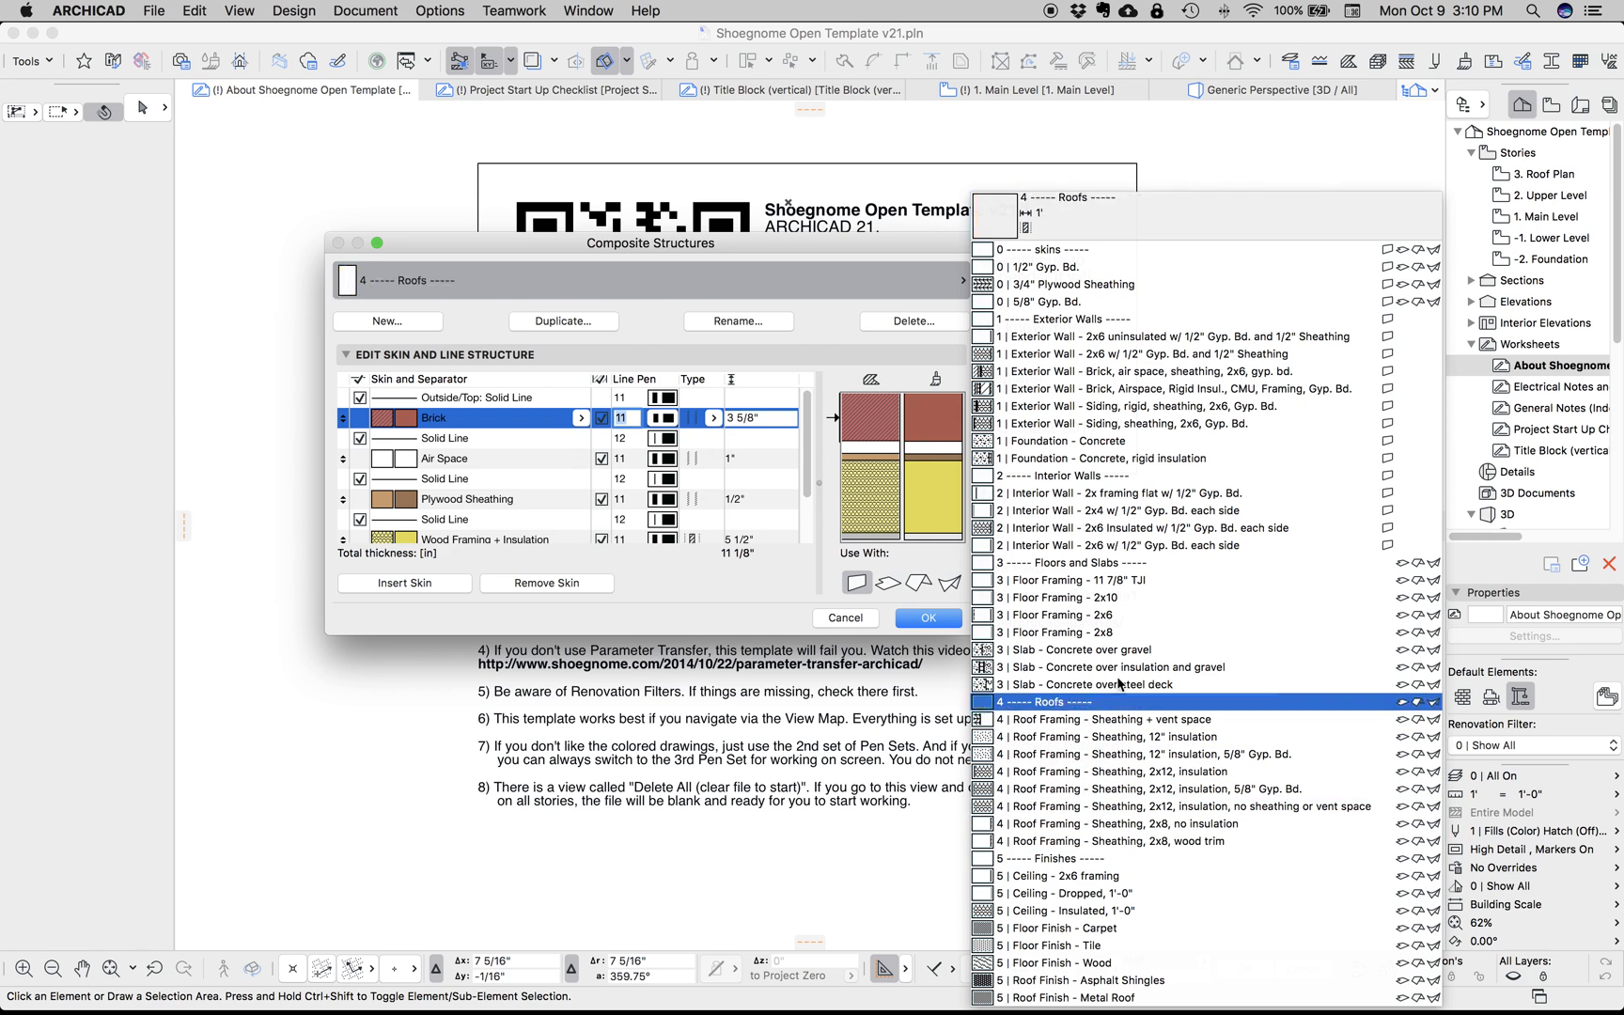
left_click(1139, 370)
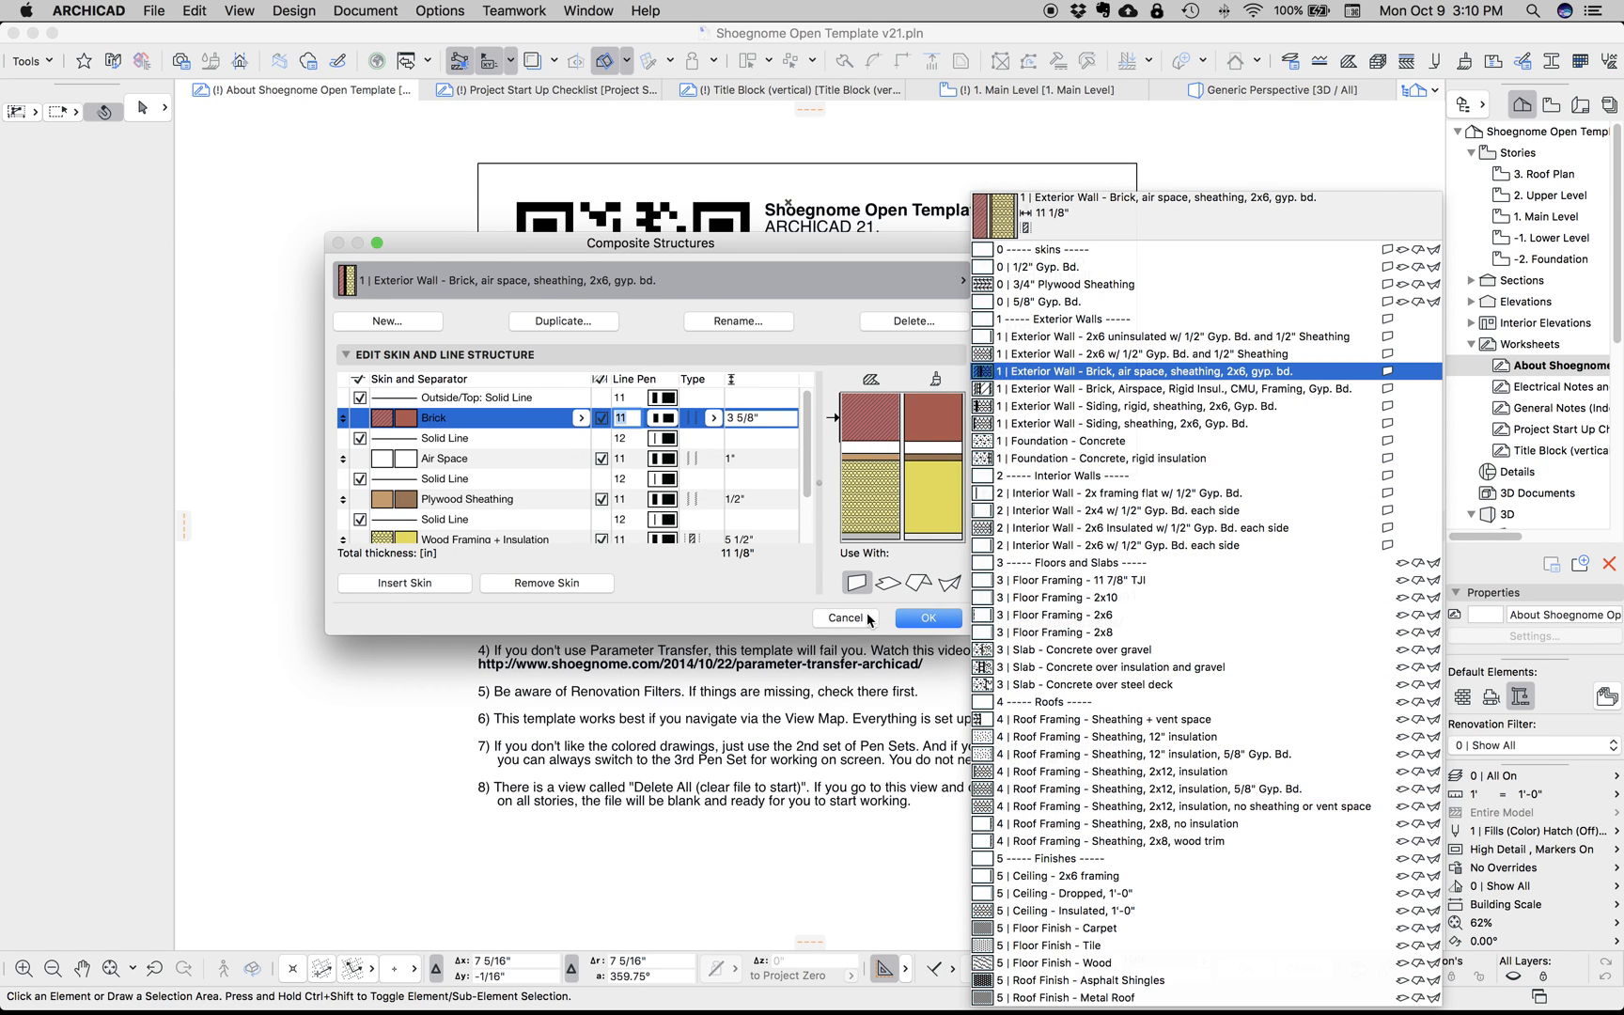
left_click(845, 617)
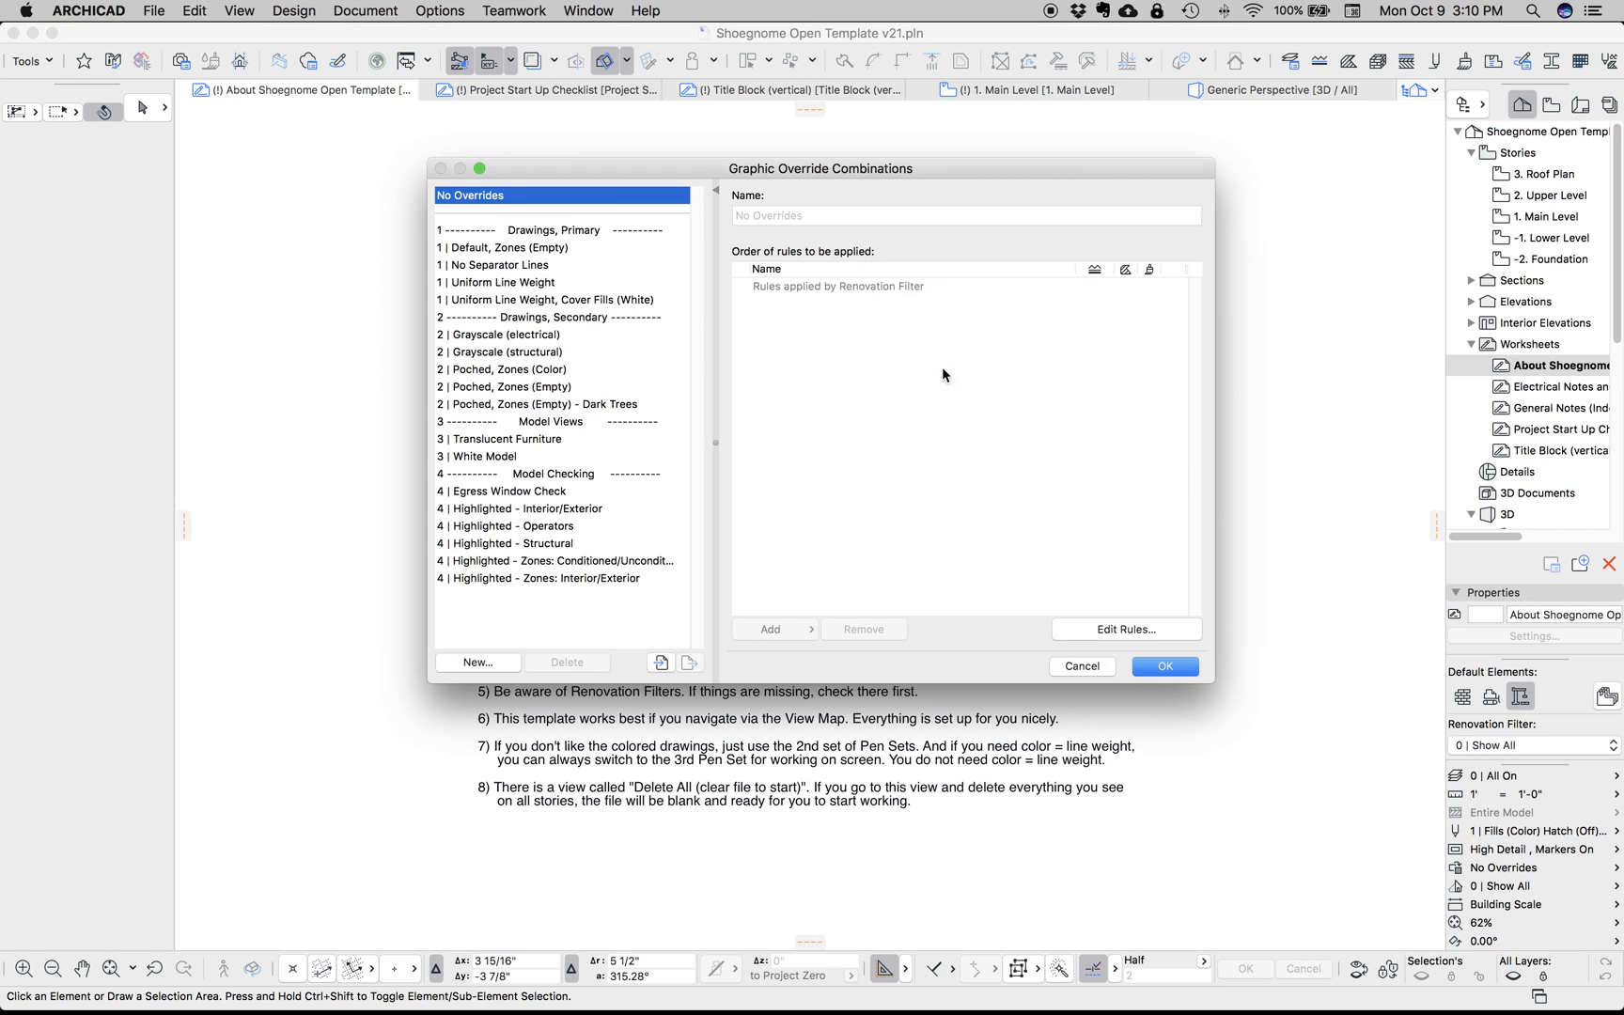
mouse_move(518, 569)
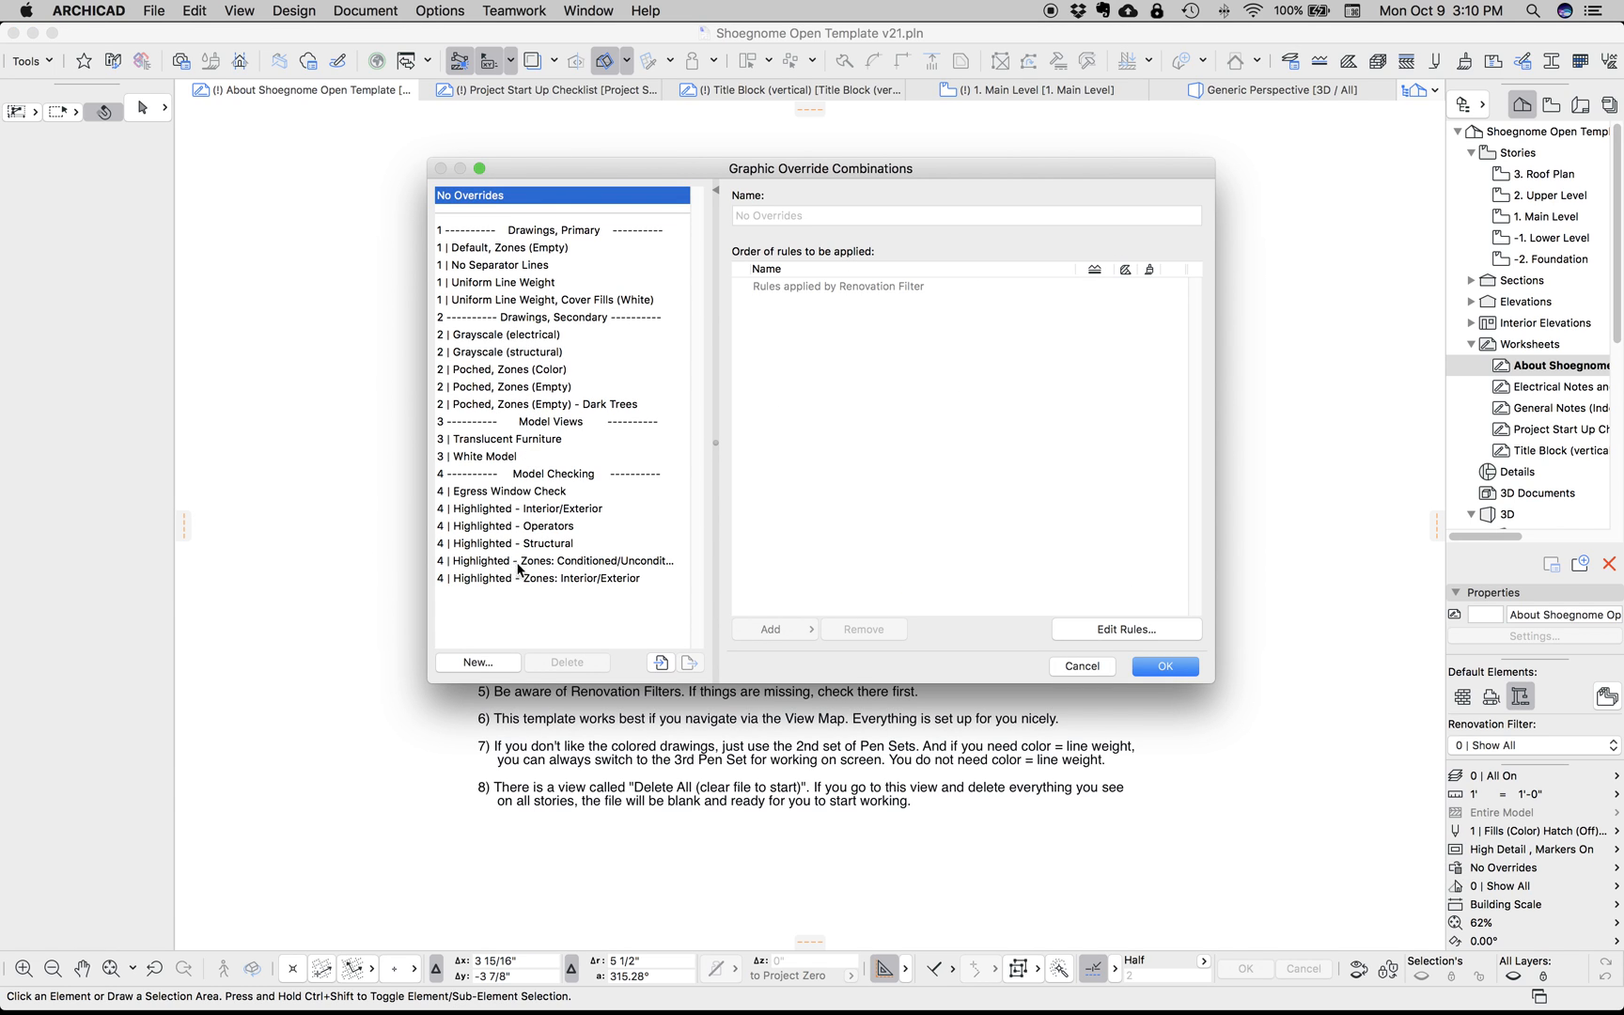
Browse the Graphic Override Combinations list of drawing and model-checking sets
left_click(1124, 628)
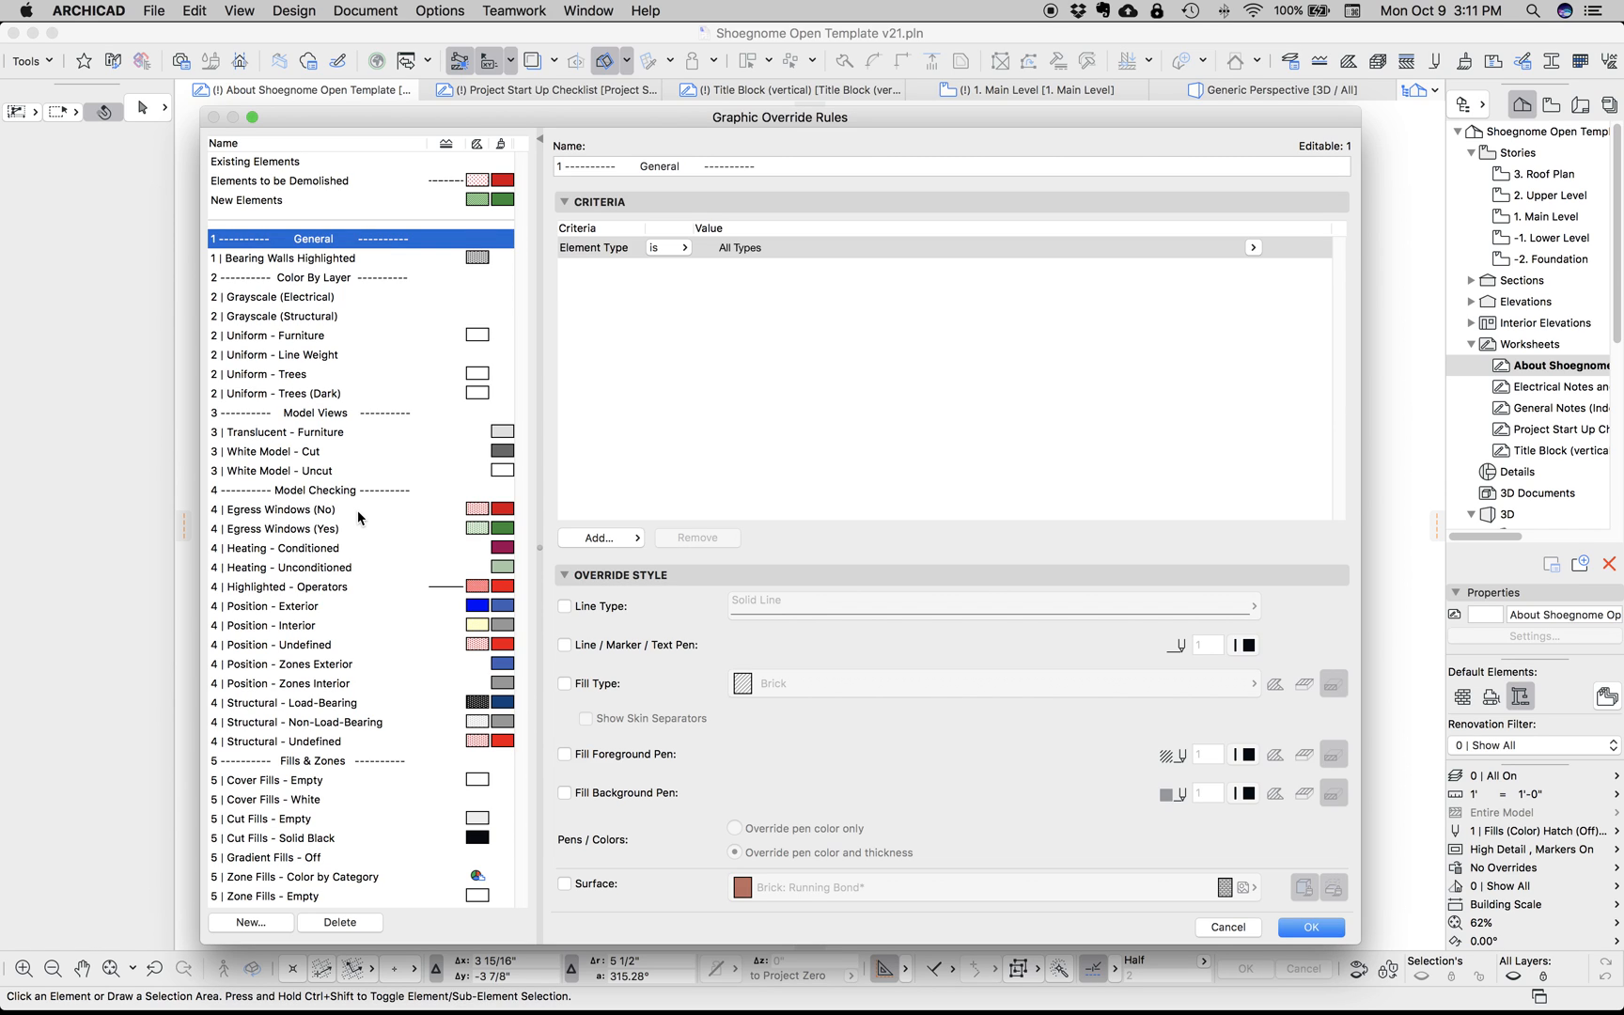
mouse_move(1240, 932)
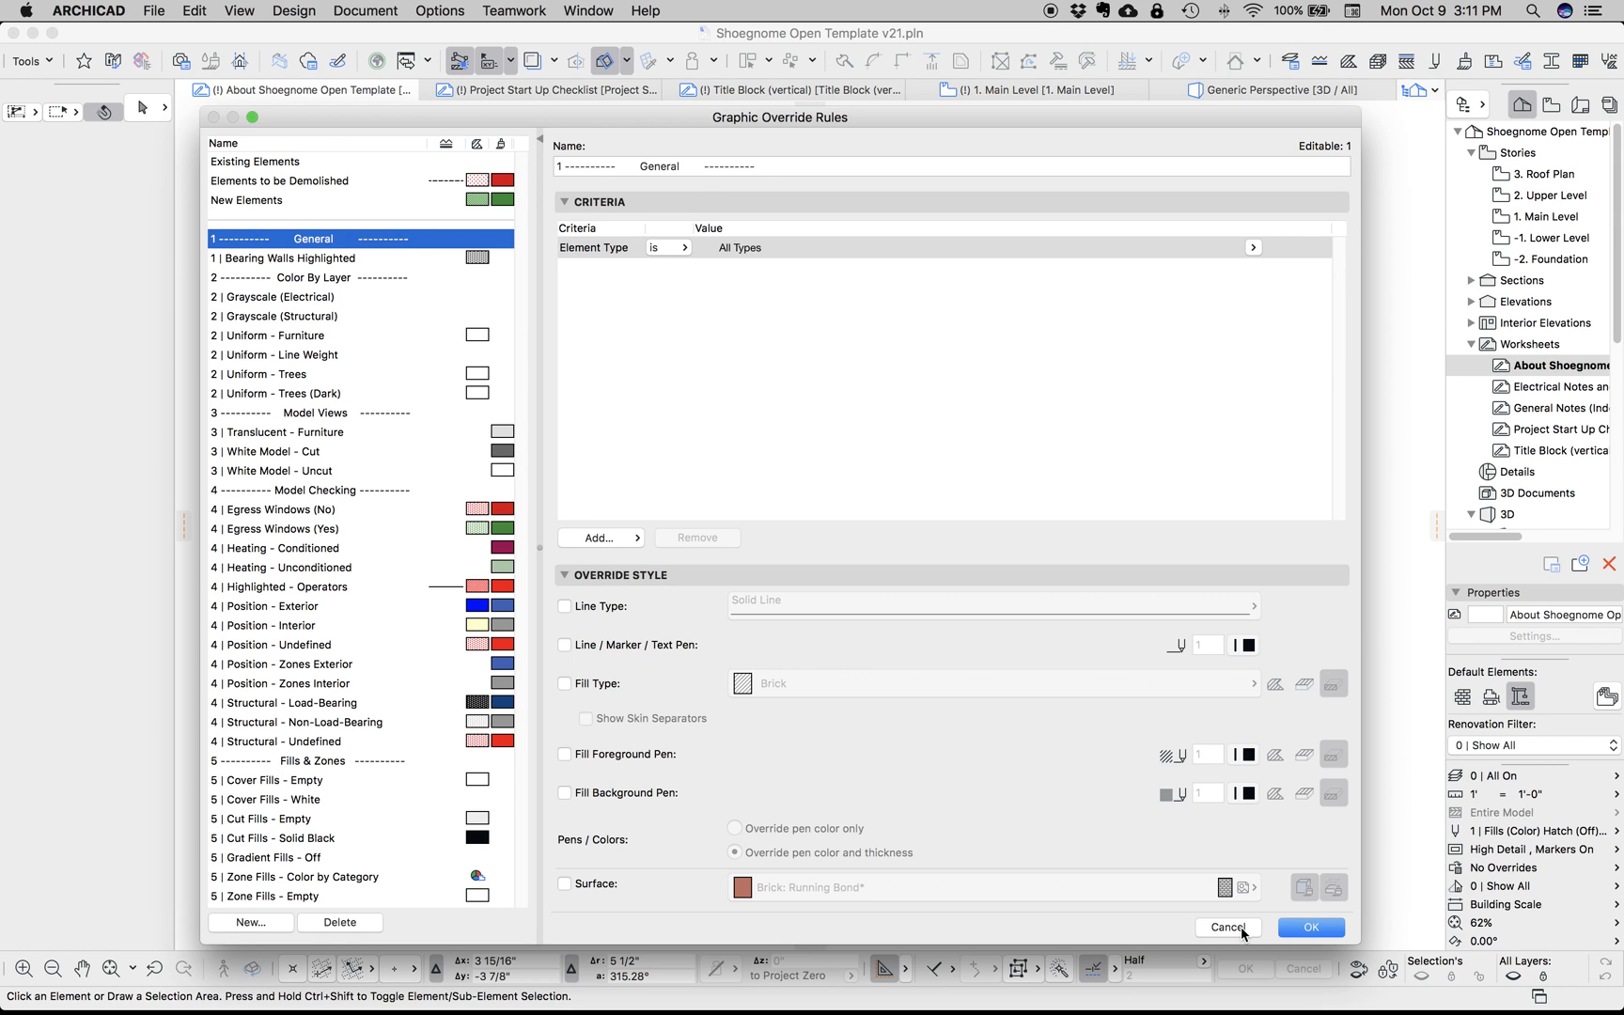
Cancel the Graphic Override Rules dialog, returning to the About worksheet unchanged
left_click(1225, 926)
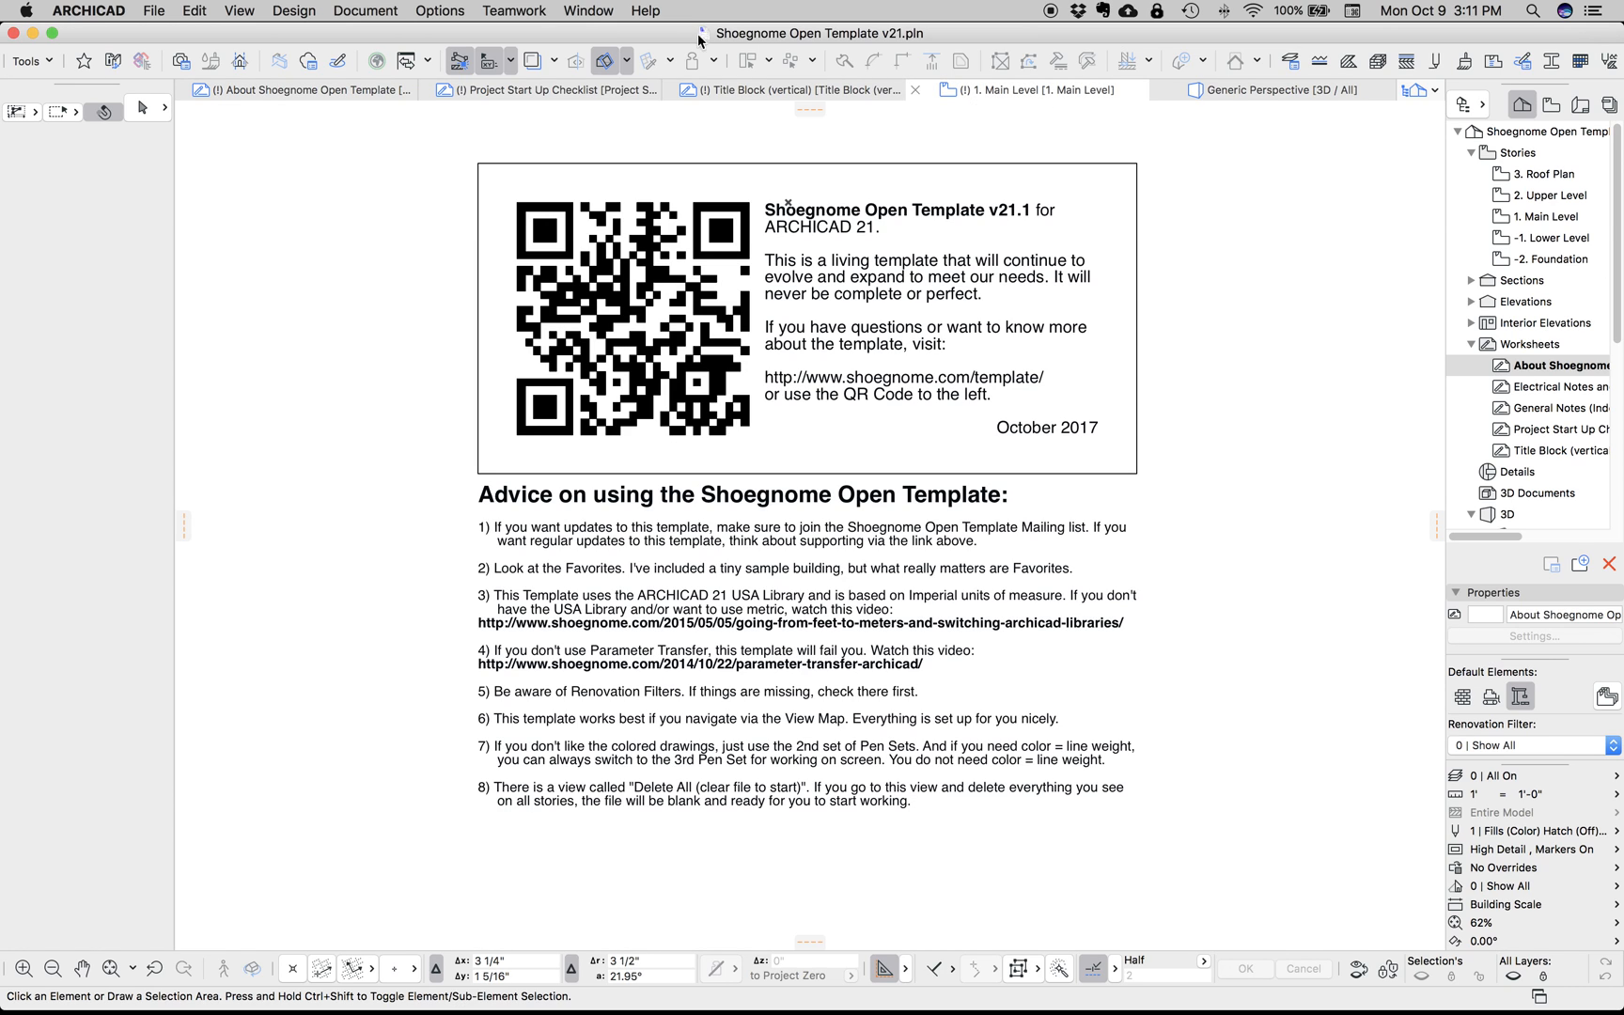
Launch the Classification Manager from the Options menu
left_click(439, 11)
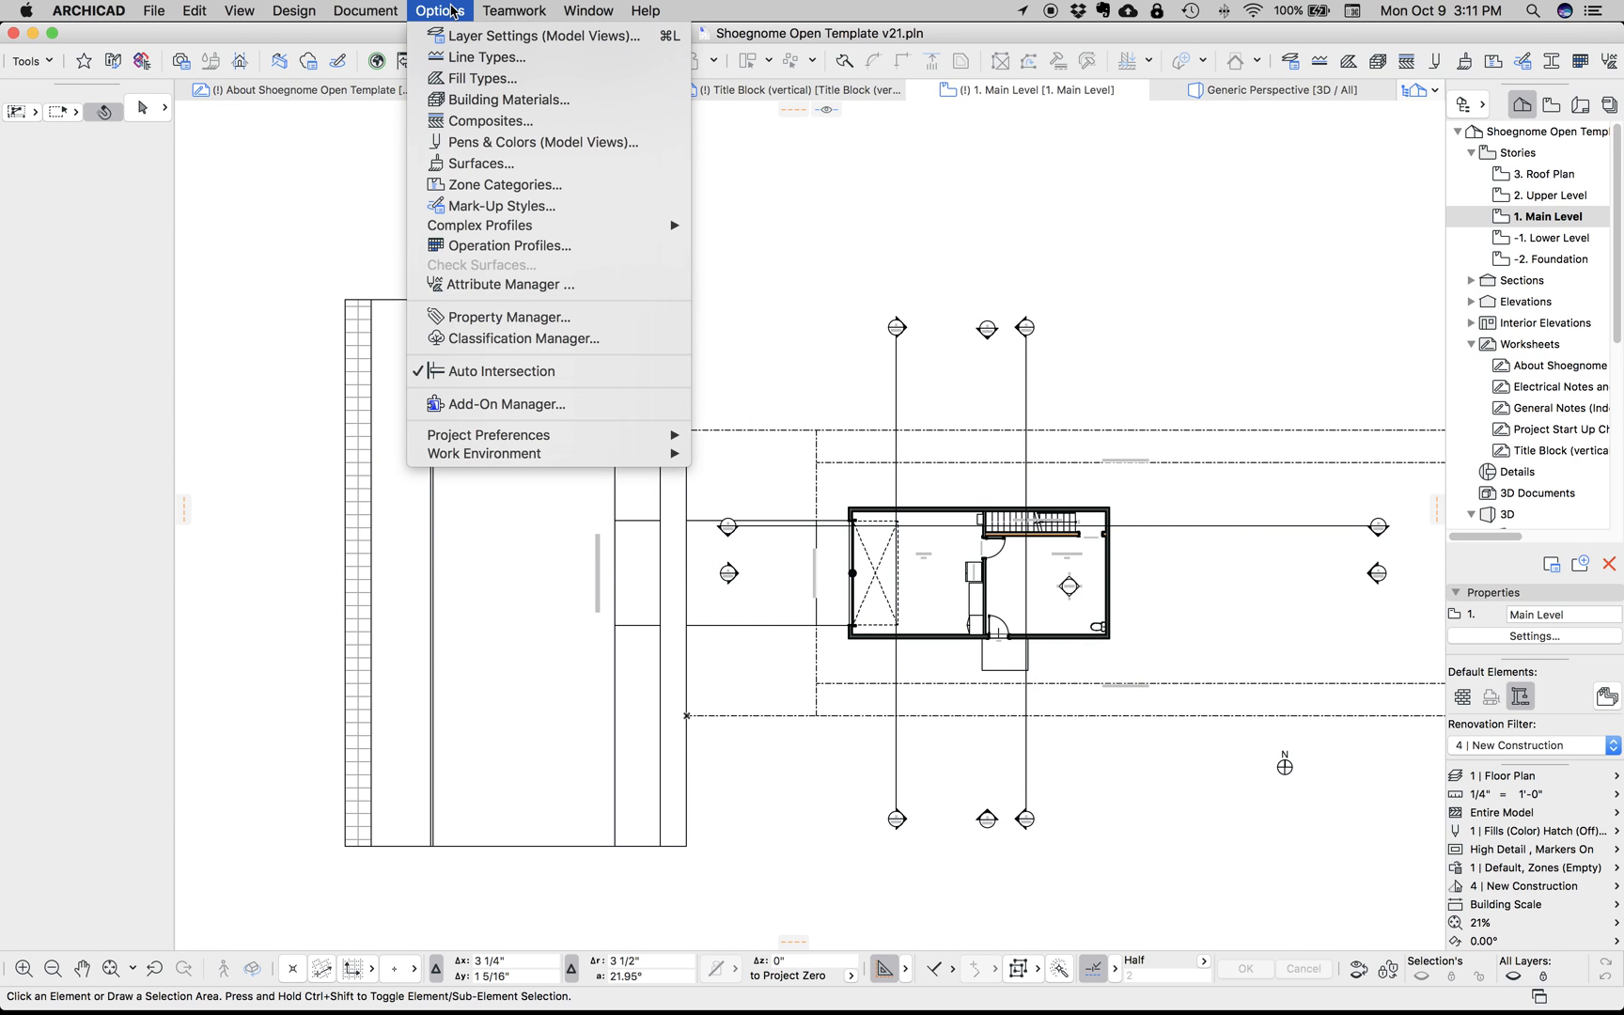
mouse_move(522, 339)
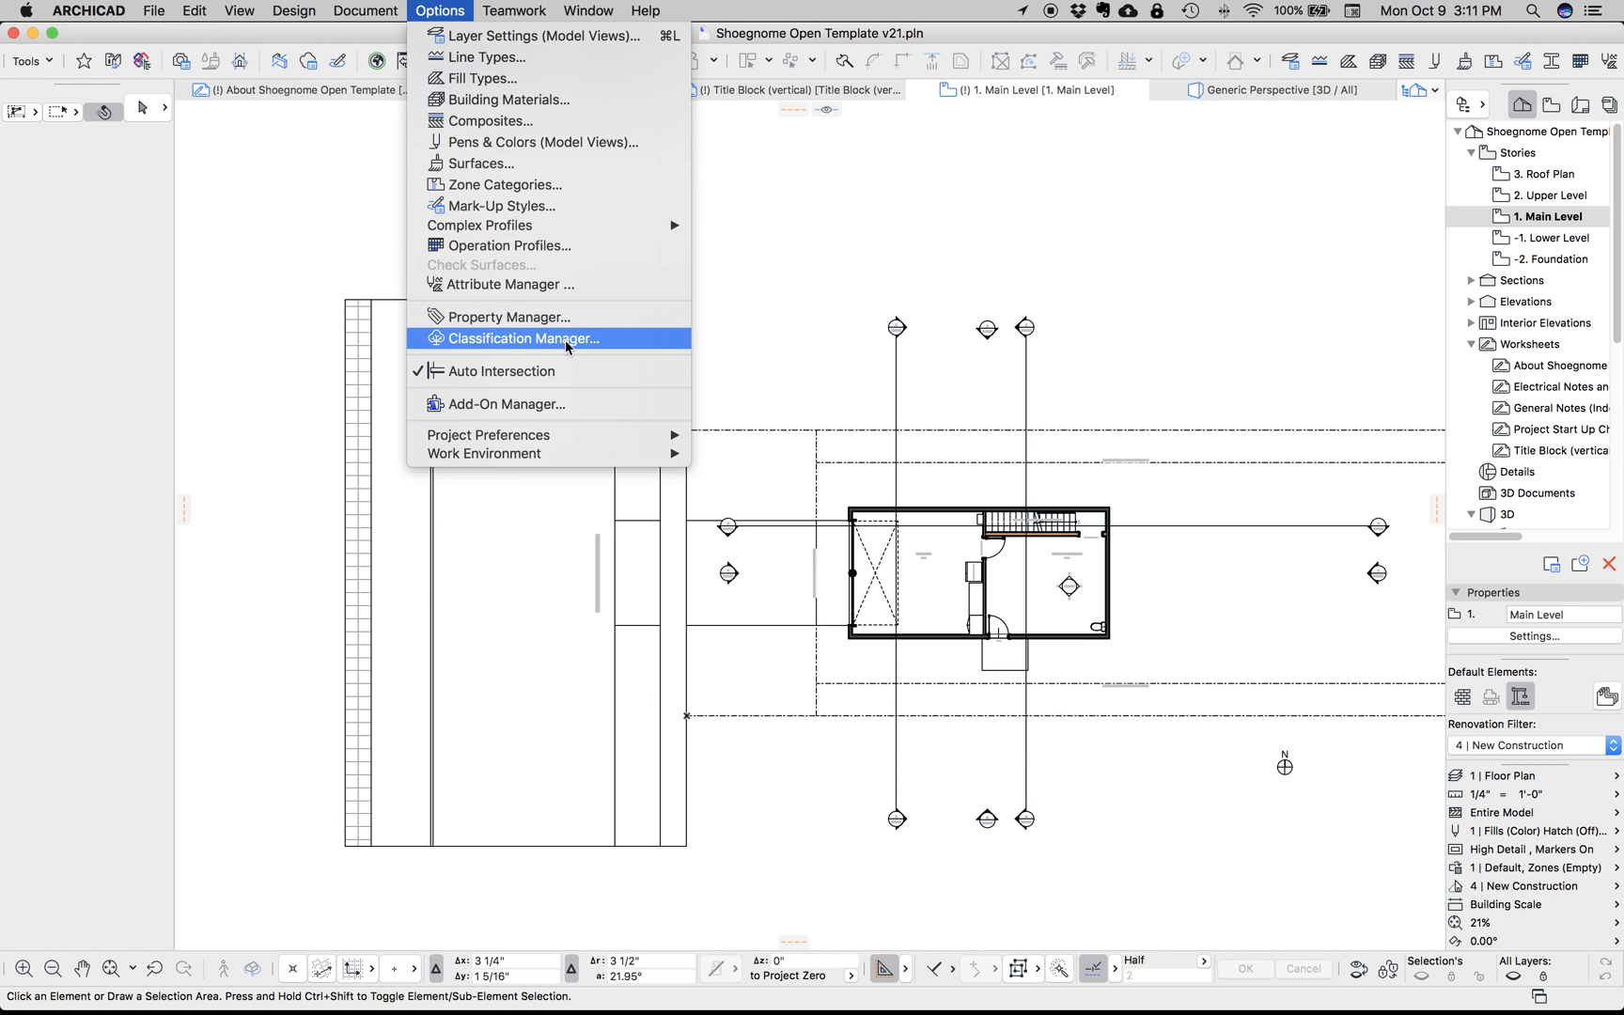
left_click(524, 339)
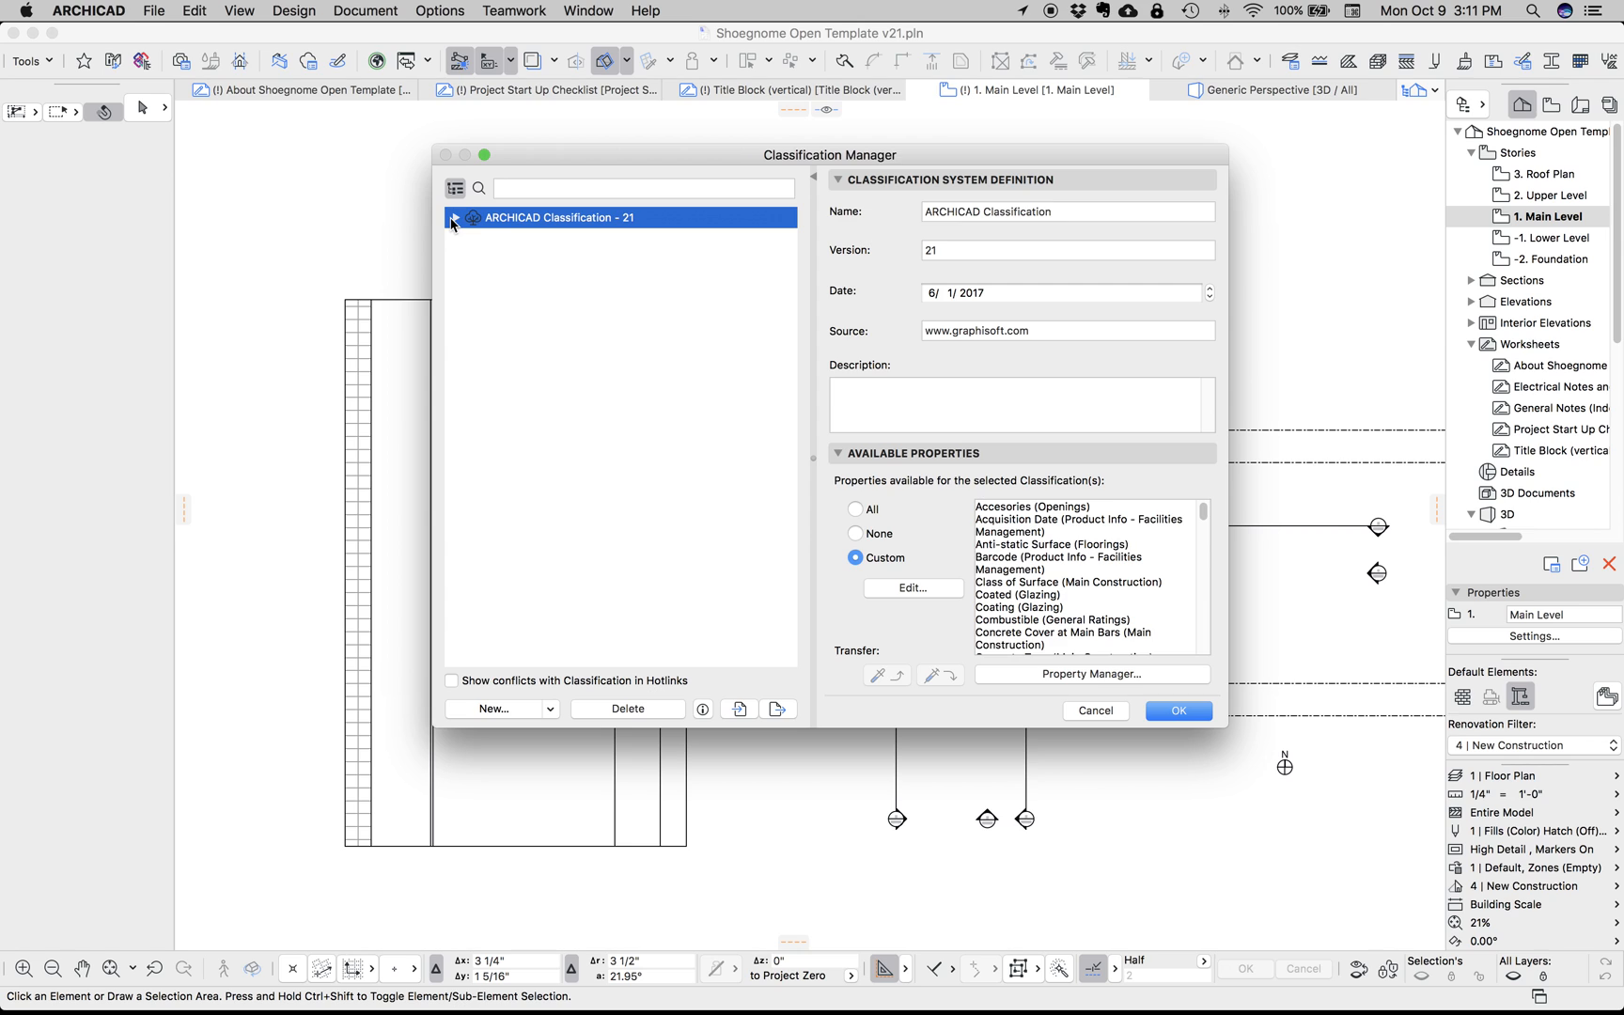
Expand ARCHICAD Classification - 21 down through Construction Element, Covering and Curtain Wall
left_click(453, 218)
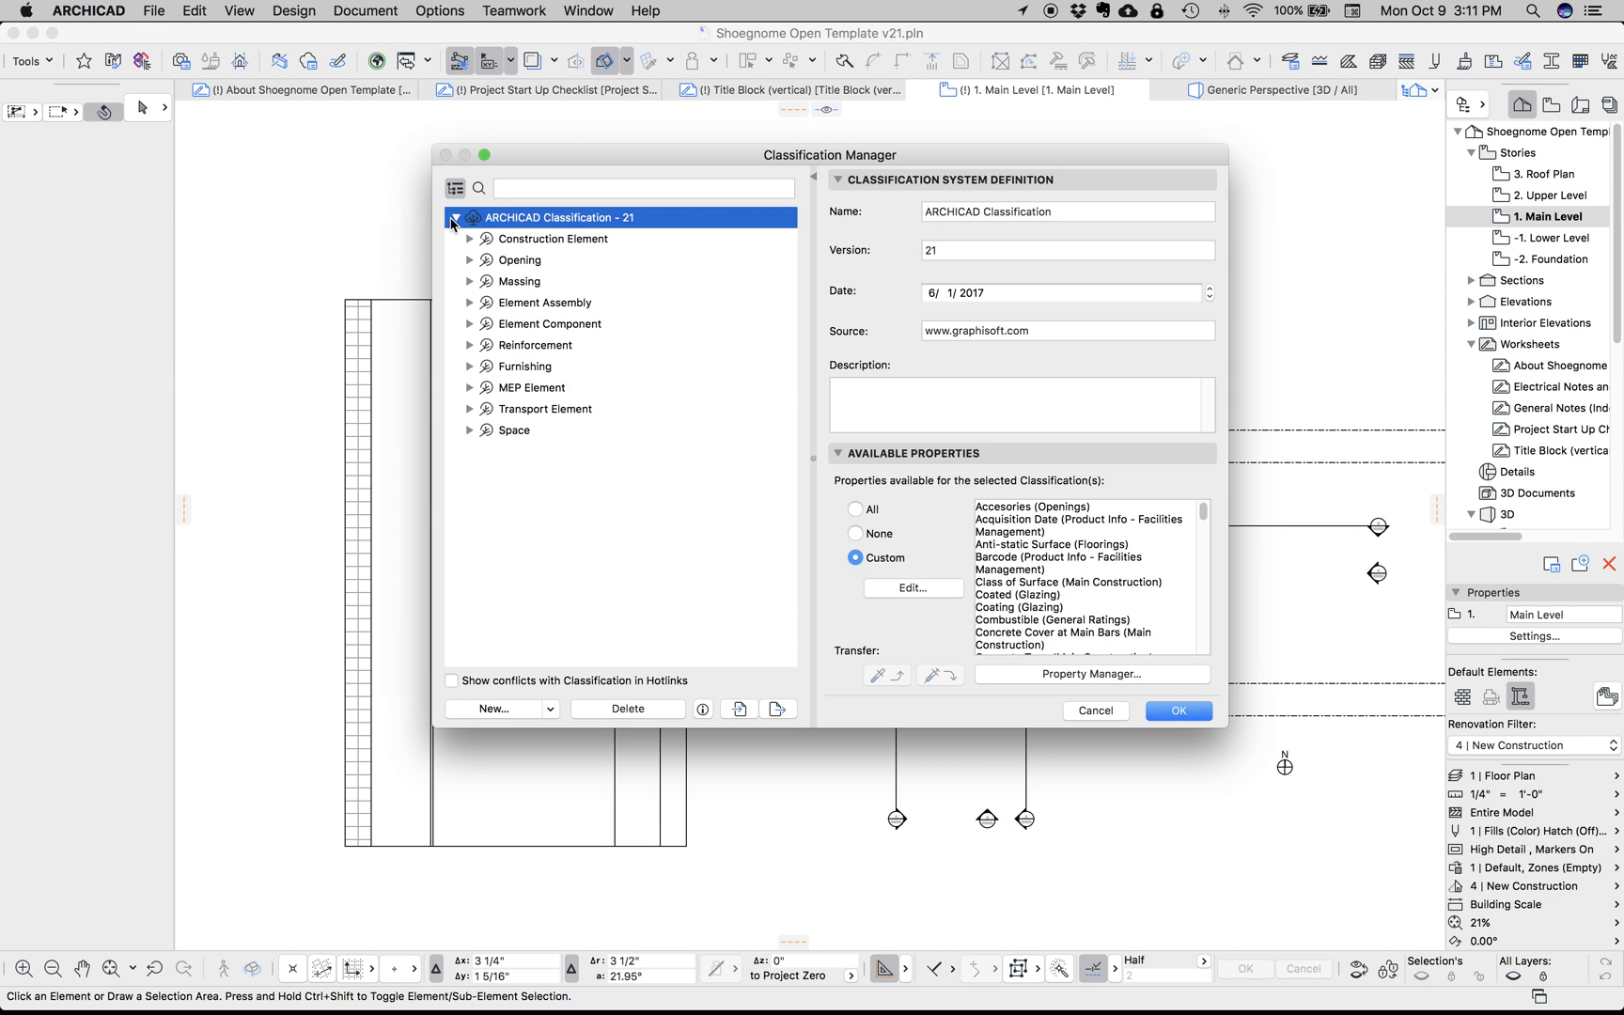
left_click(470, 239)
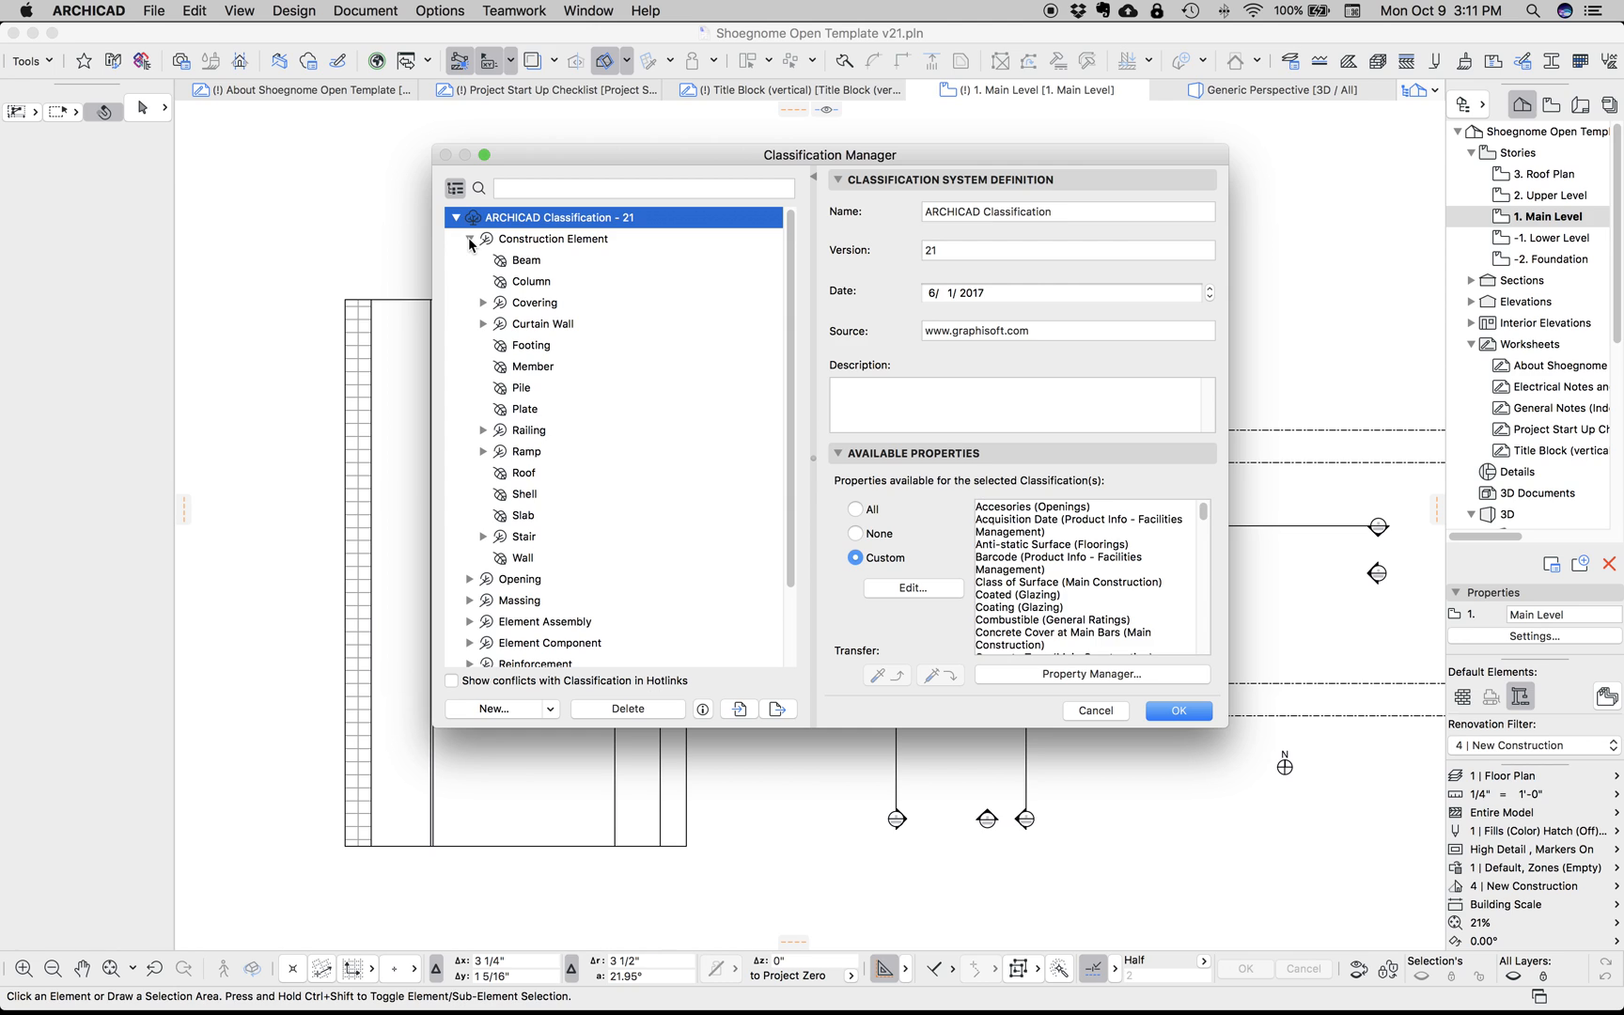
left_click(483, 302)
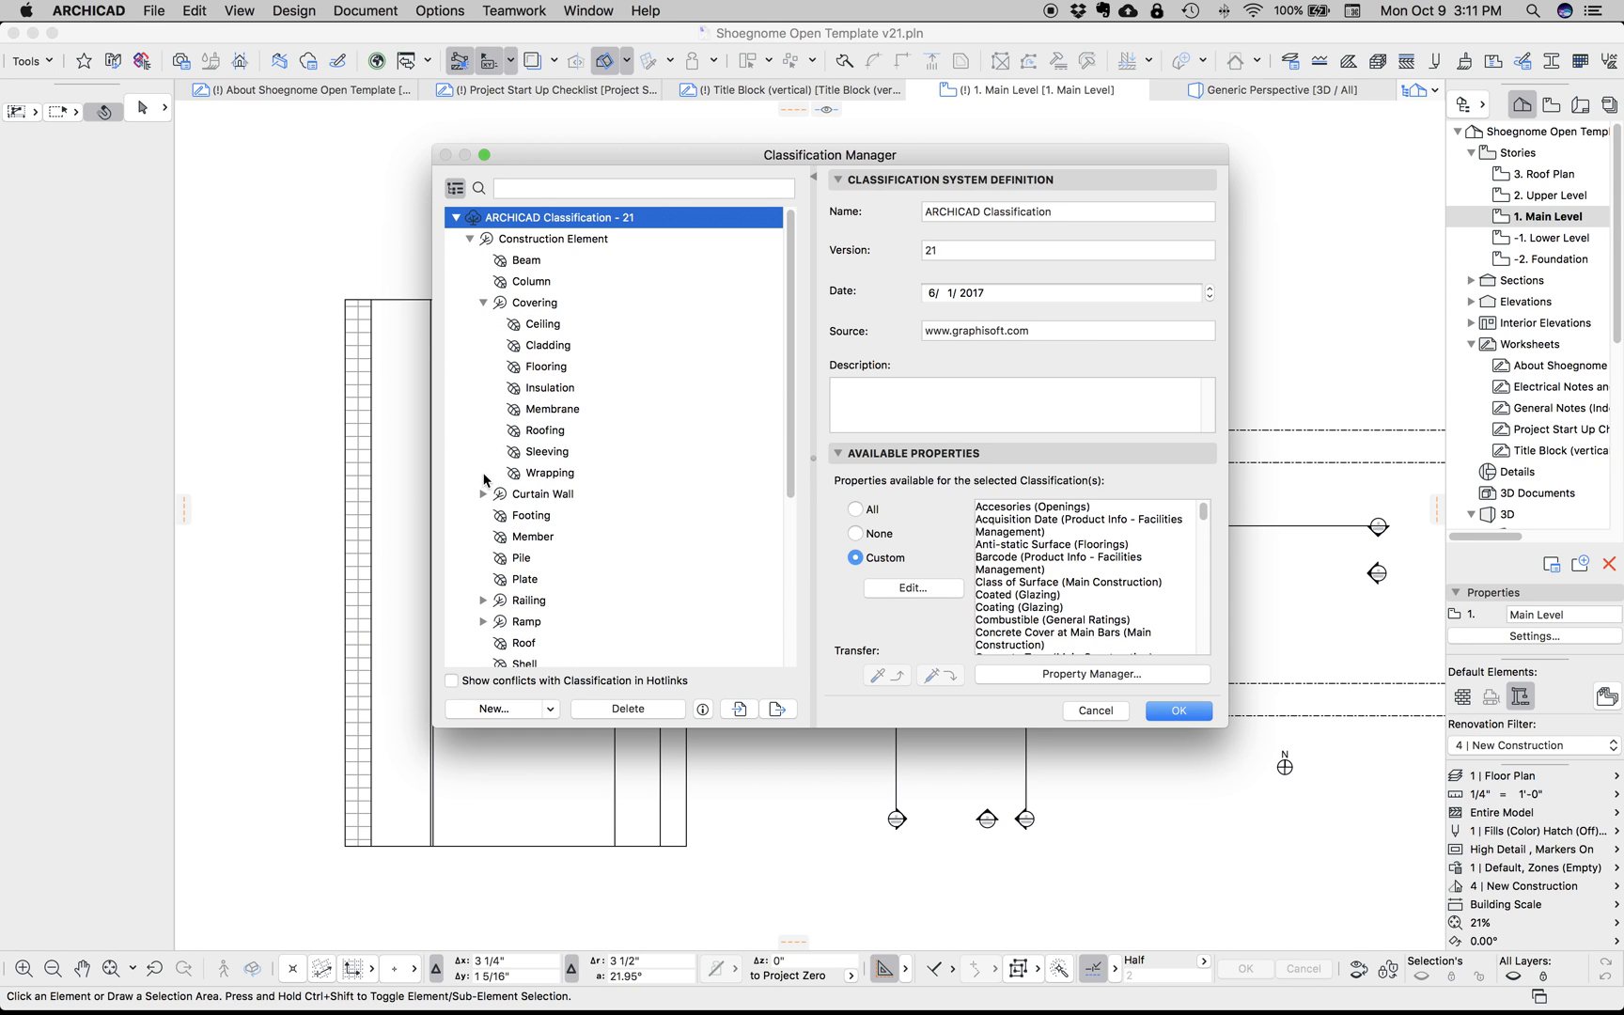
left_click(483, 492)
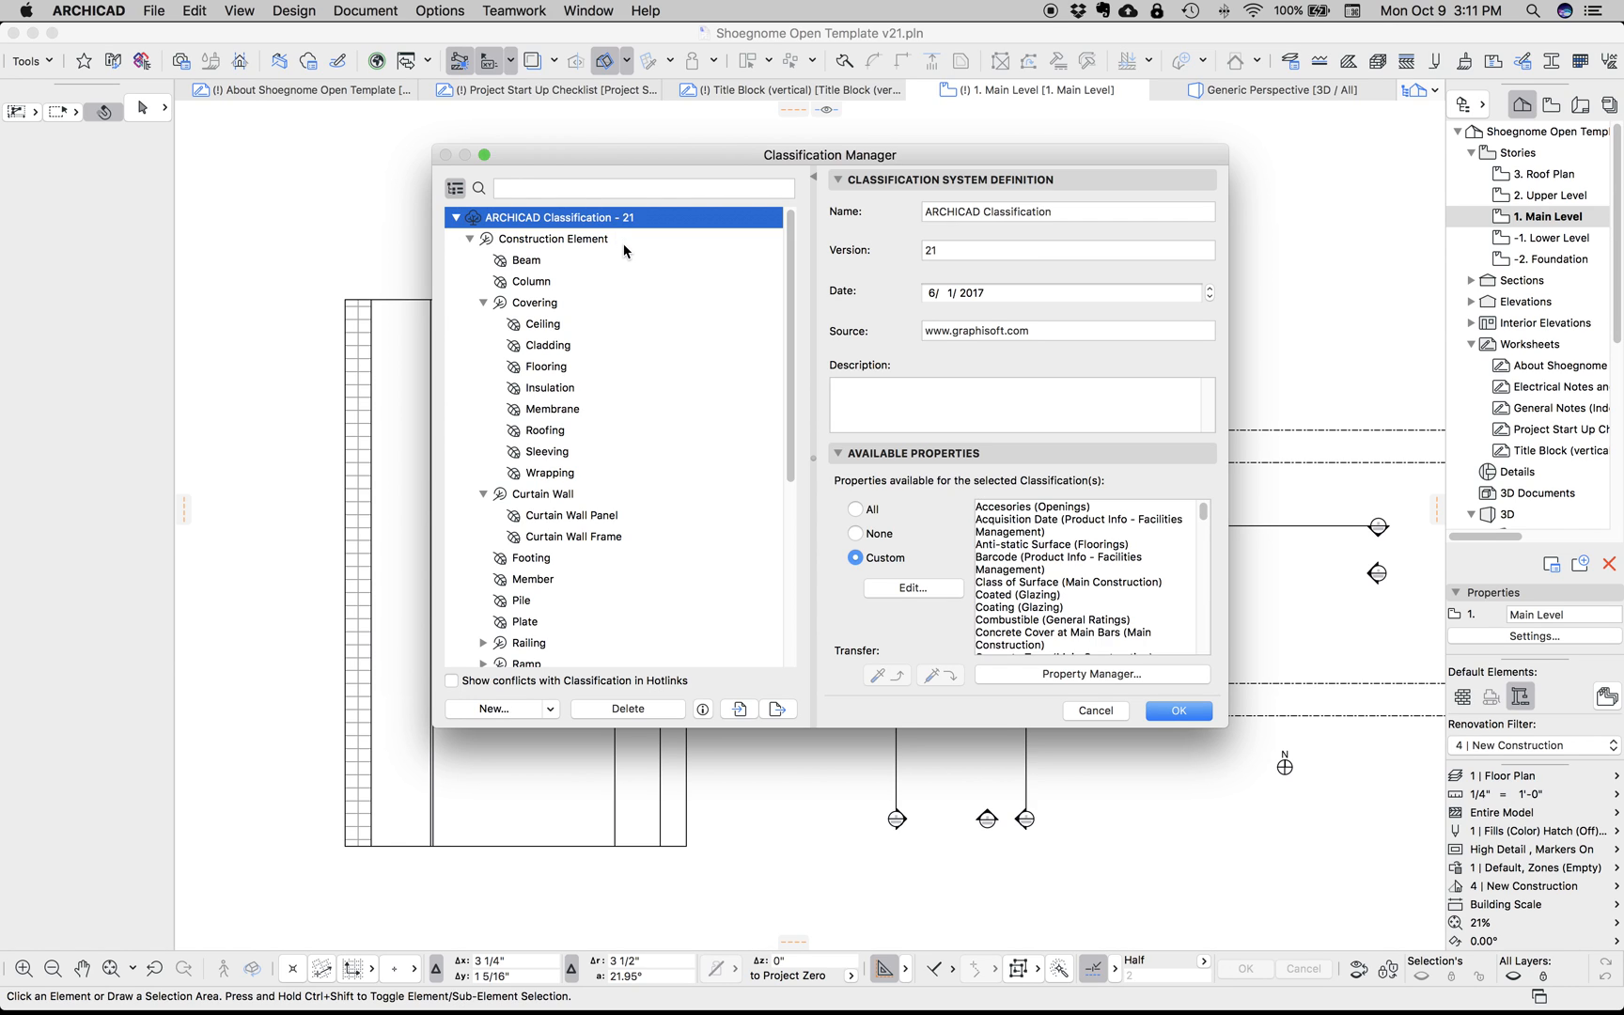
scroll("down", 3)
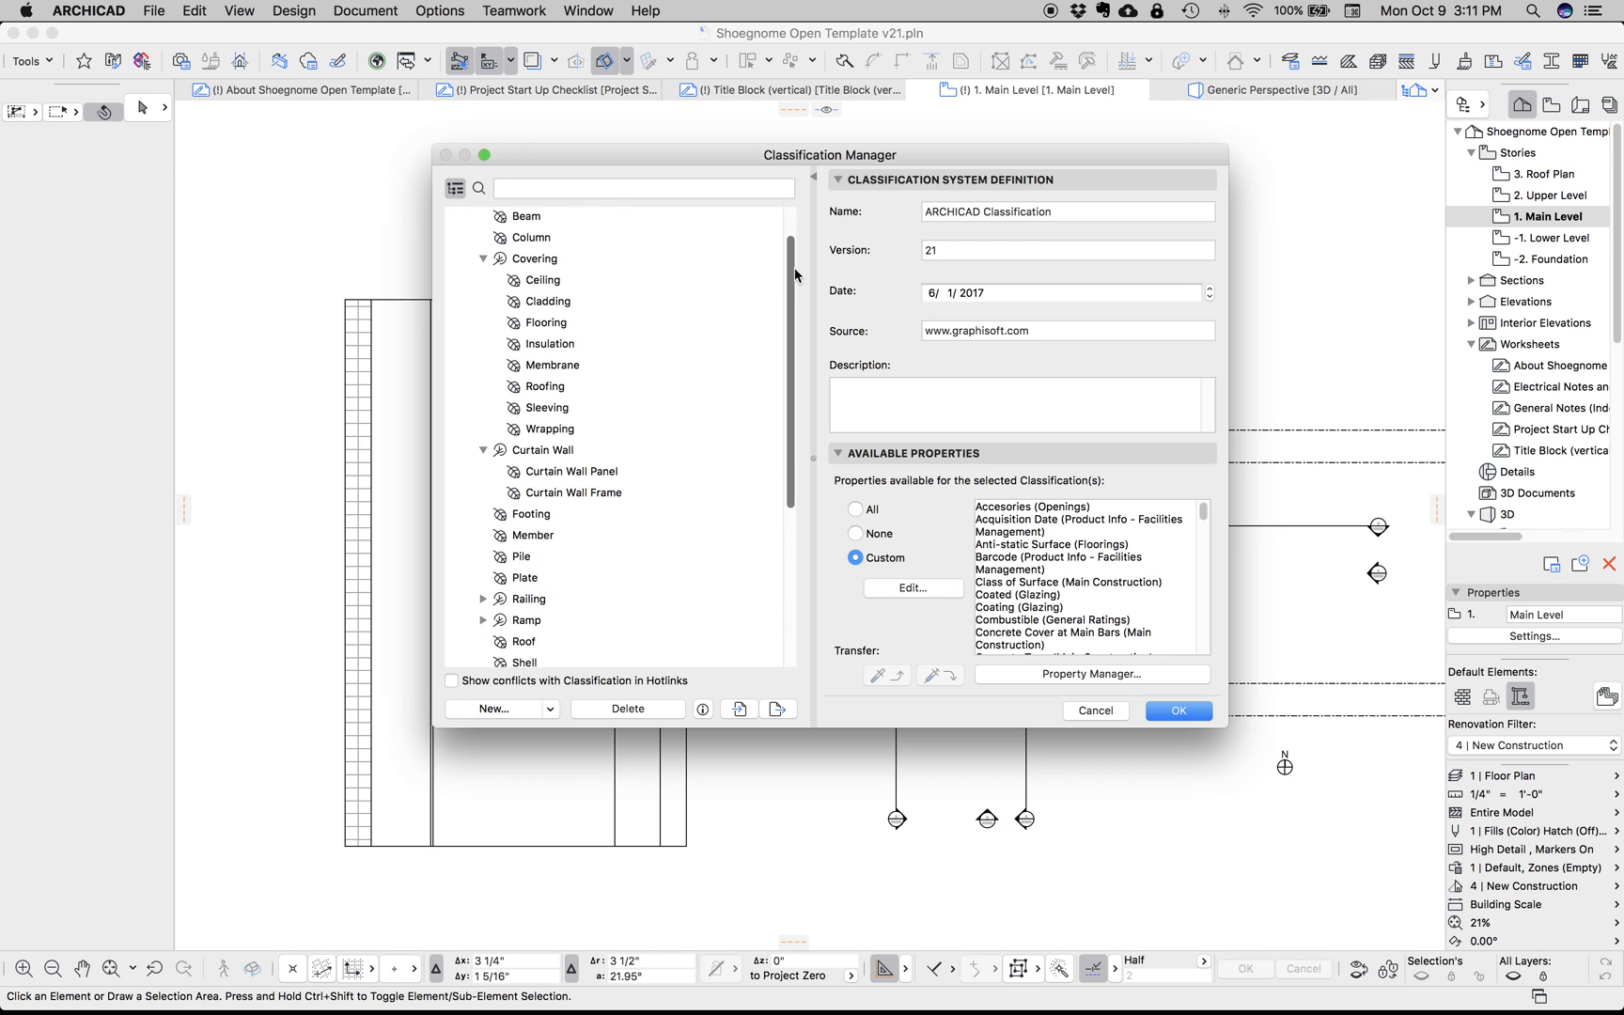
scroll("up", 3)
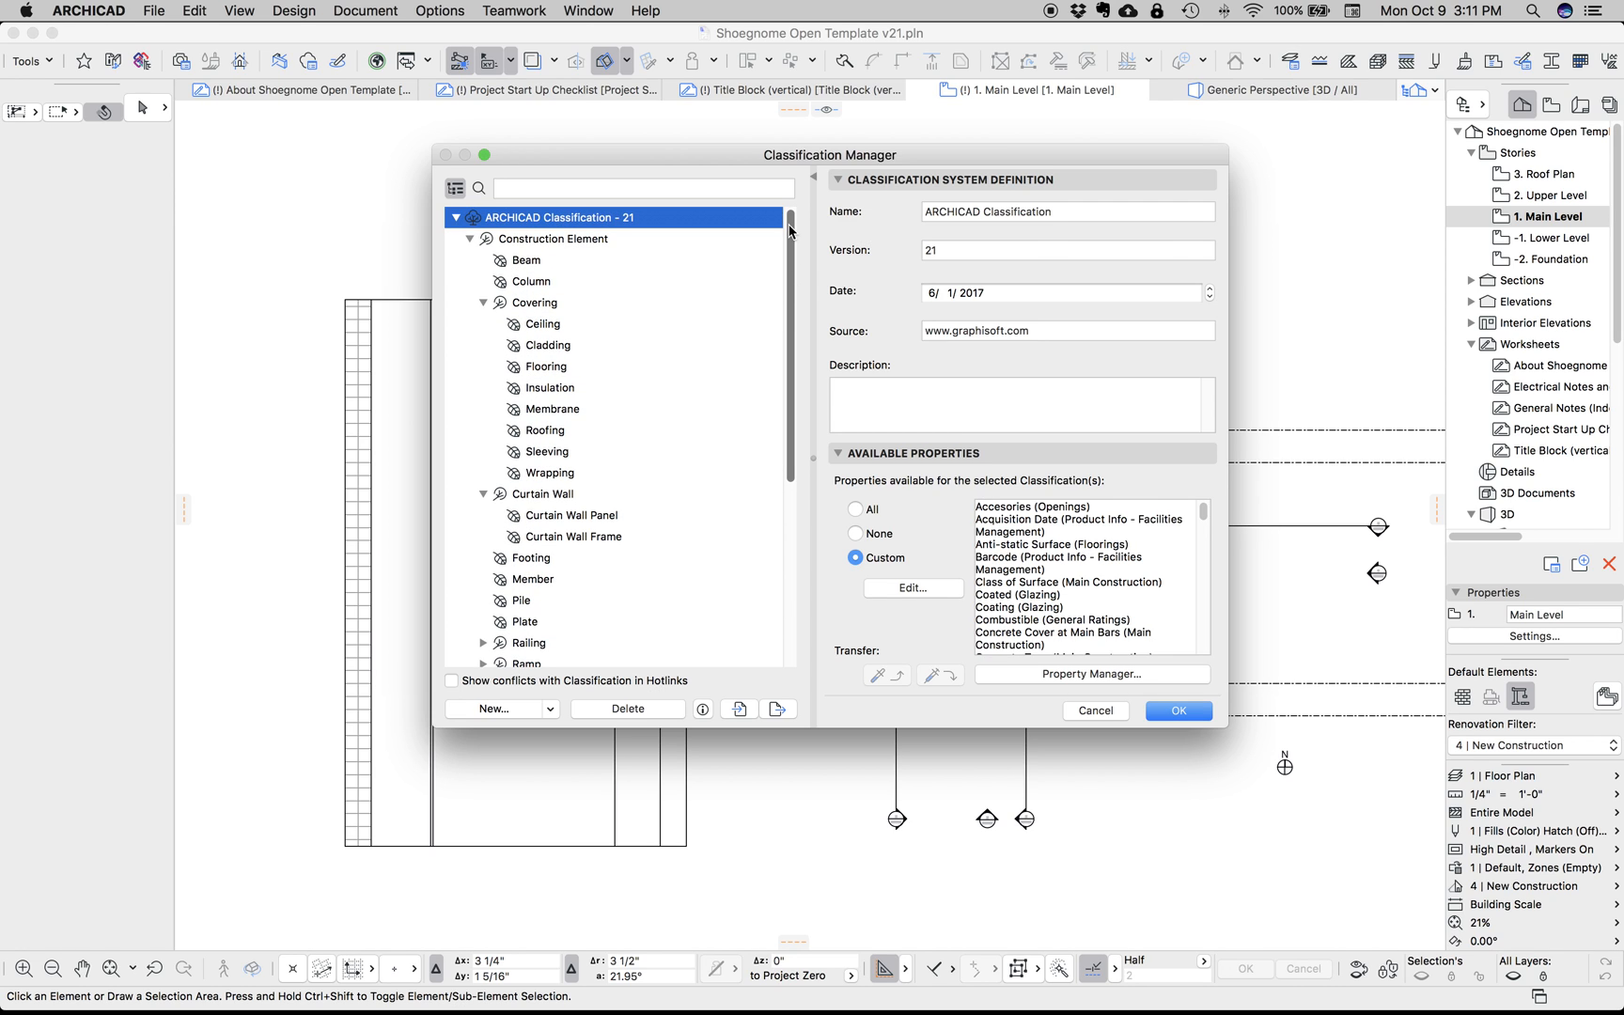
View the Beam definition, expand the Ramp category, then close the Classification Manager
left_click(526, 259)
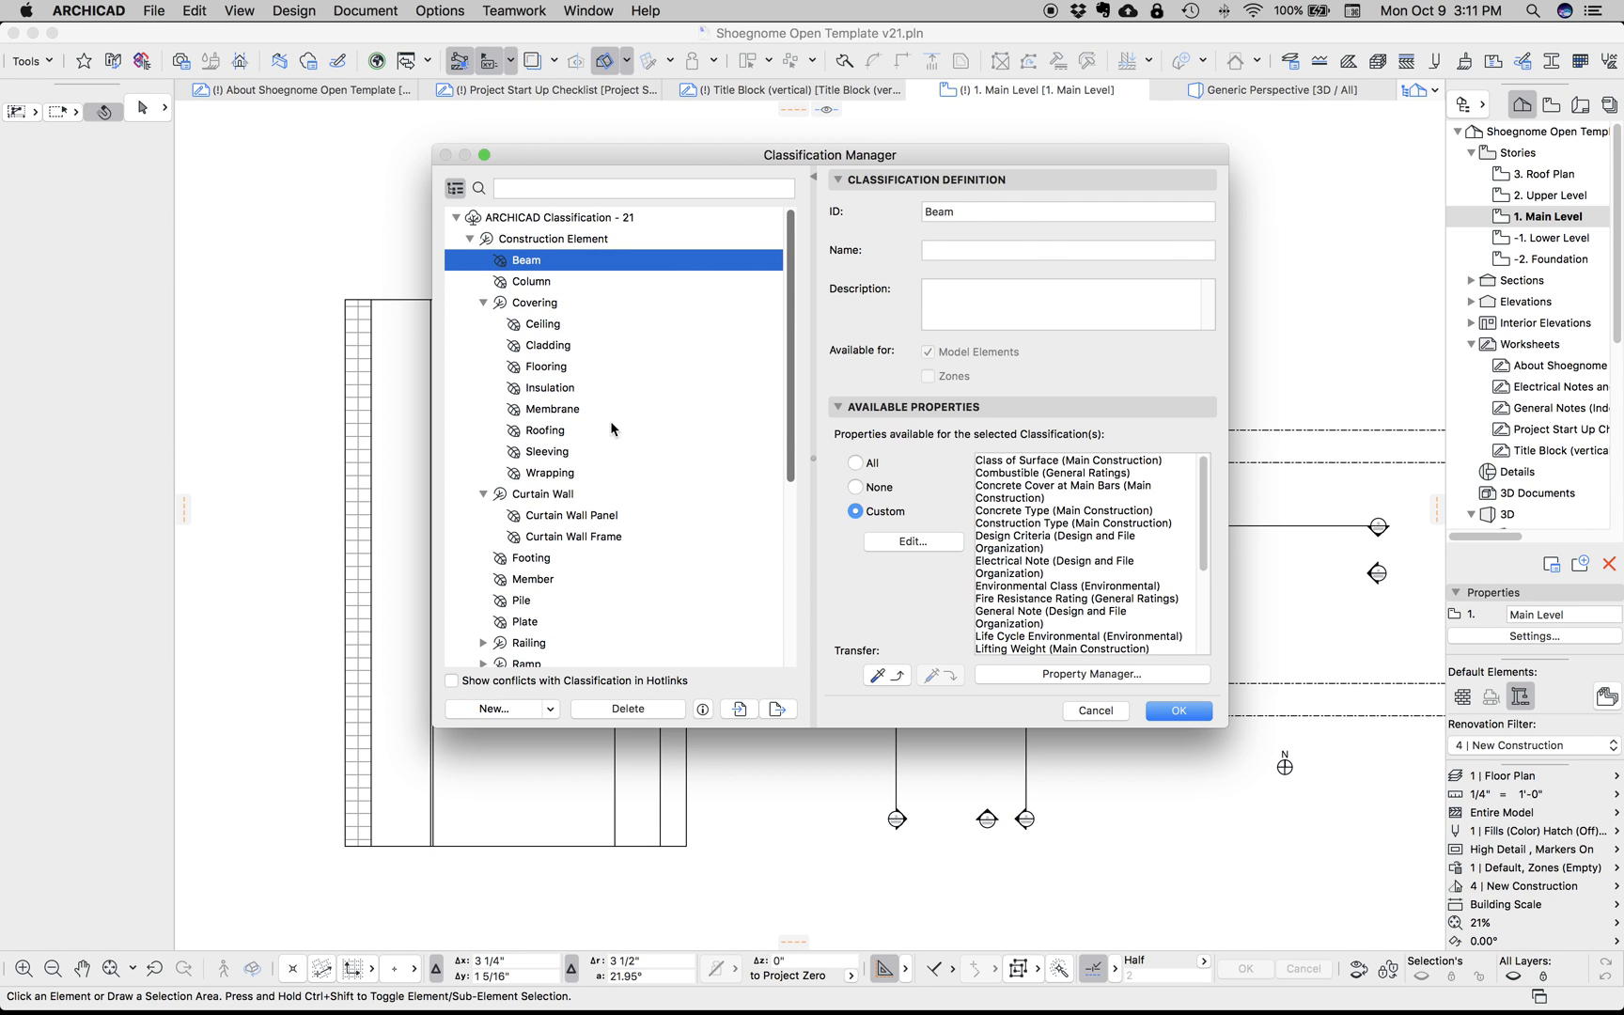
scroll("down", 3)
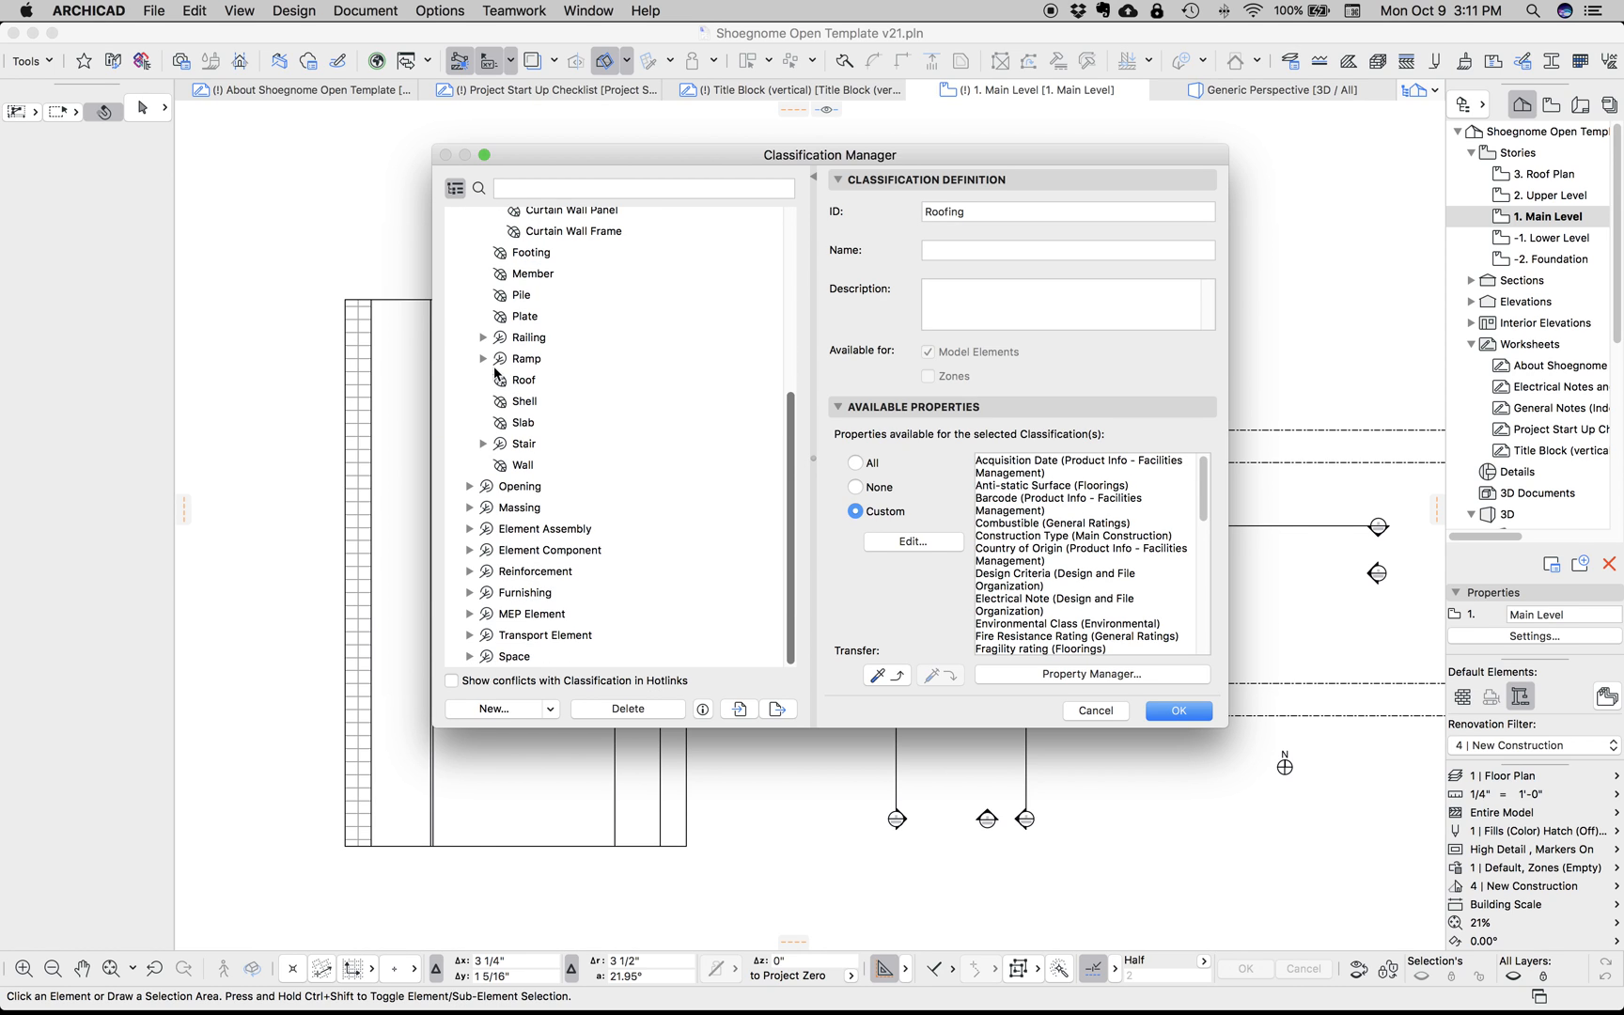
left_click(483, 359)
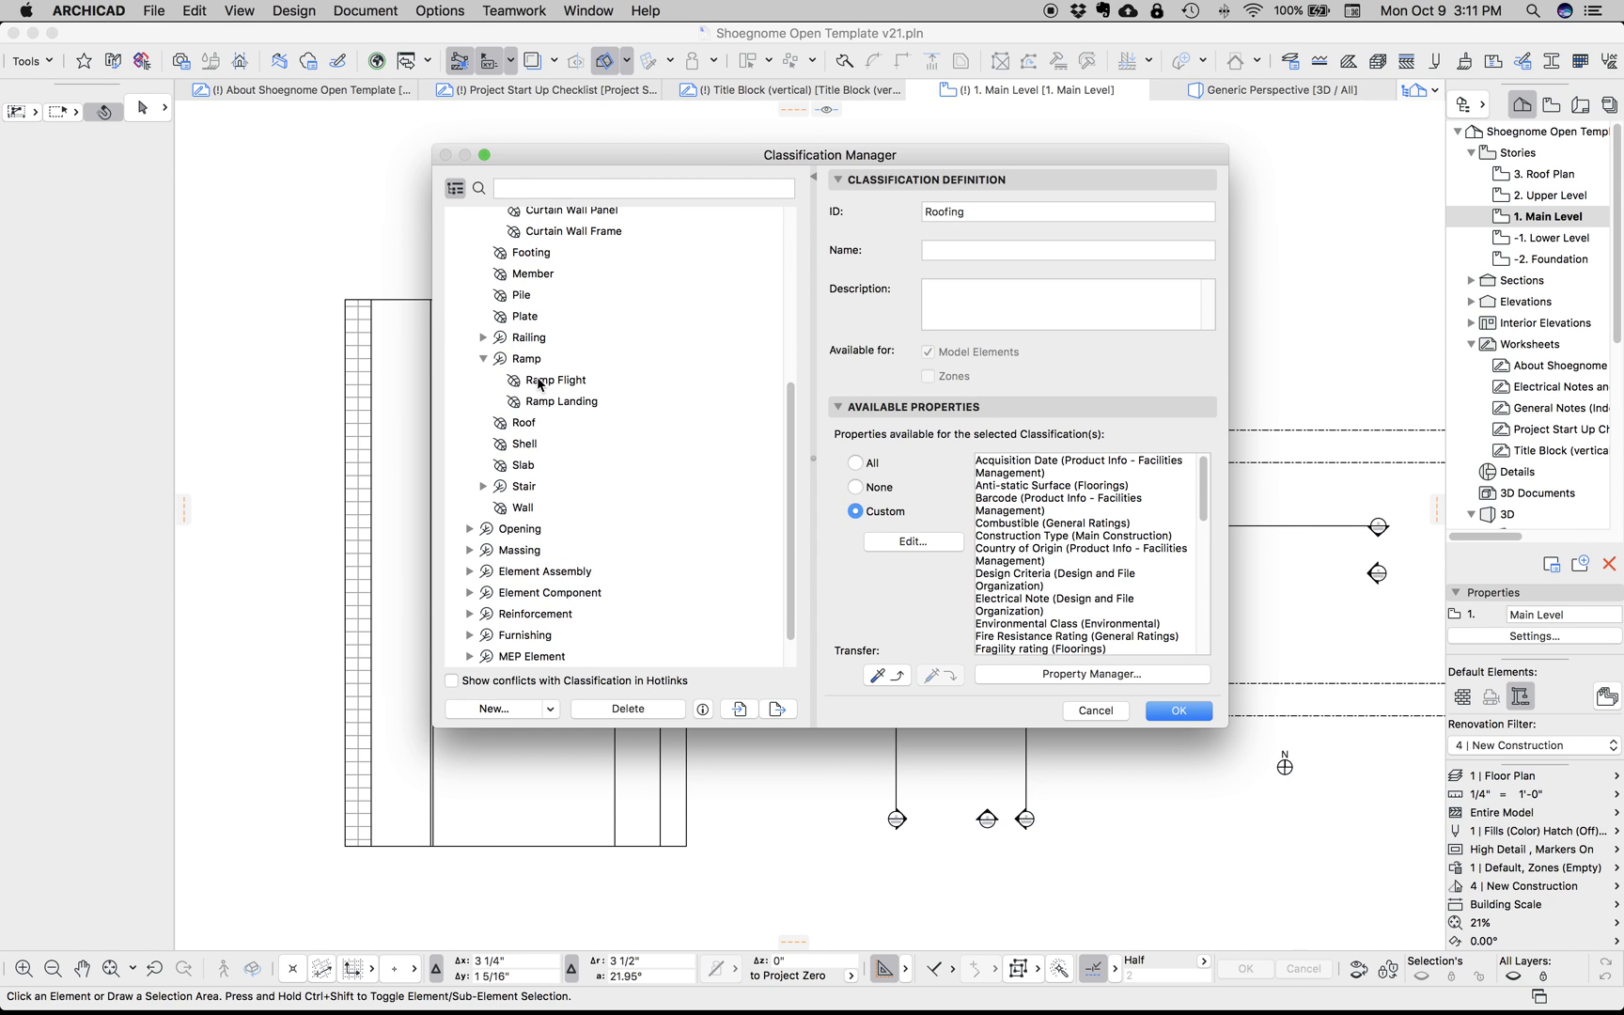
mouse_move(605, 343)
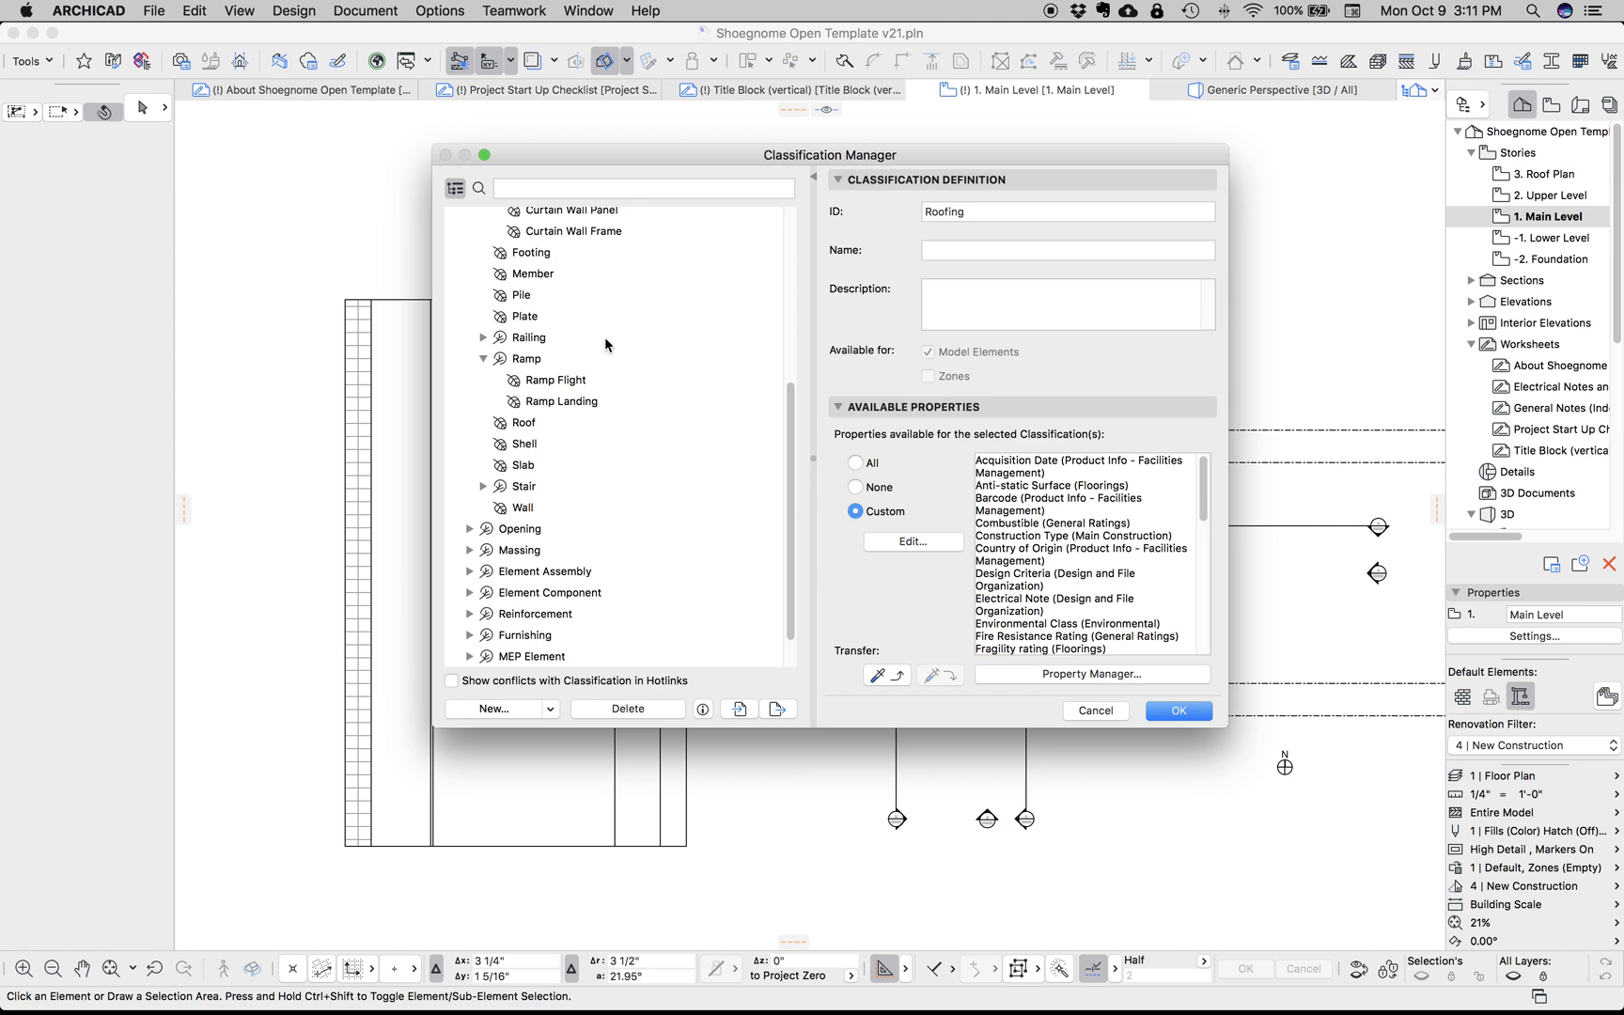
scroll("up", 3)
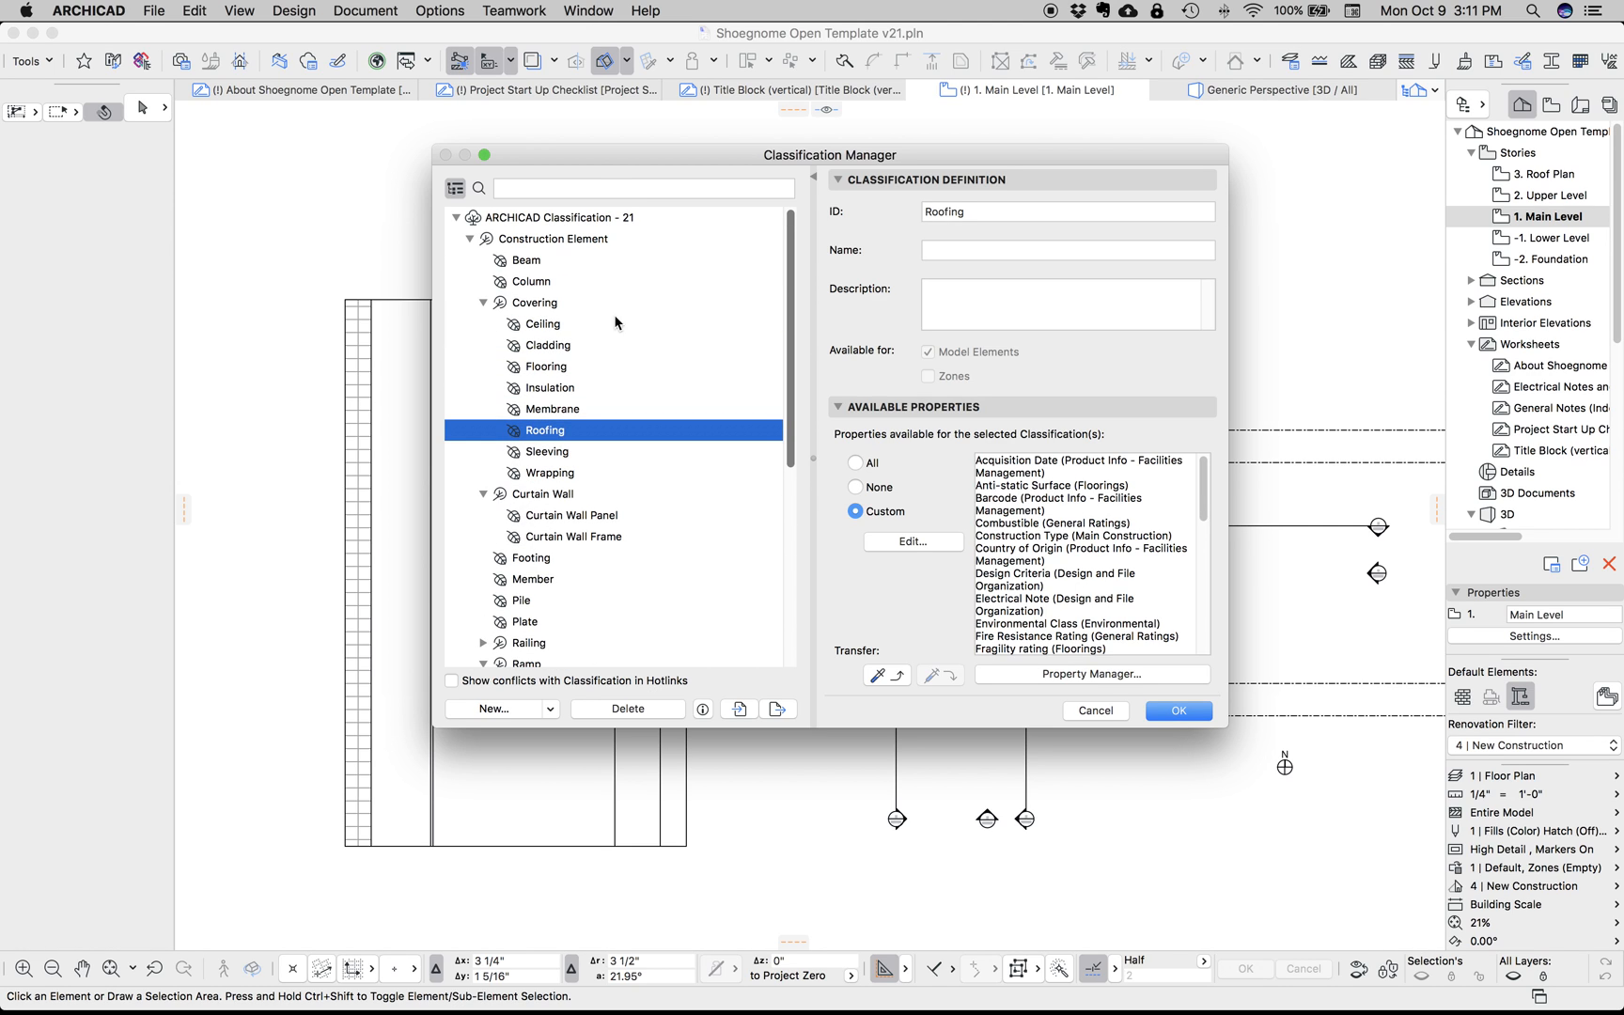
mouse_move(1124, 758)
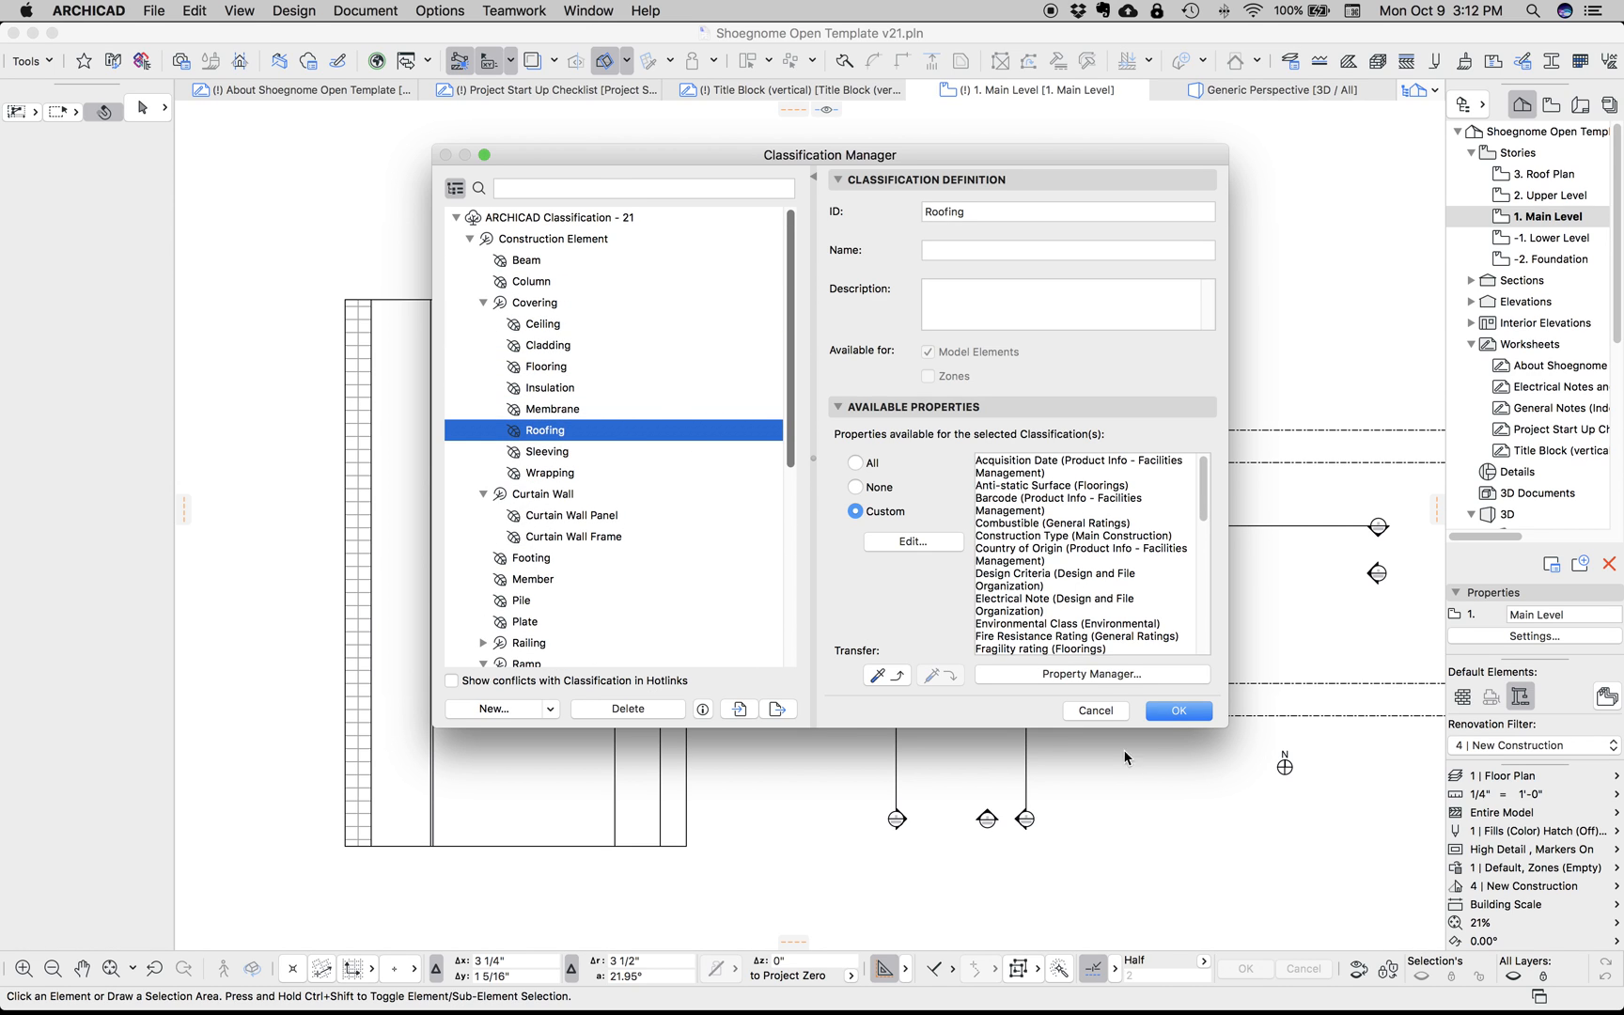
left_click(1176, 711)
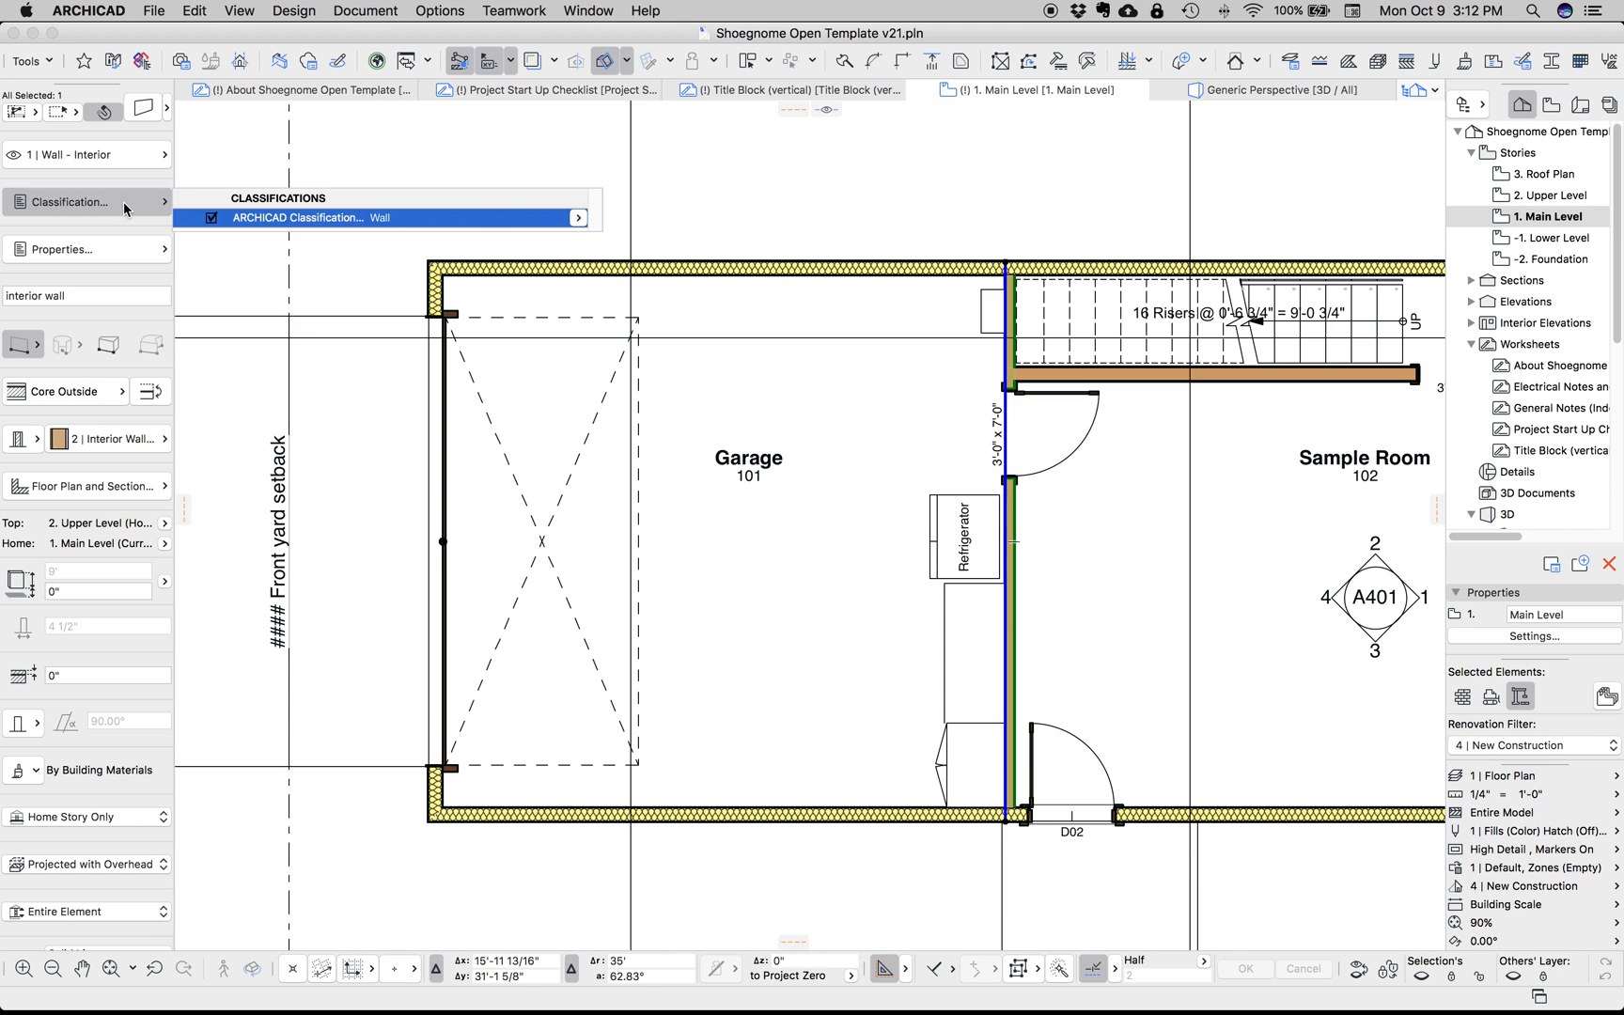
Show the interior wall's classification picker and scroll its tree, Wall still highlighted
left_click(577, 218)
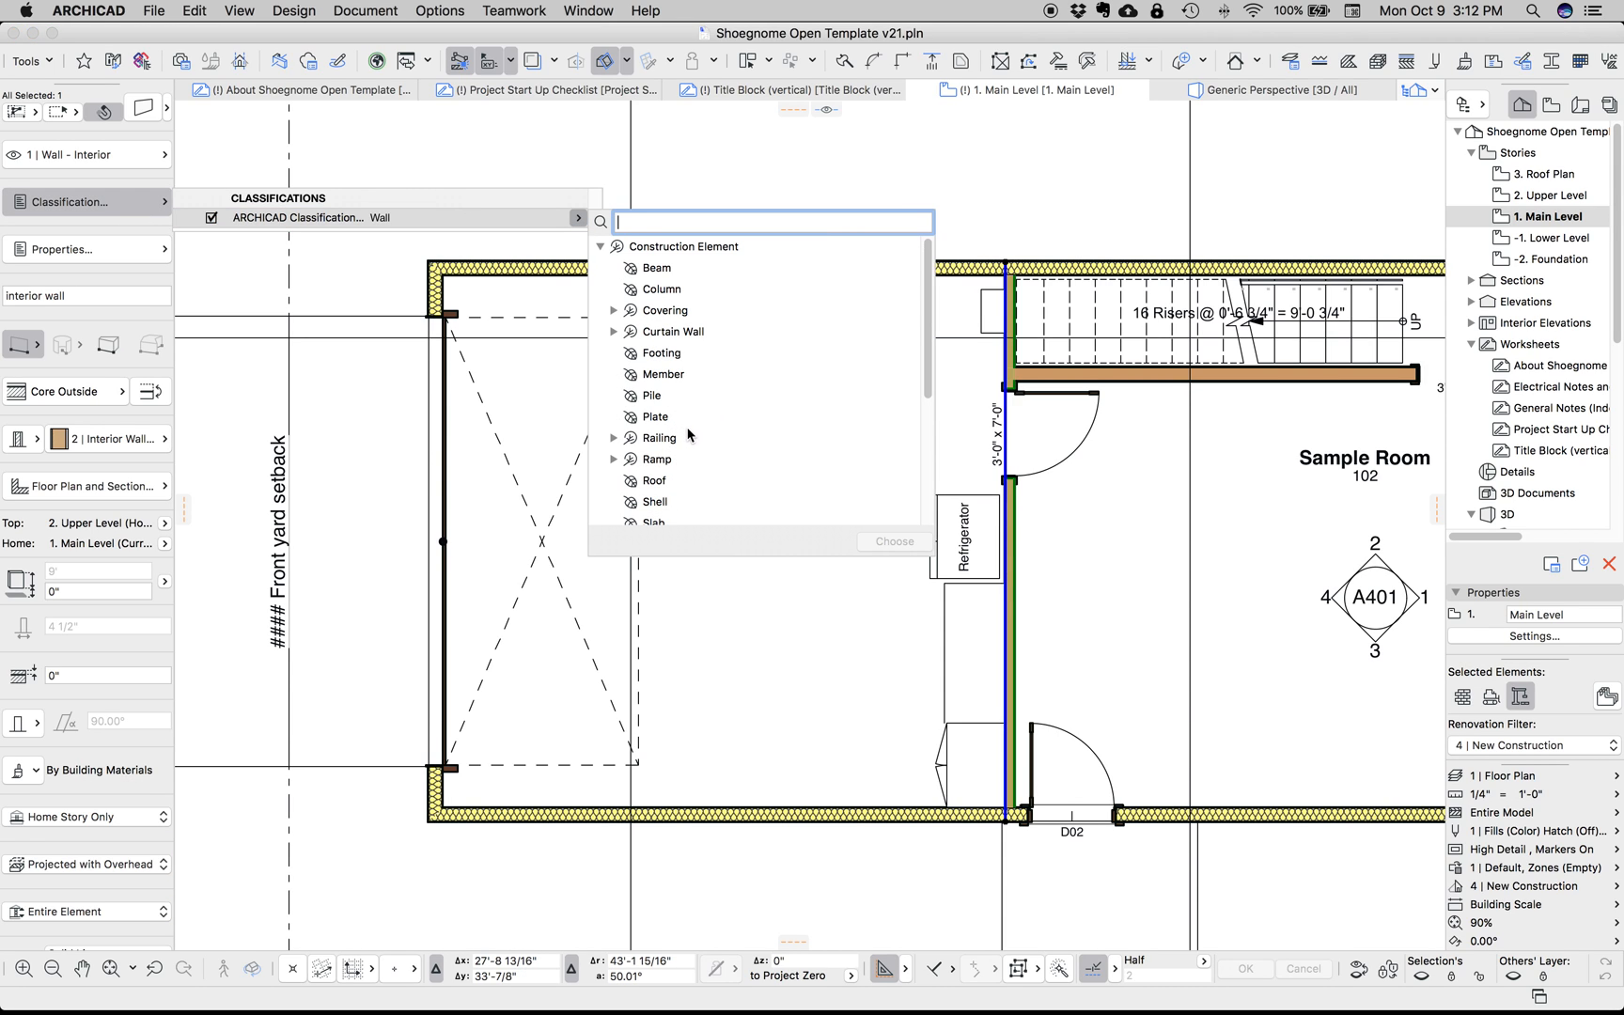
mouse_move(622, 460)
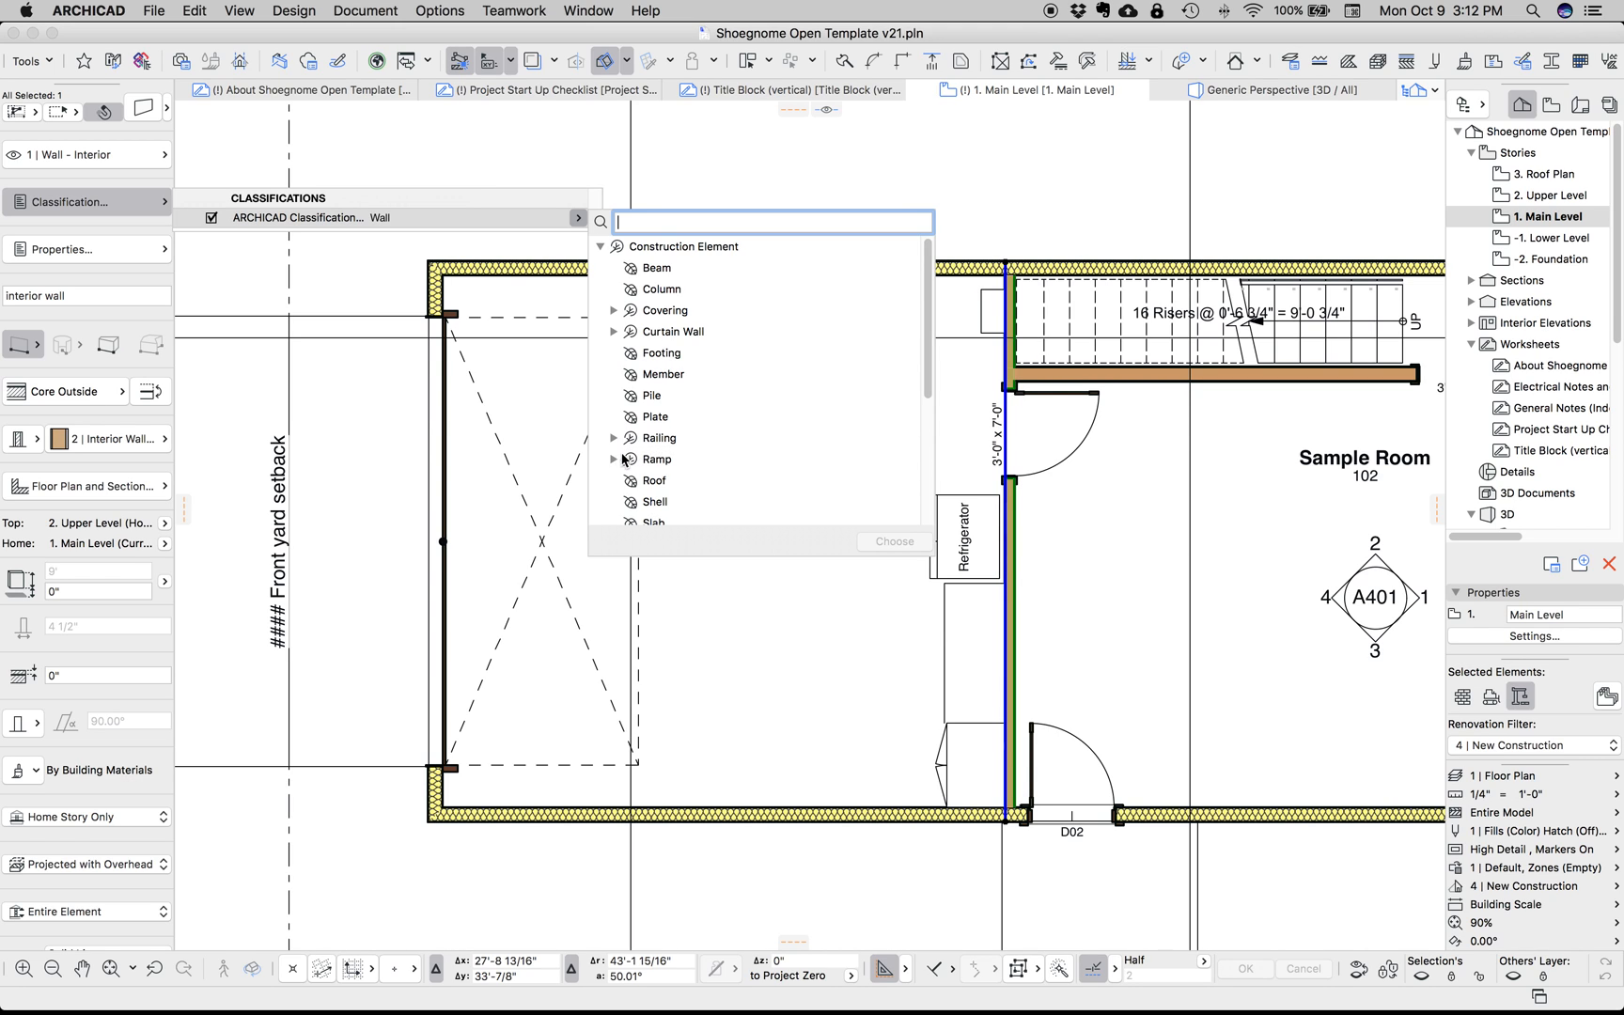
scroll("down", 3)
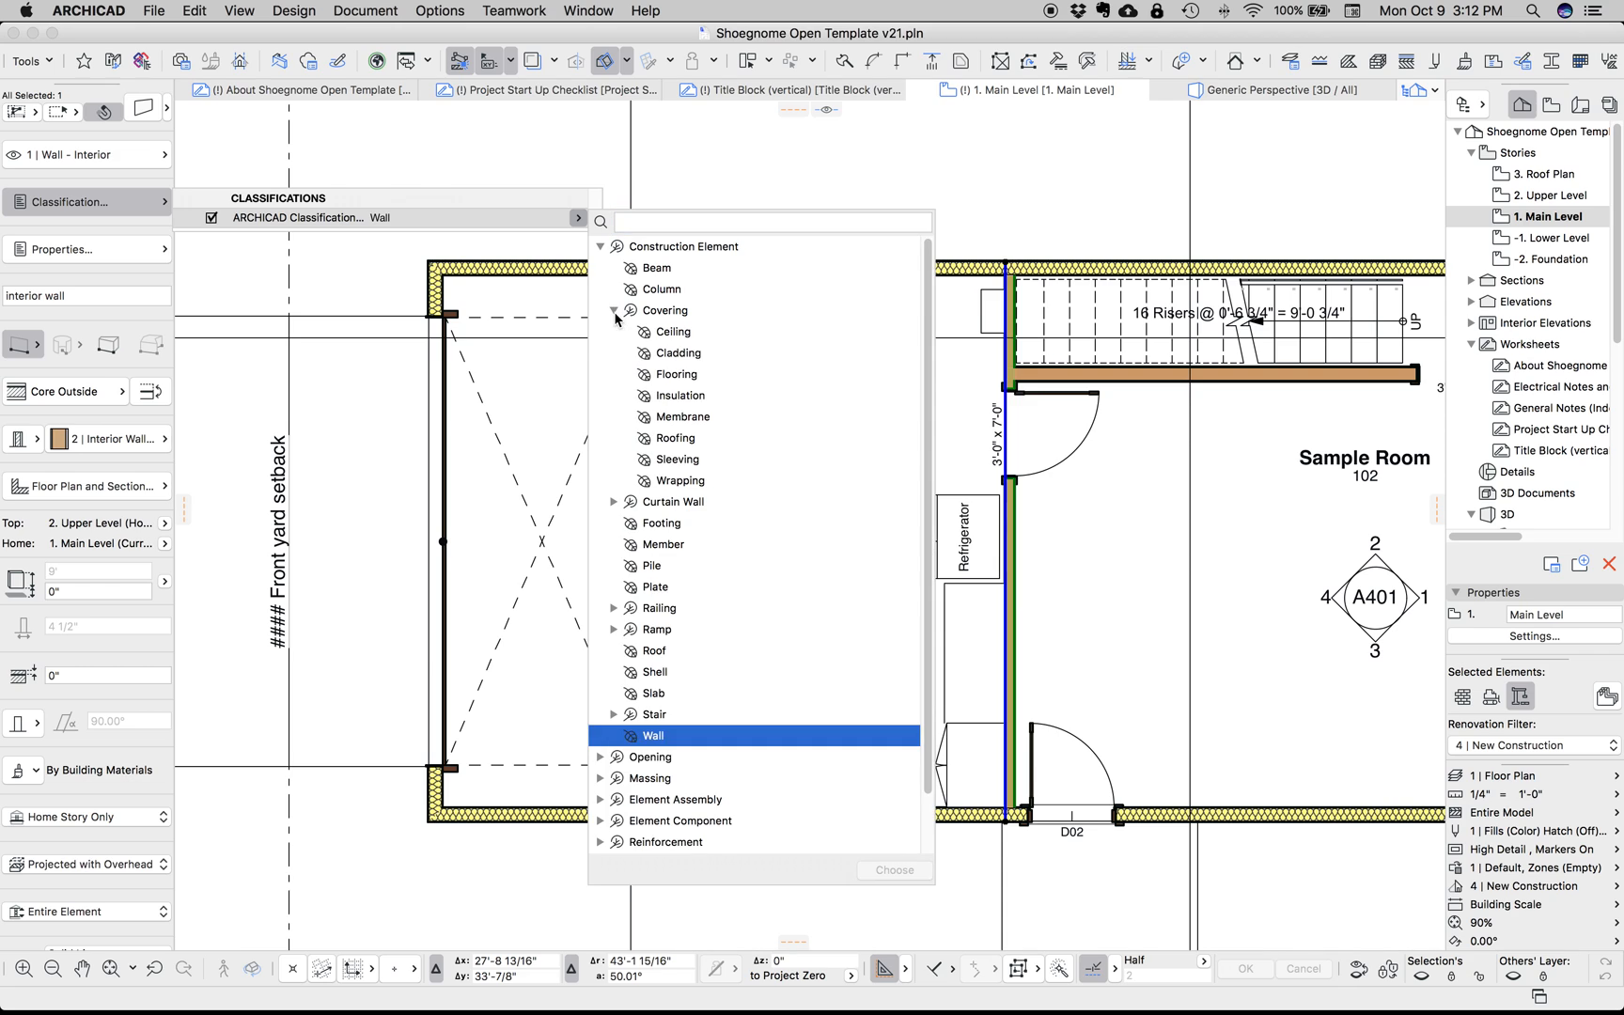
mouse_move(690, 413)
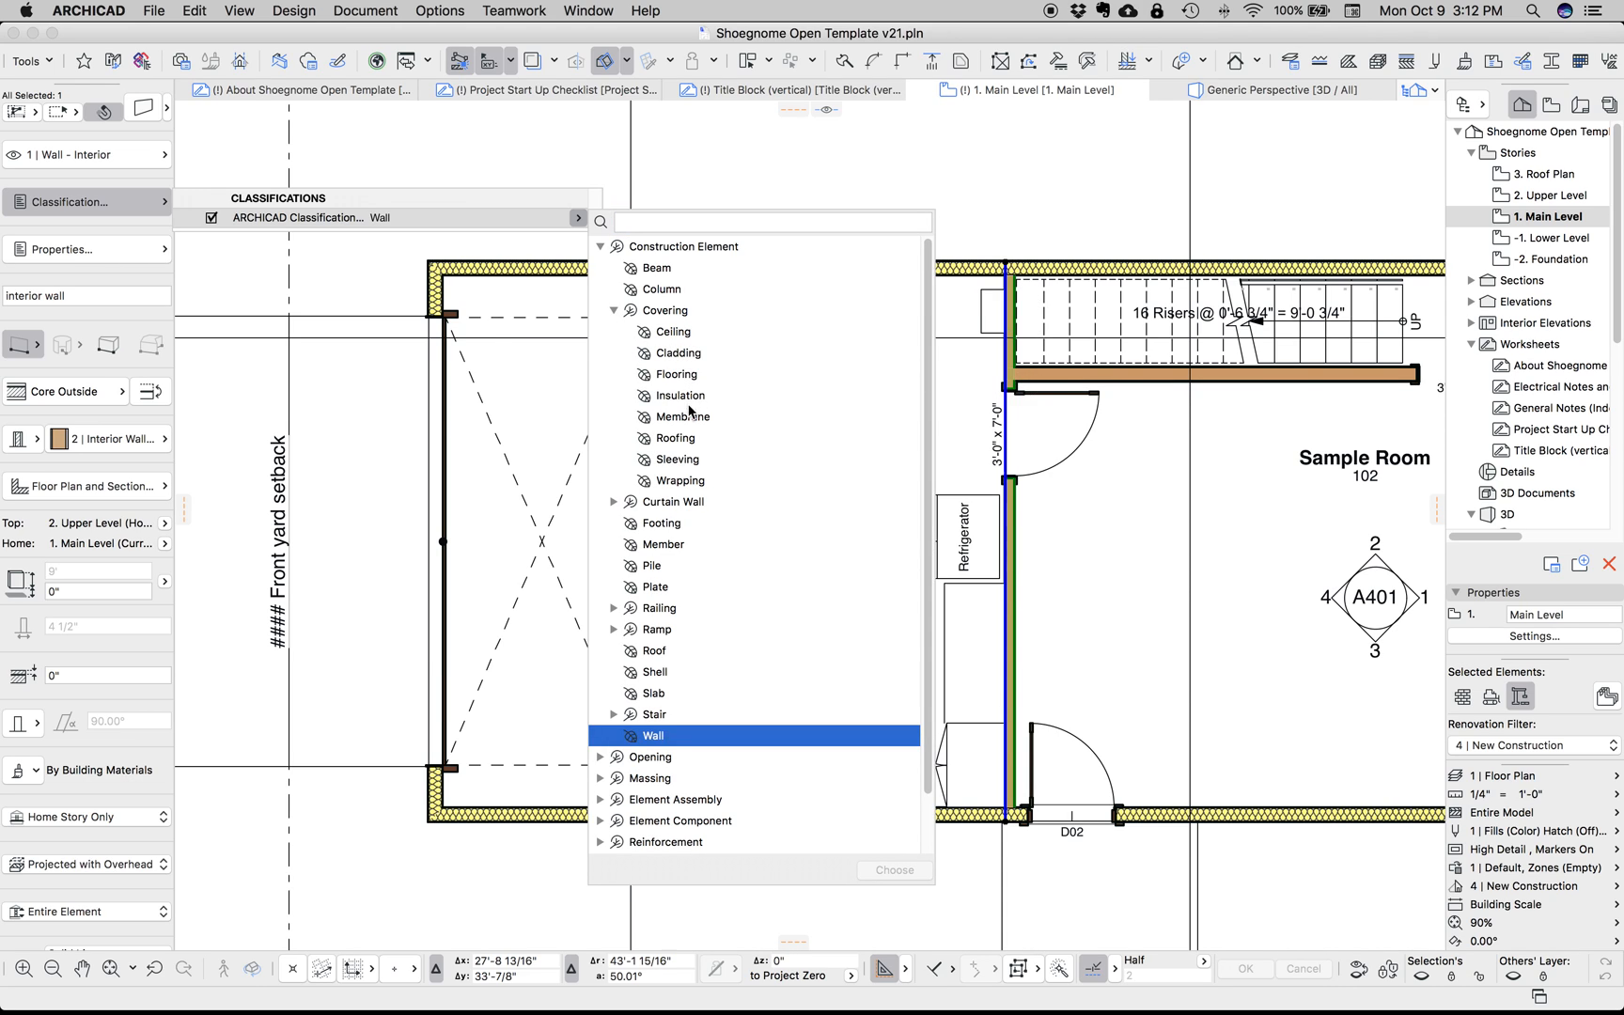
mouse_move(697, 488)
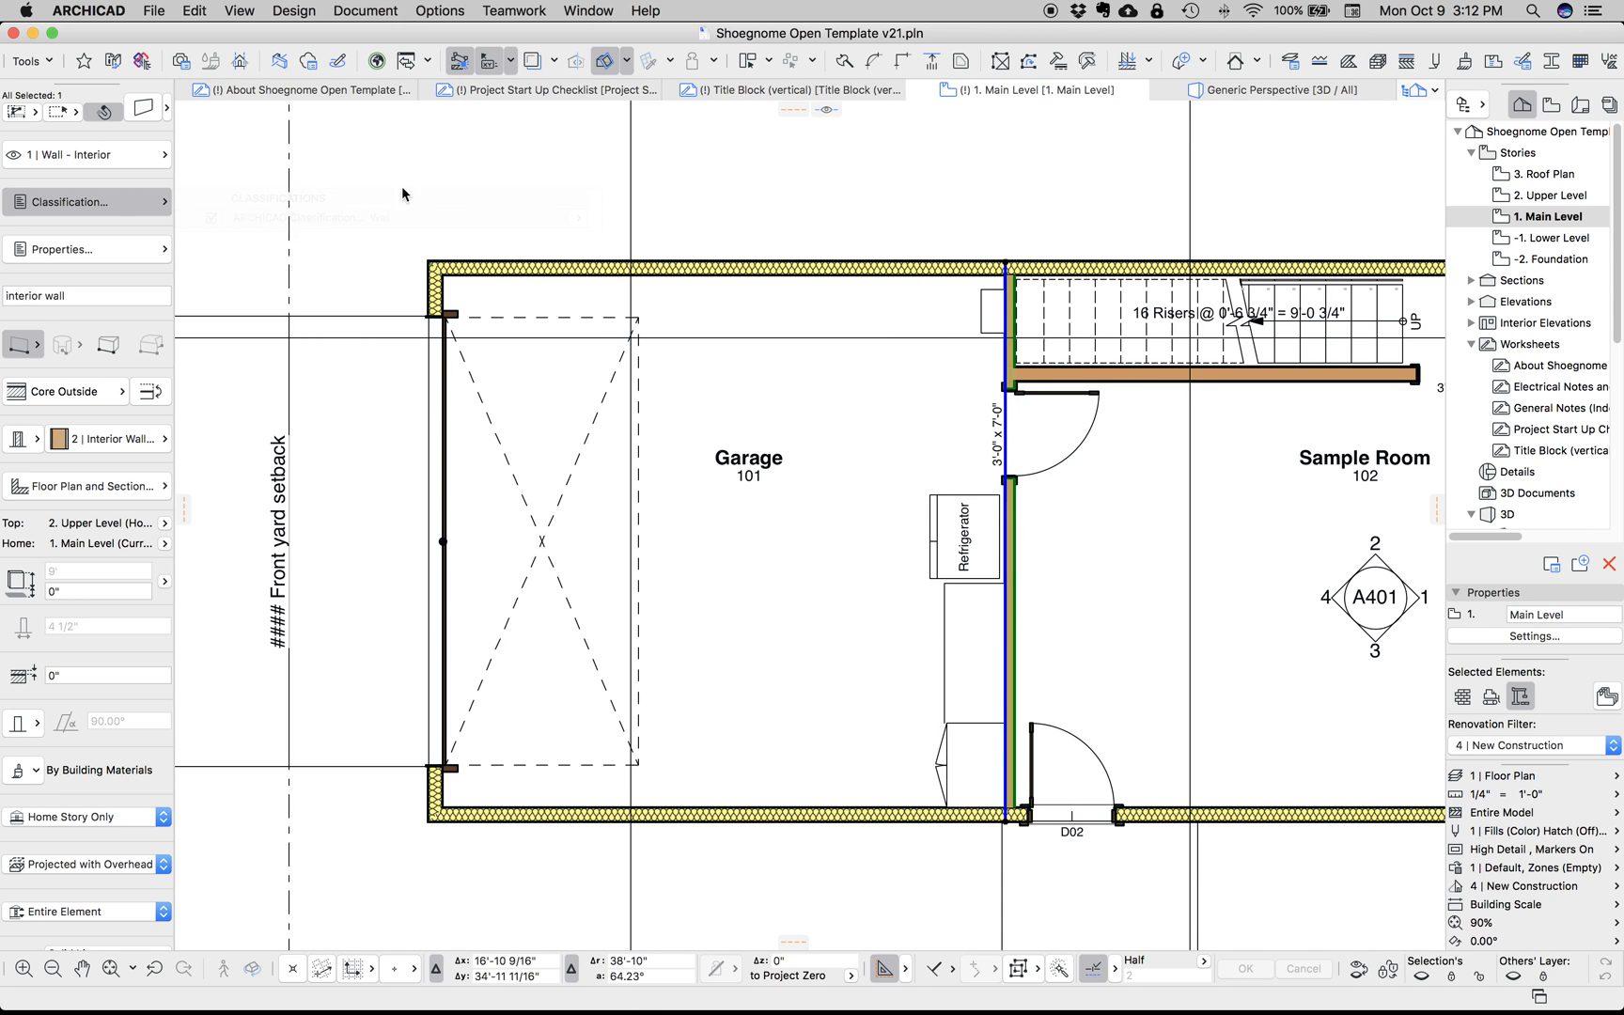
mouse_move(849, 179)
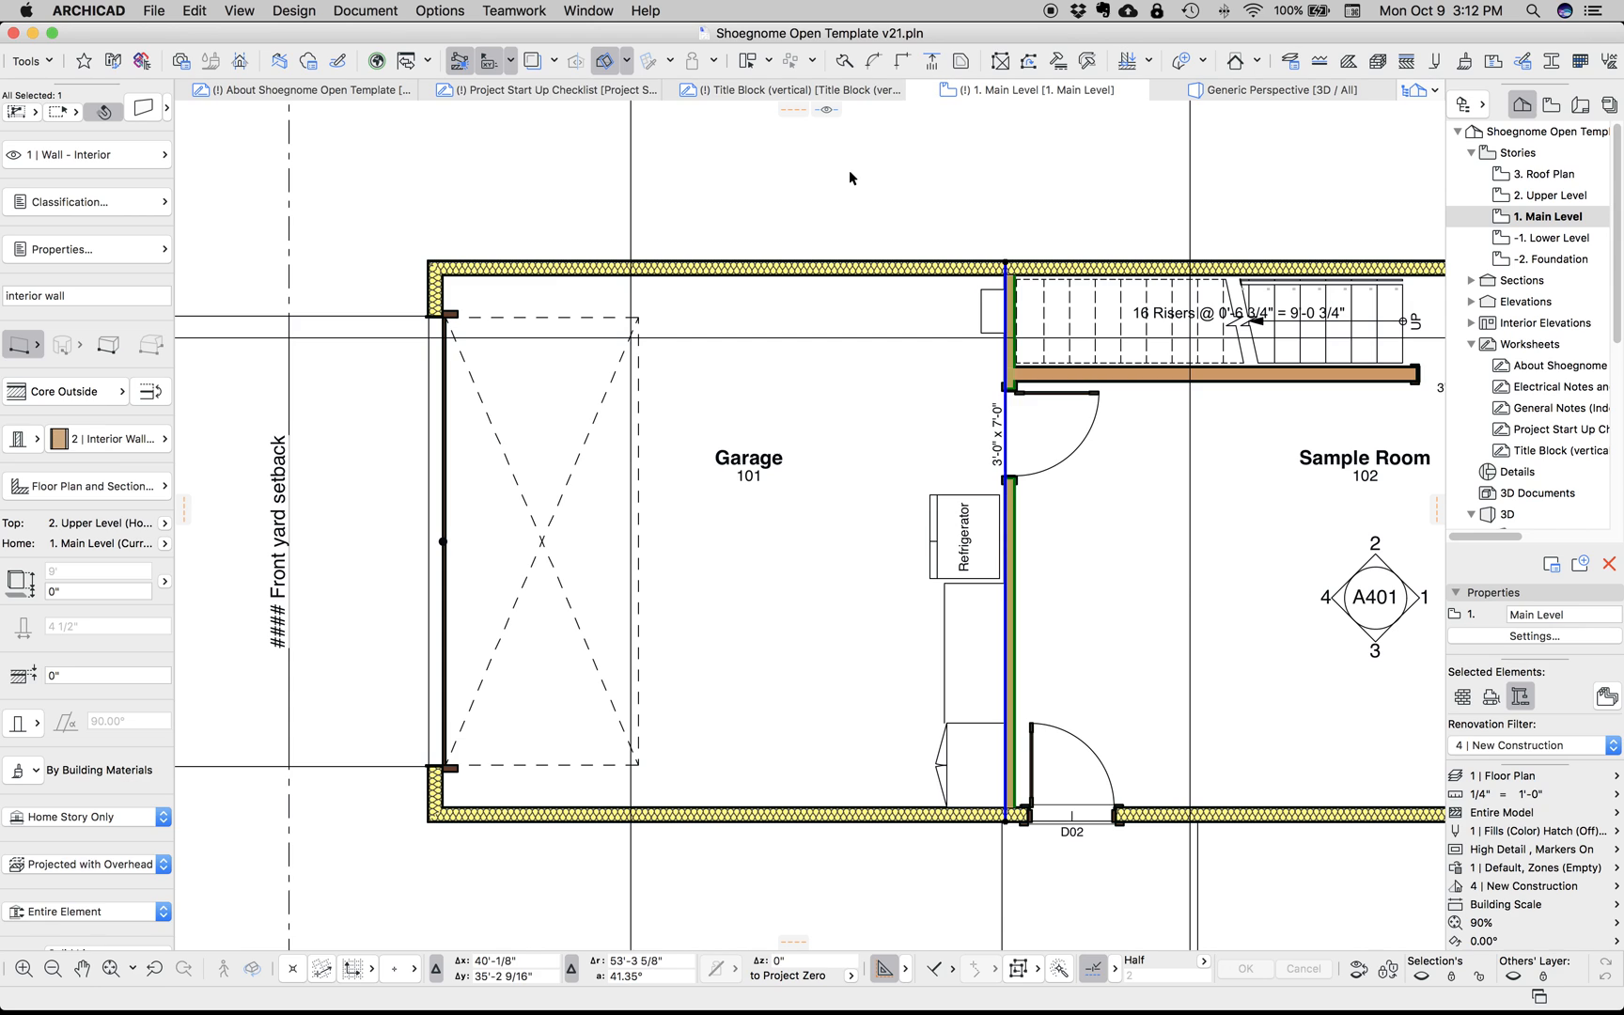
Deselect the wall and expand the Navigator's Schedules list down to the element schedules
left_click(440, 11)
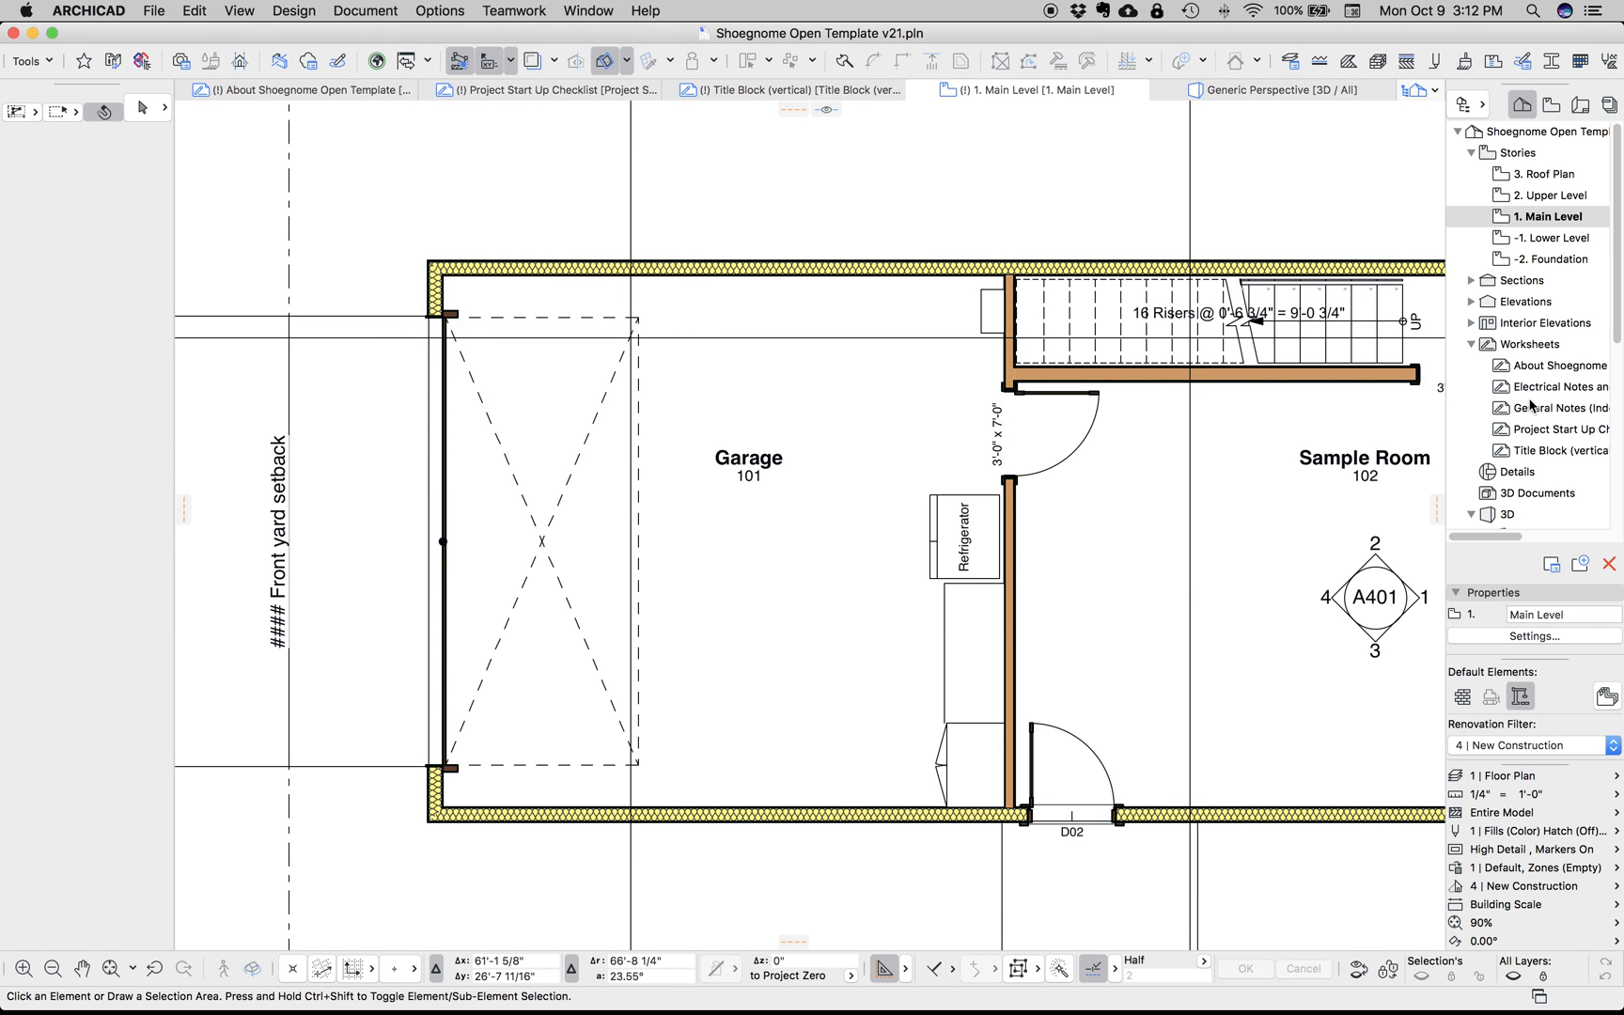
scroll("down", 3)
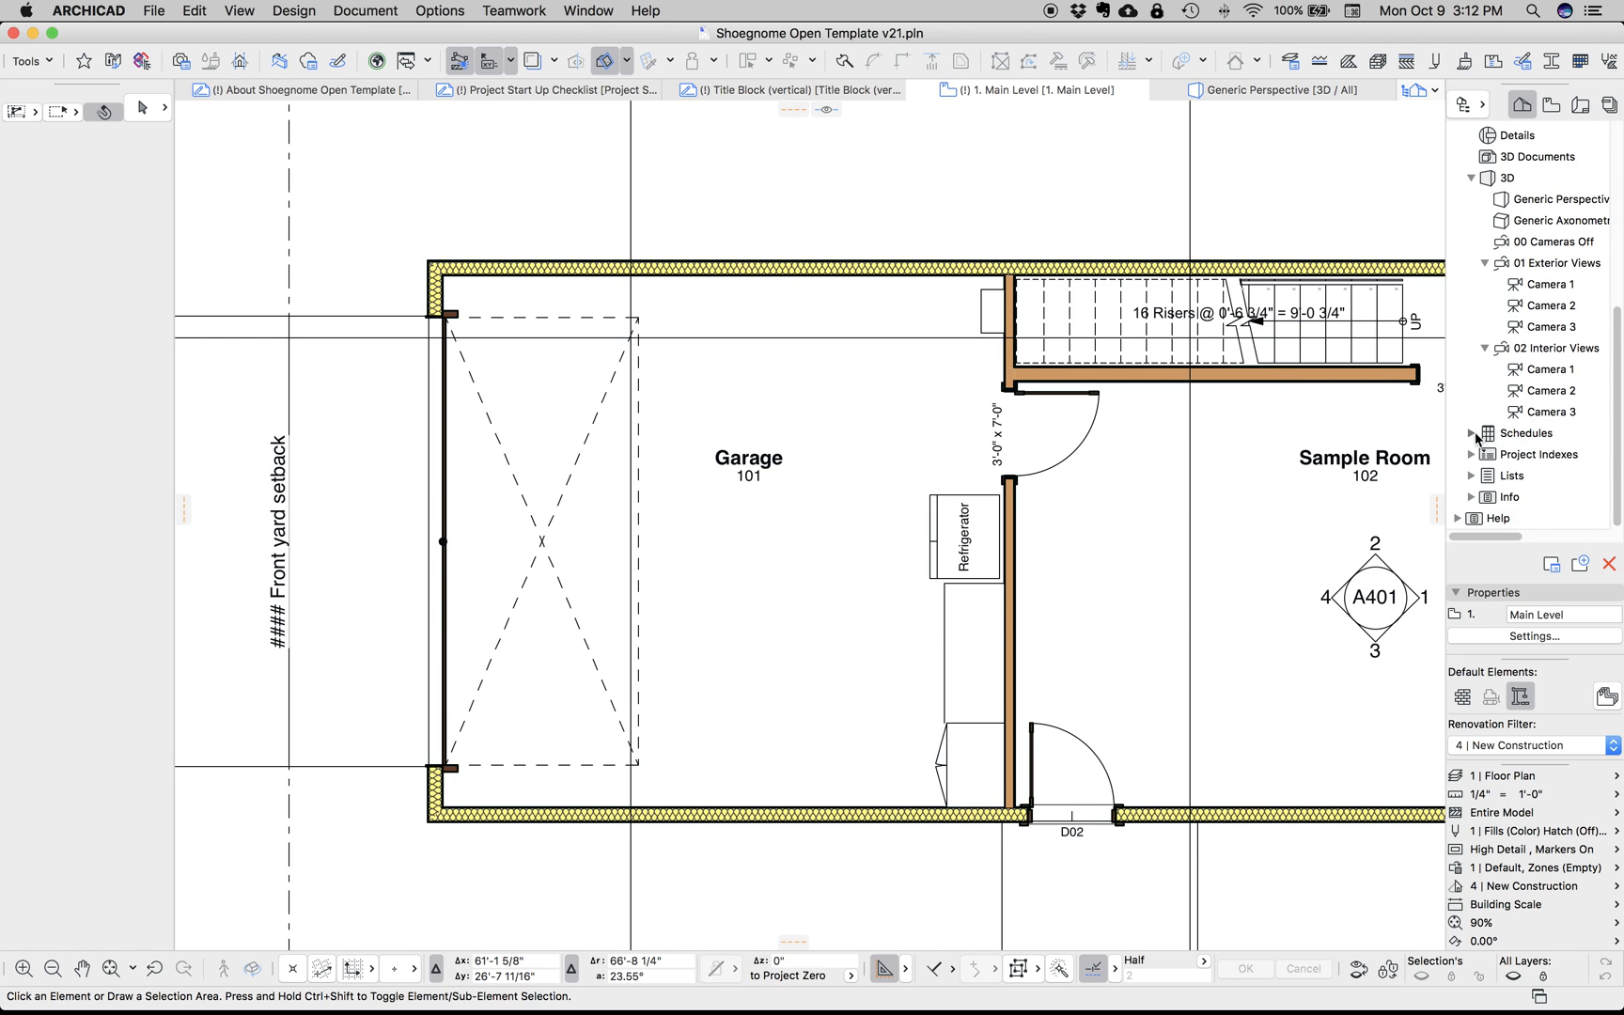
left_click(1471, 432)
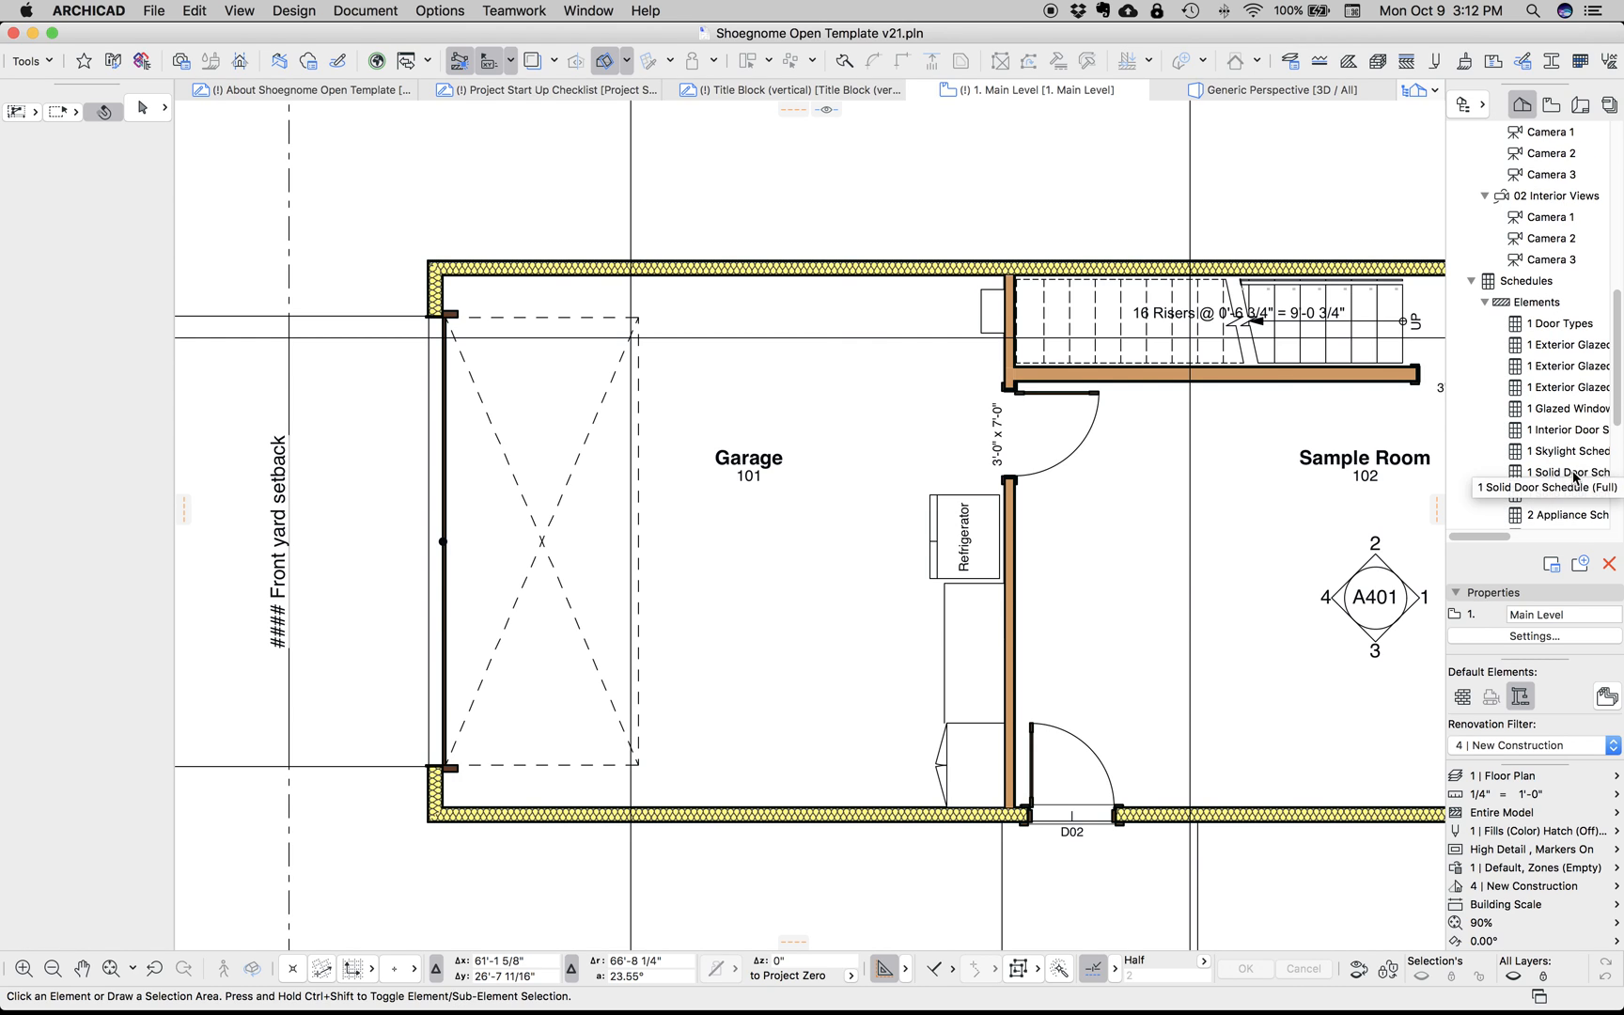
scroll("down", 3)
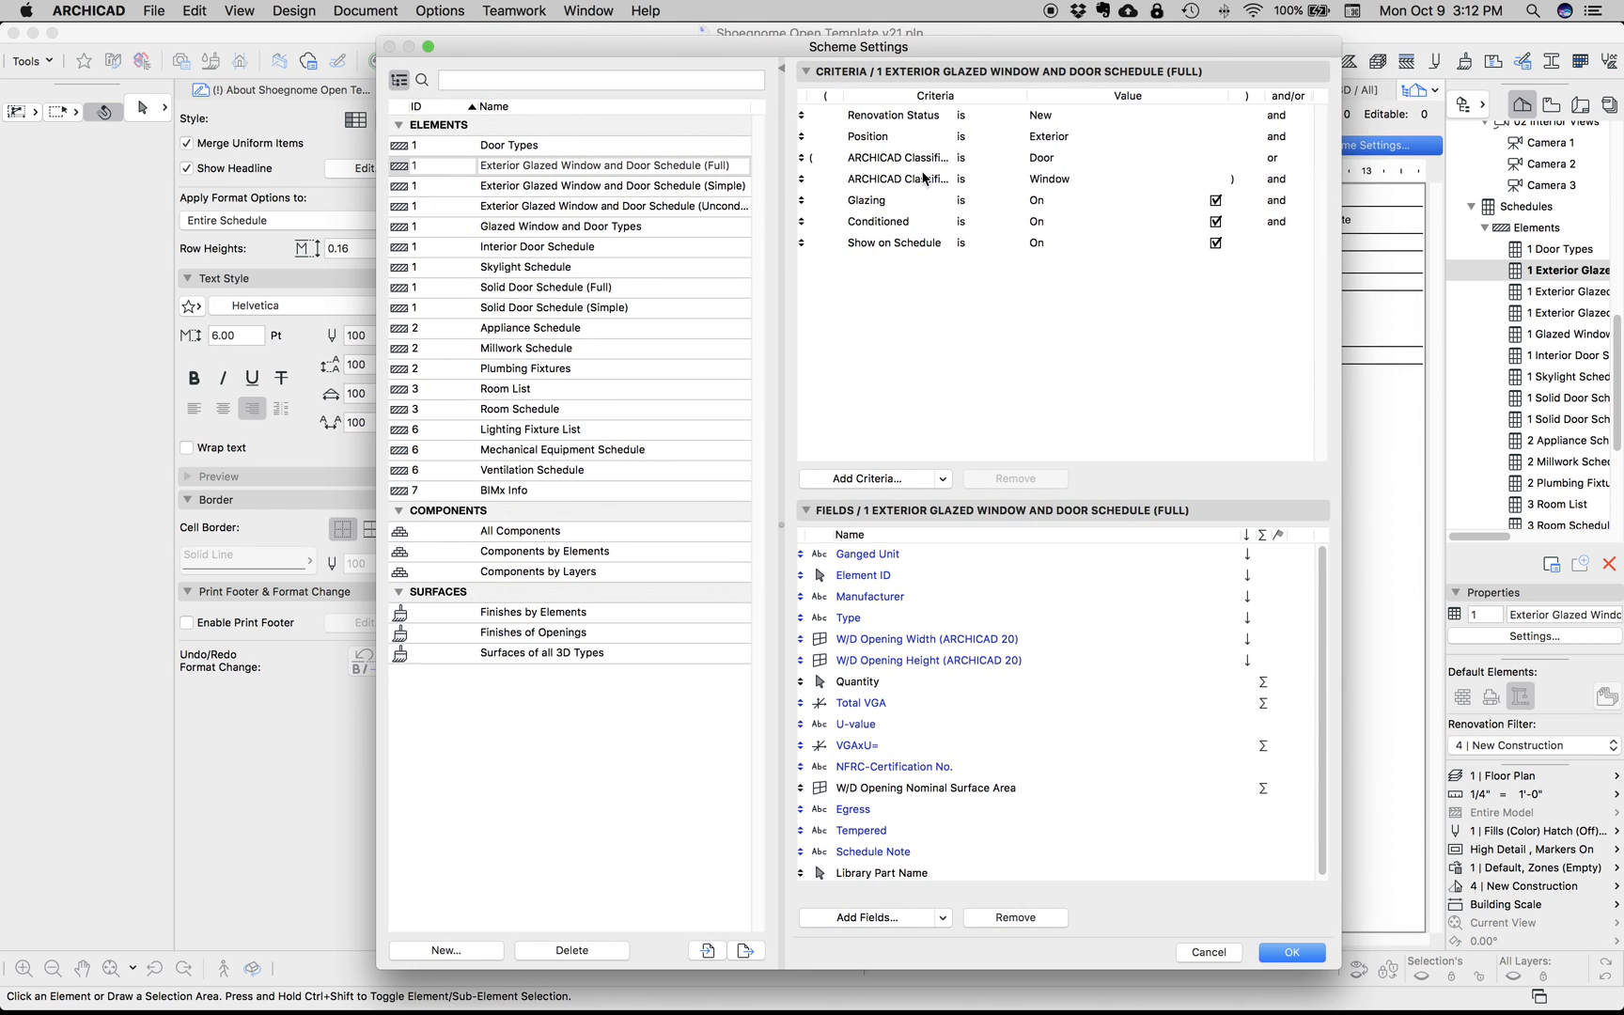
Inspect the schedule's ARCHICAD Classification criterion set to Door, then cancel Scheme Settings unchanged
left_click(898, 158)
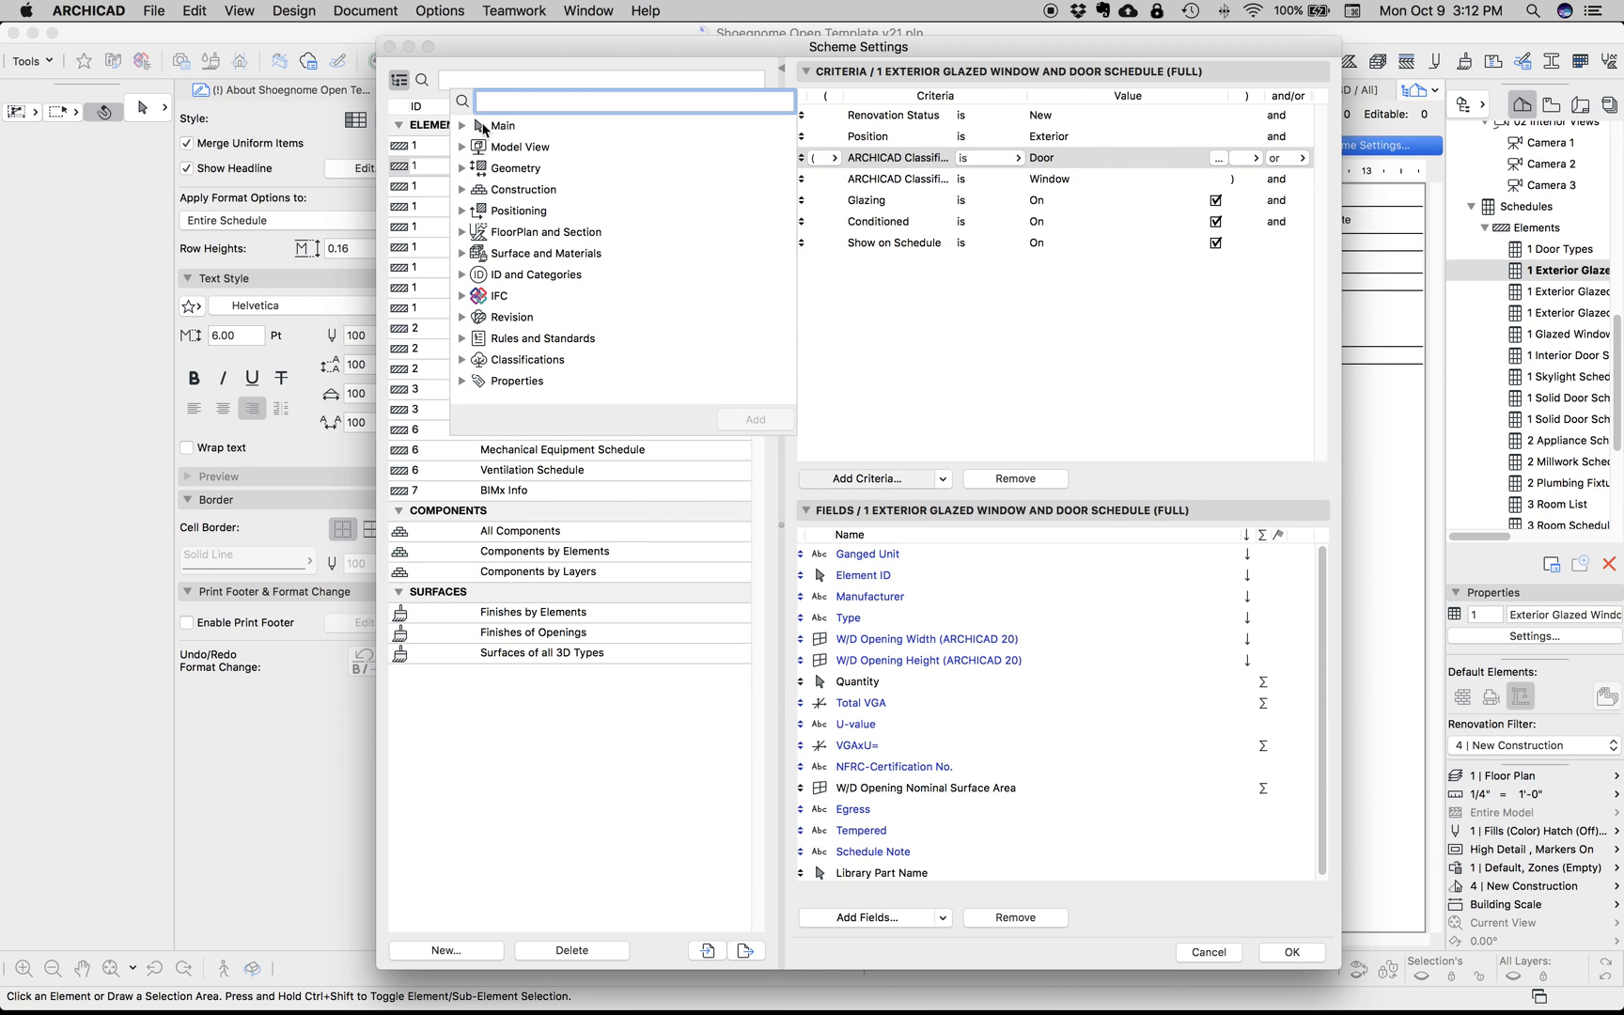
type("win")
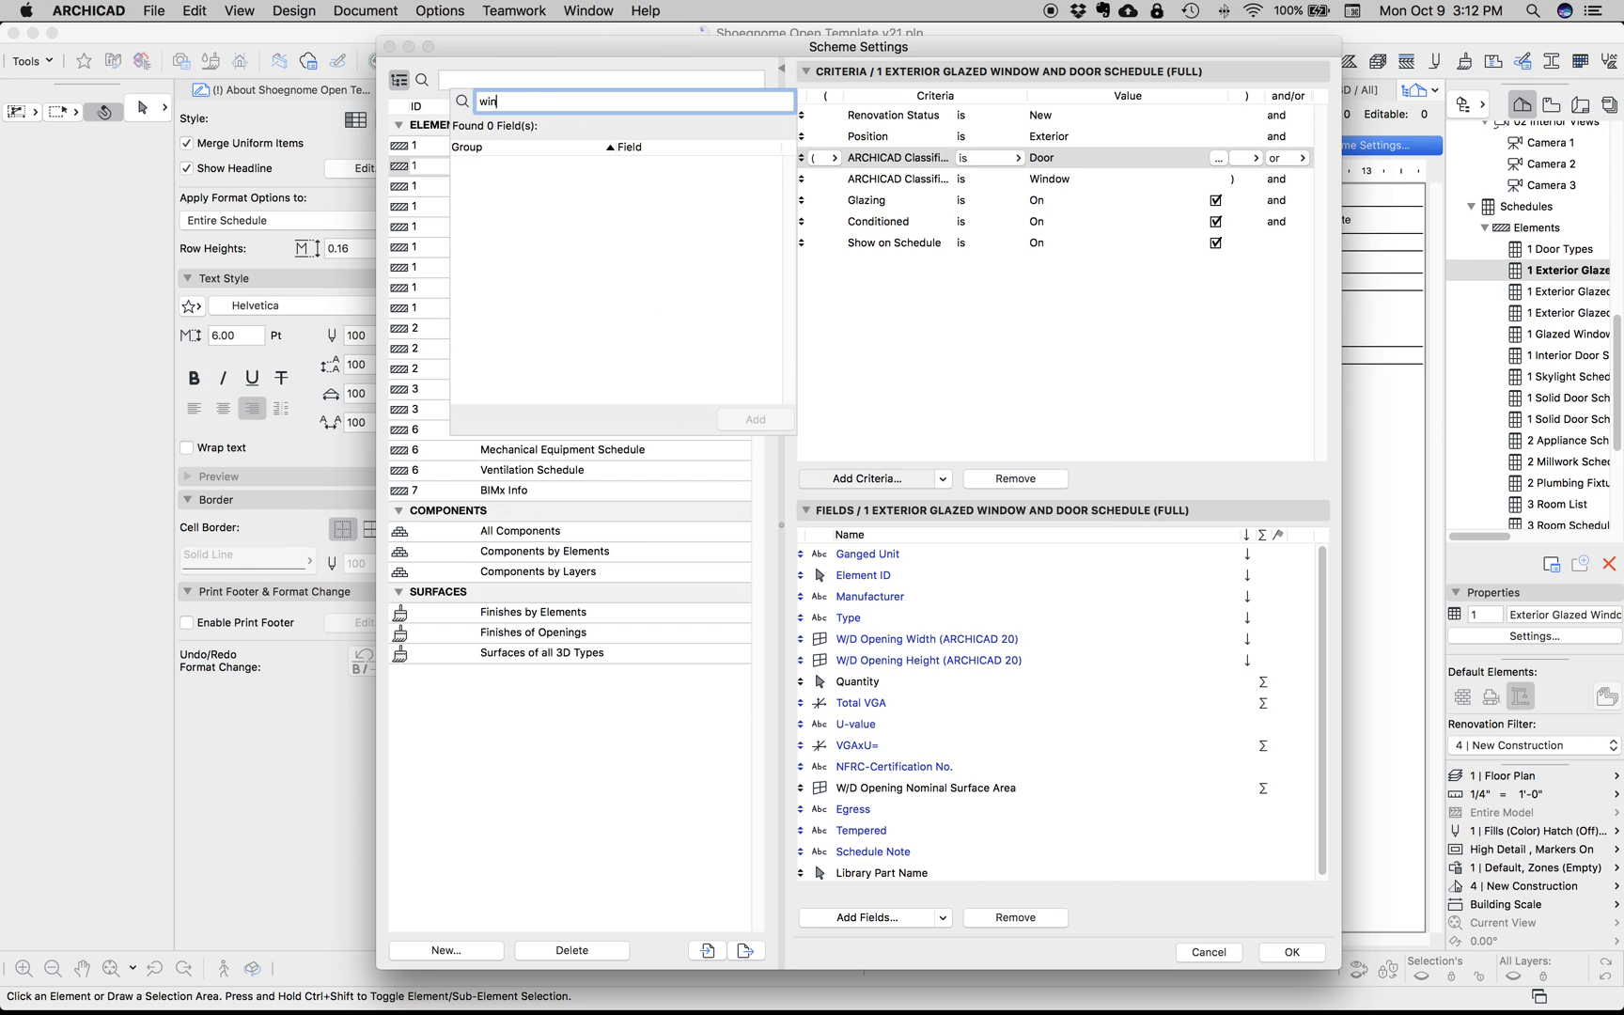
type("too")
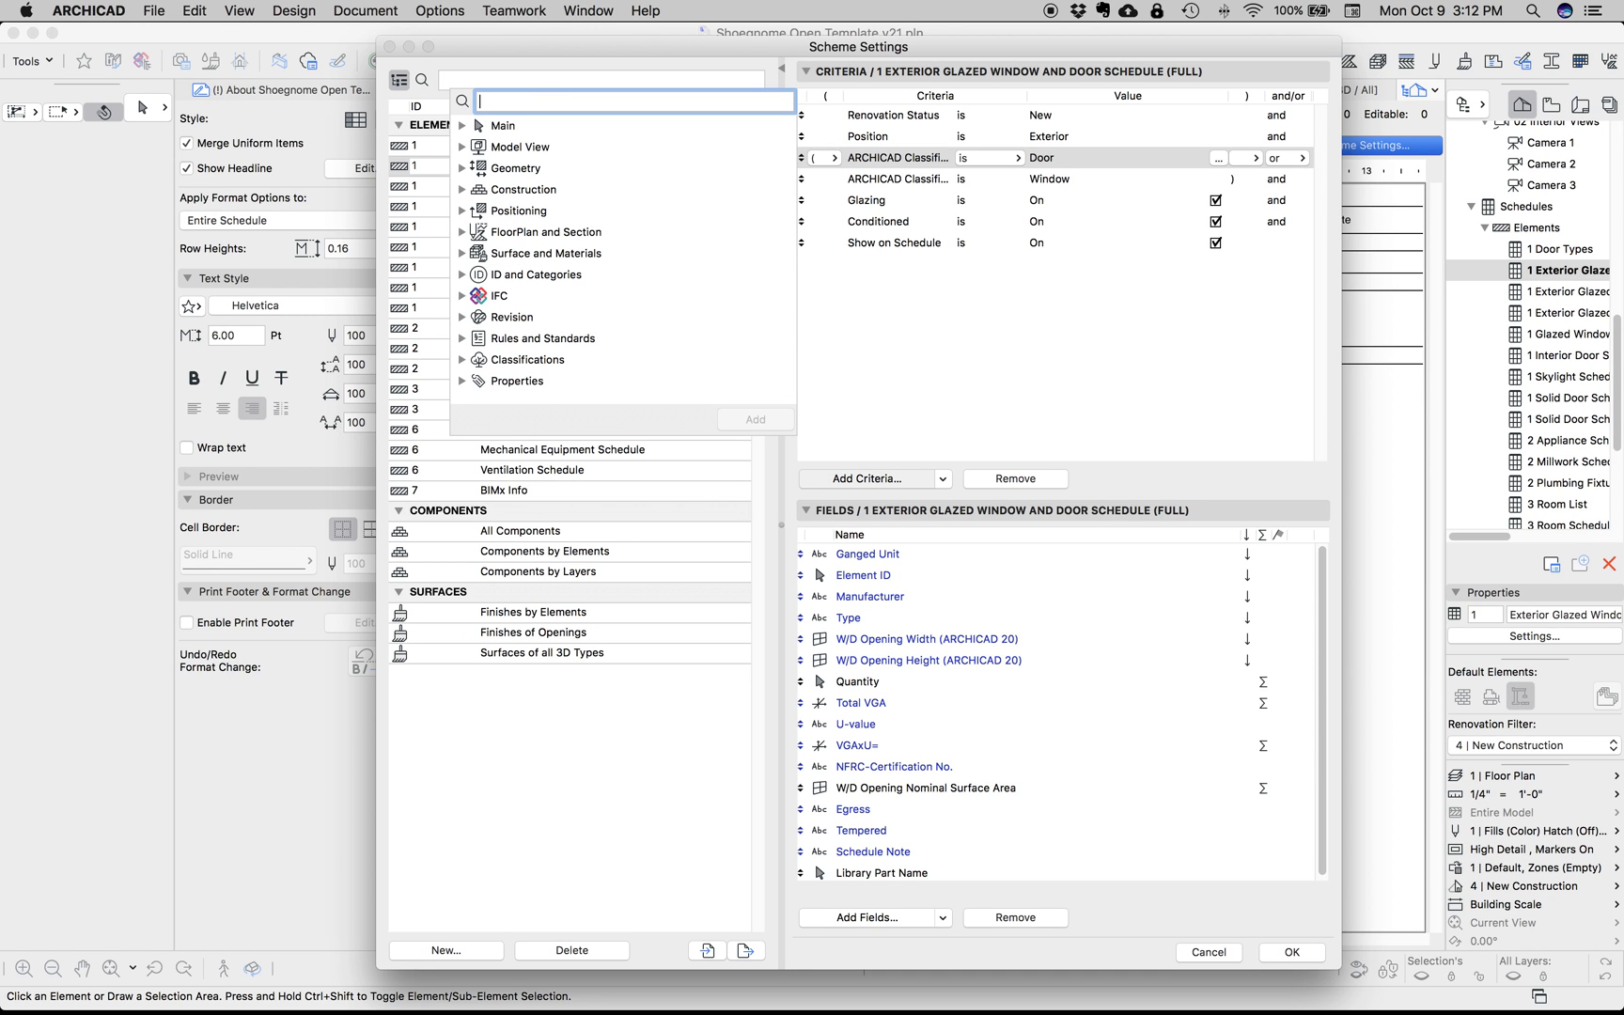
type("el")
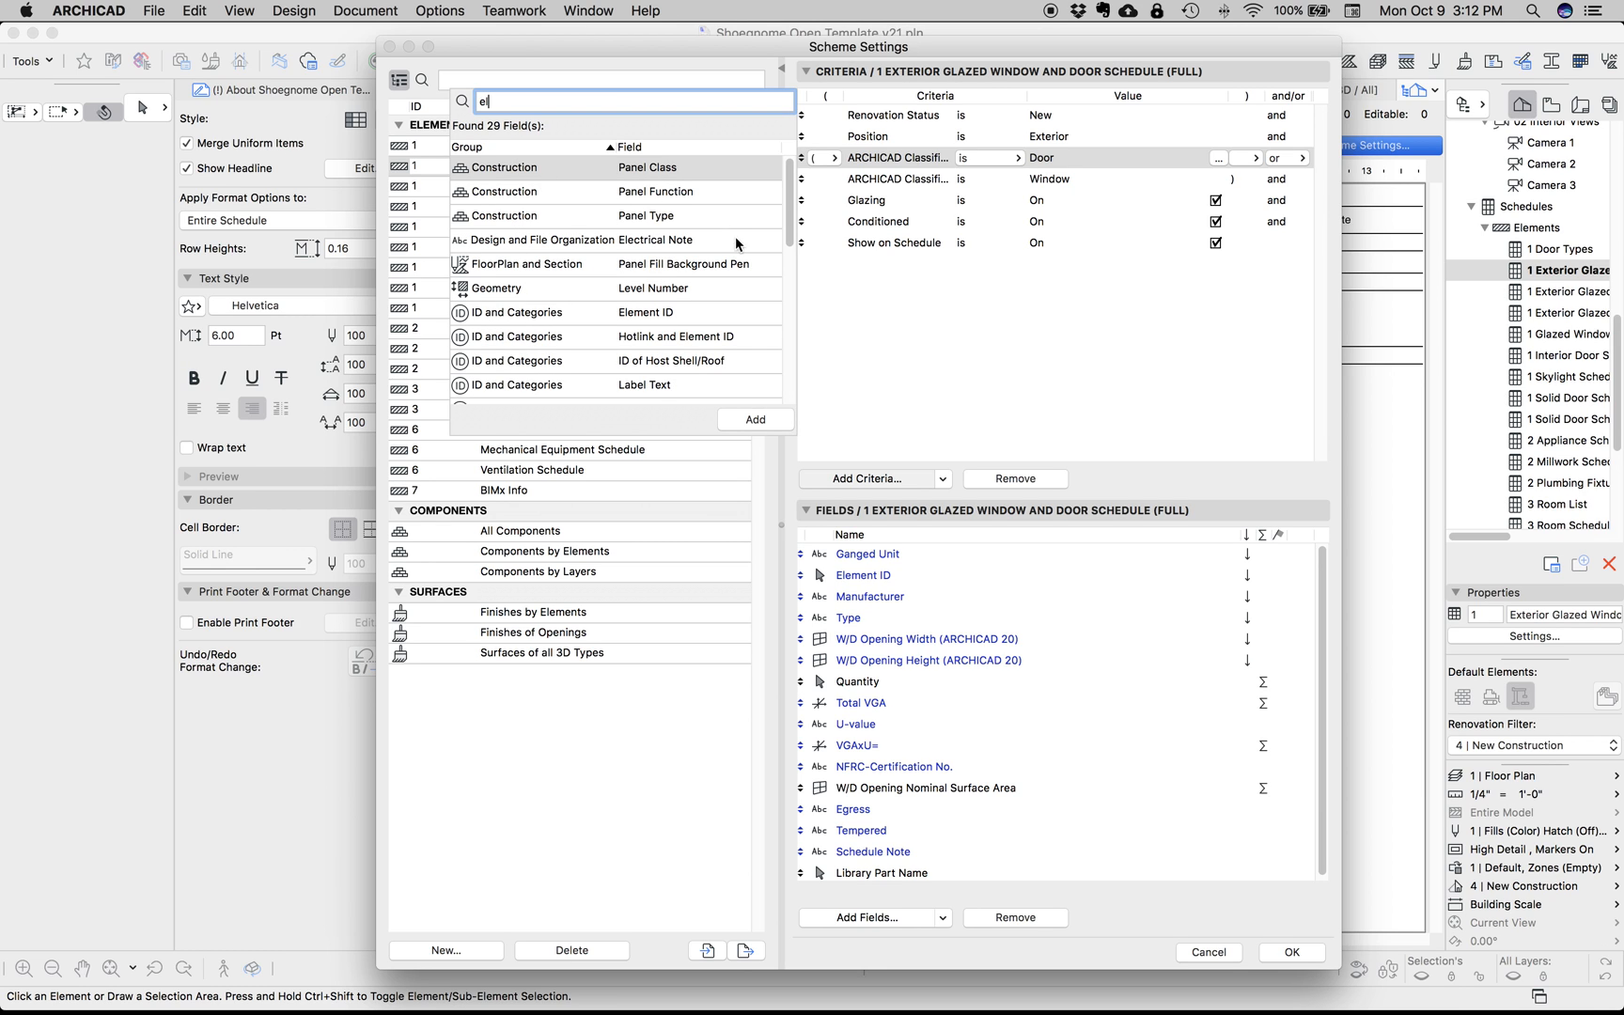
scroll("down", 3)
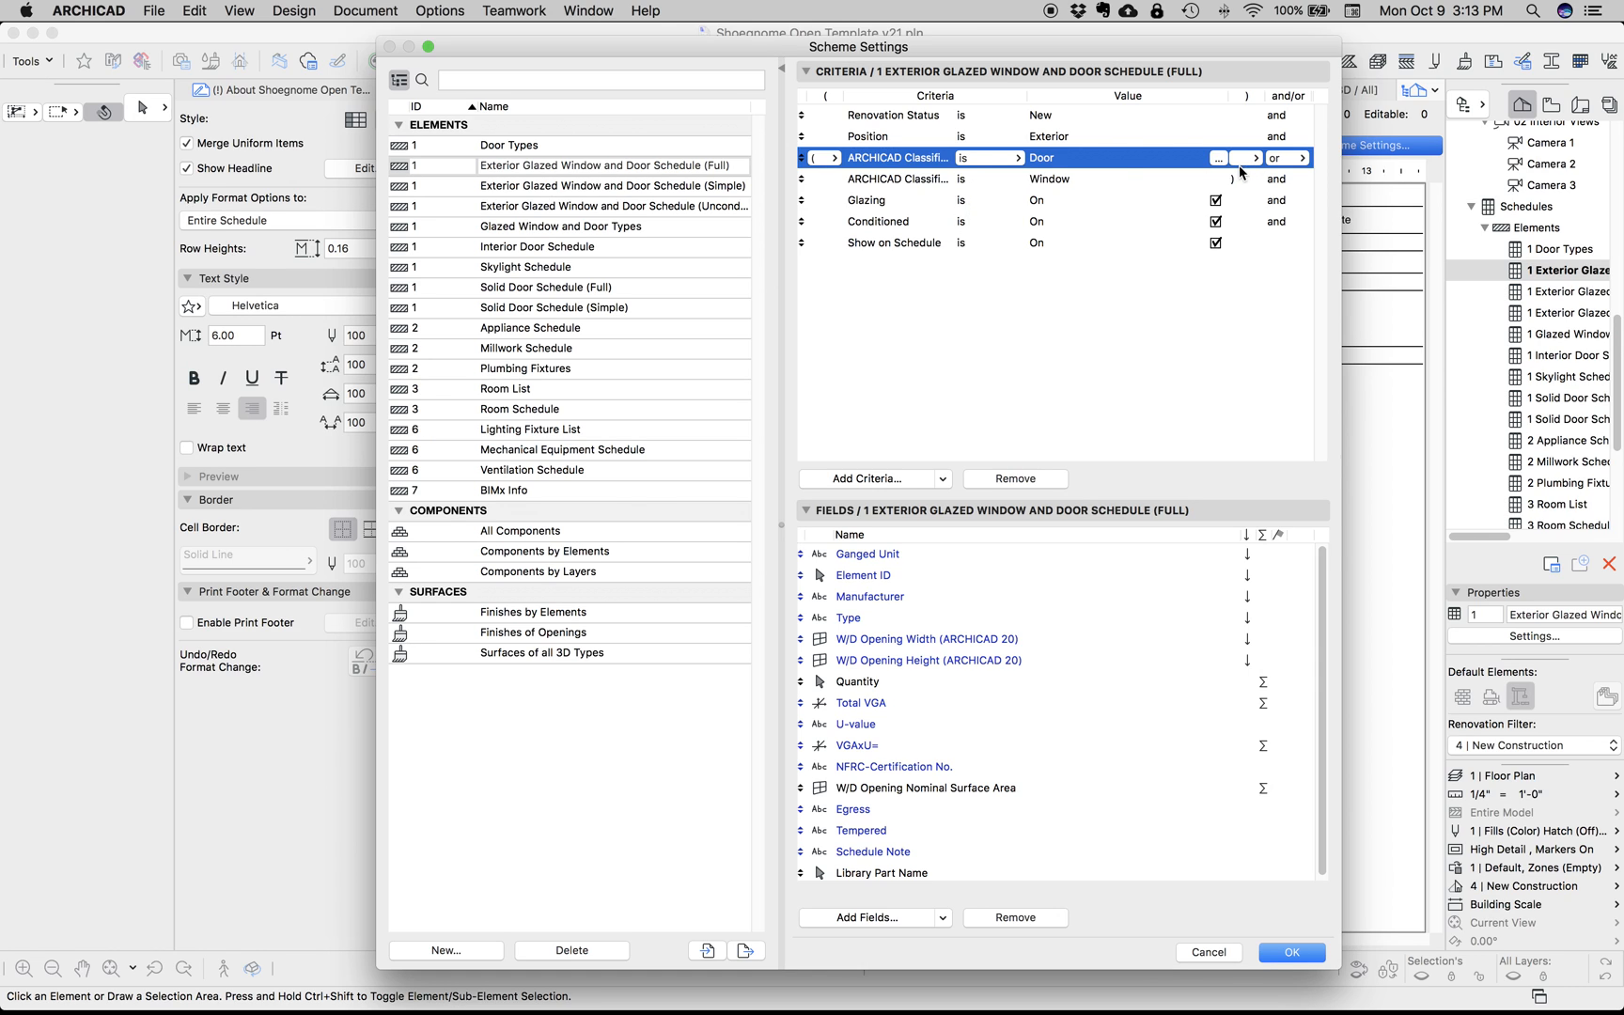
left_click(1220, 158)
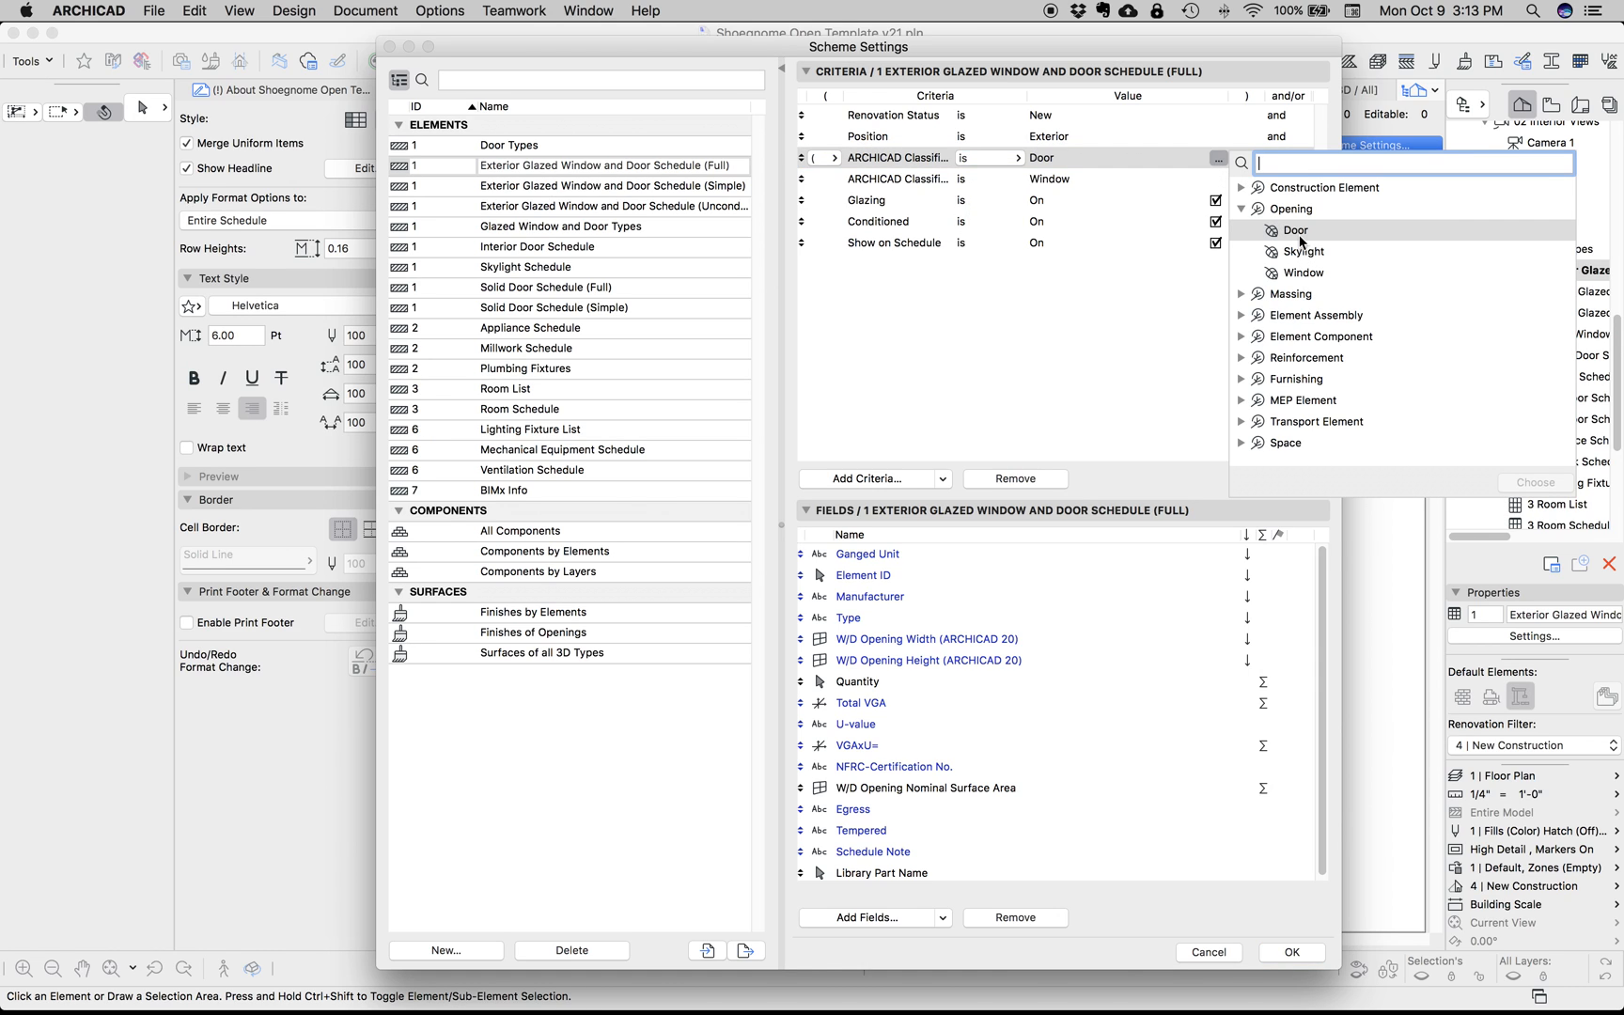
mouse_move(1316, 280)
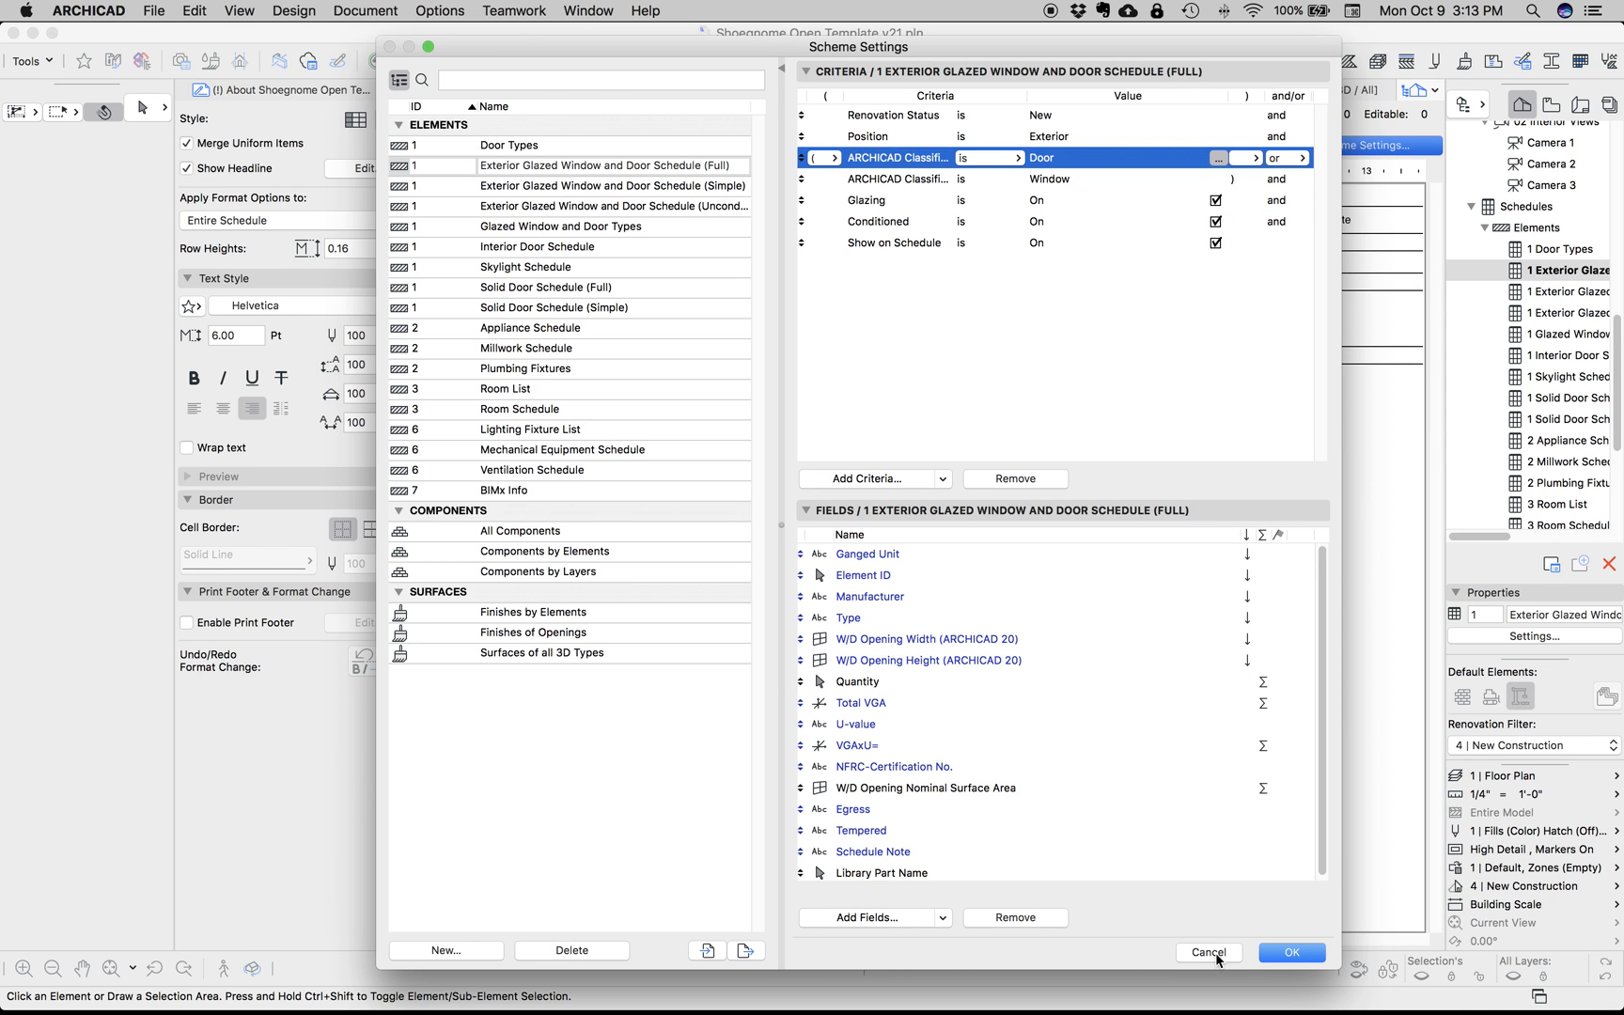
left_click(1204, 950)
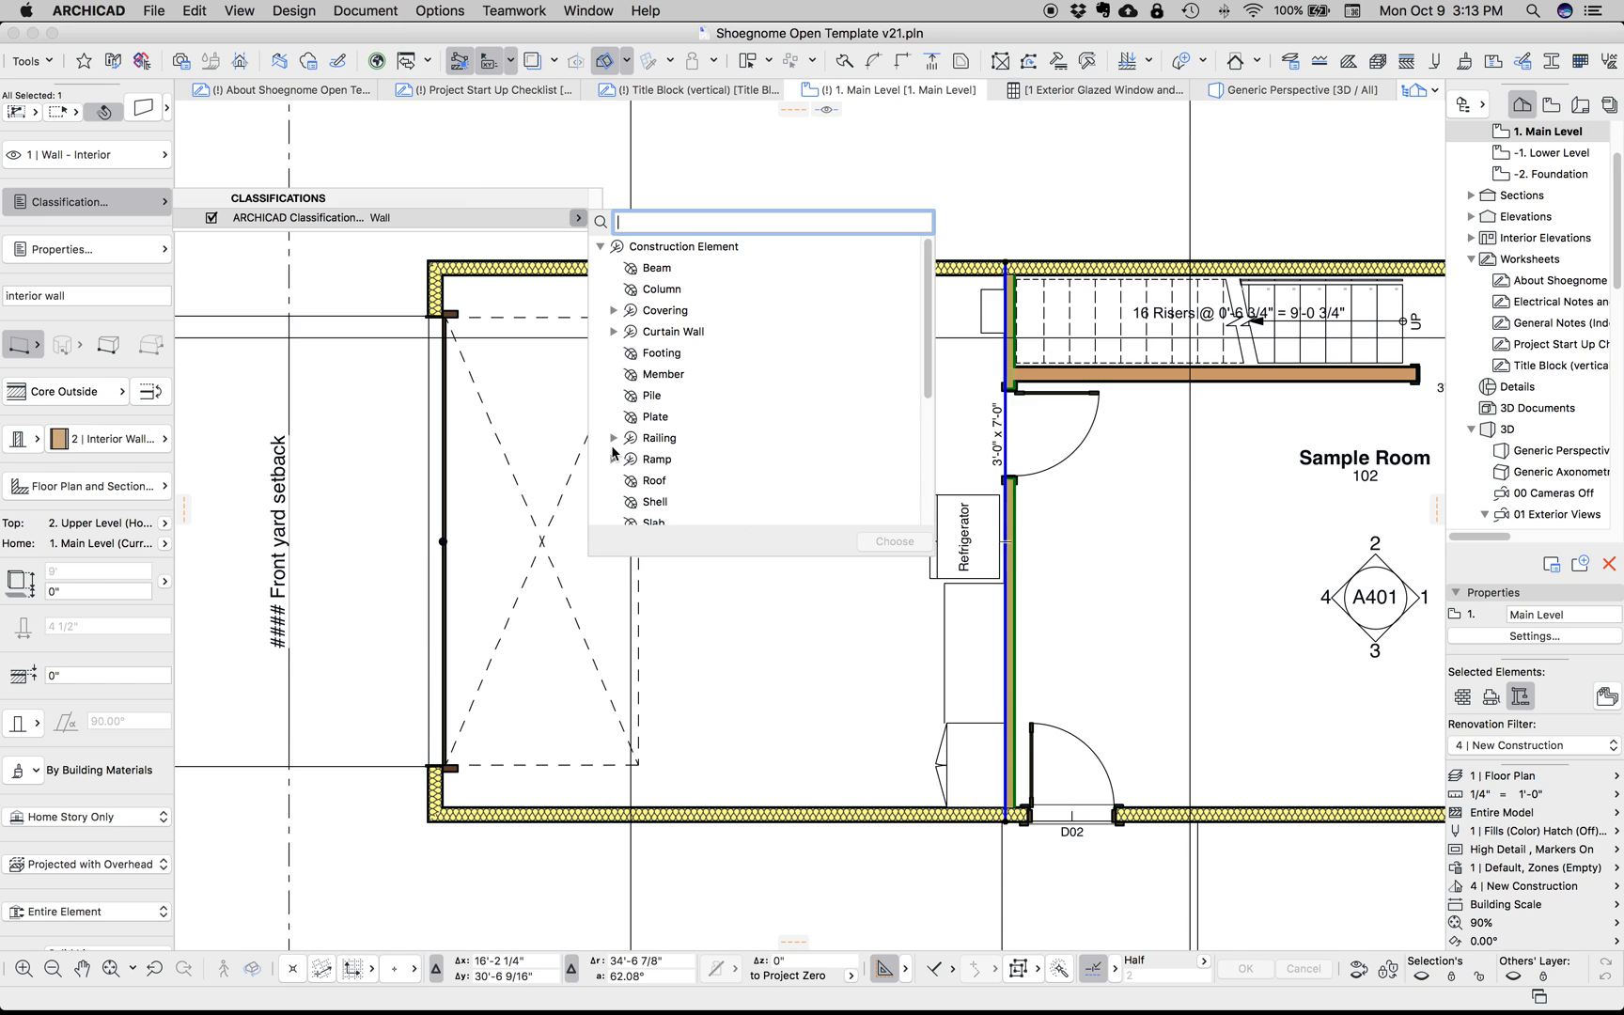
Expand the Opening group in the wall's classification picker to show Door, Skylight and Window
scroll("down", 3)
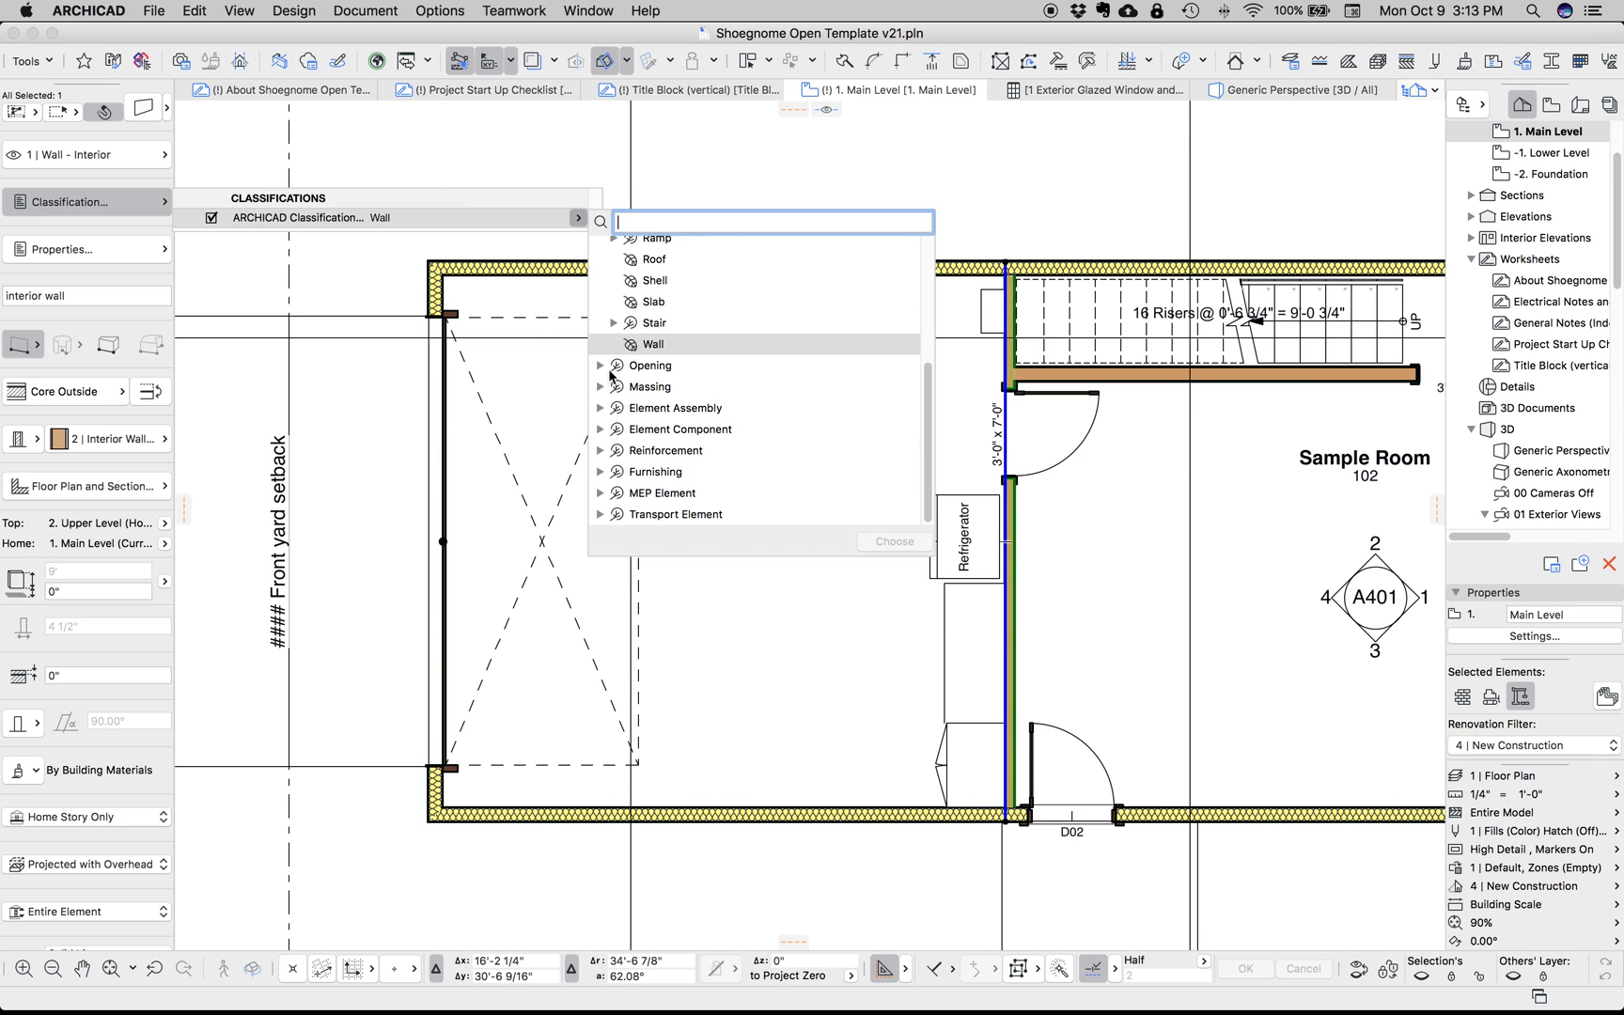
left_click(664, 650)
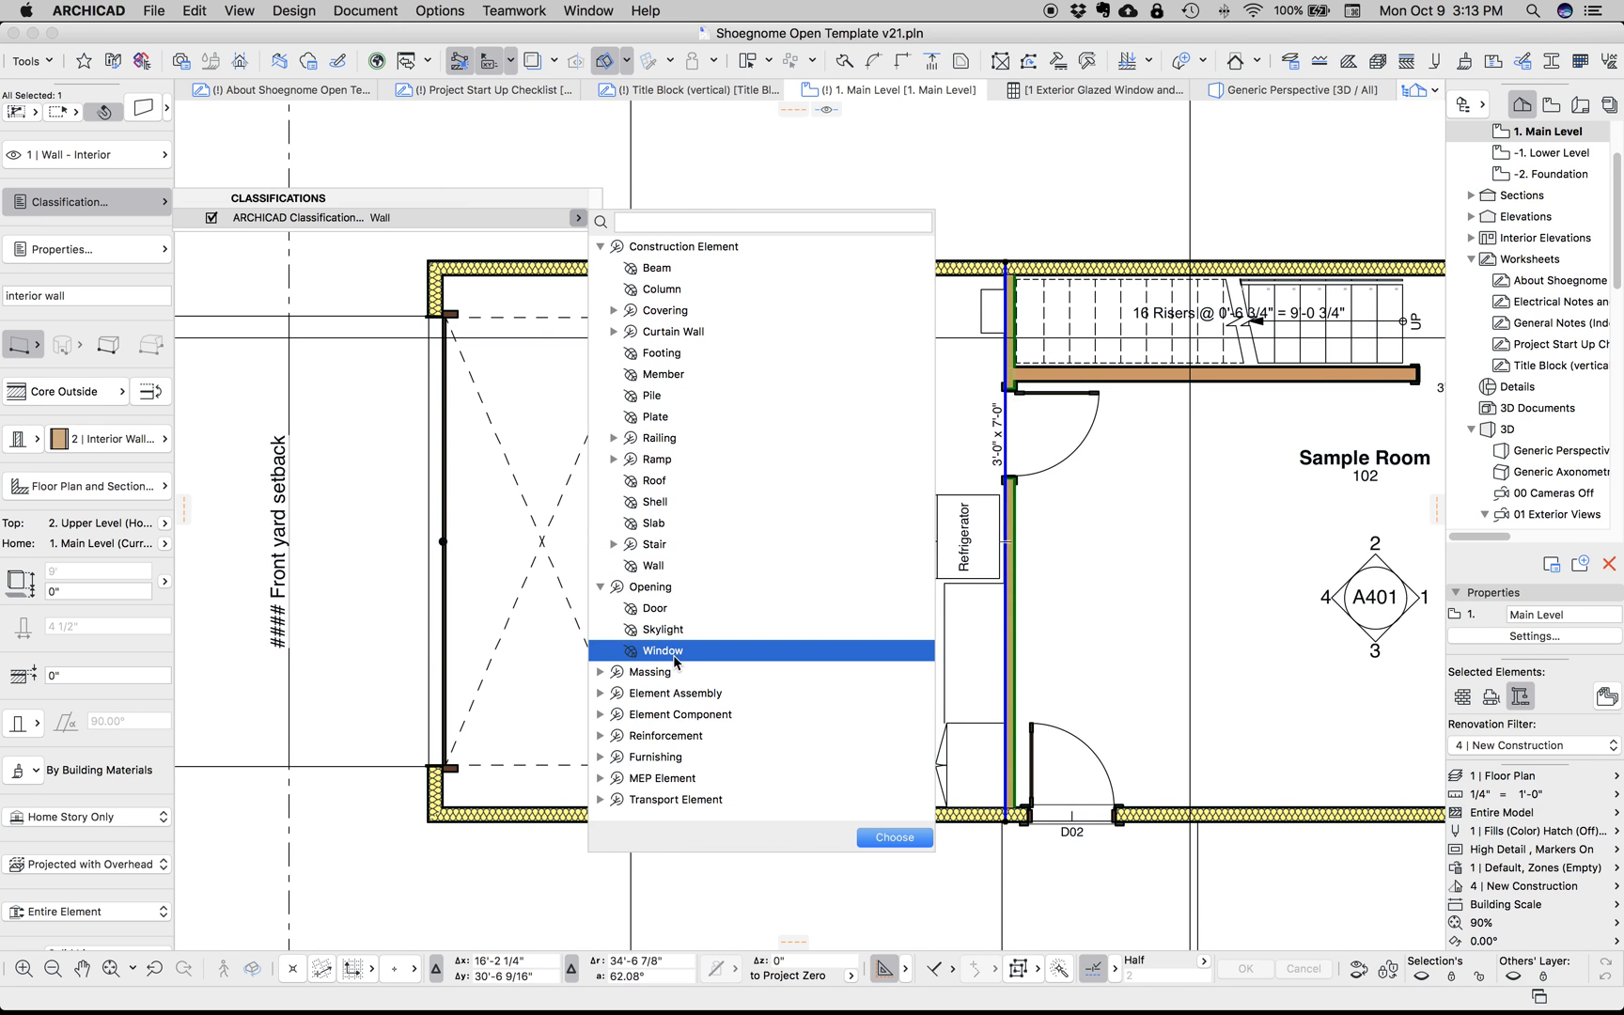
mouse_move(673, 650)
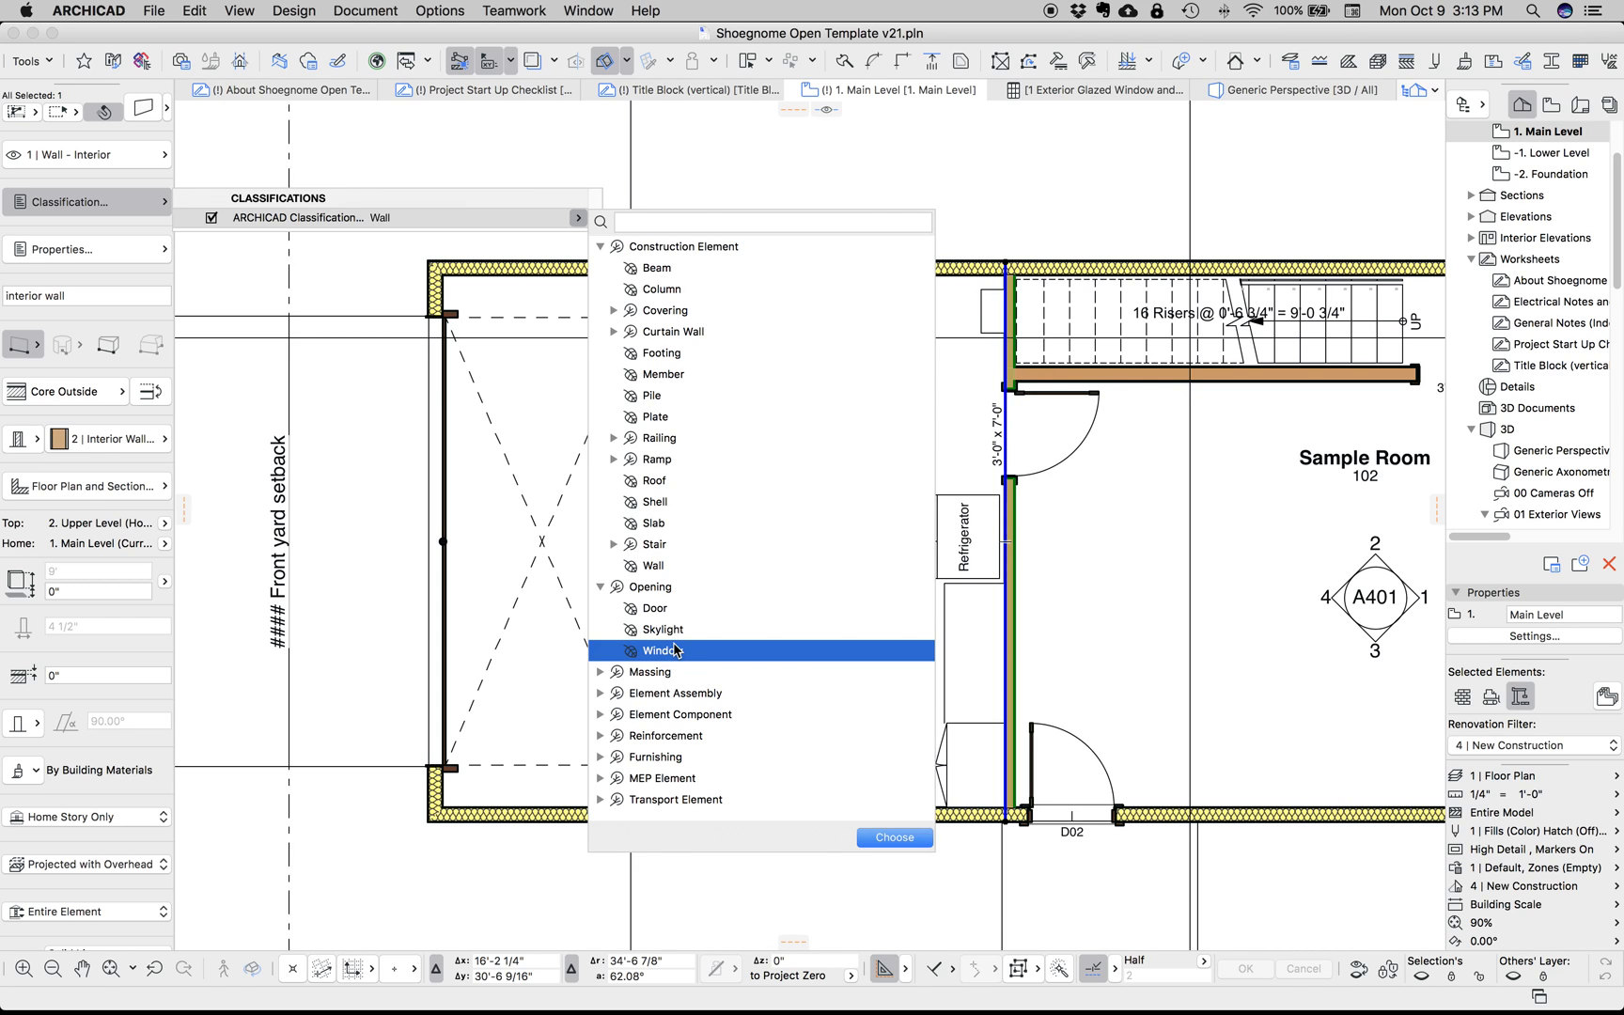
mouse_move(889, 155)
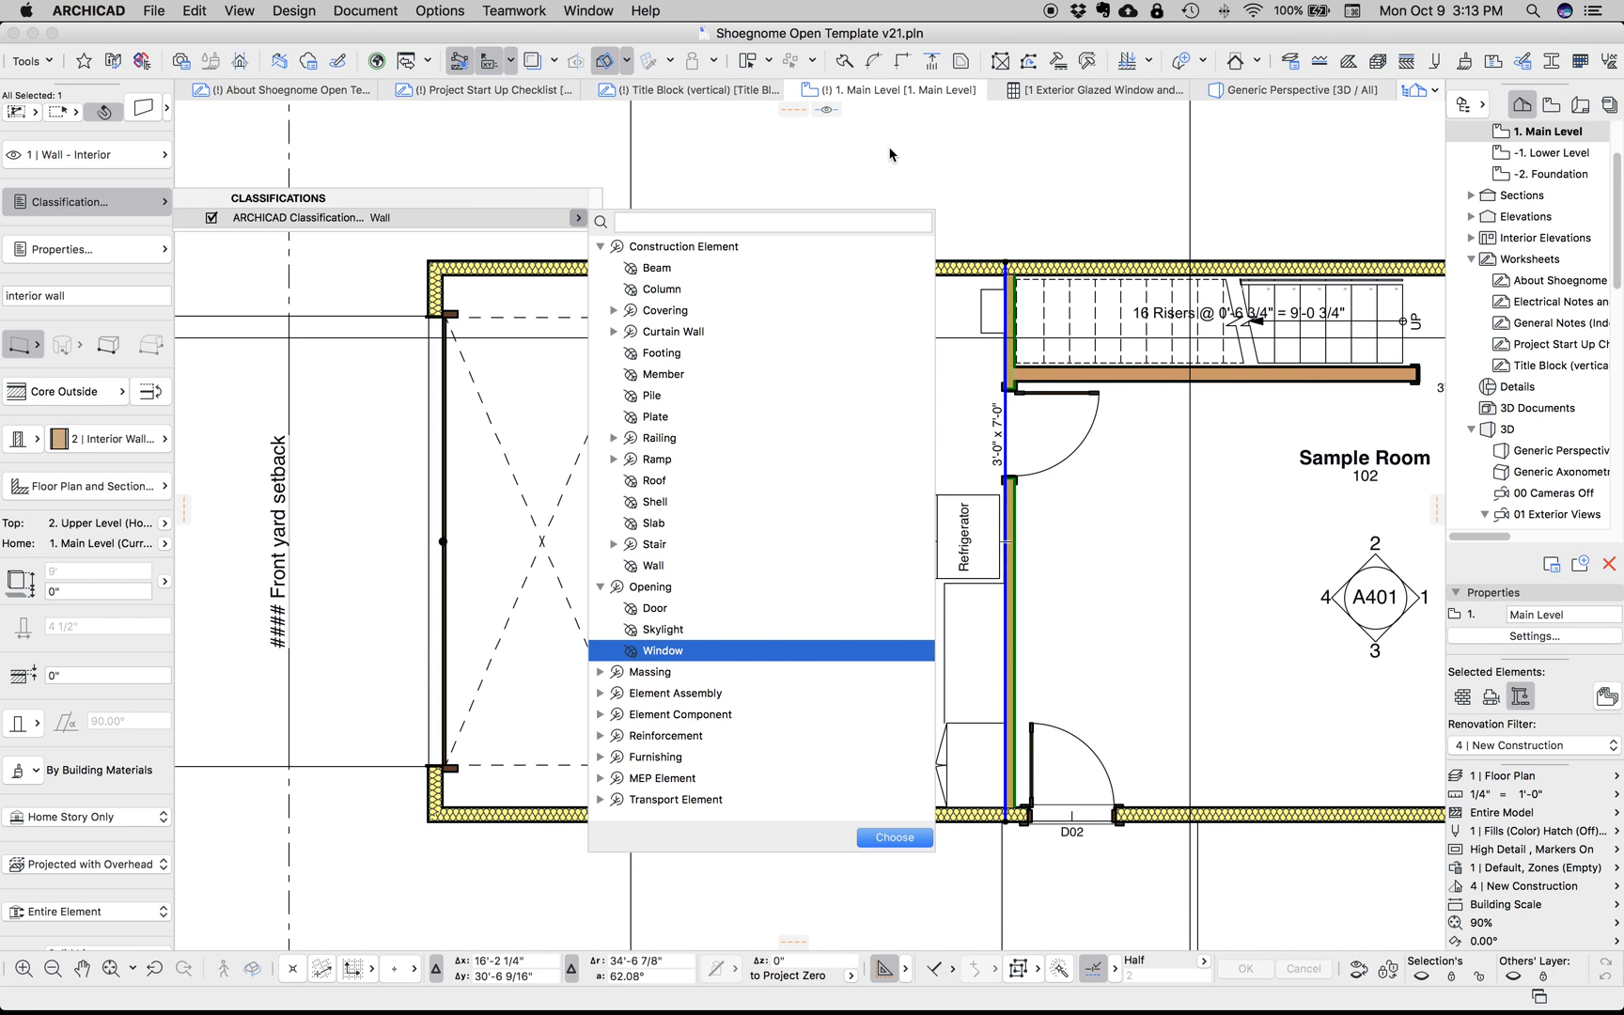
mouse_move(921, 173)
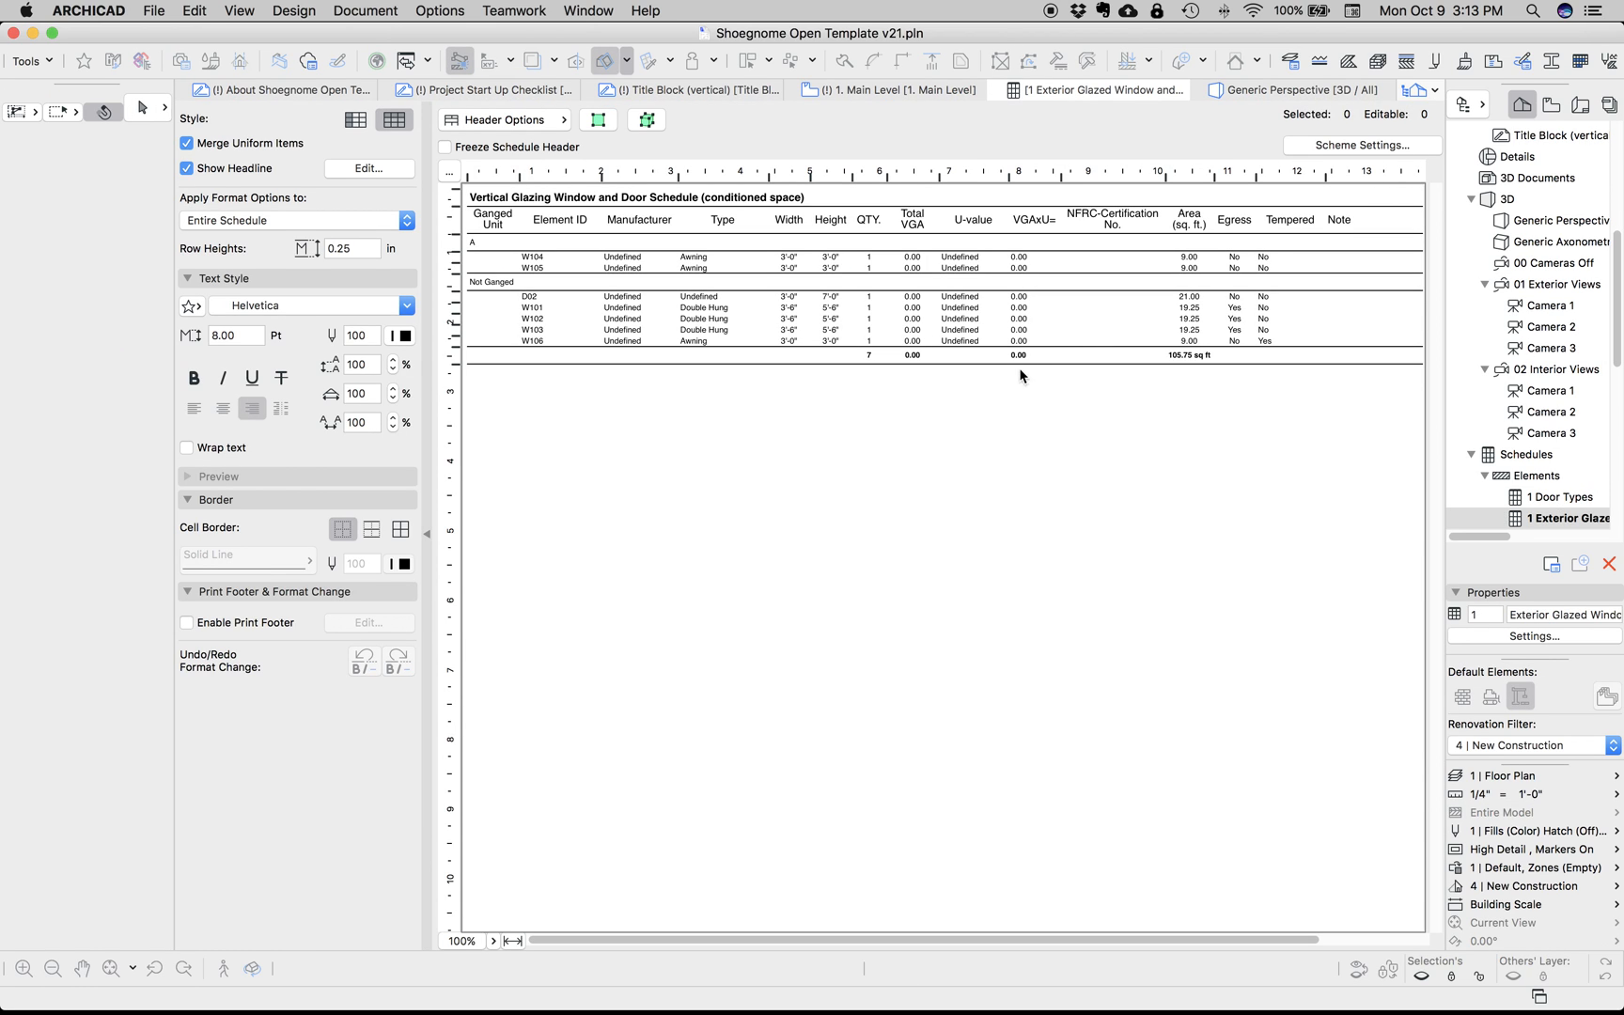
Review the schedule's Glazing criterion in Scheme Settings and close it
left_click(1360, 145)
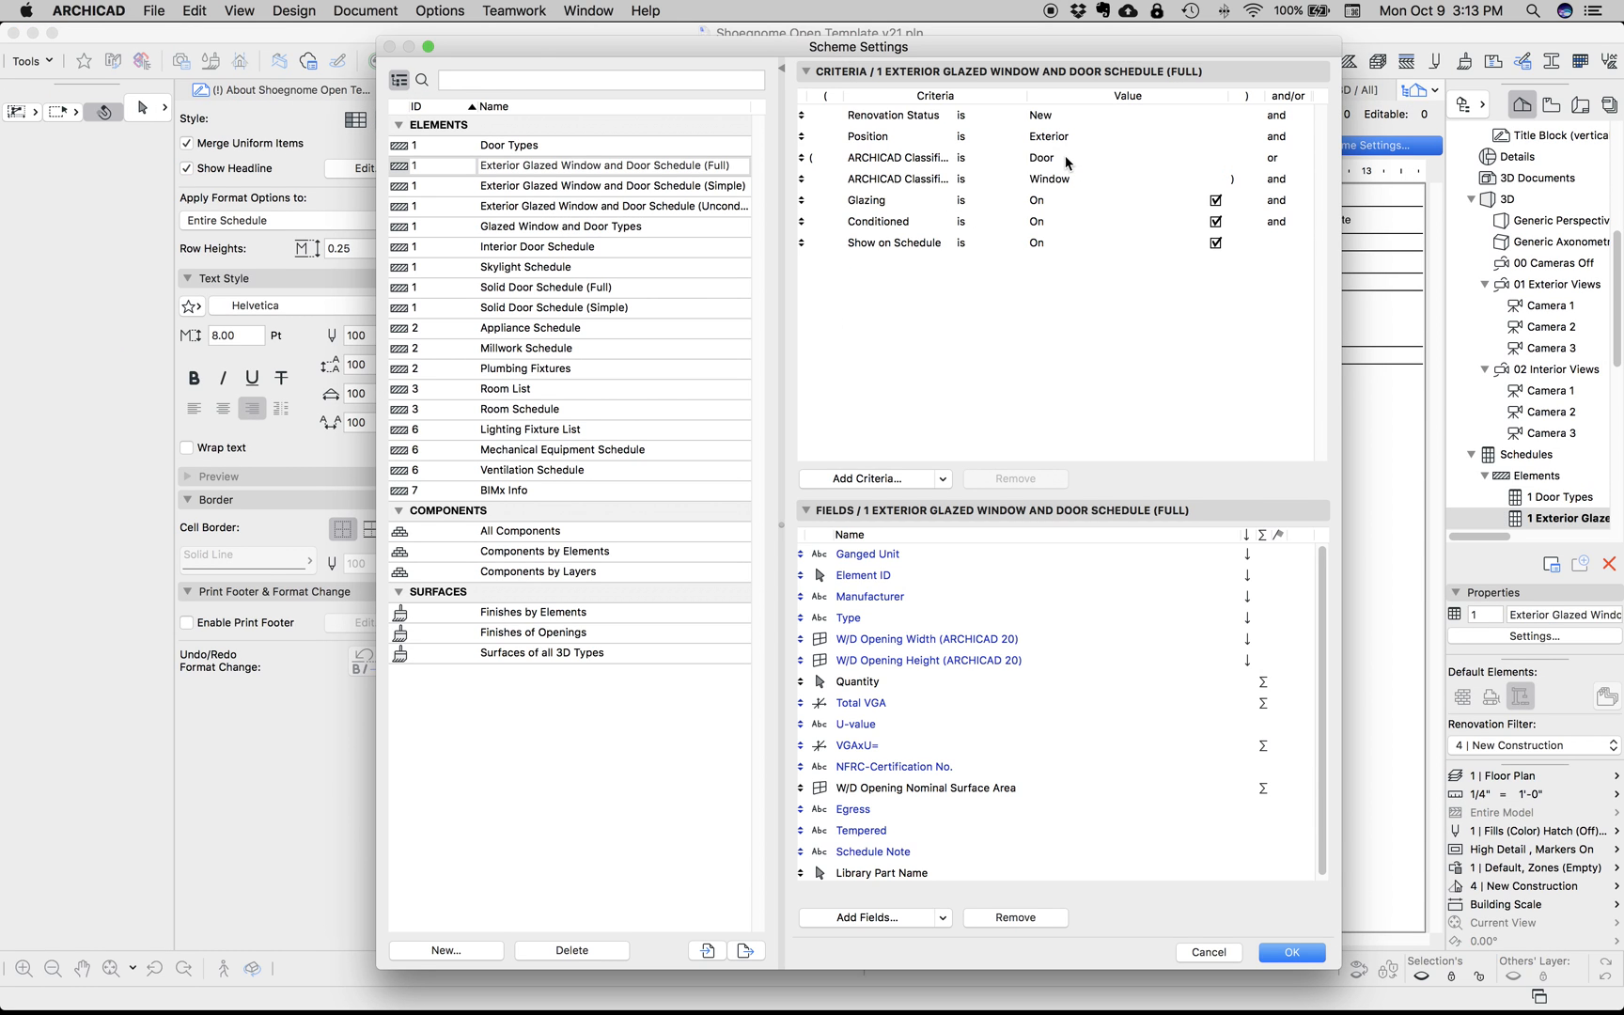
mouse_move(1046, 566)
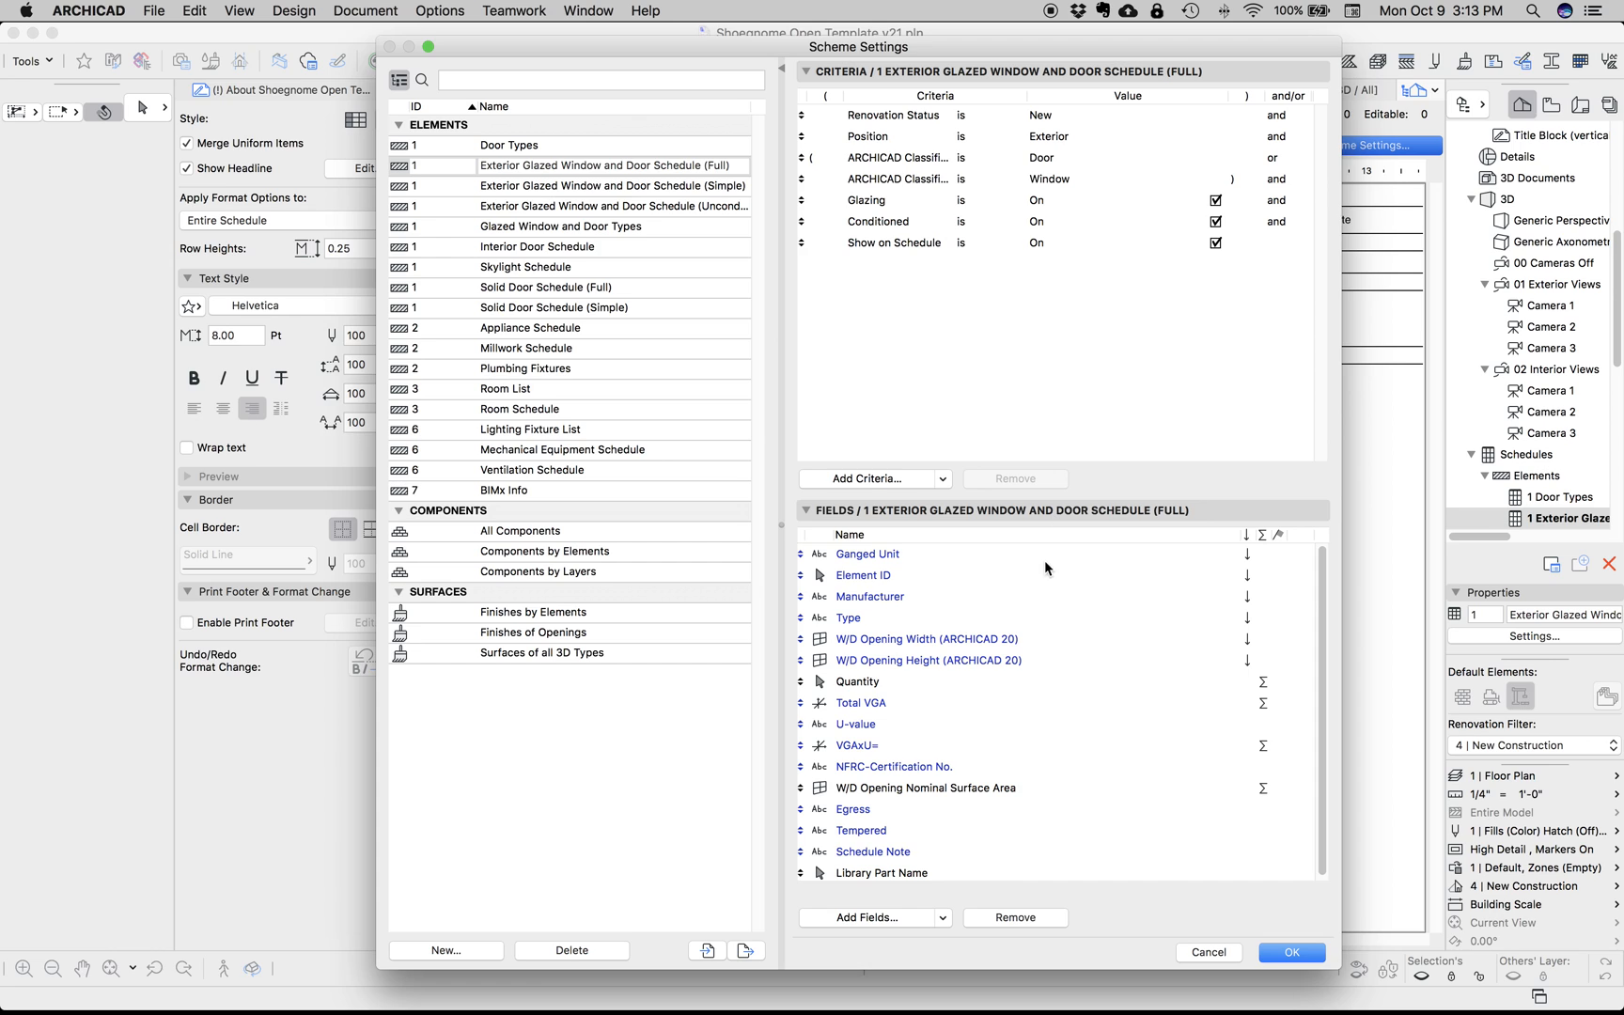
mouse_move(1108, 213)
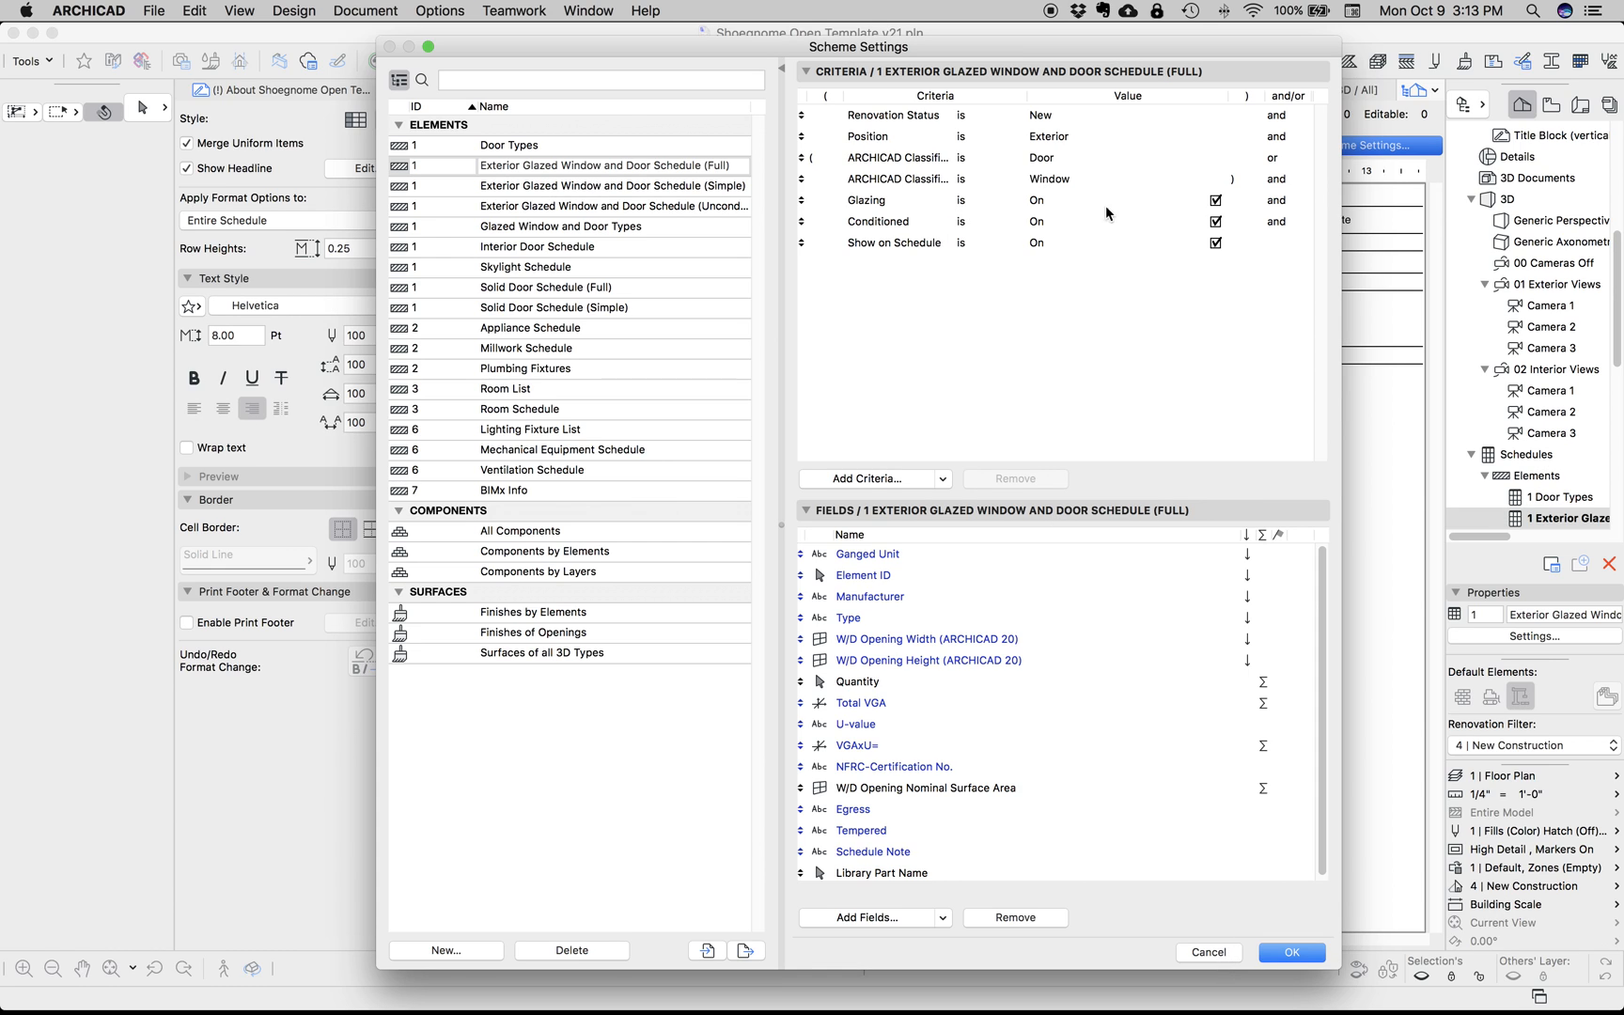
left_click(865, 199)
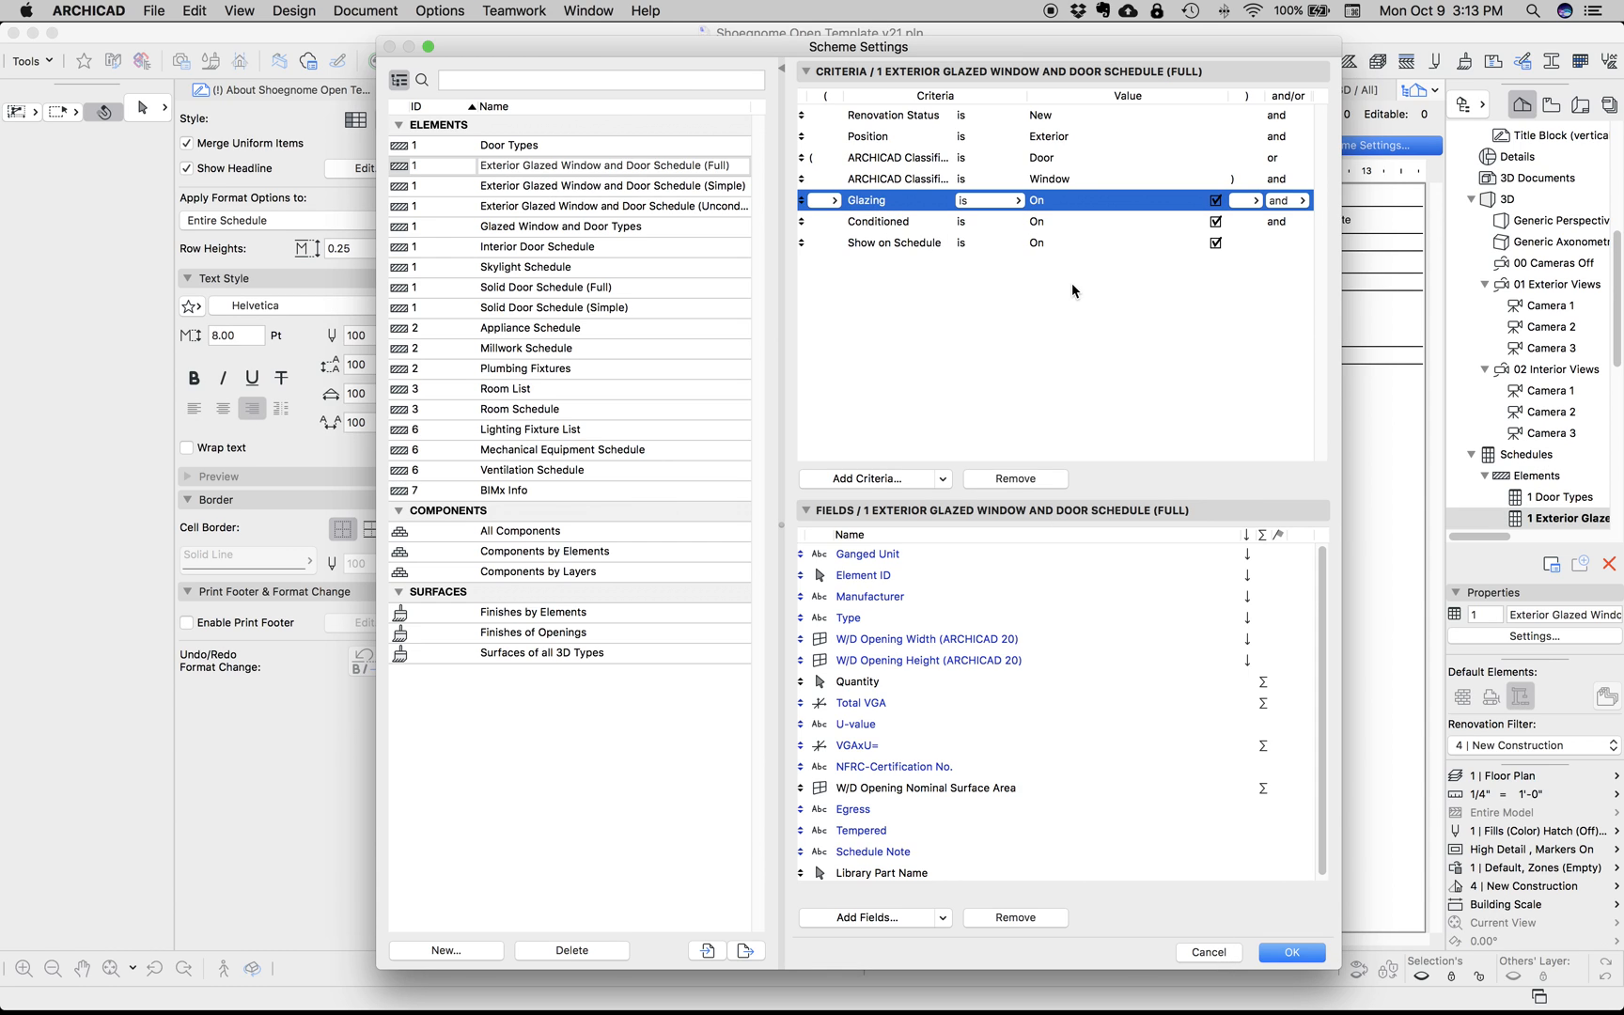
mouse_move(1096, 838)
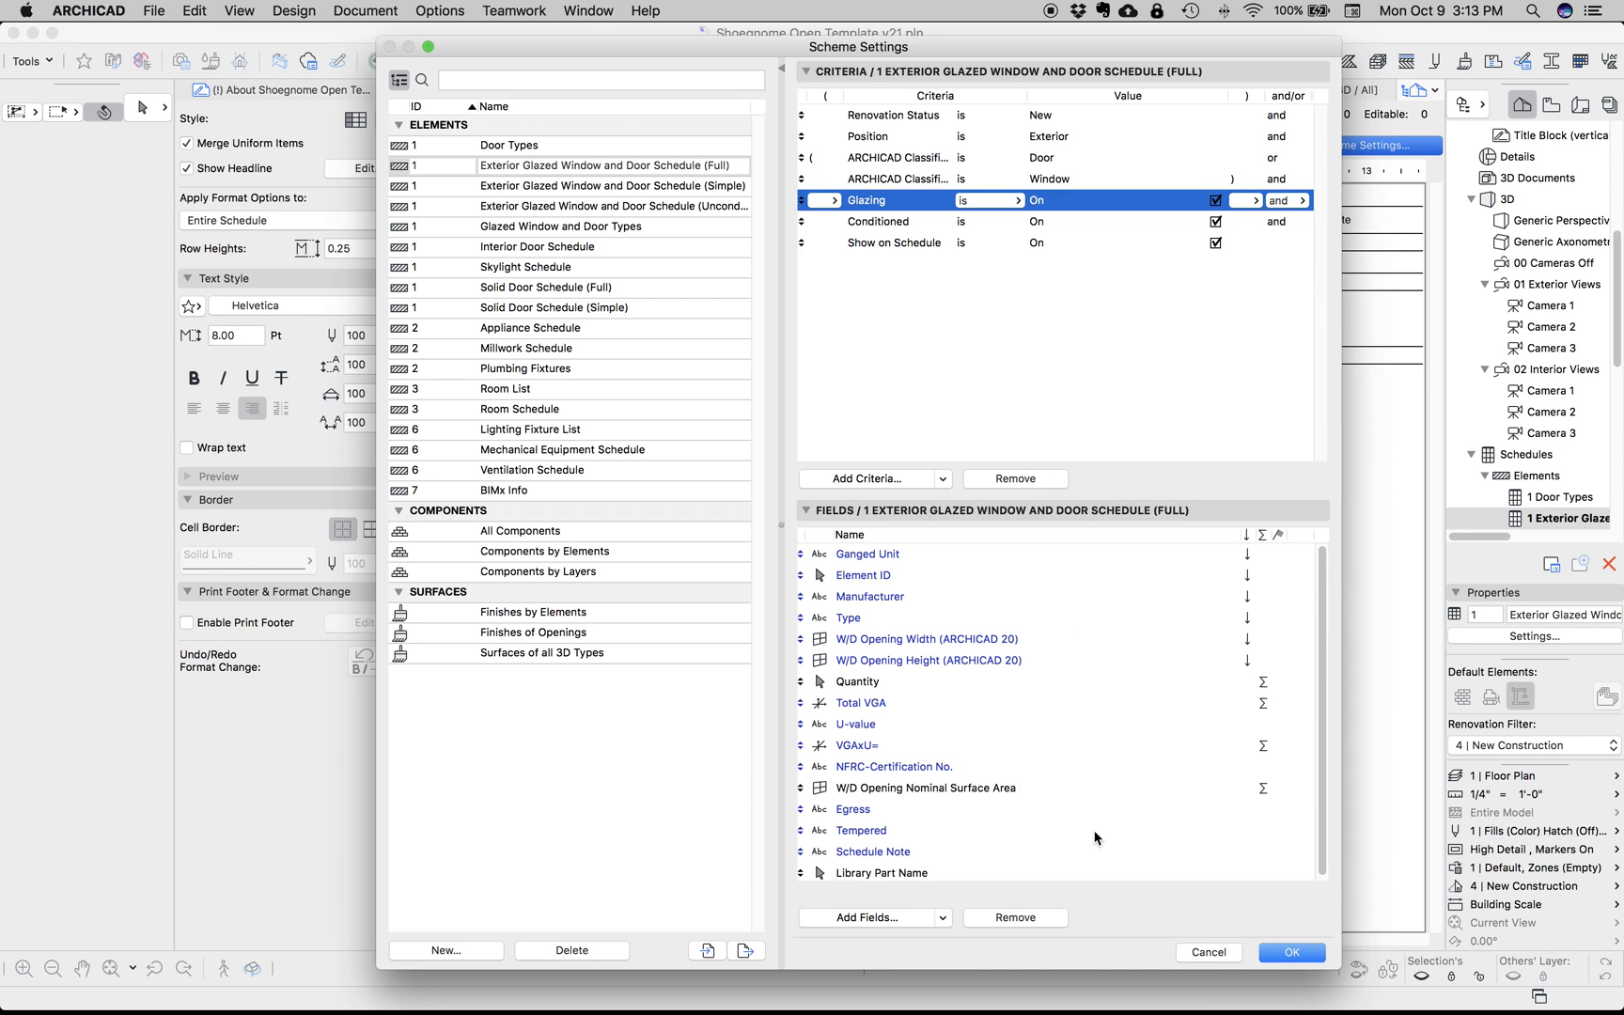
left_click(1289, 950)
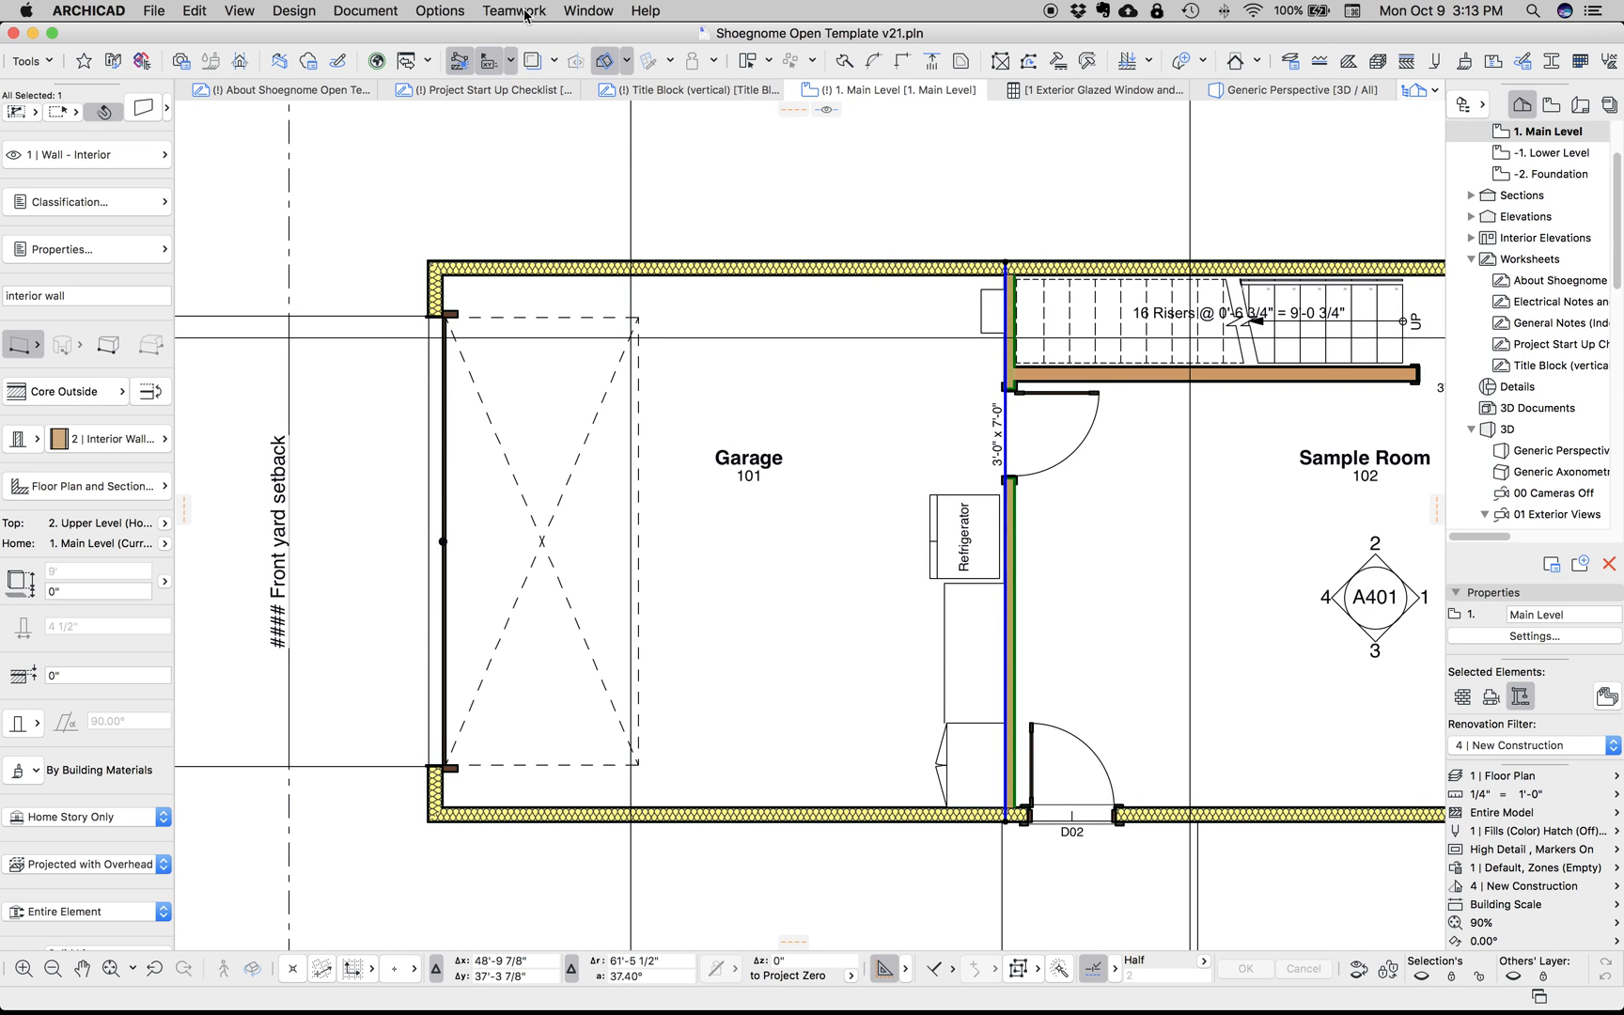
Launch the Property Manager from the Options menu
left_click(440, 11)
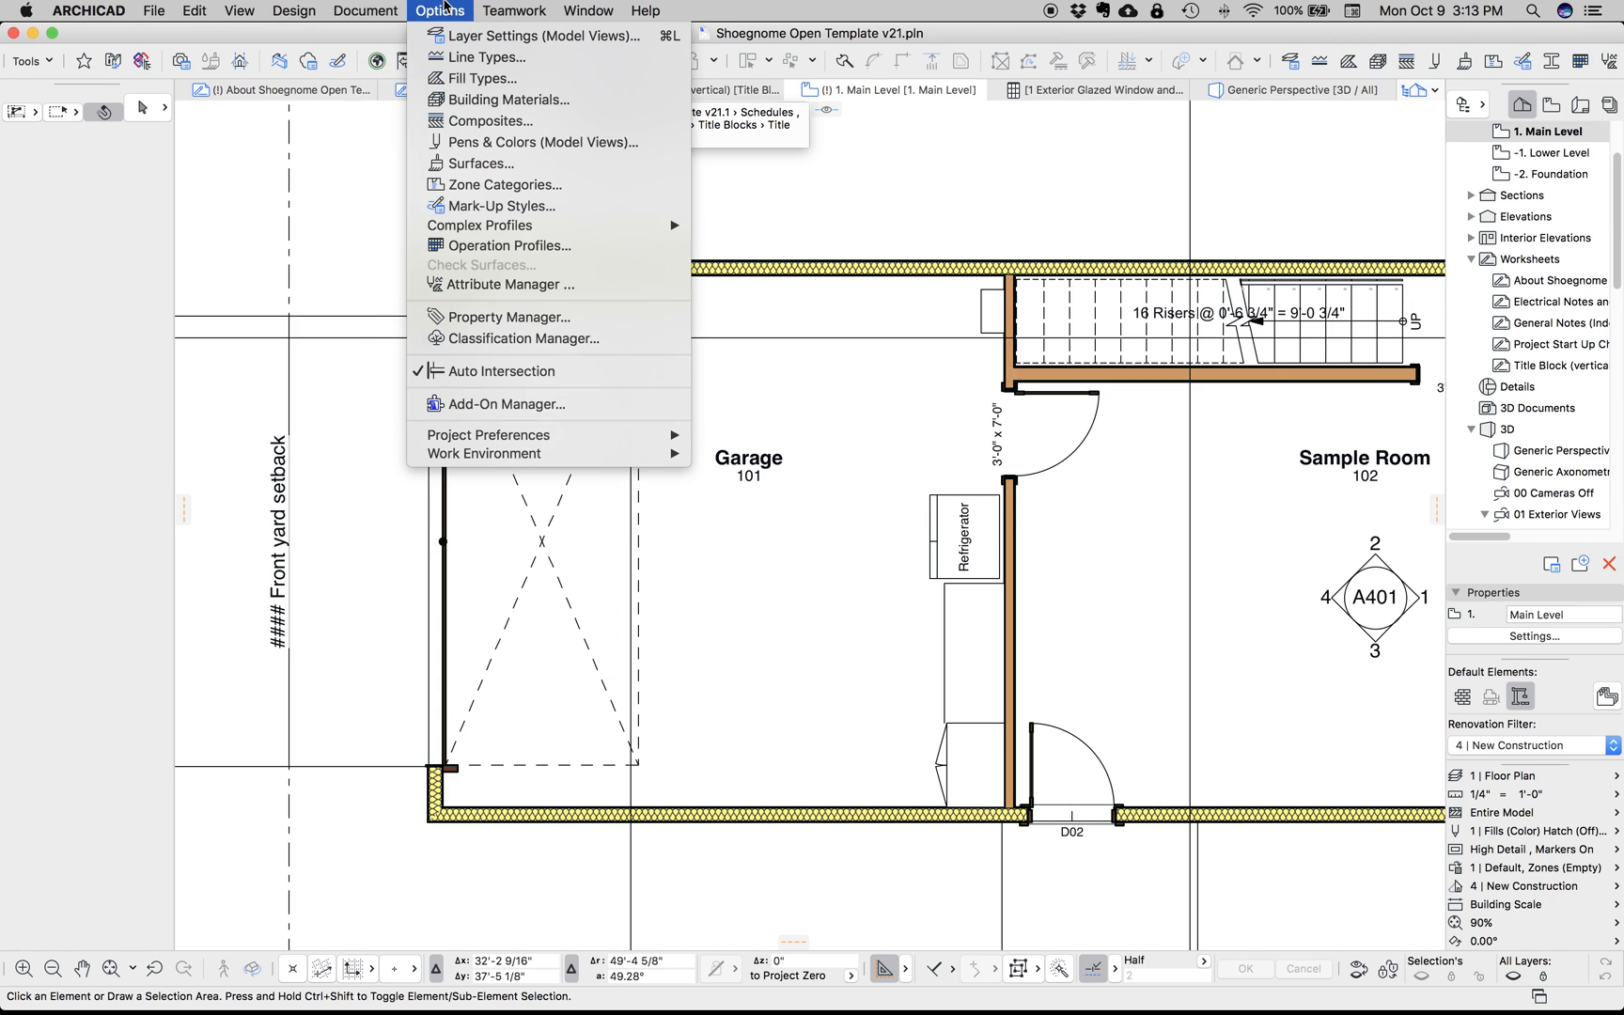
left_click(508, 318)
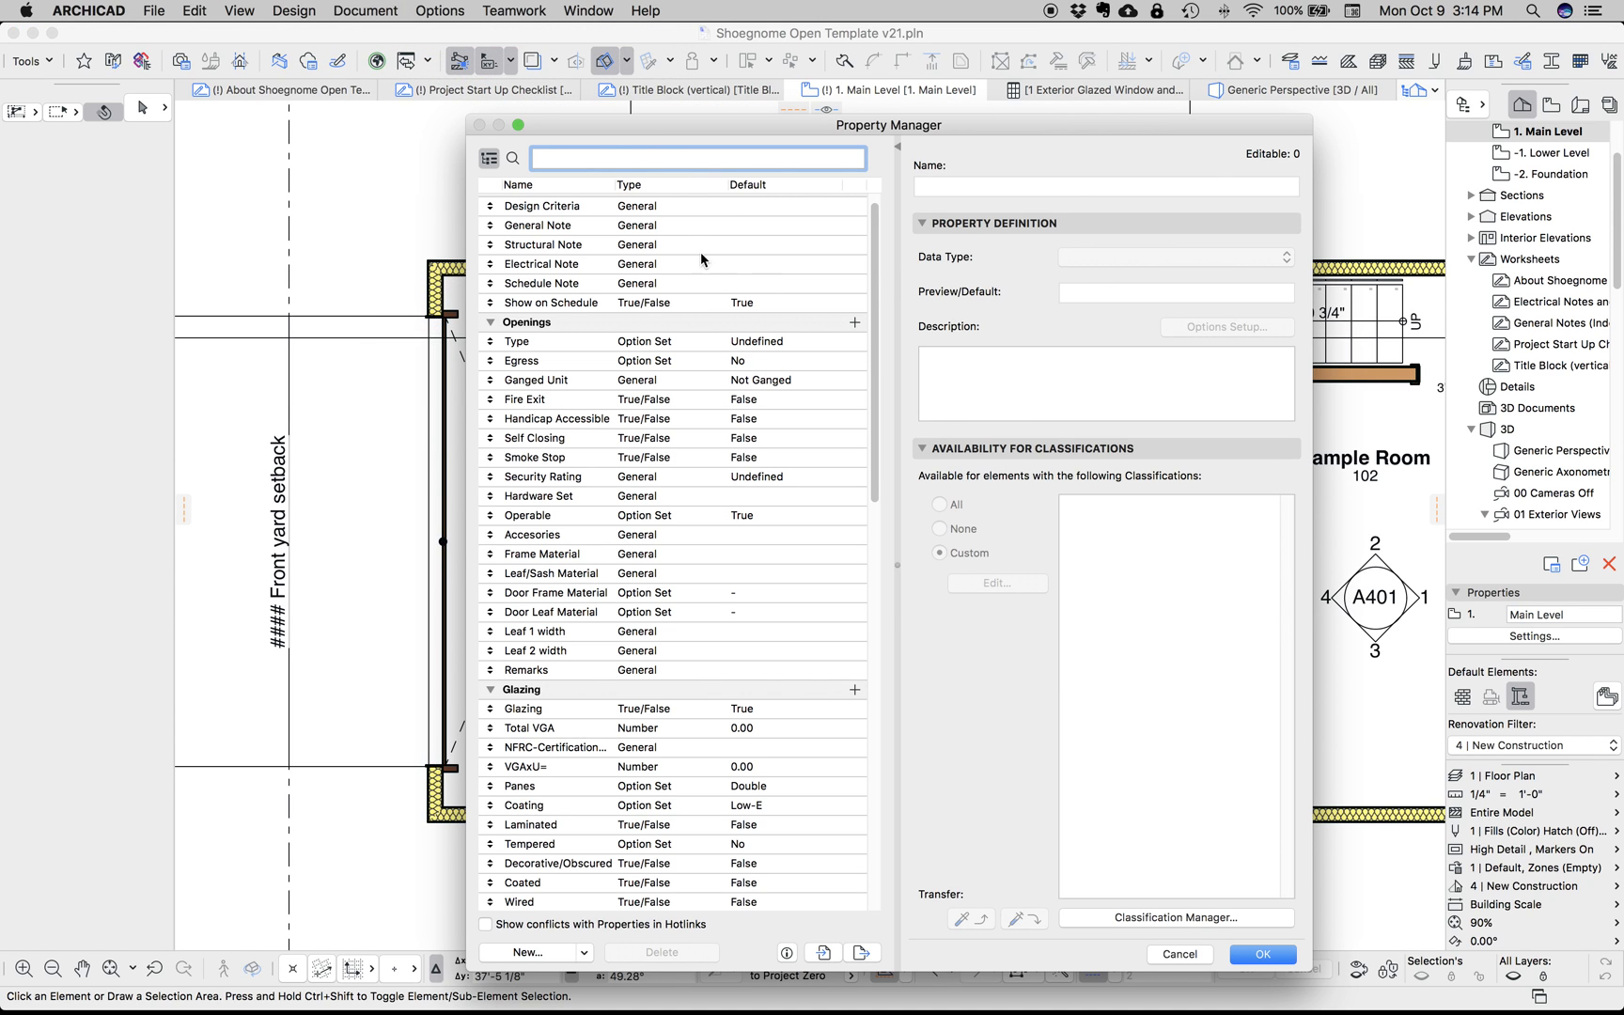
Inspect the Glazing property's definition and classifications, then close Property Manager with Cancel
scroll("down", 3)
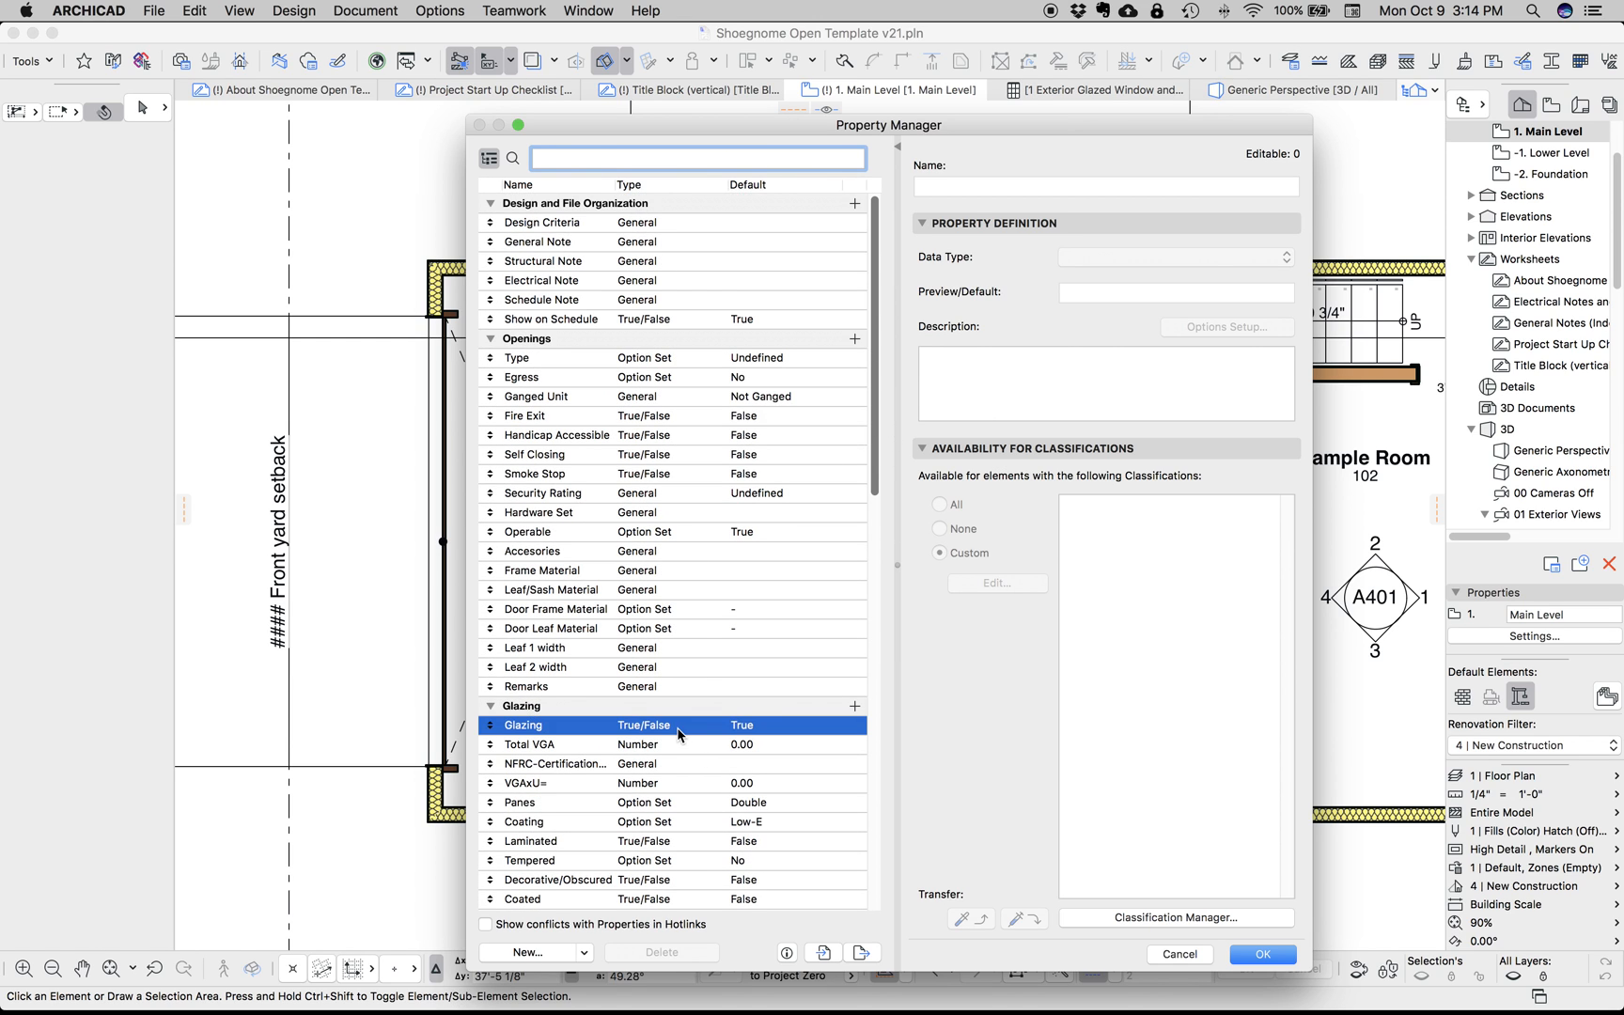
left_click(522, 723)
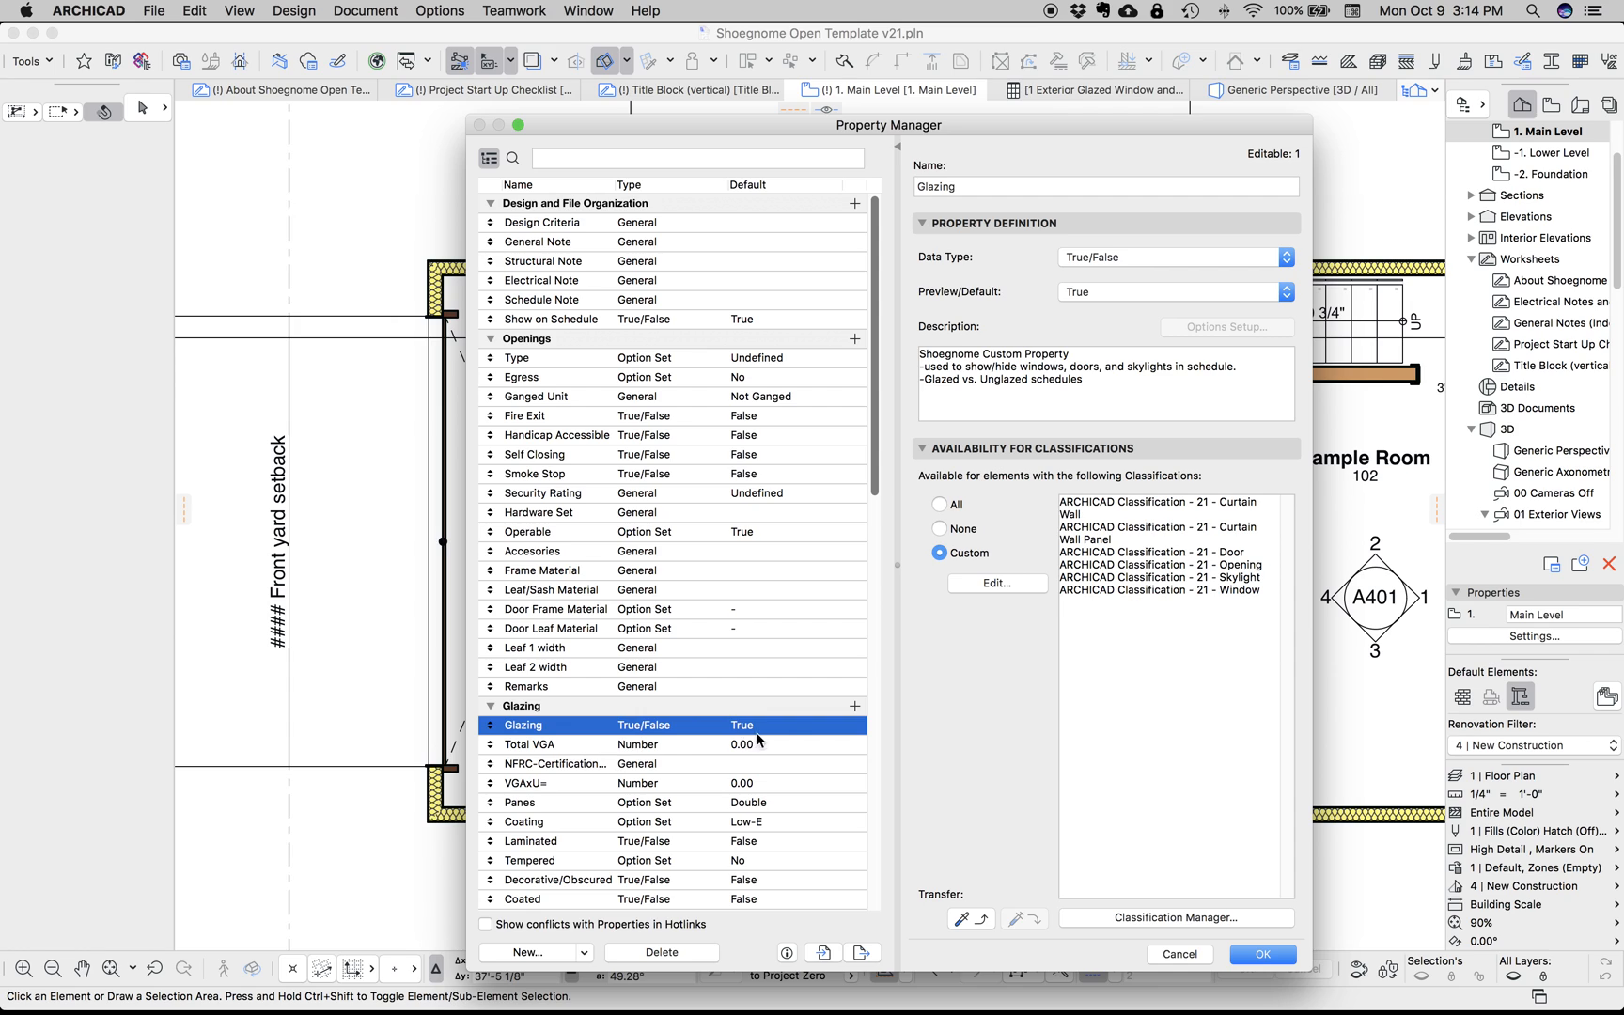
mouse_move(861, 665)
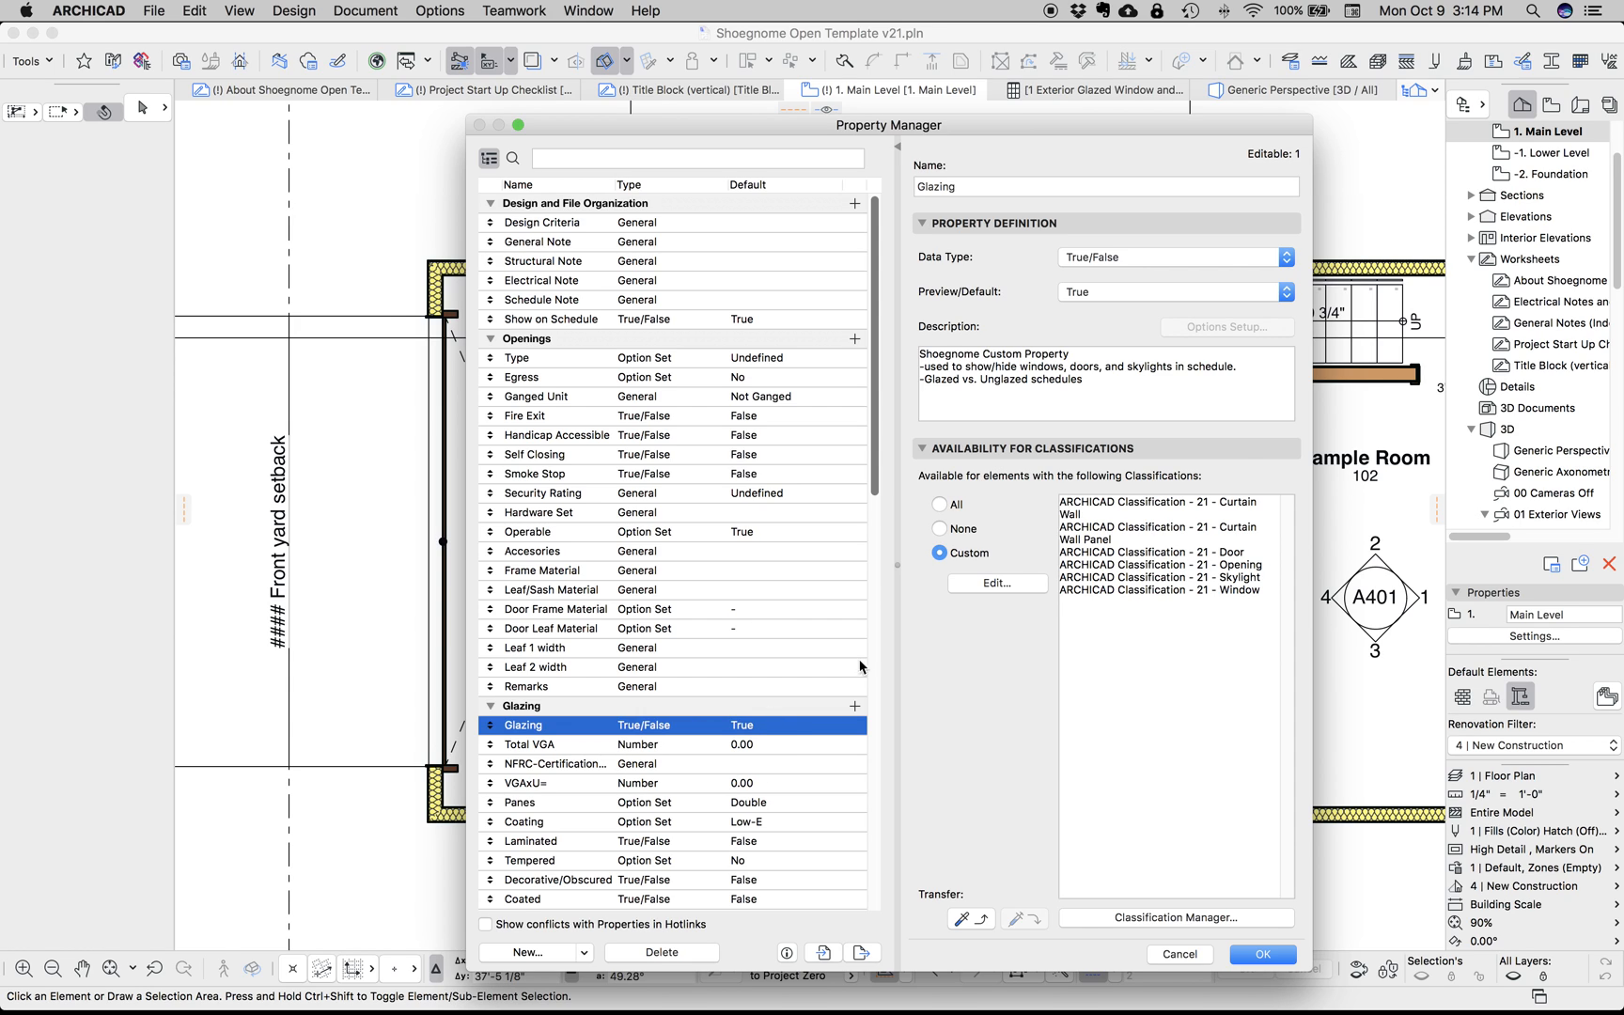
mouse_move(1191, 512)
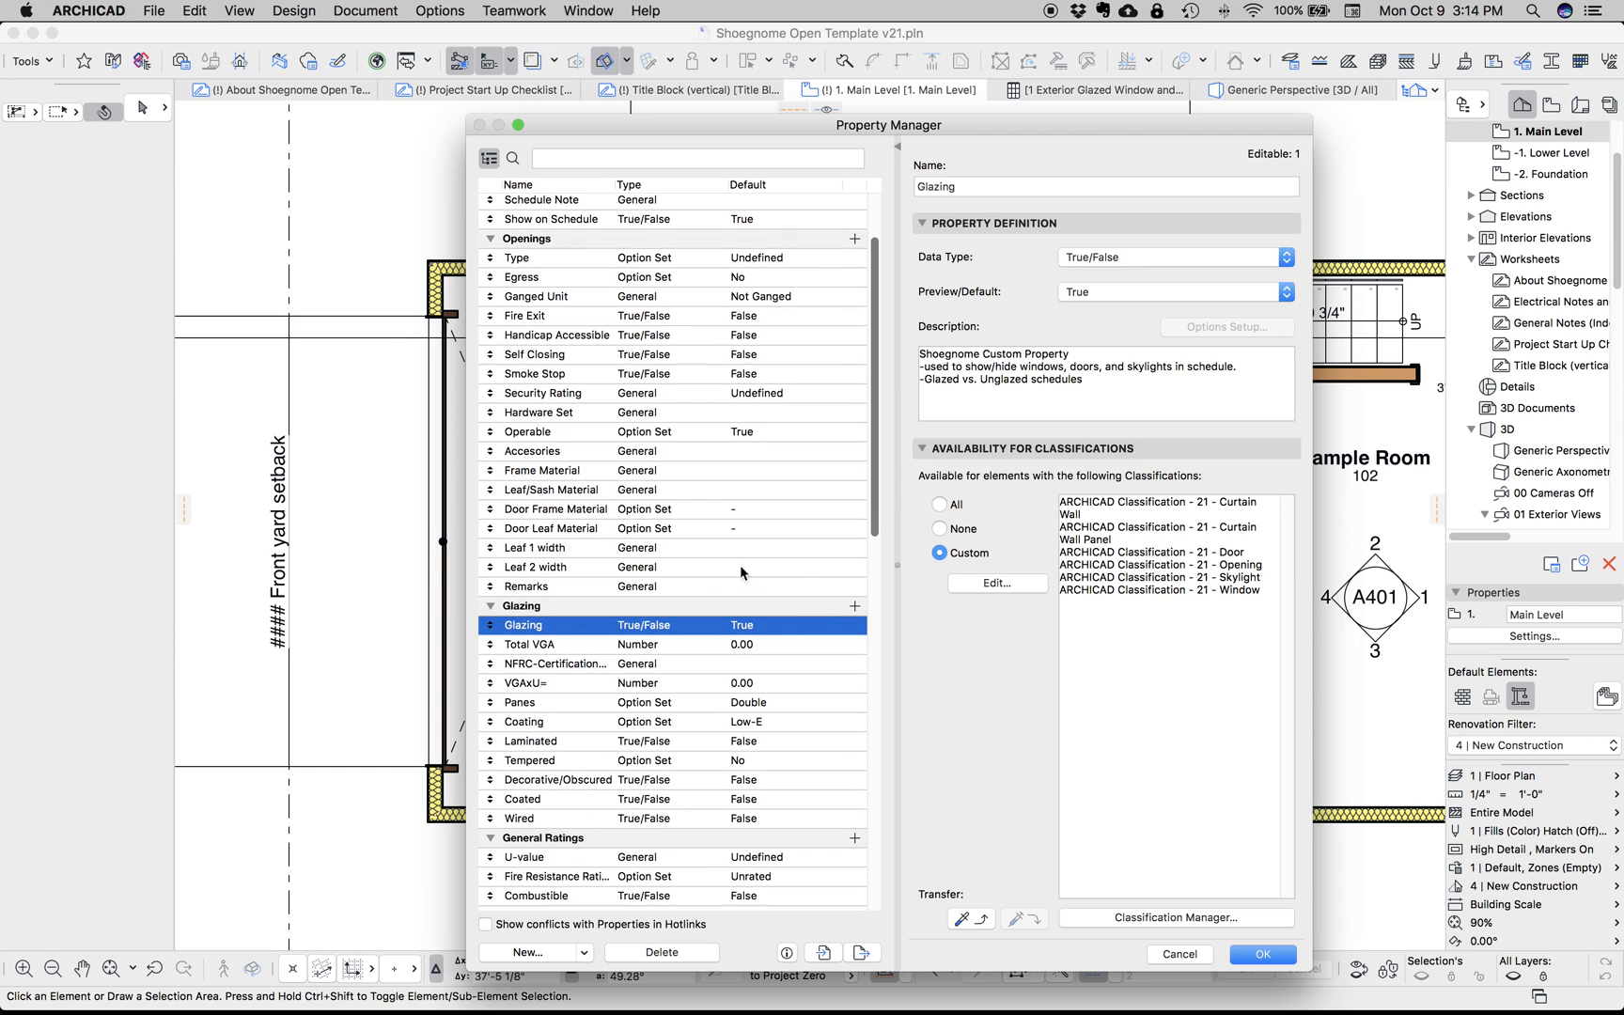
left_click(550, 490)
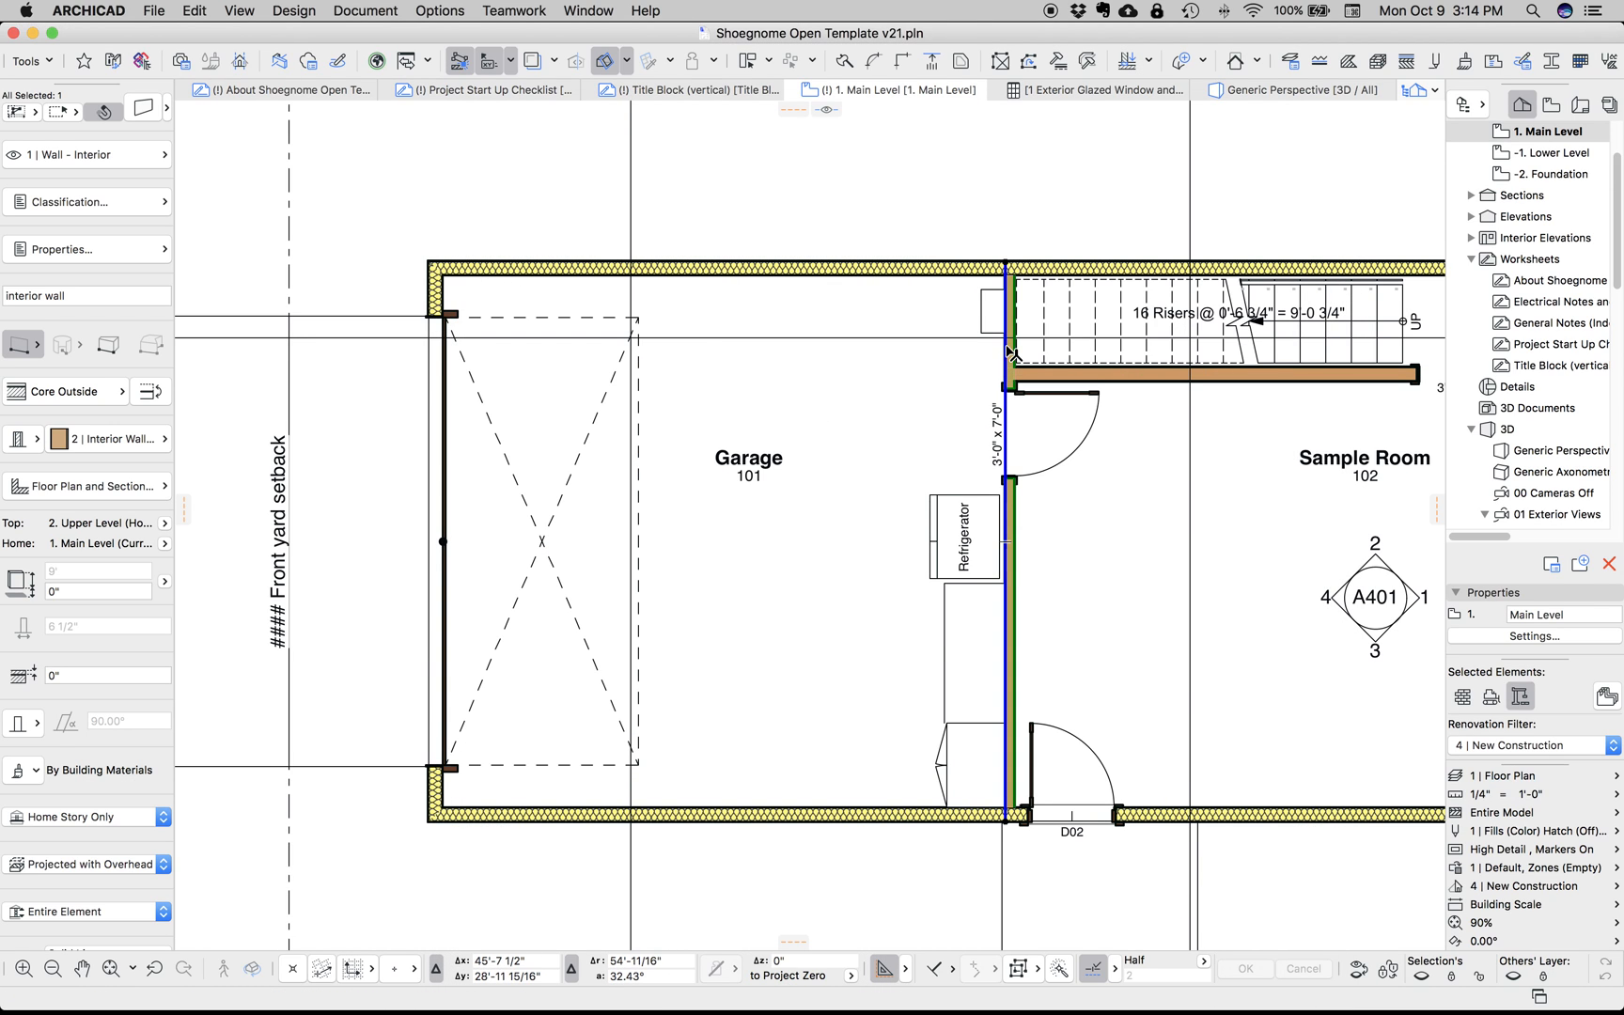
Reclassify the selected interior wall so its Properties list gains the Glazing group
left_click(84, 201)
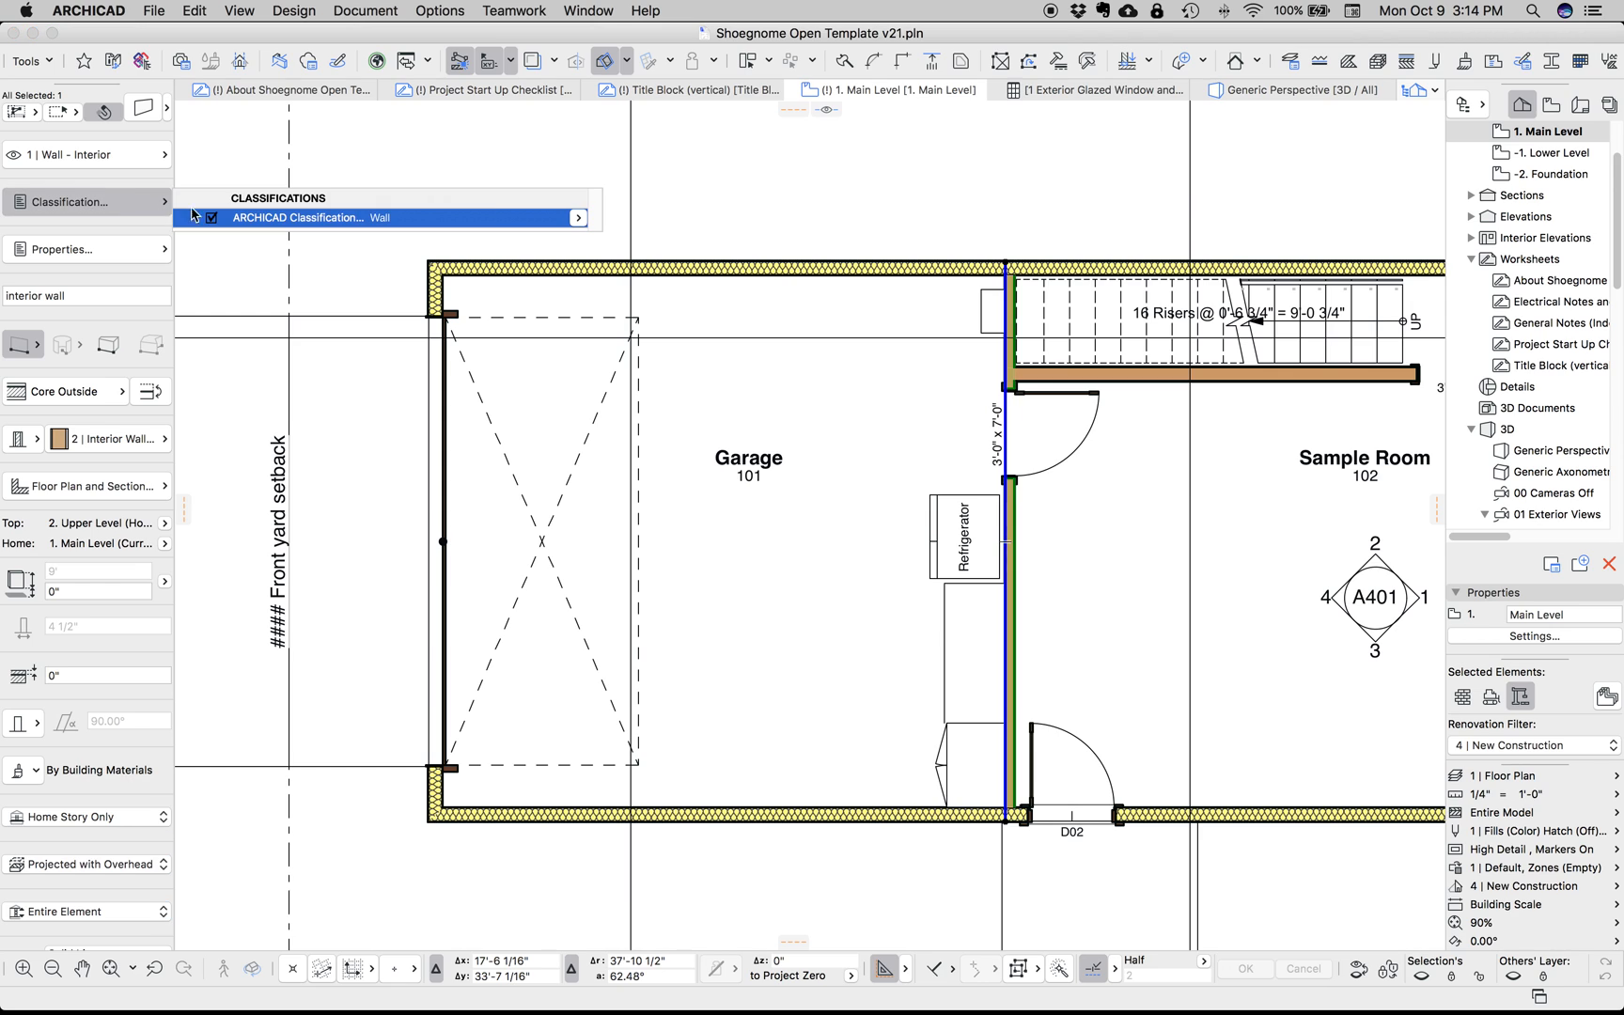
left_click(62, 248)
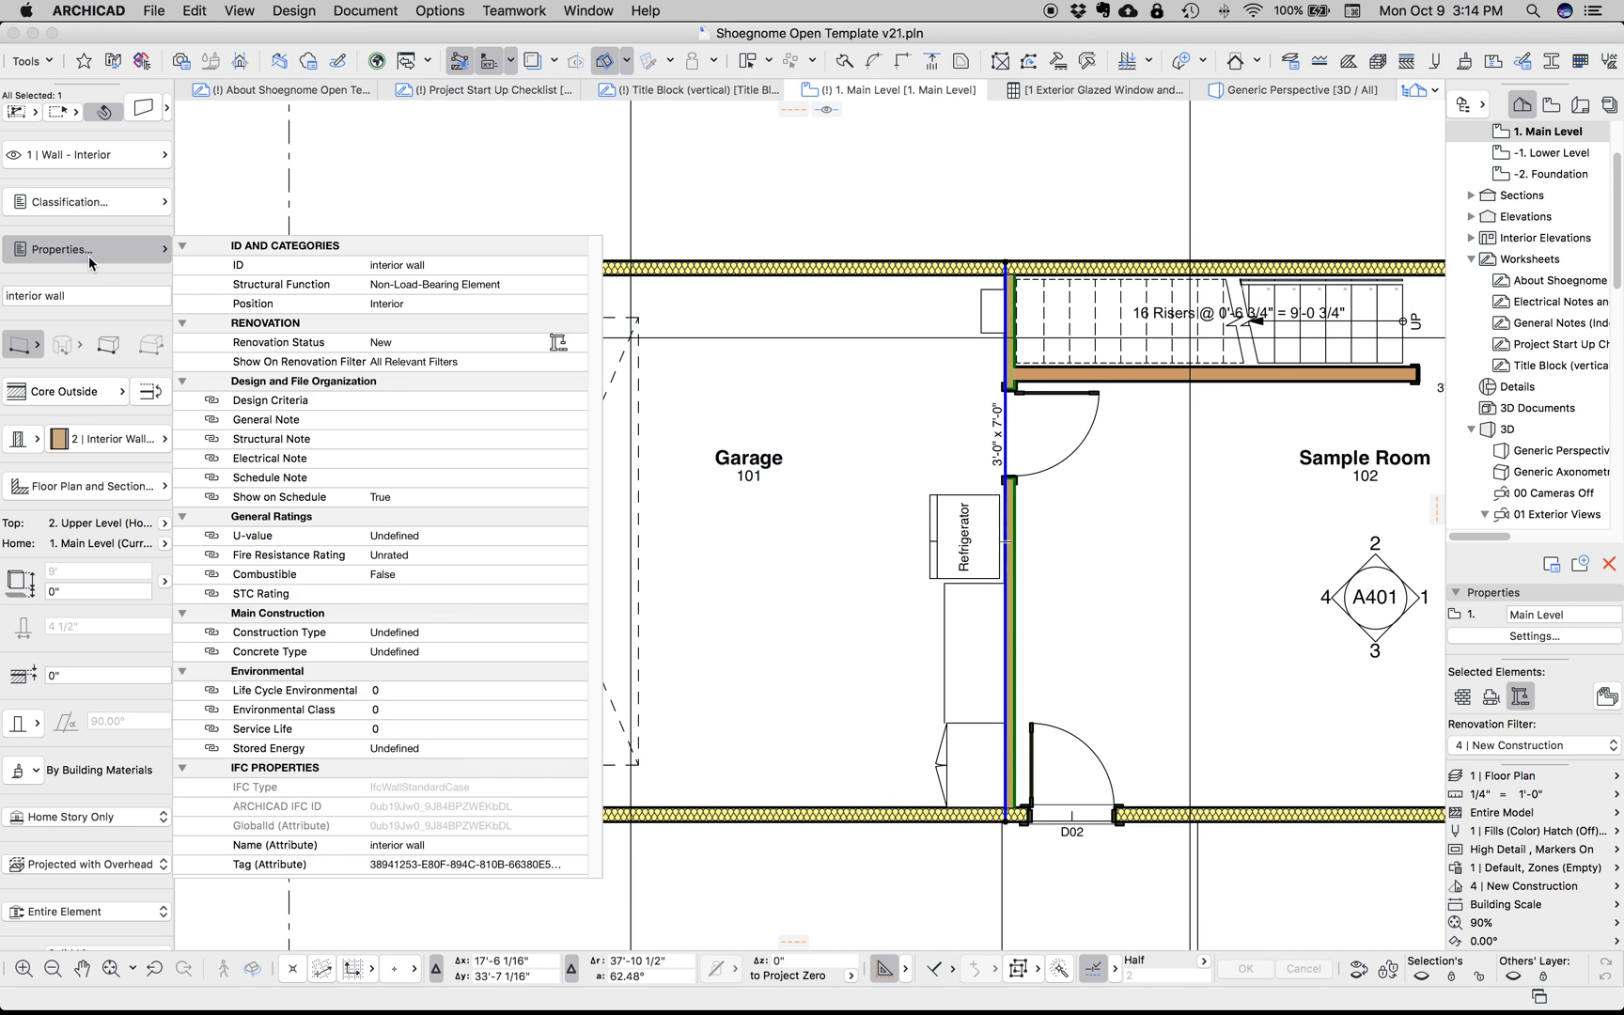
mouse_move(139, 299)
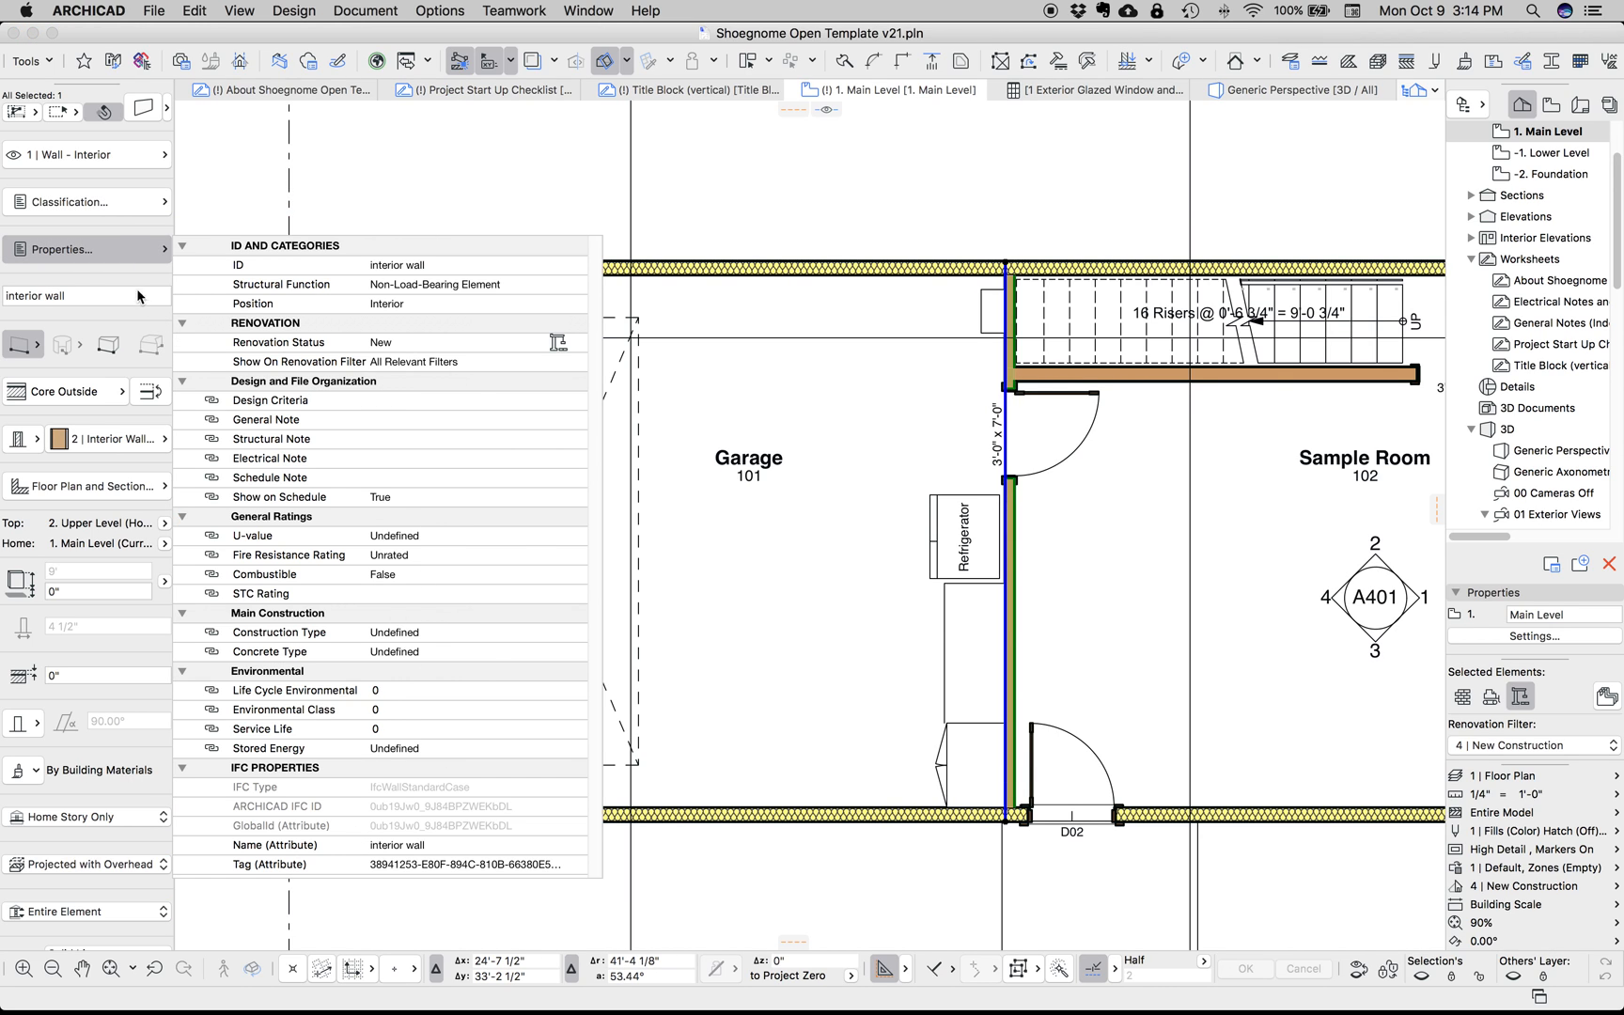
left_click(83, 201)
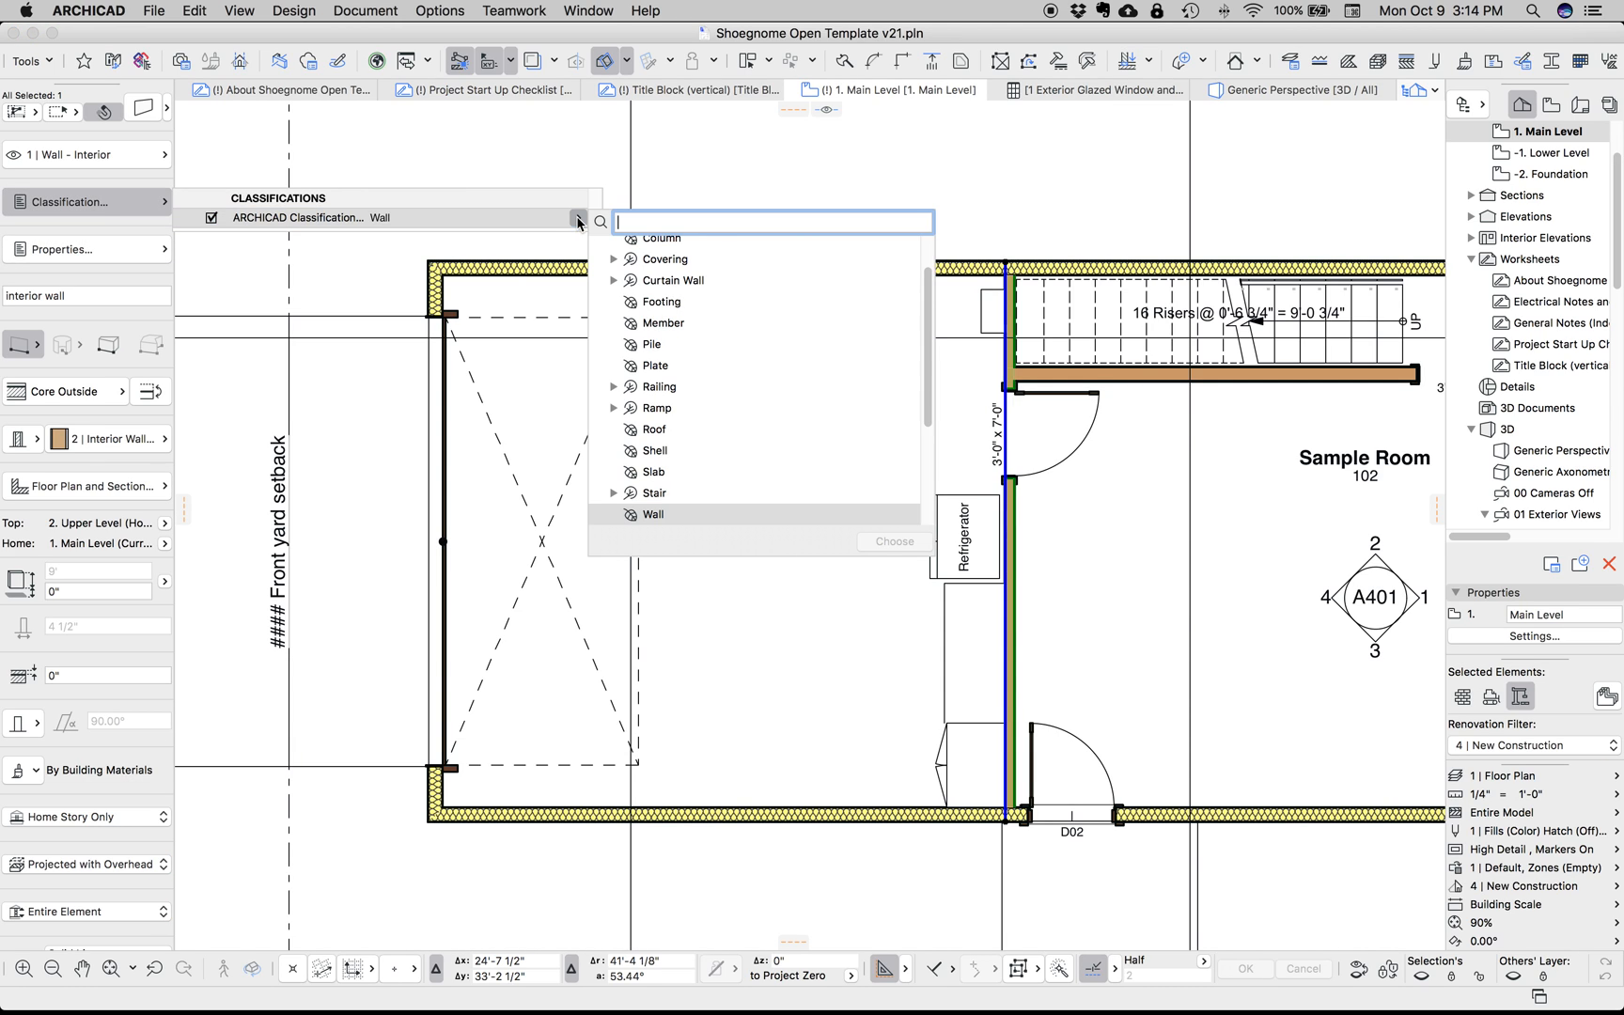
scroll("down", 3)
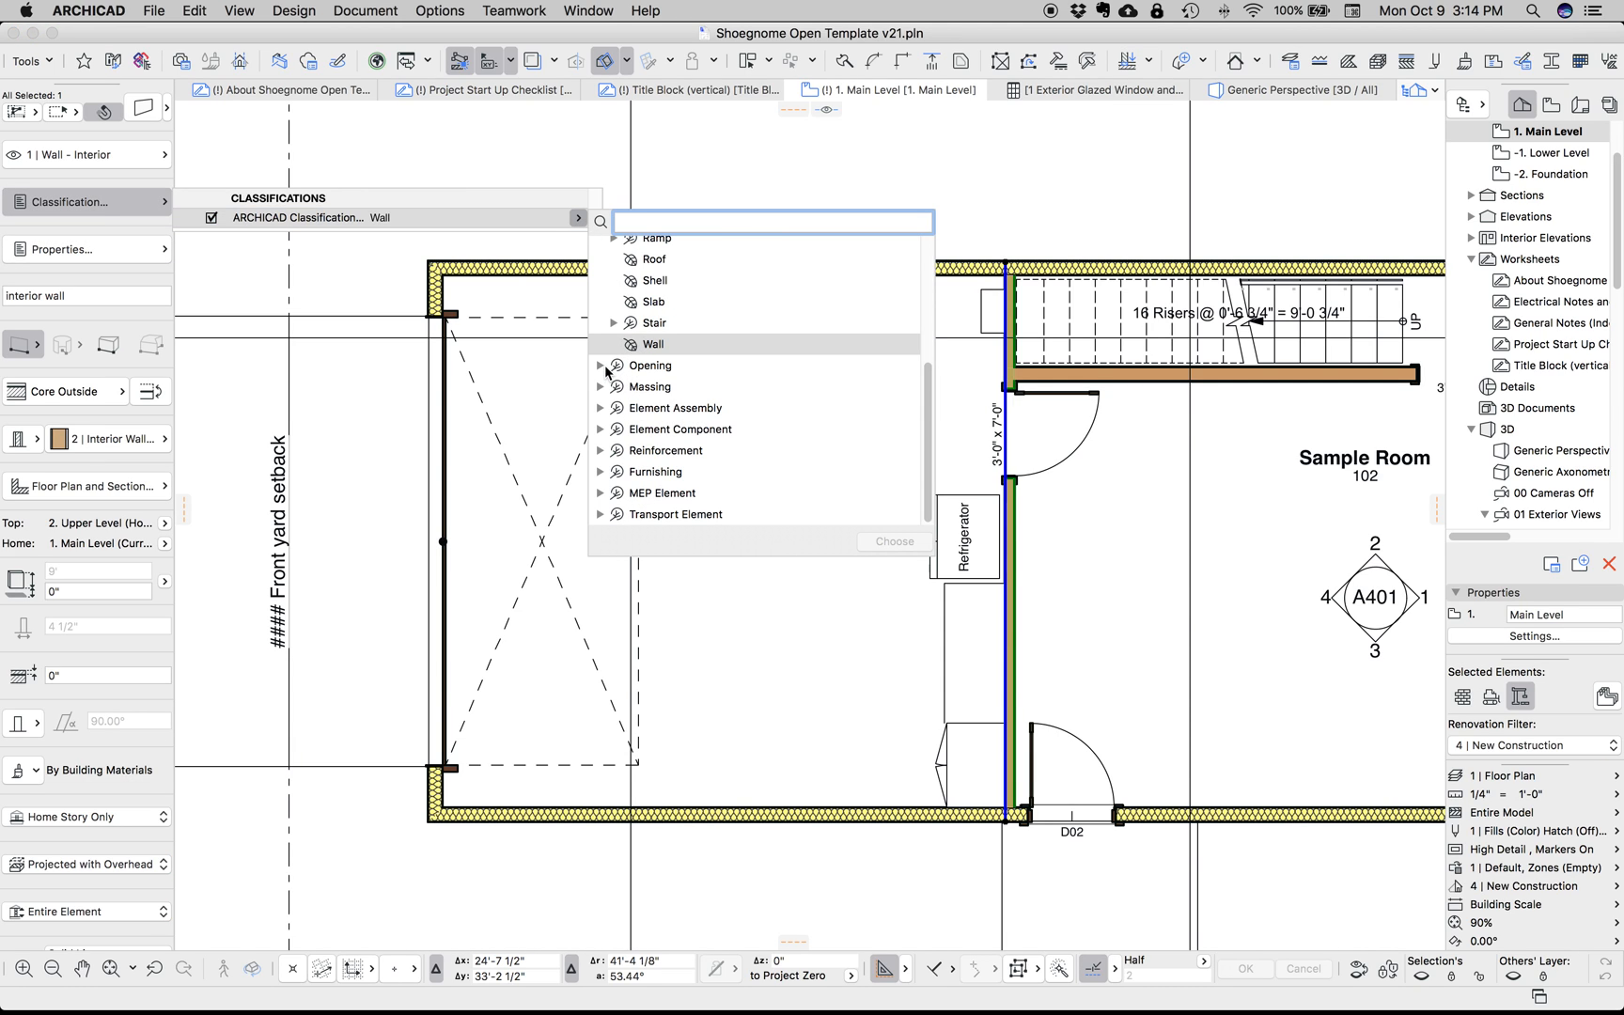
left_click(661, 650)
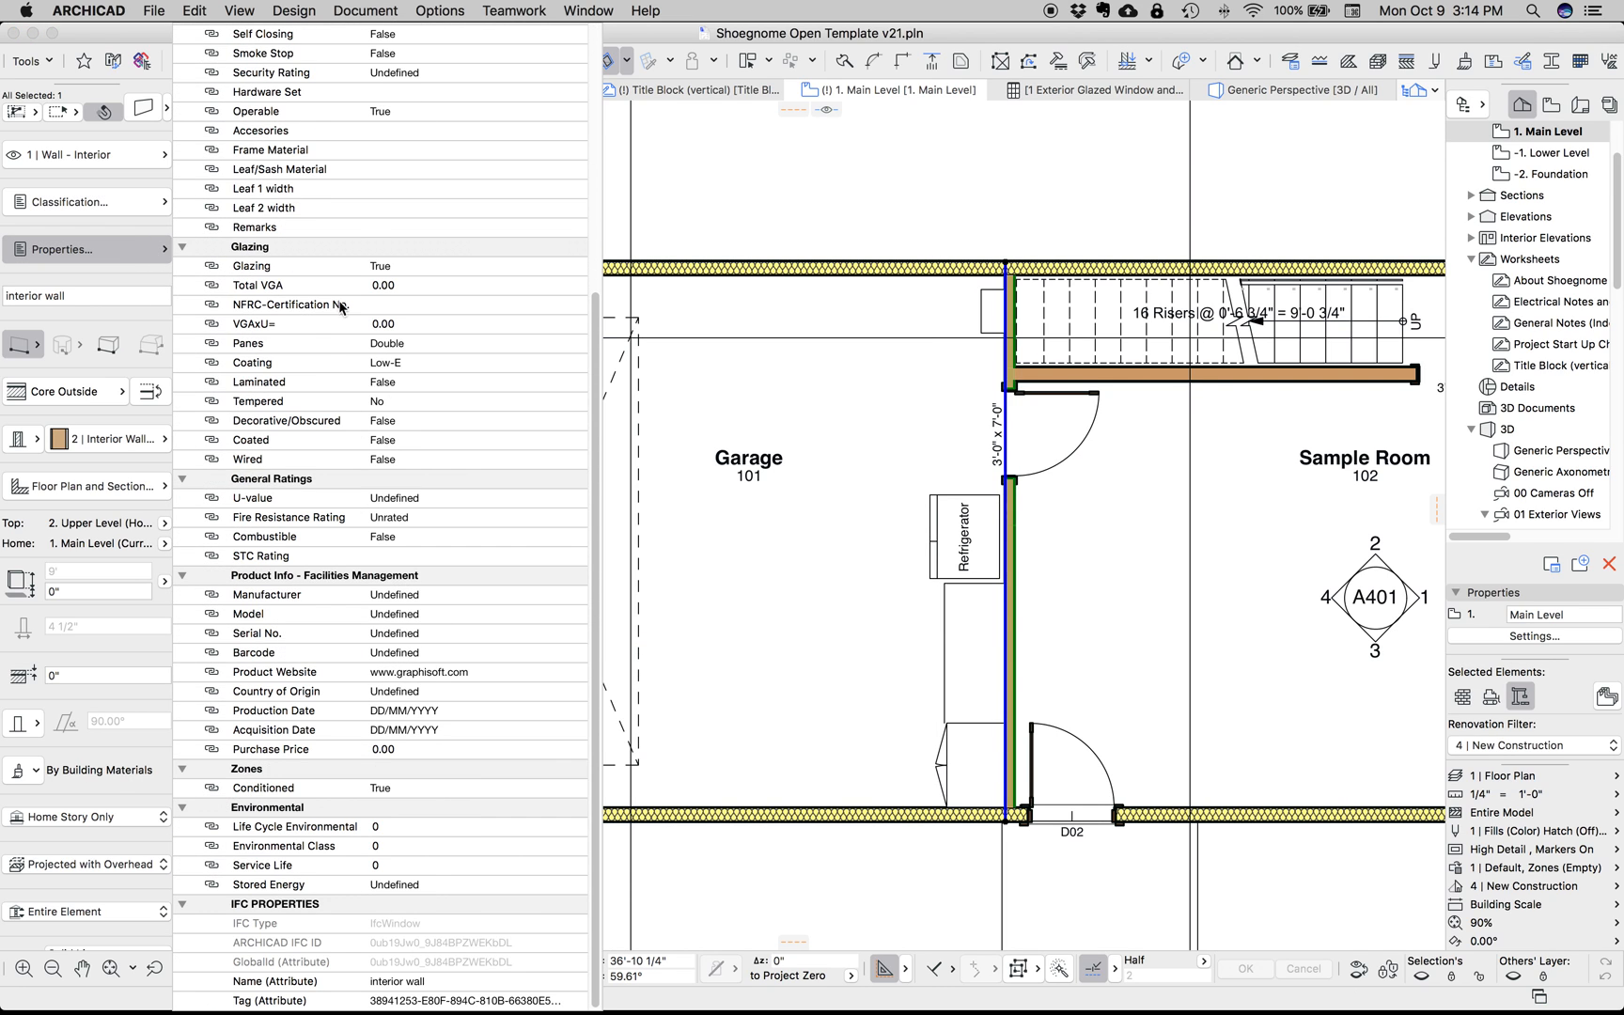
mouse_move(417, 666)
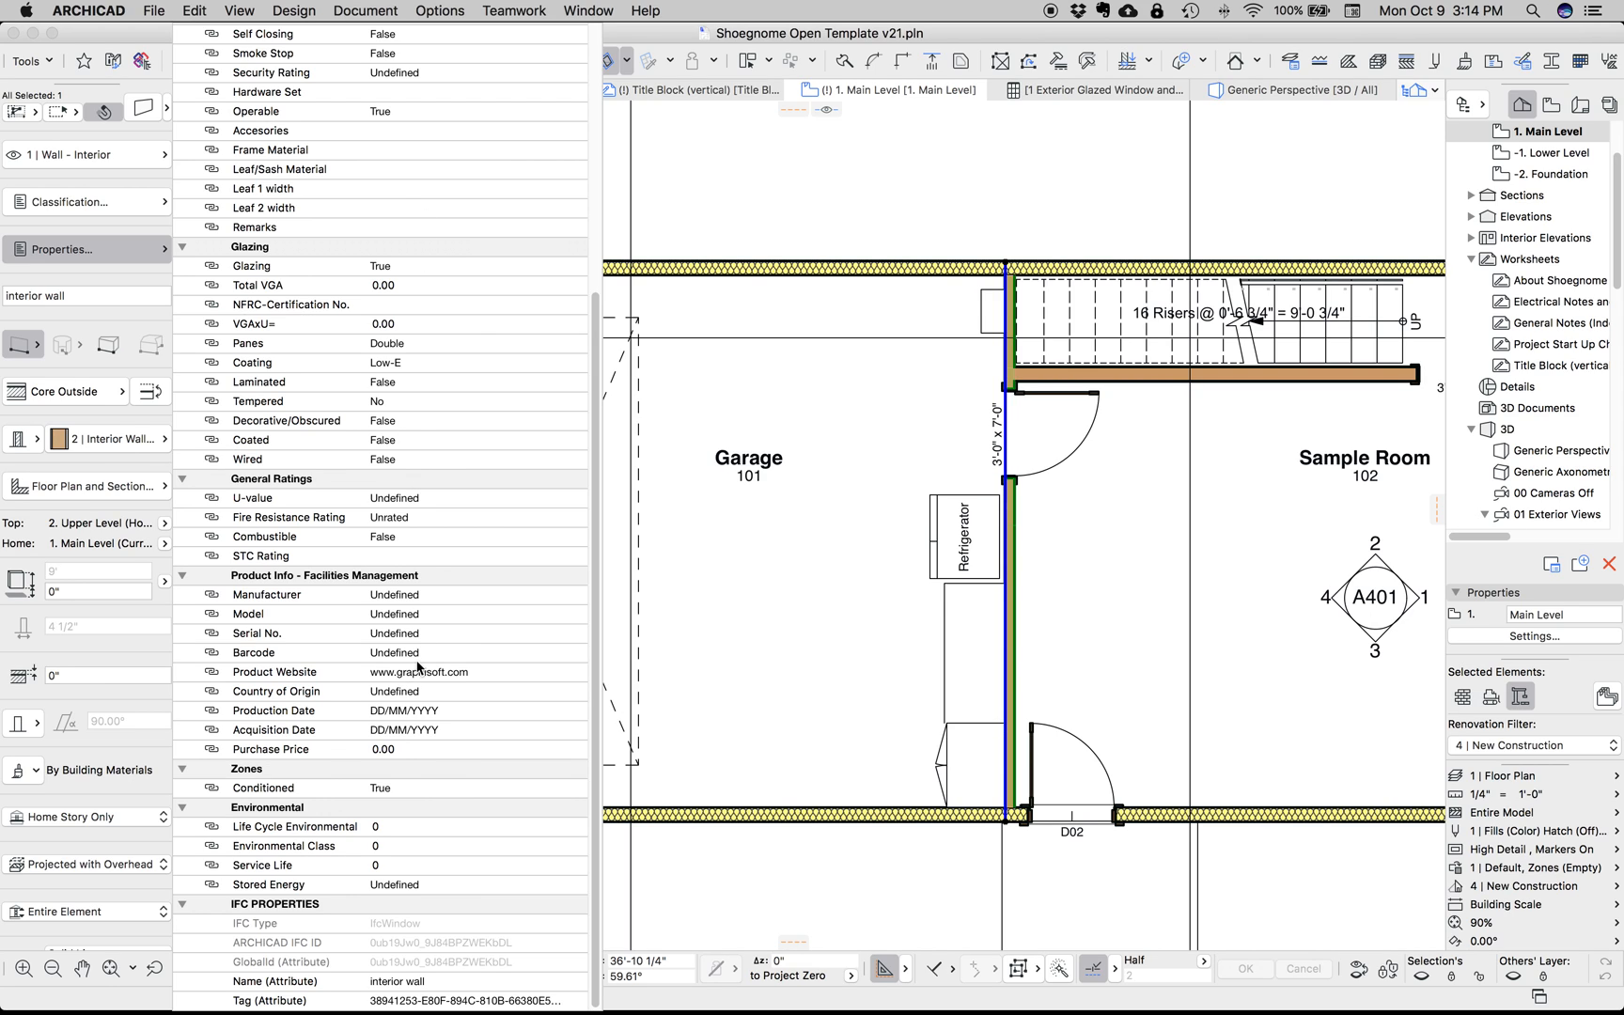
mouse_move(417, 675)
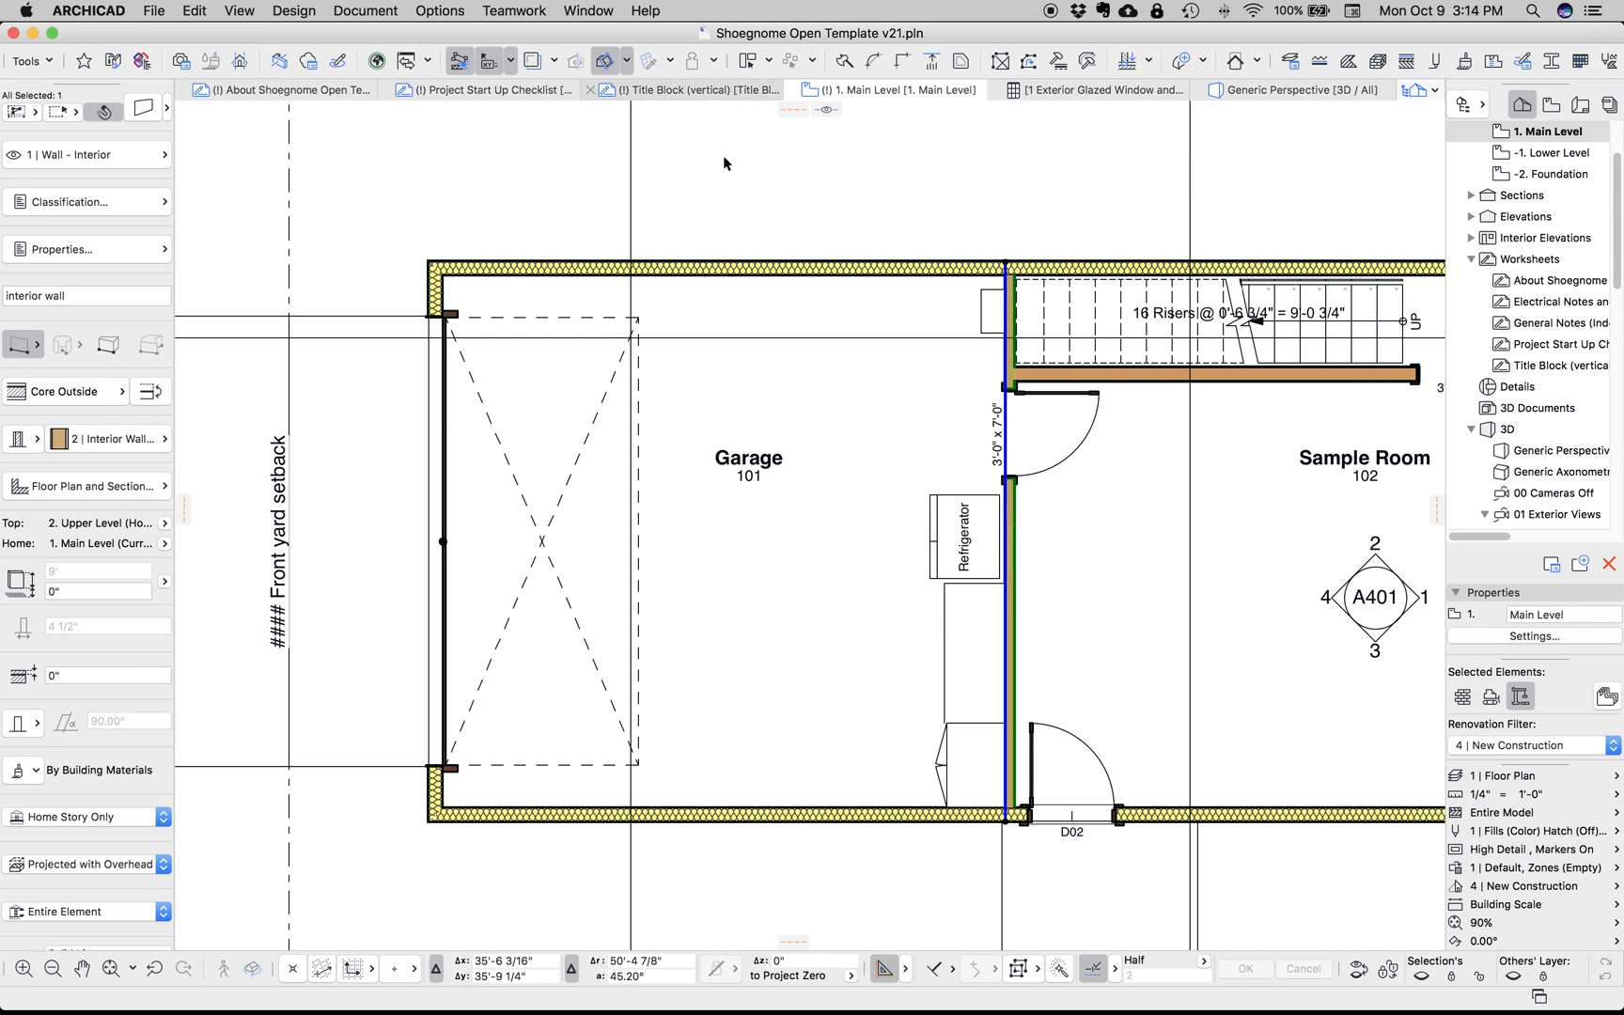
Reopen Property Manager, view Design Criteria's definition and default value, then General Note's definition
left_click(440, 12)
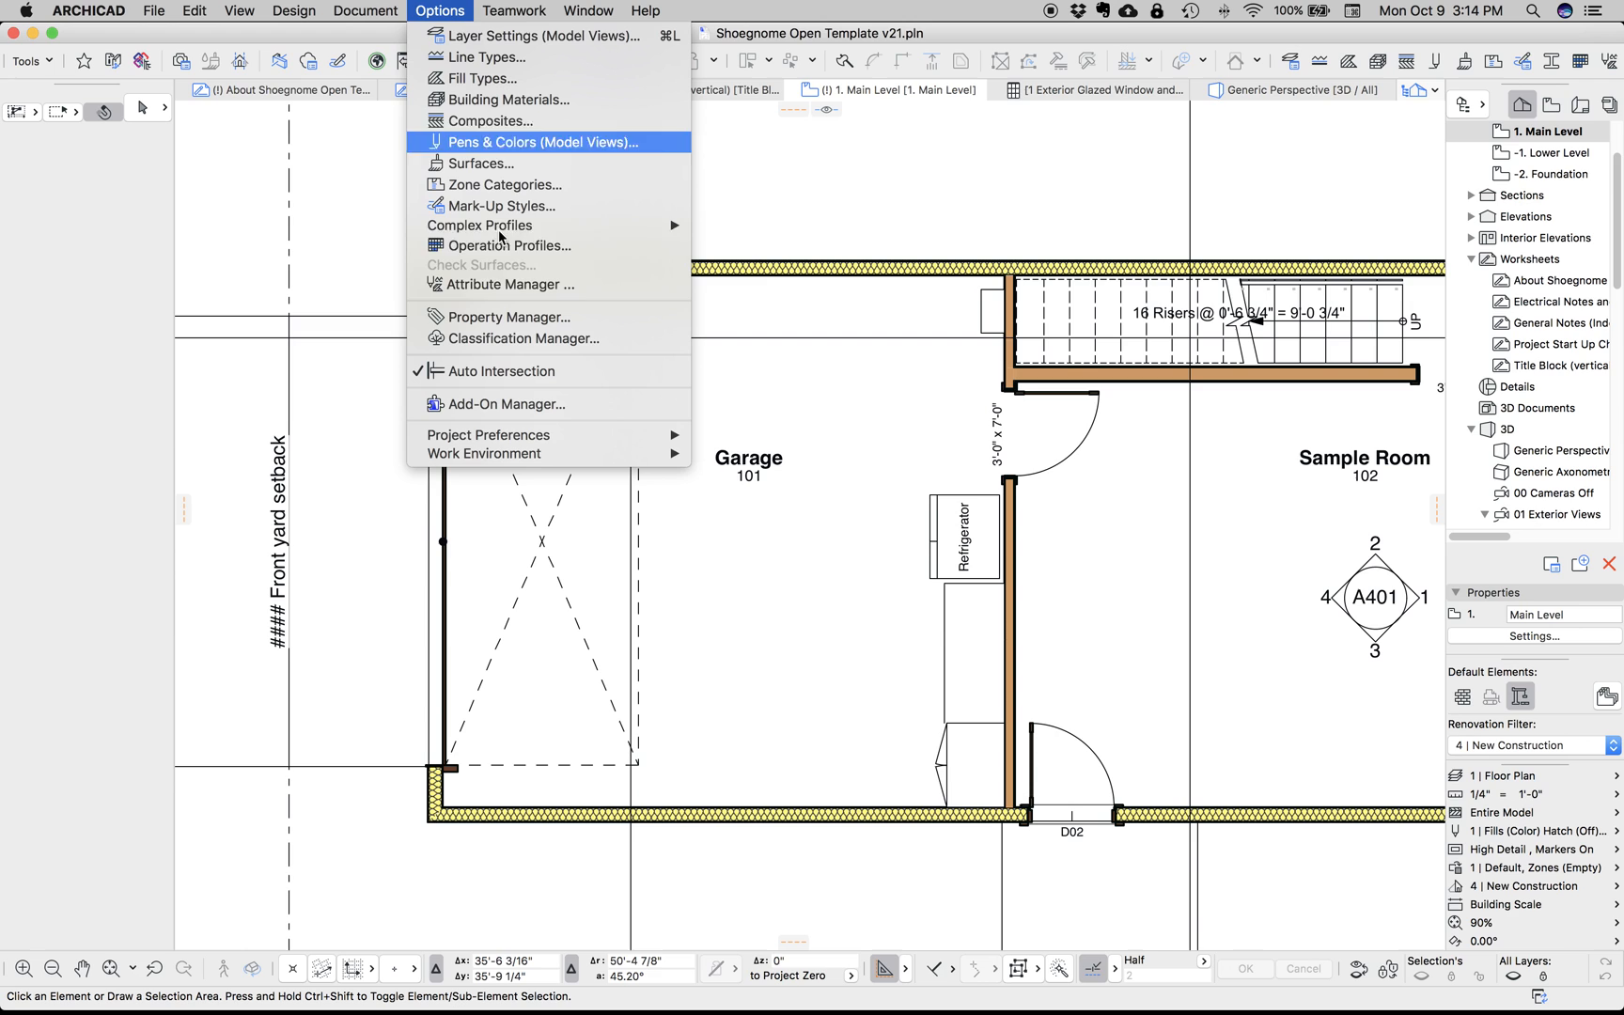
left_click(507, 318)
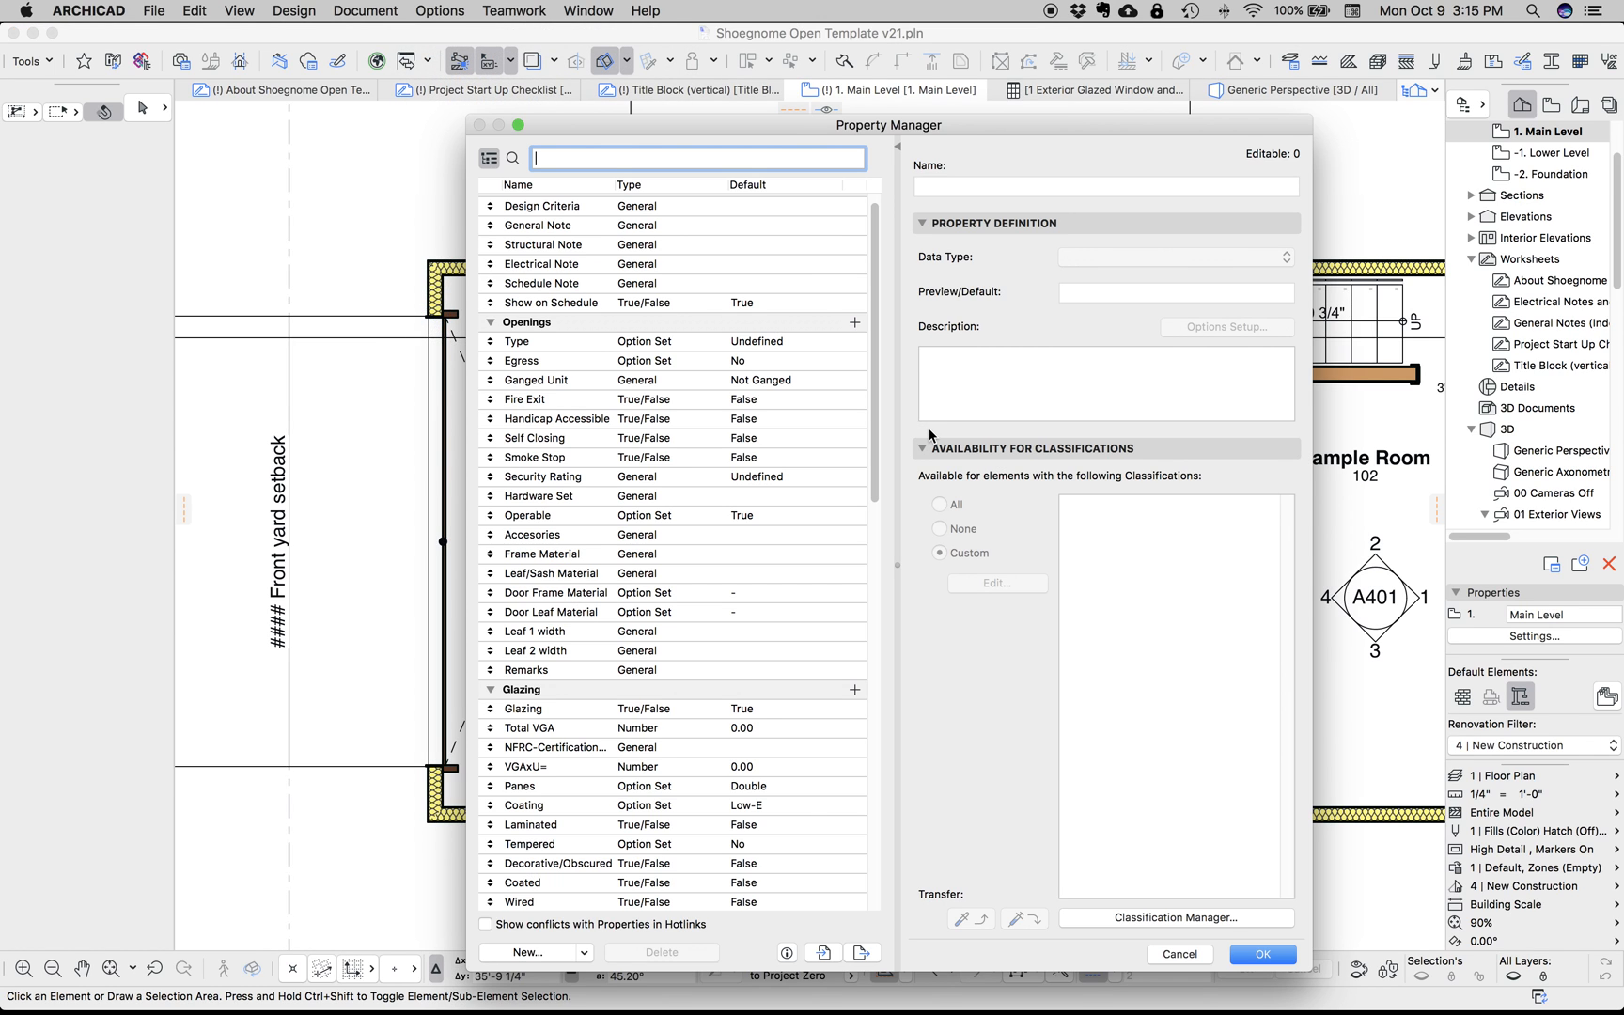
mouse_move(898, 342)
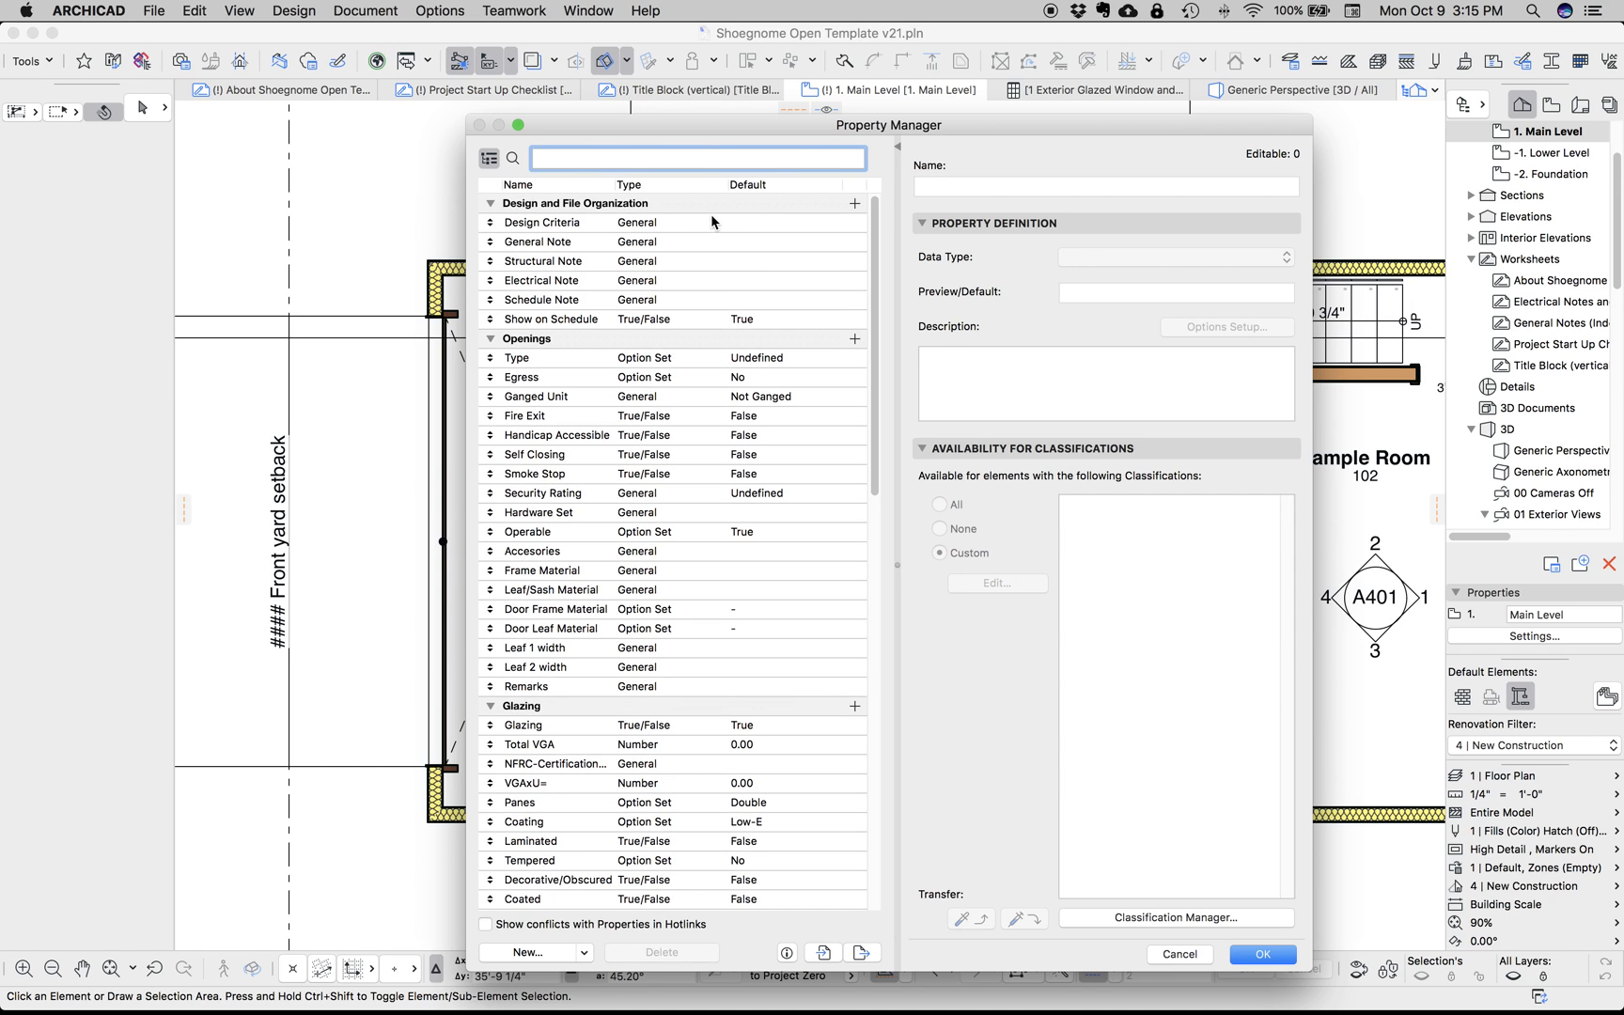
left_click(541, 221)
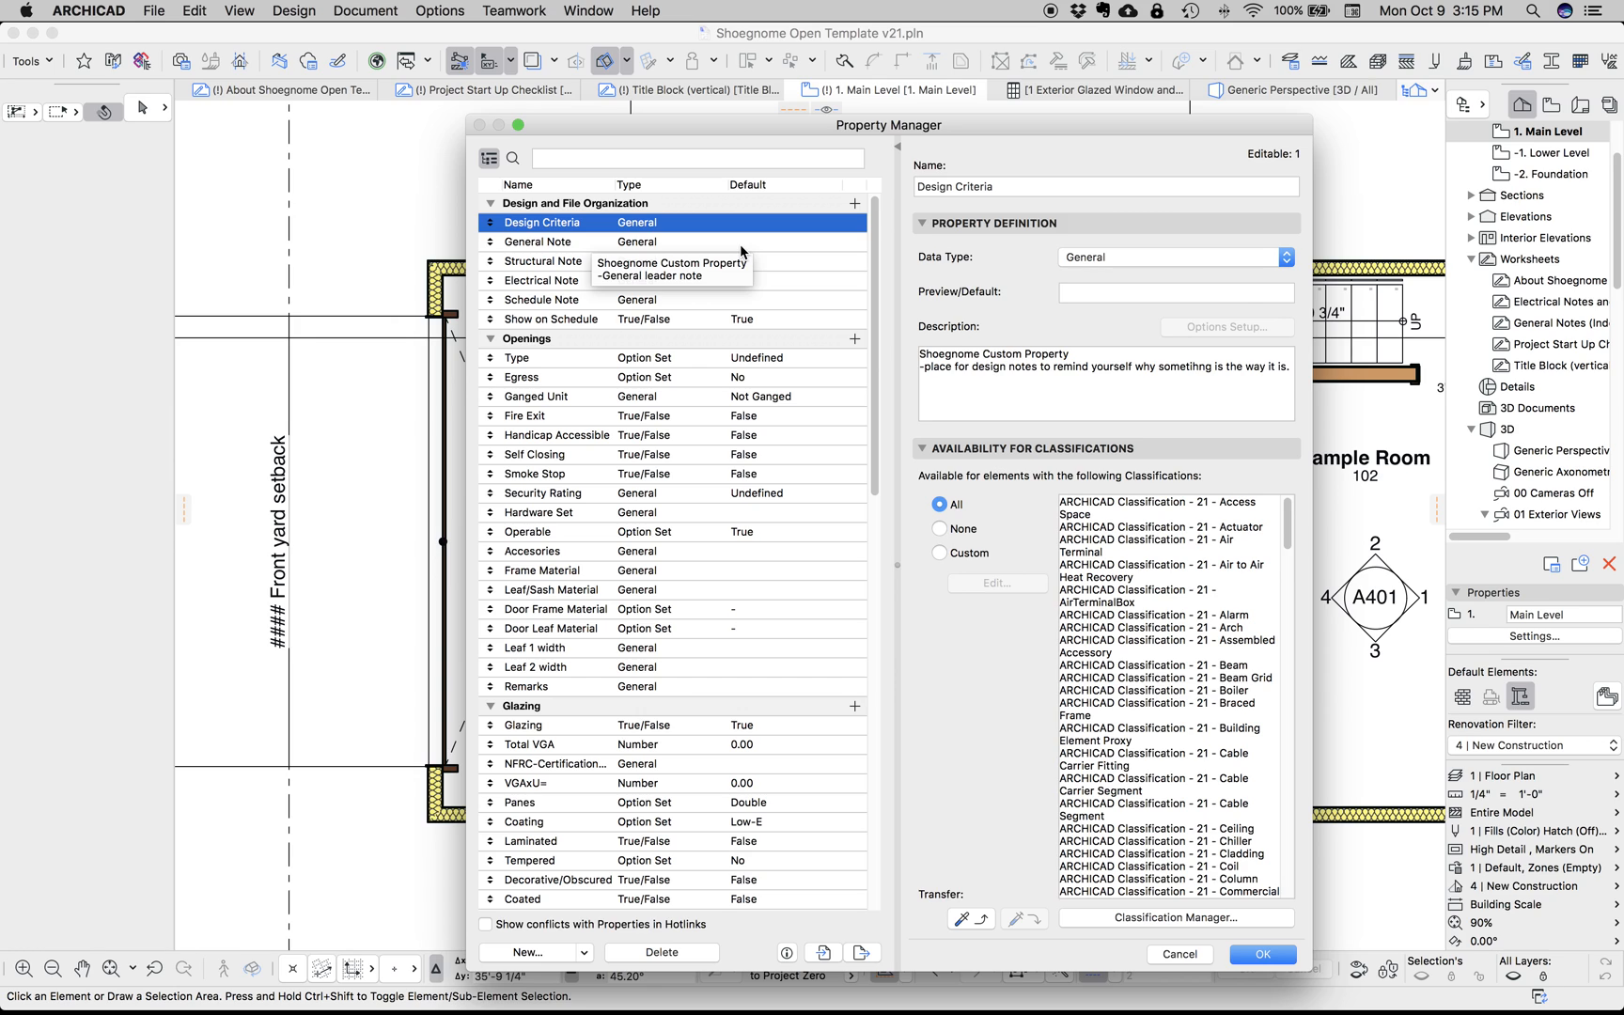
mouse_move(1118, 301)
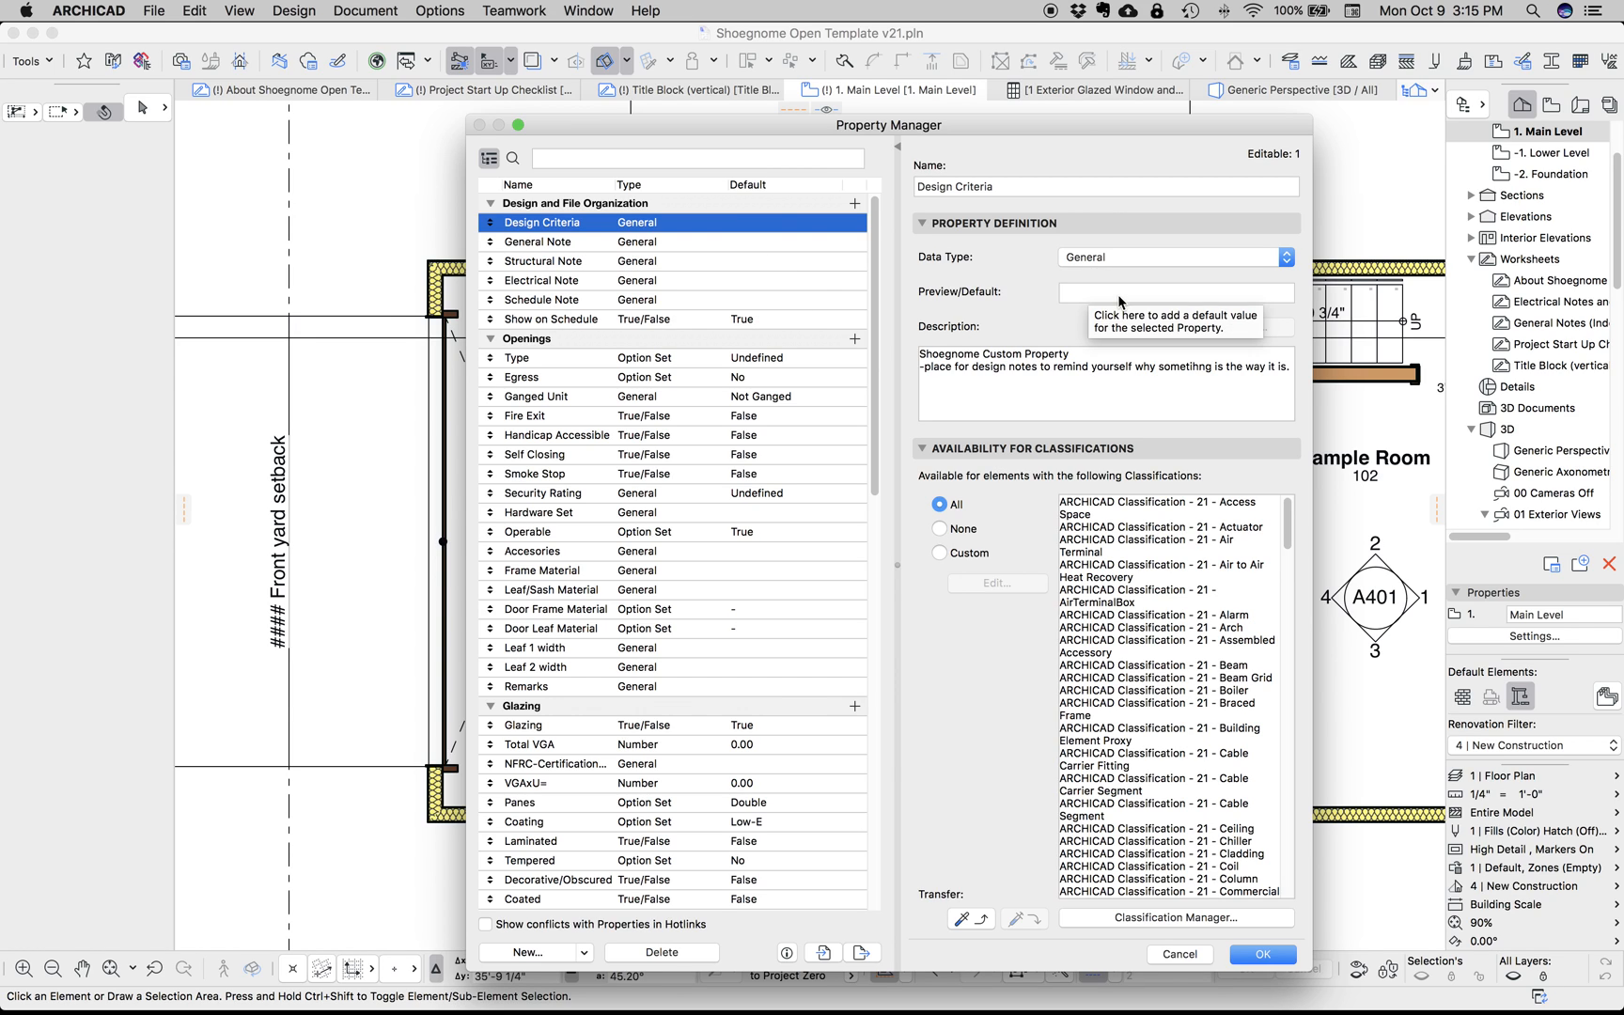
left_click(1174, 291)
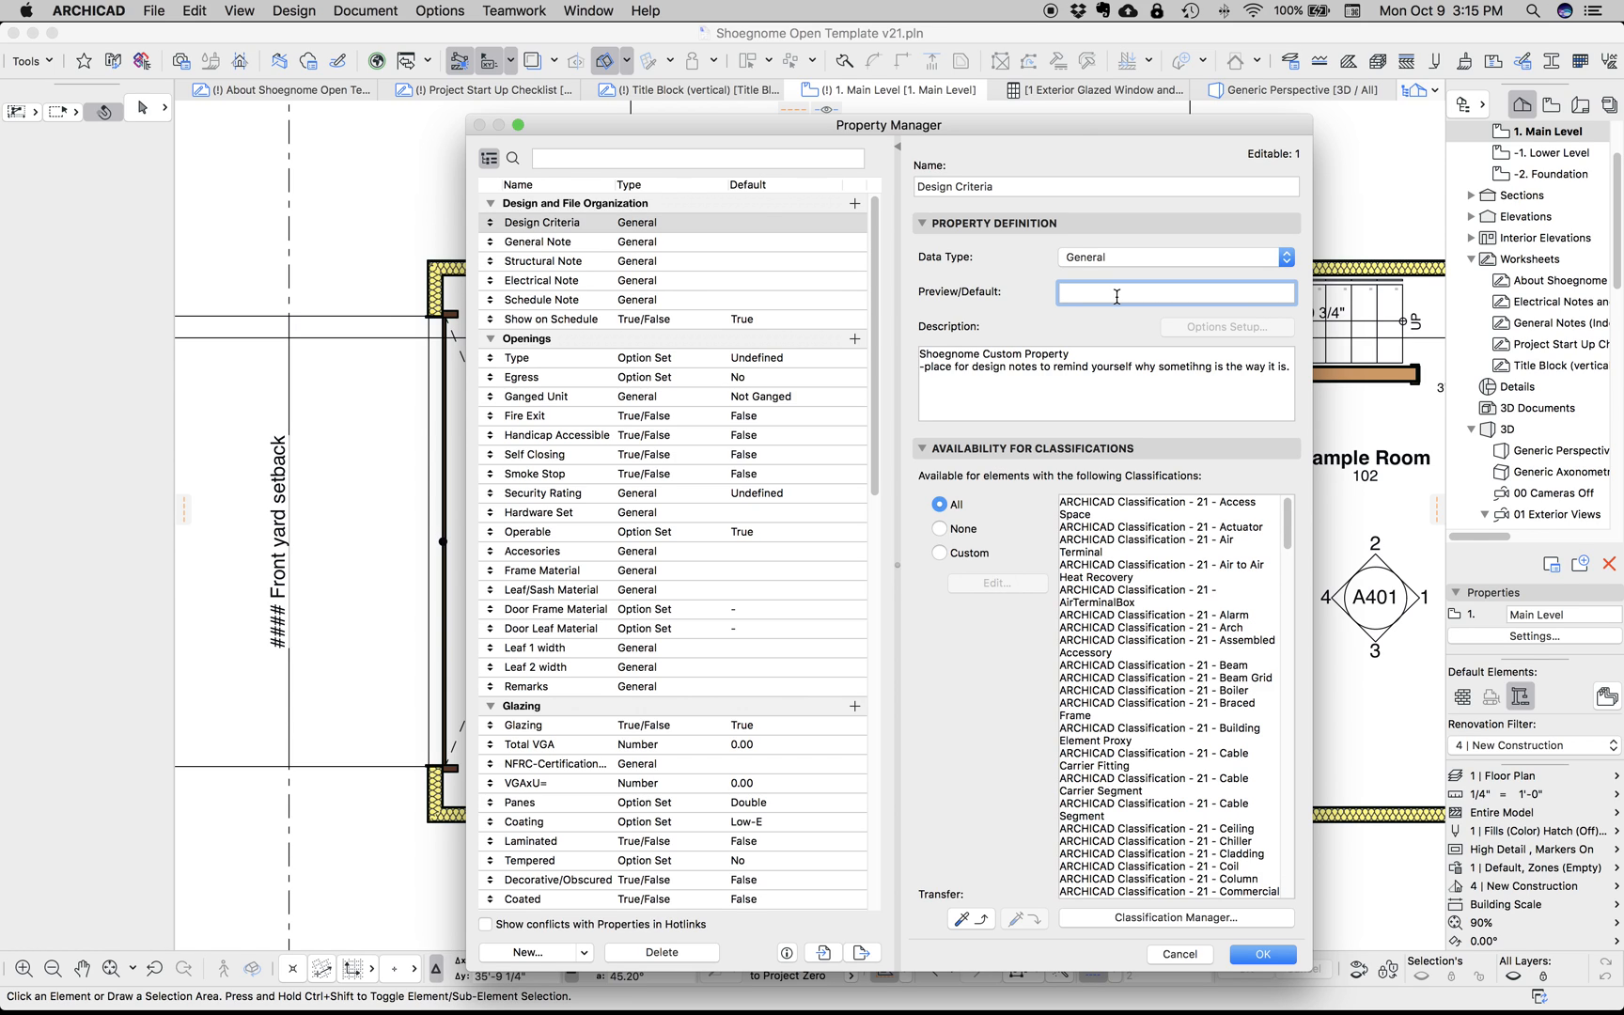
left_click(537, 240)
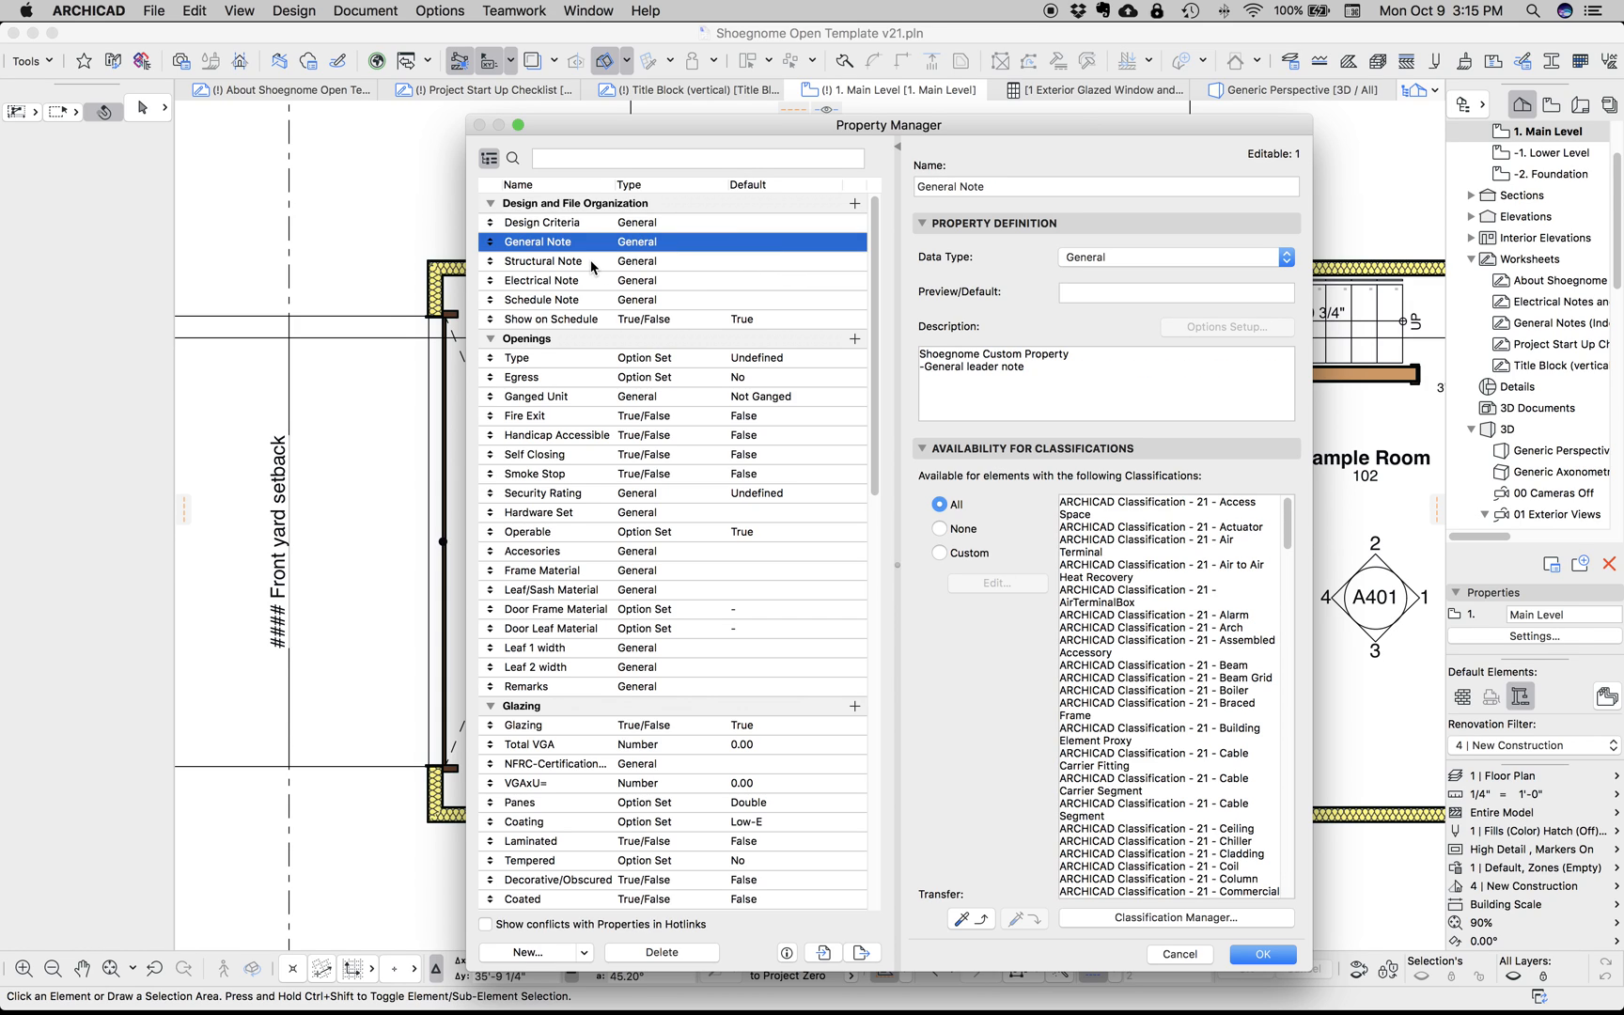
View the Structural Note definition, then the True/False Show on Schedule property
left_click(543, 261)
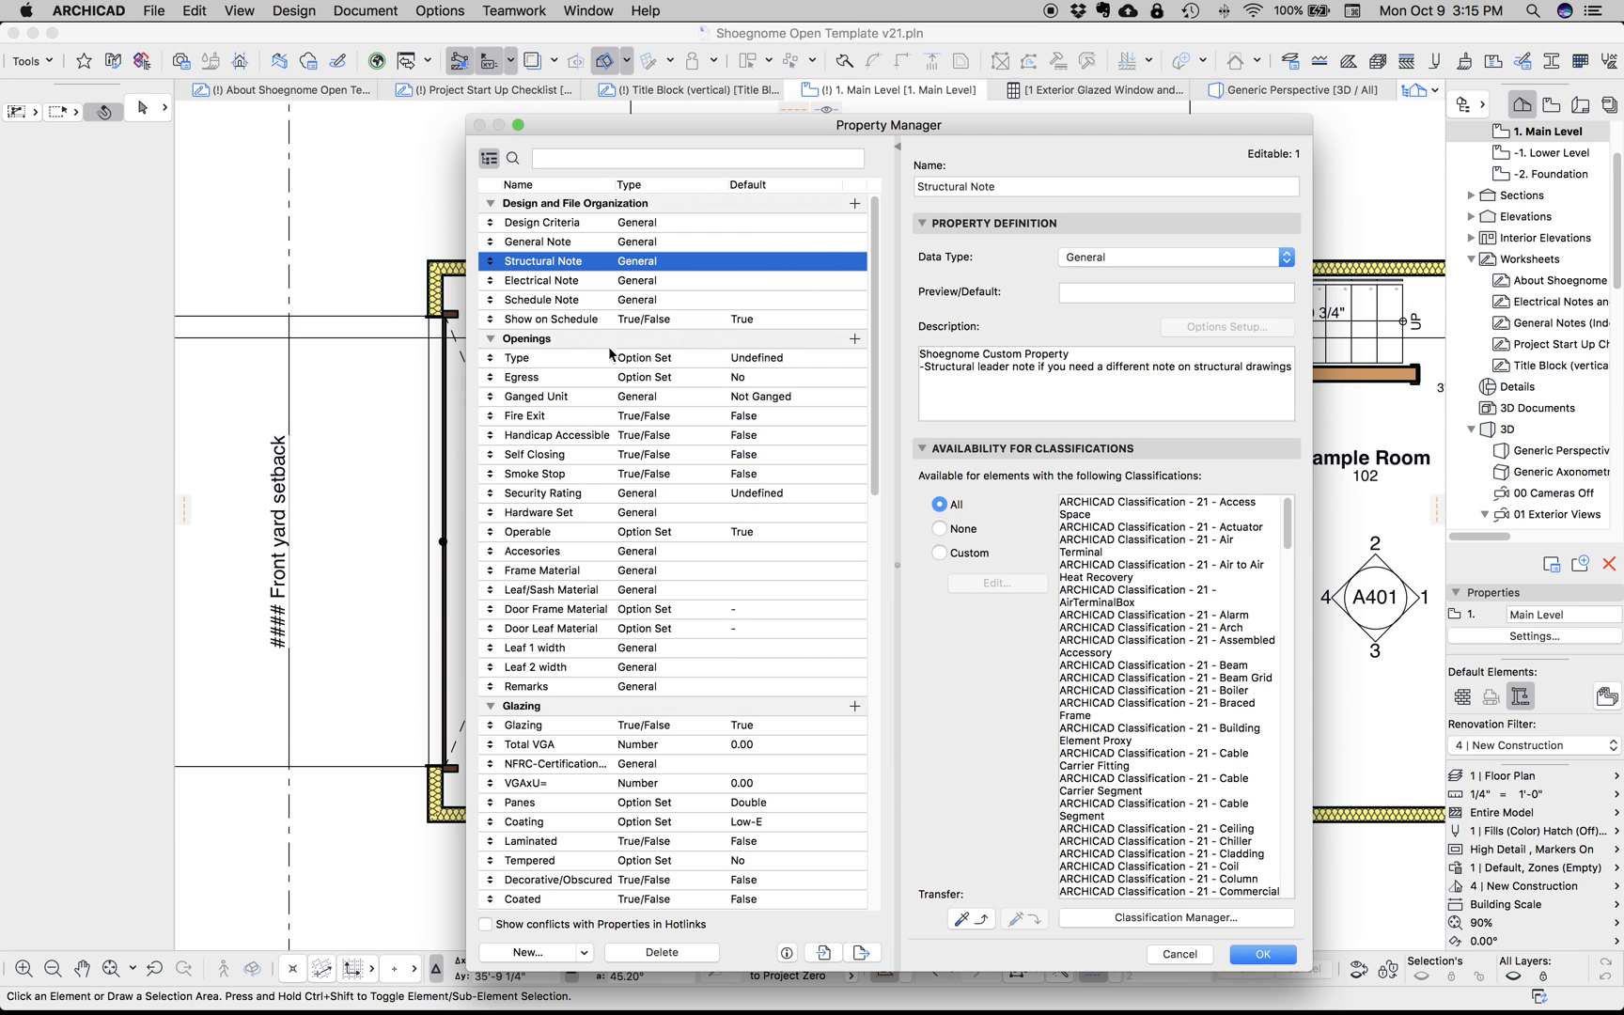
mouse_move(714, 415)
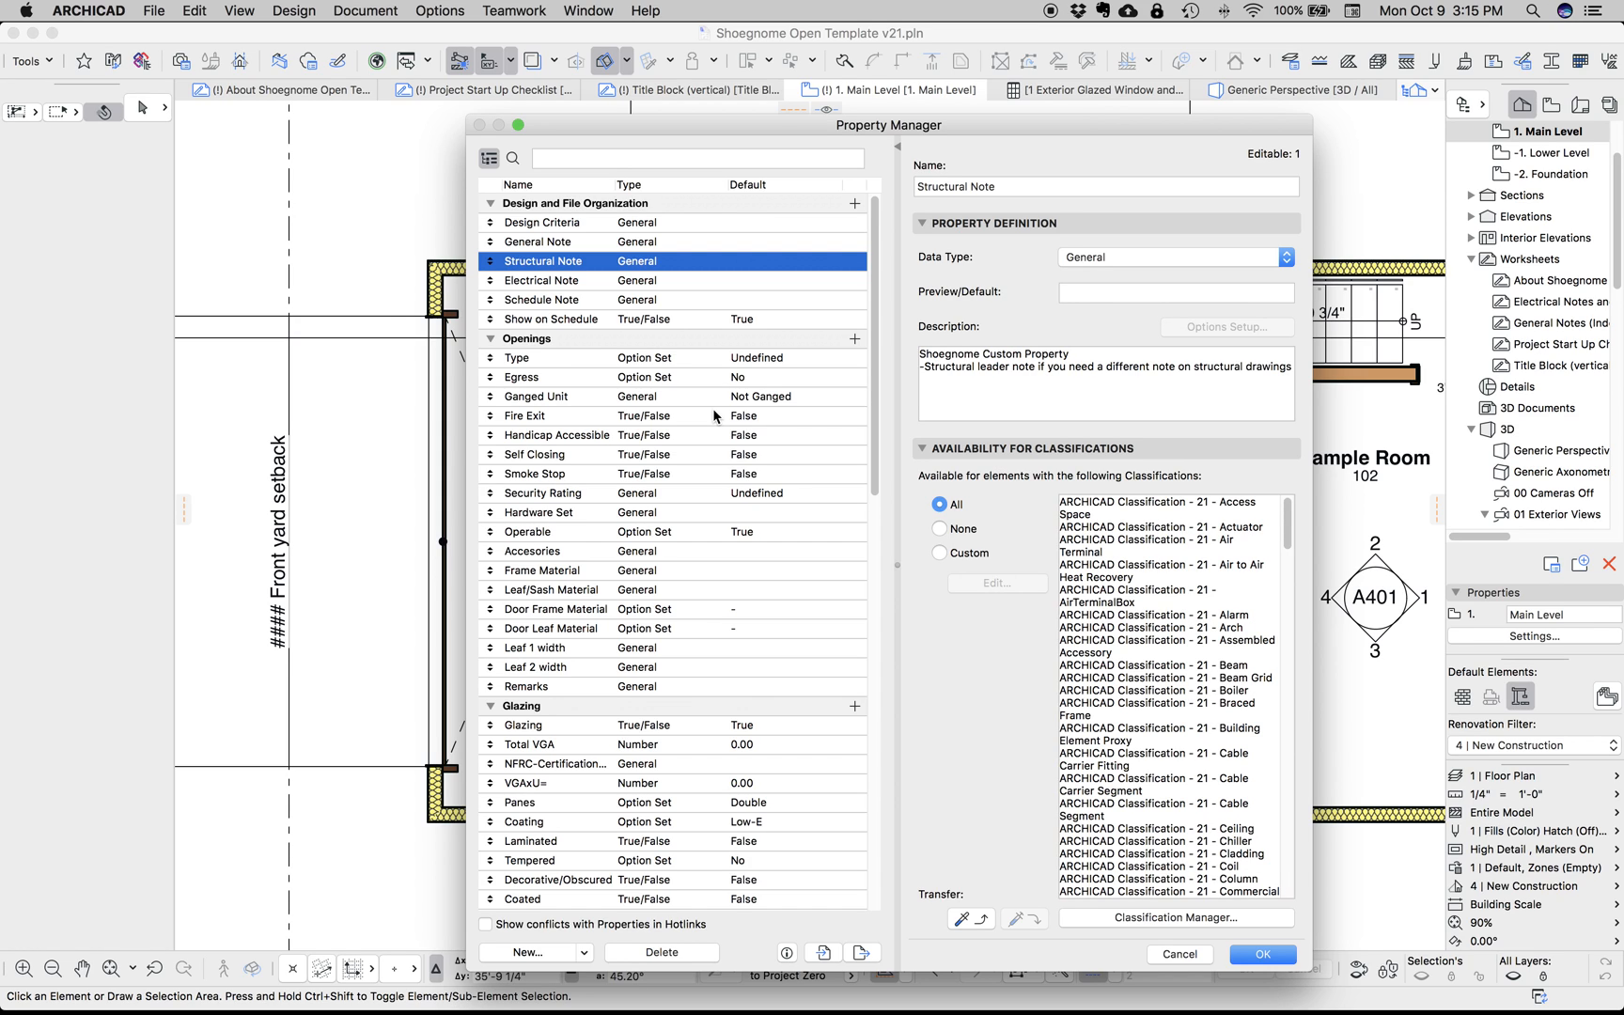
mouse_move(684, 335)
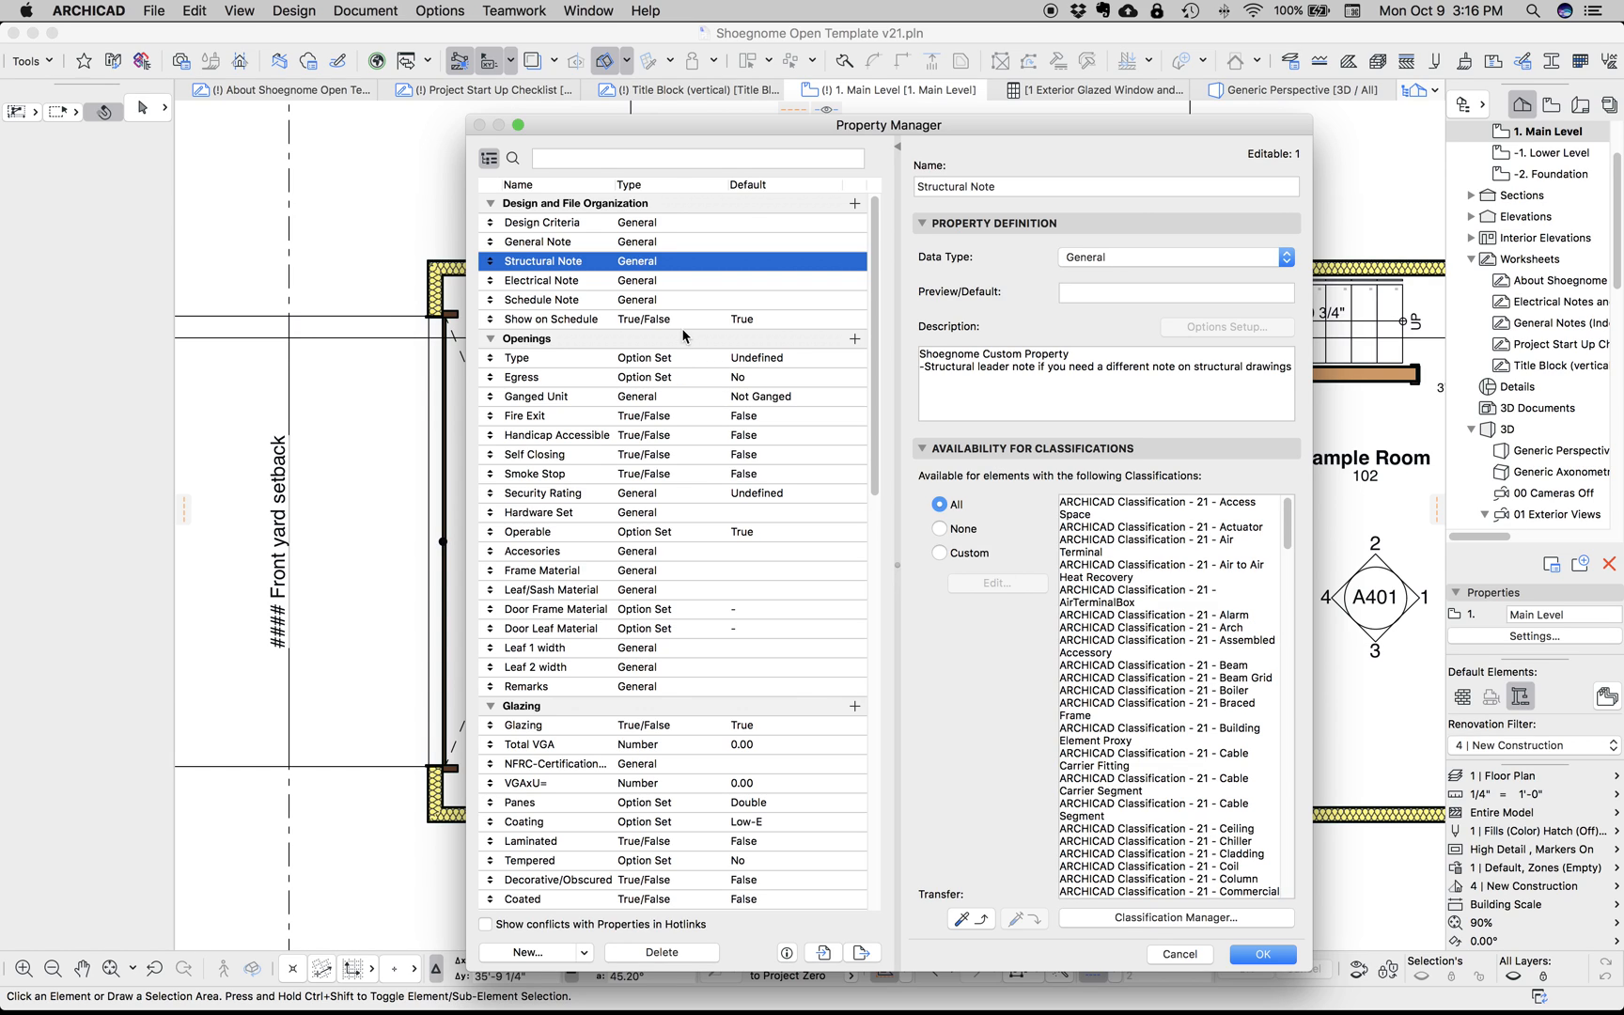
left_click(551, 319)
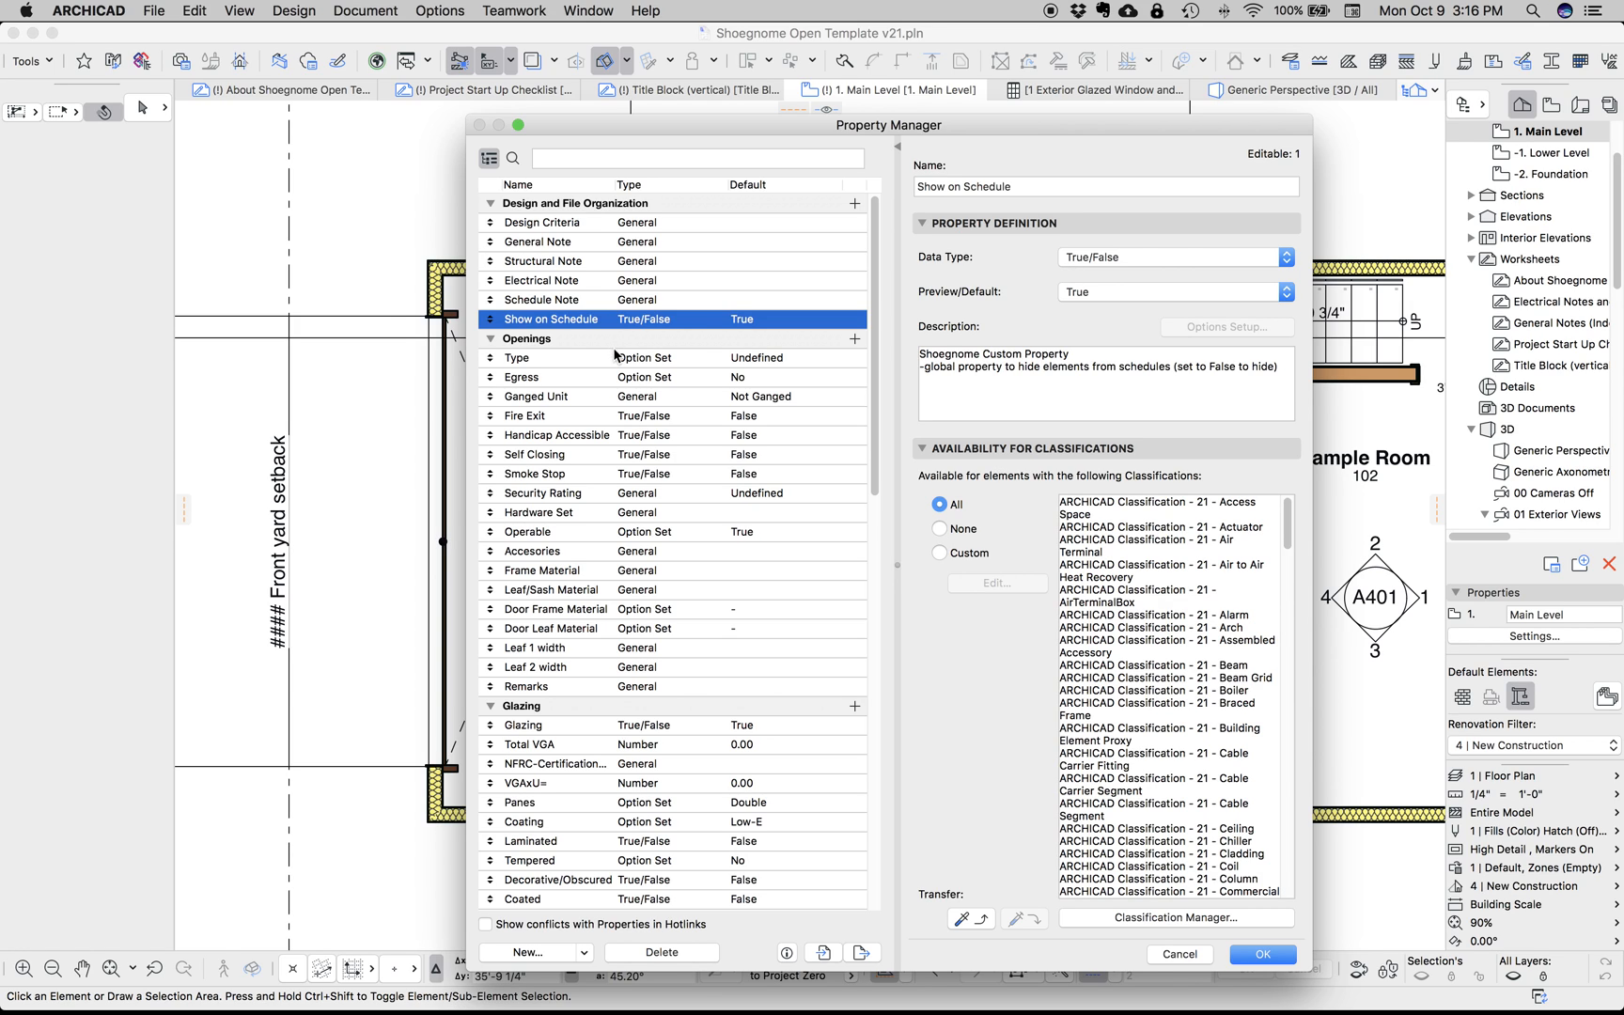
mouse_move(693, 357)
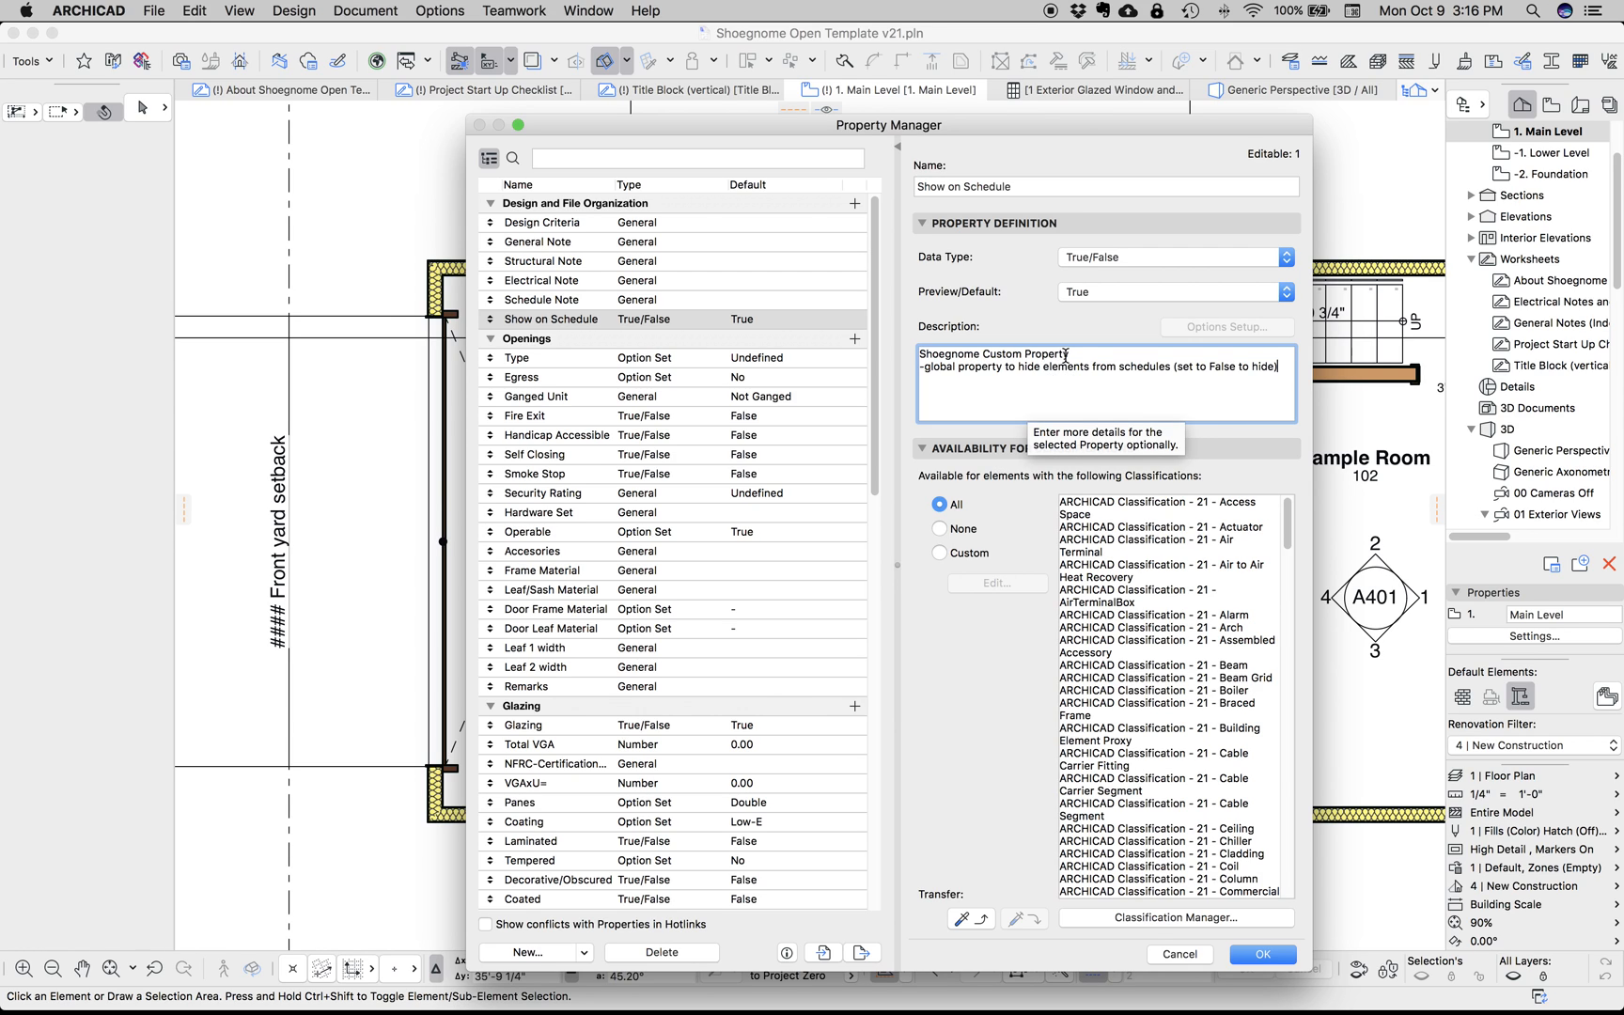
mouse_move(1017, 379)
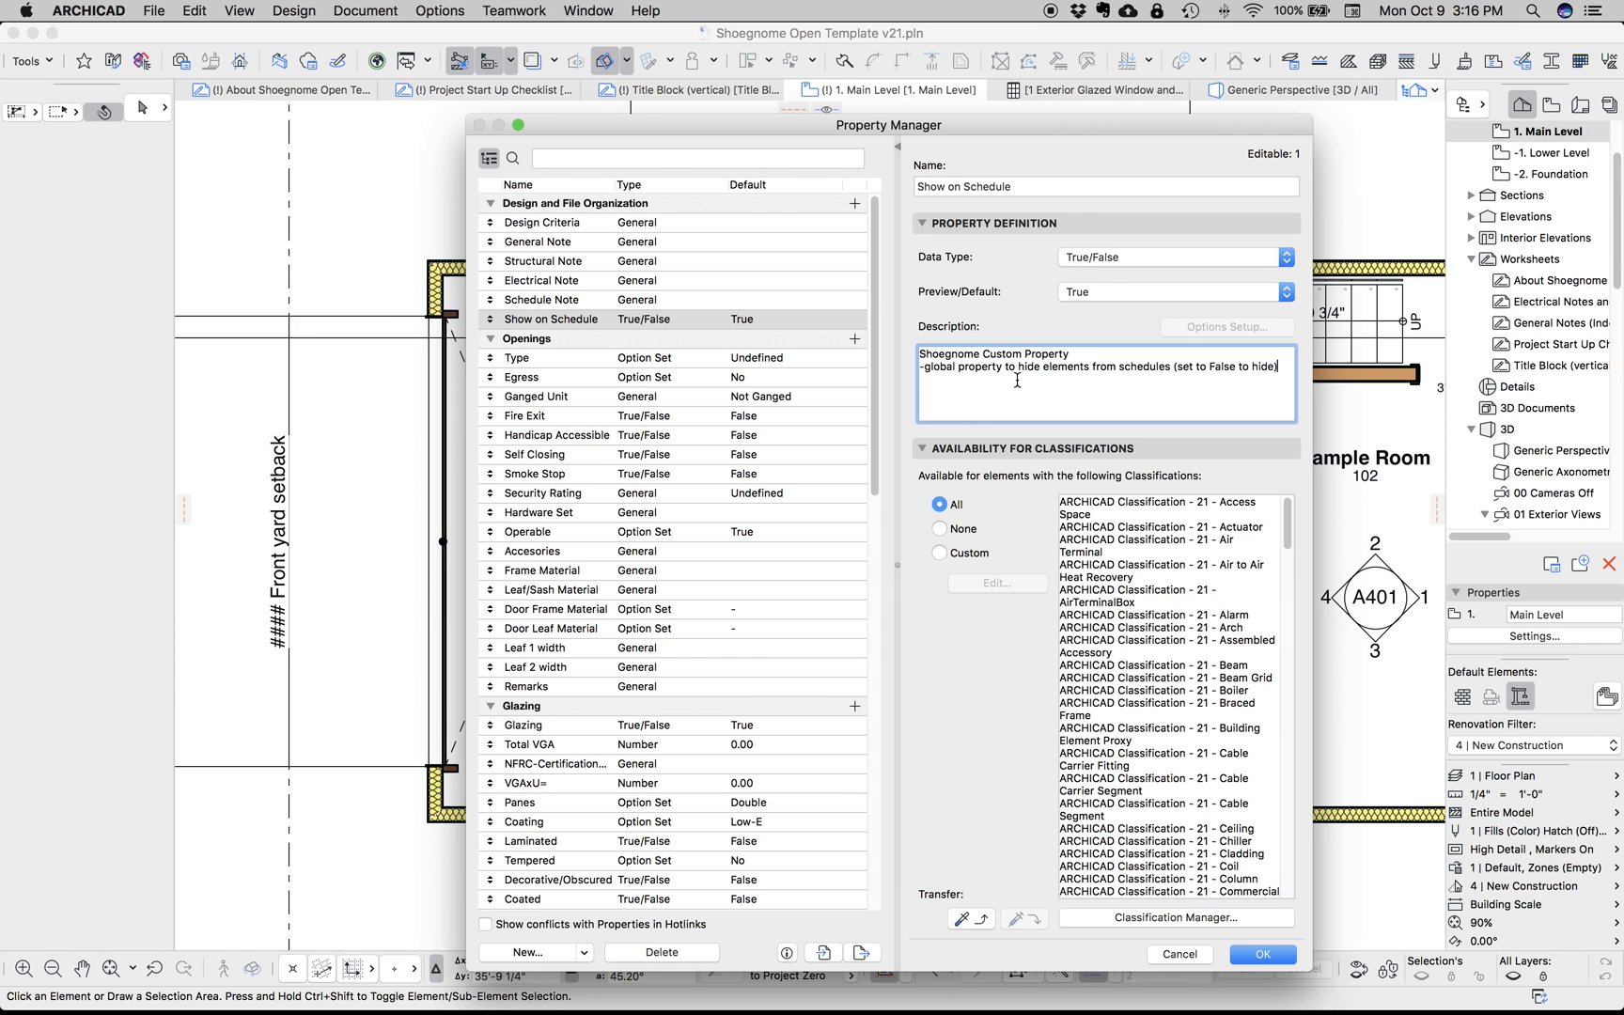
Step through the Type, Ganged Unit and Glazing property definitions for opening classifications
left_click(521, 376)
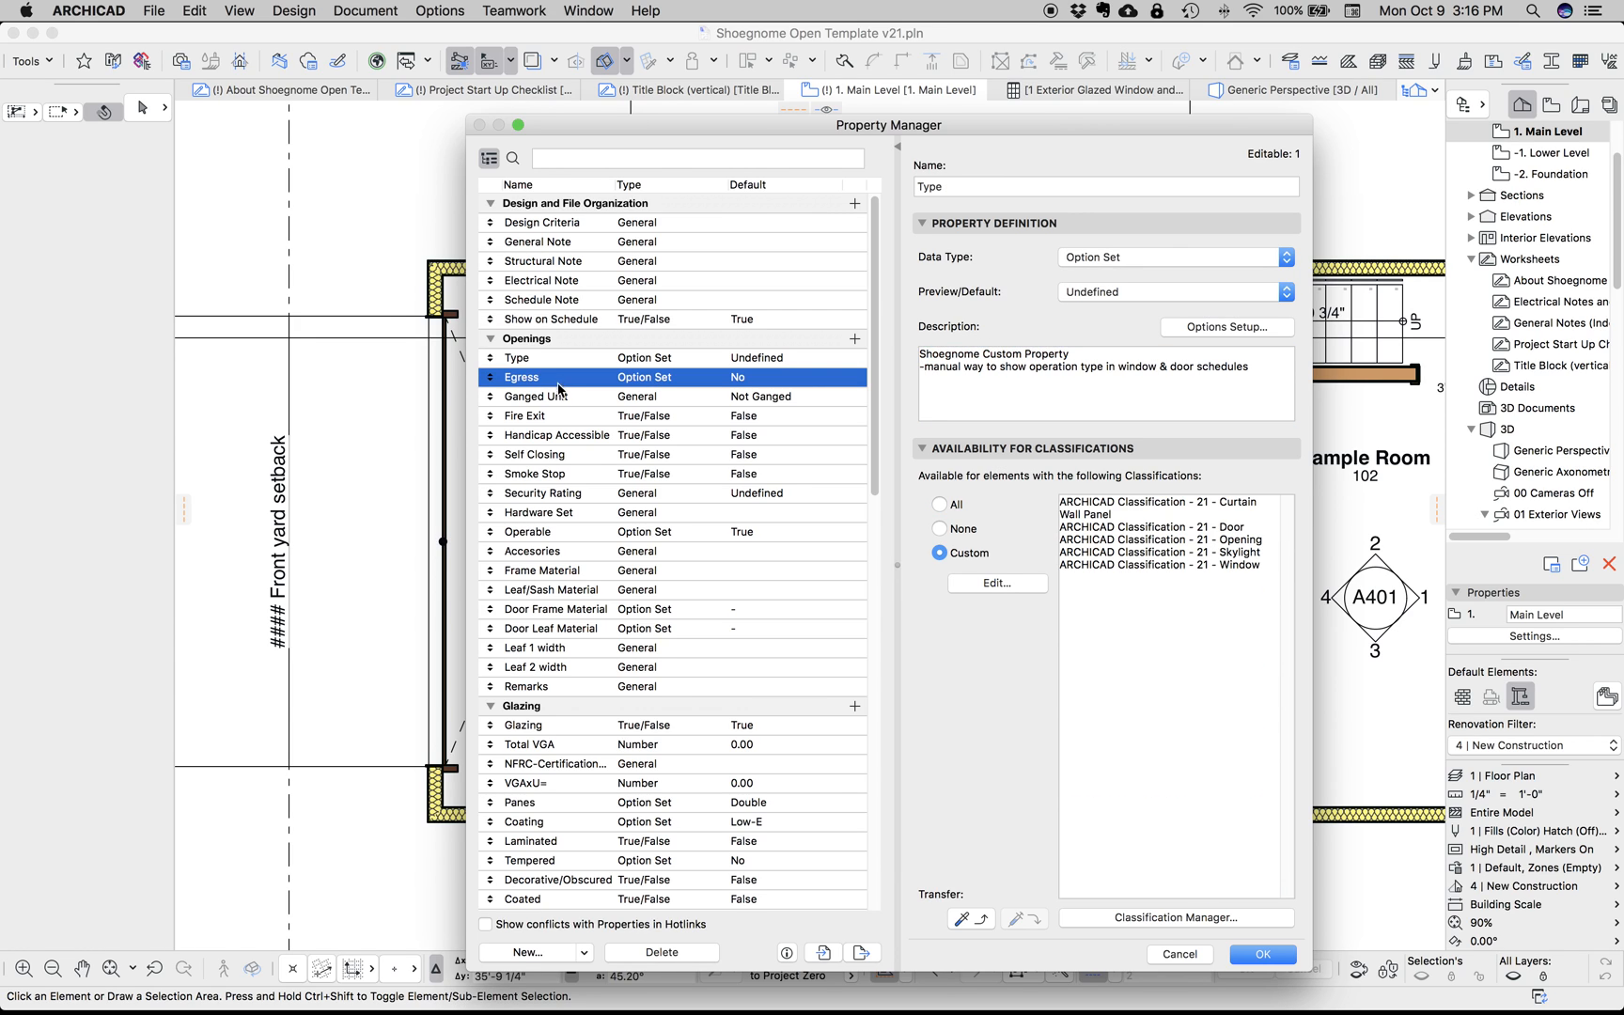
left_click(536, 383)
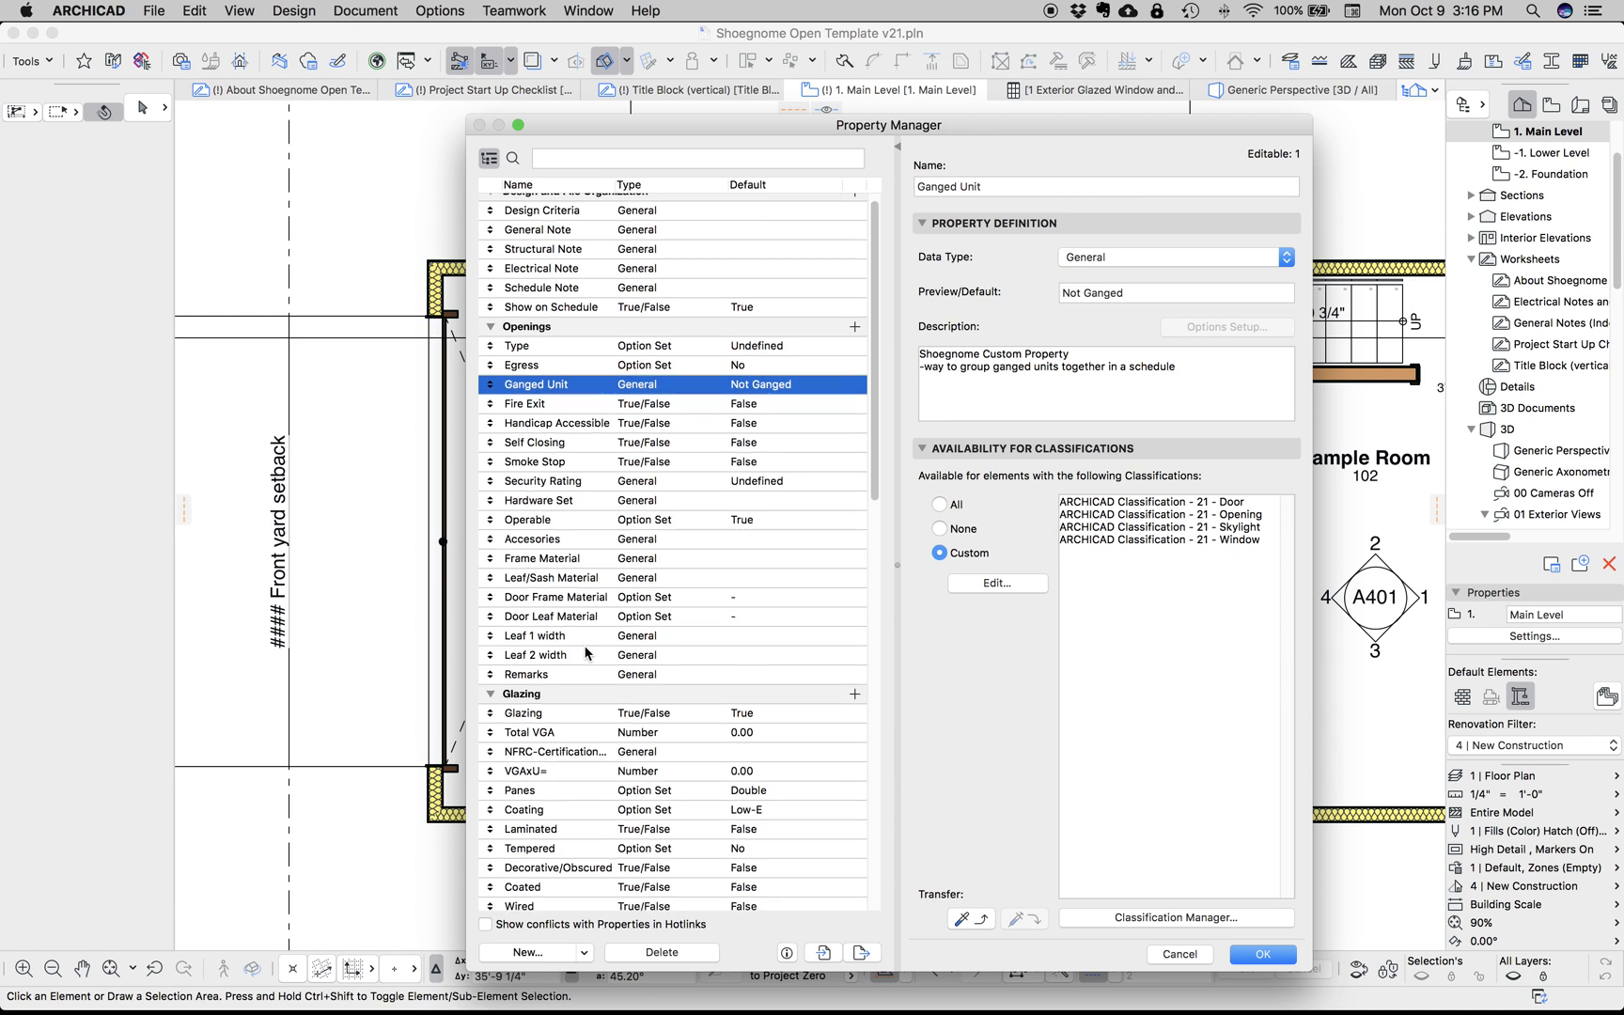
scroll("down", 3)
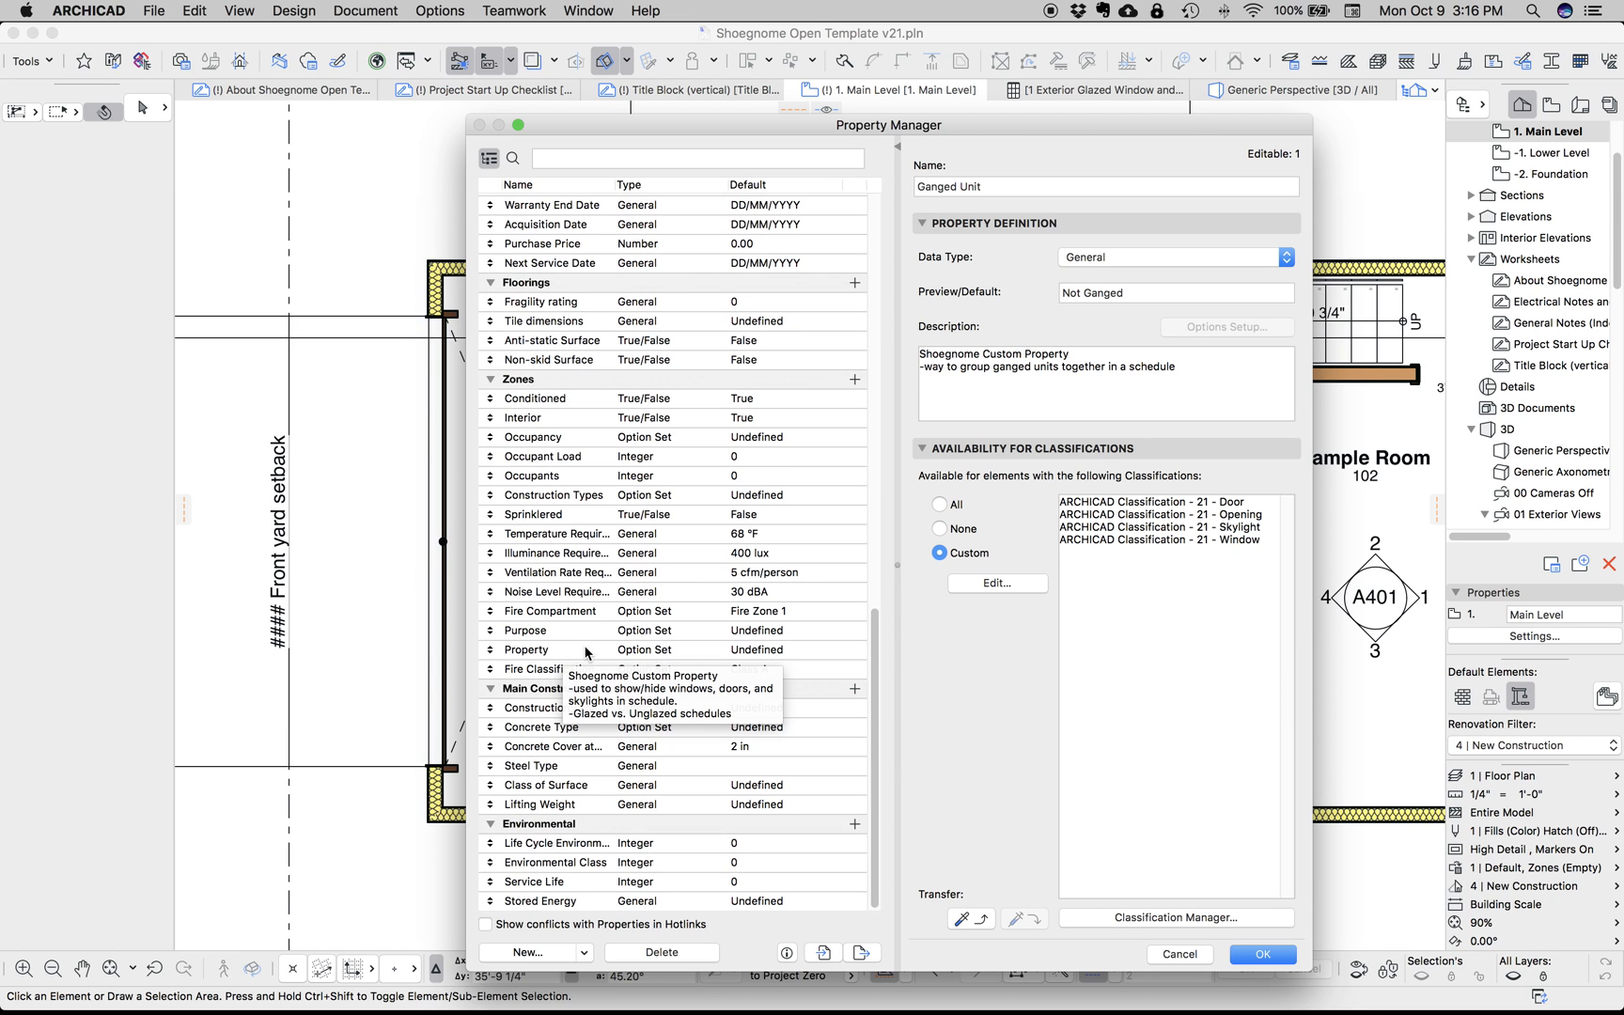
left_click(536, 394)
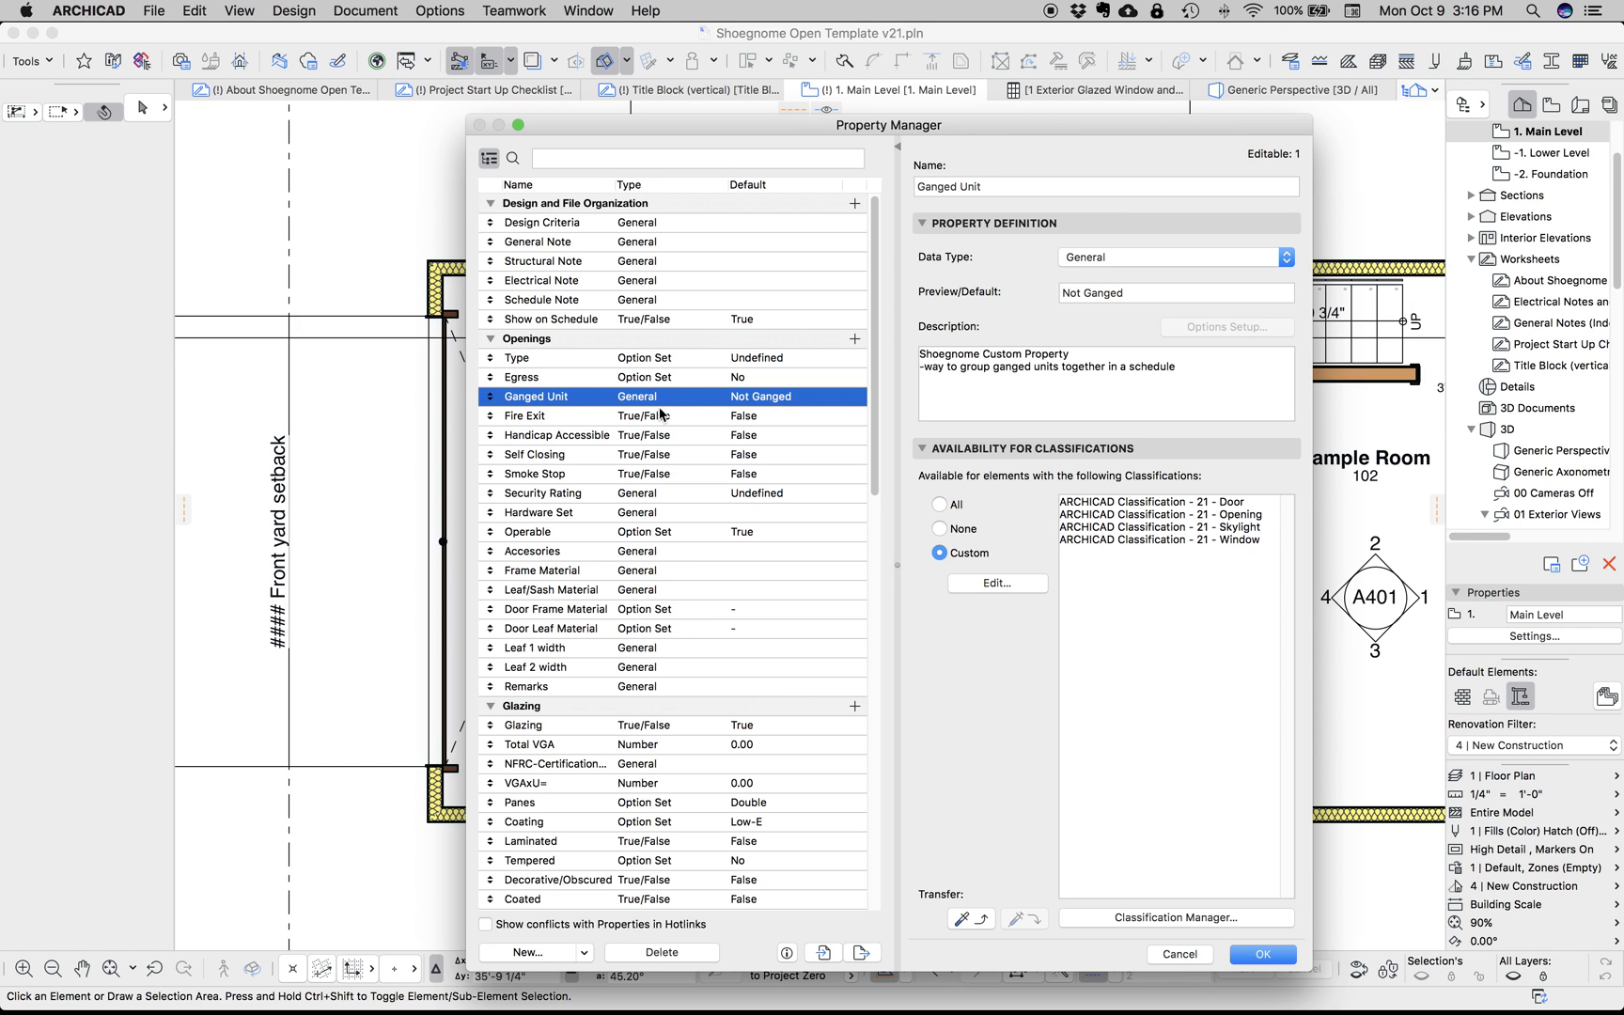
mouse_move(656, 733)
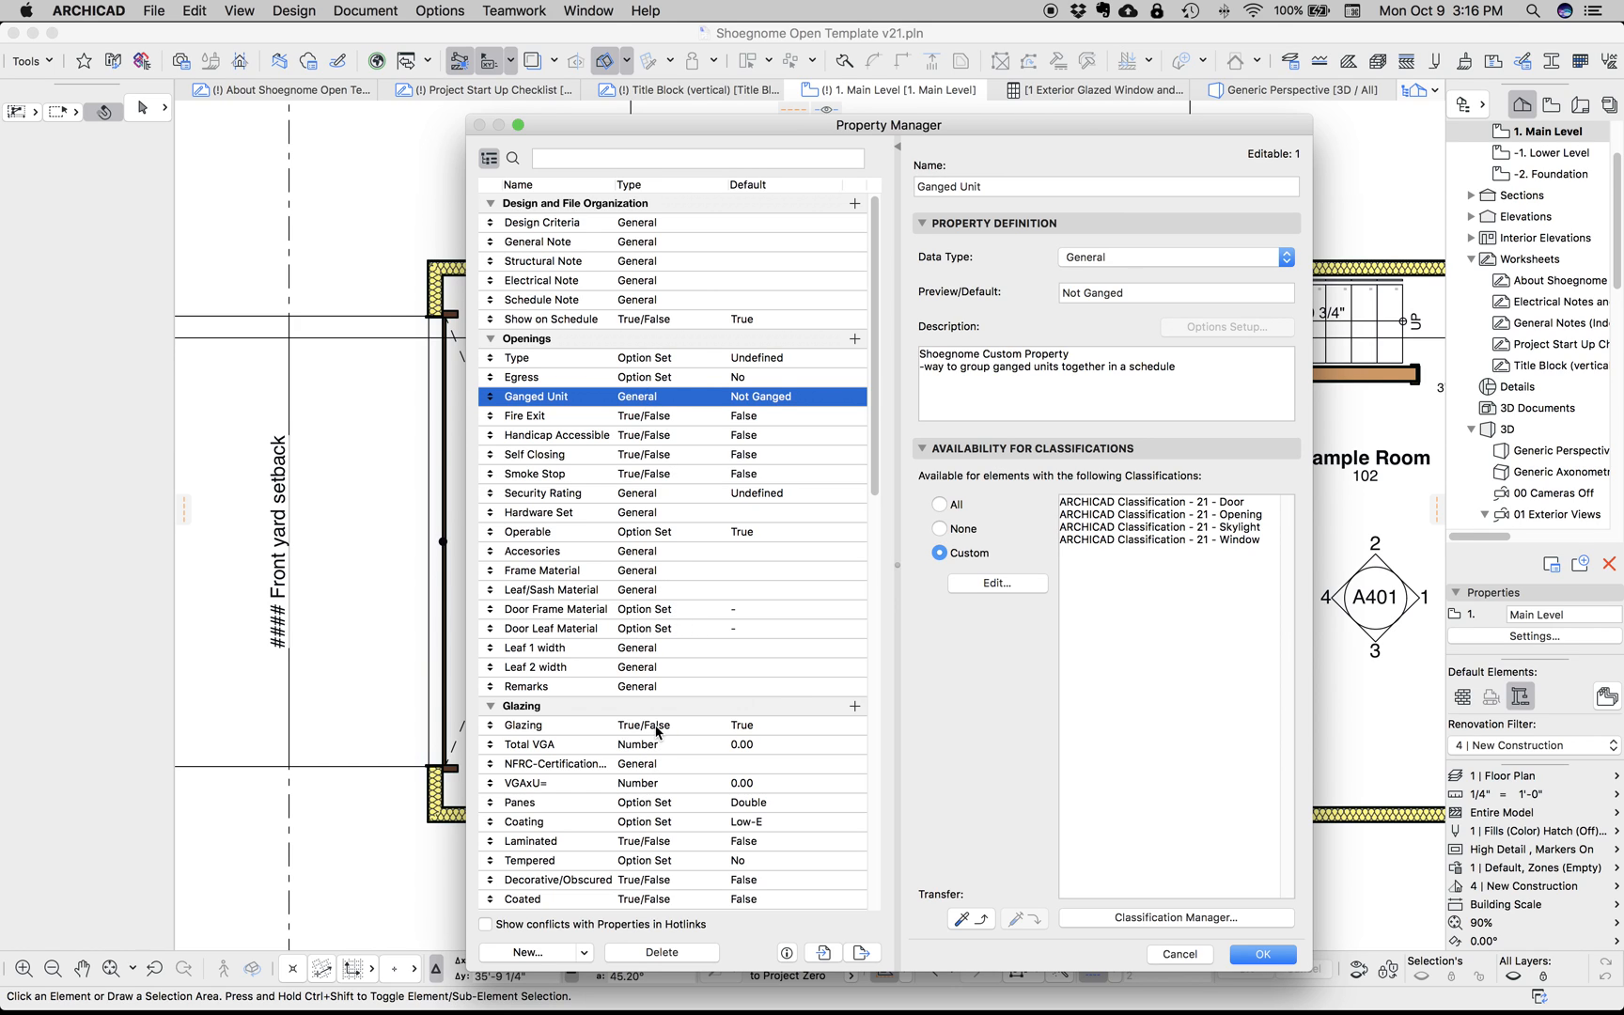
left_click(522, 726)
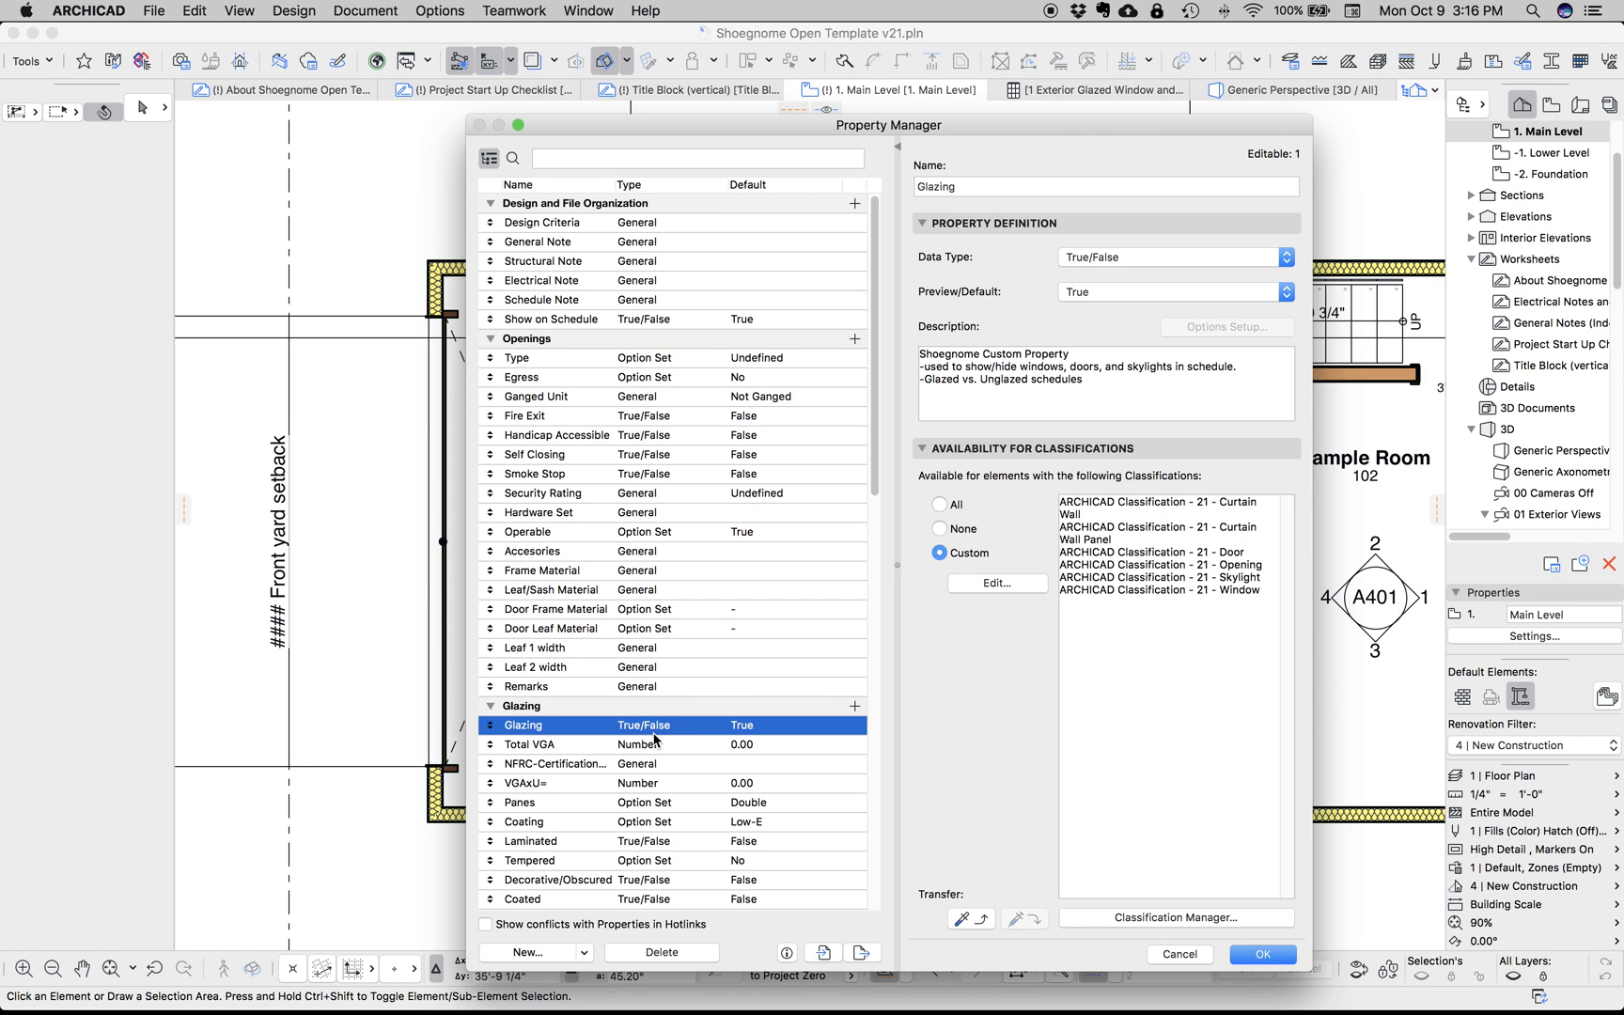
mouse_move(648, 742)
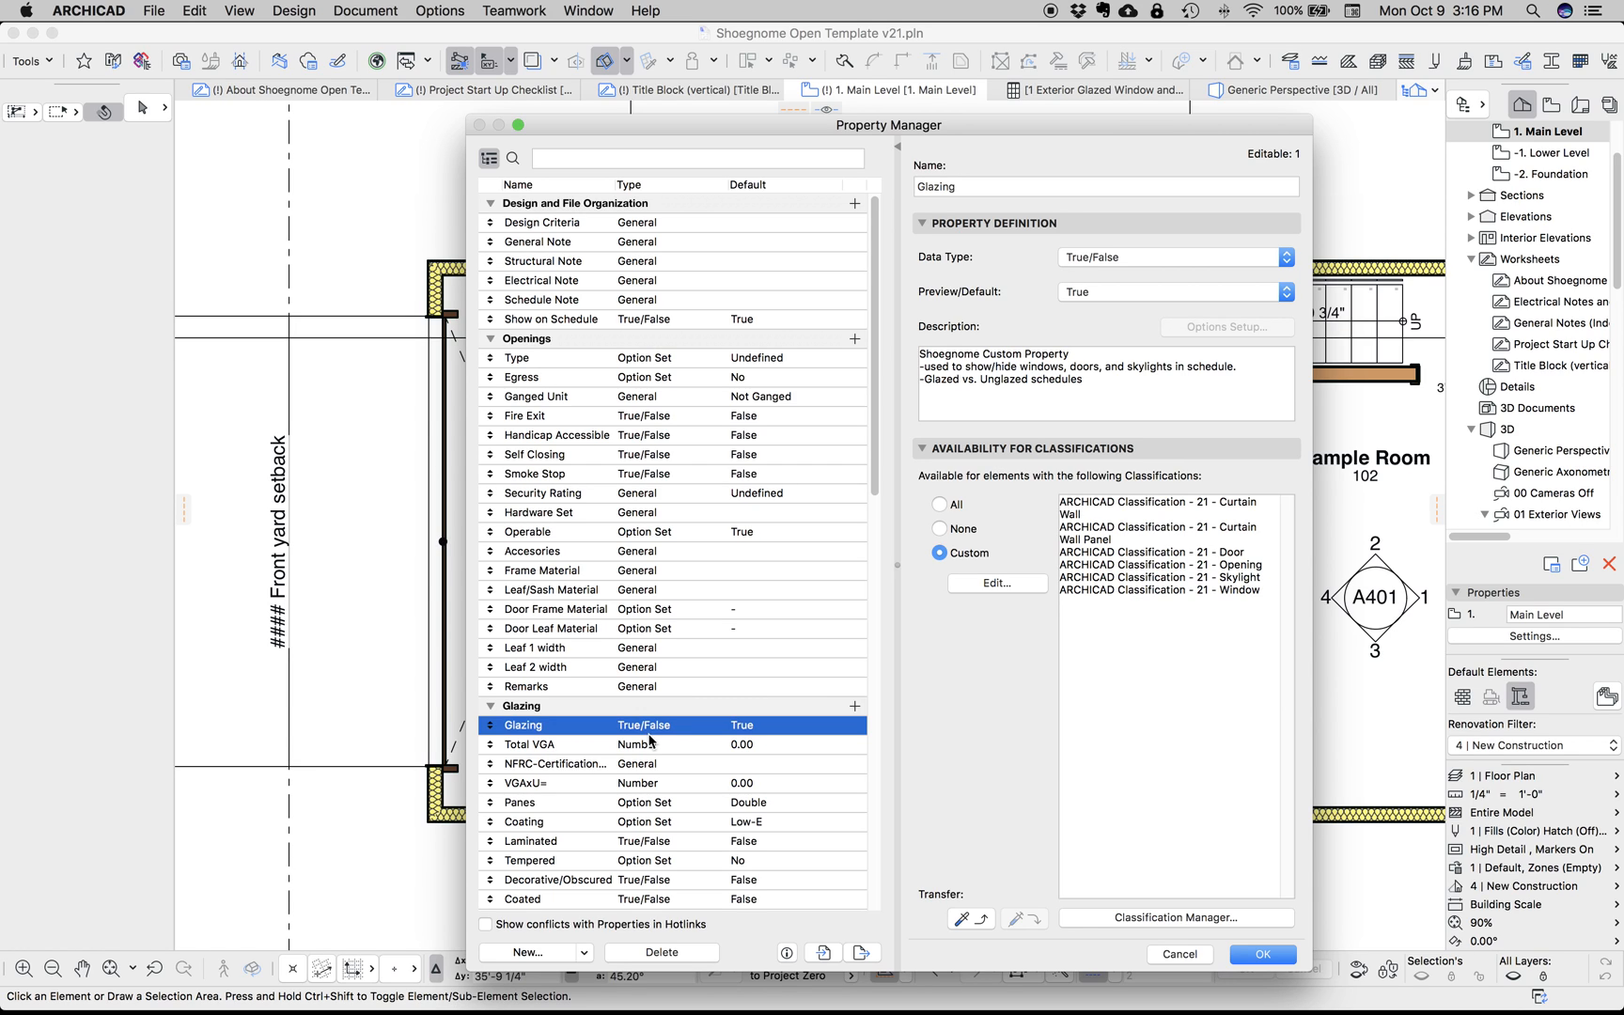
mouse_move(647, 744)
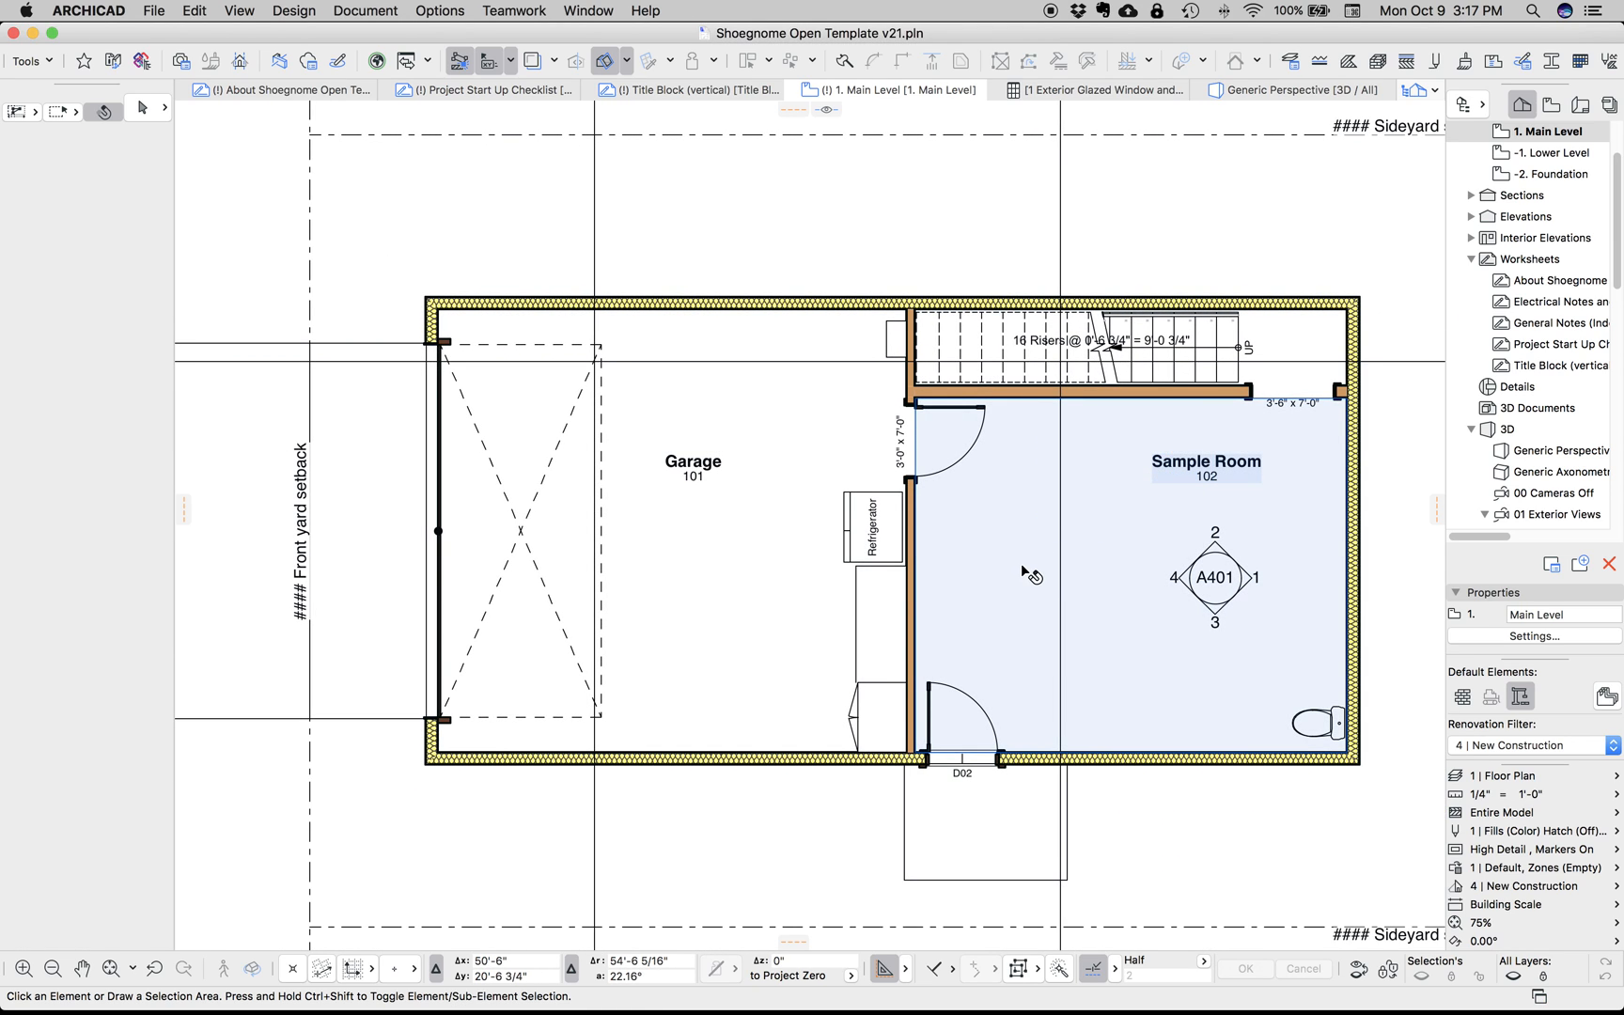
mouse_move(1054, 557)
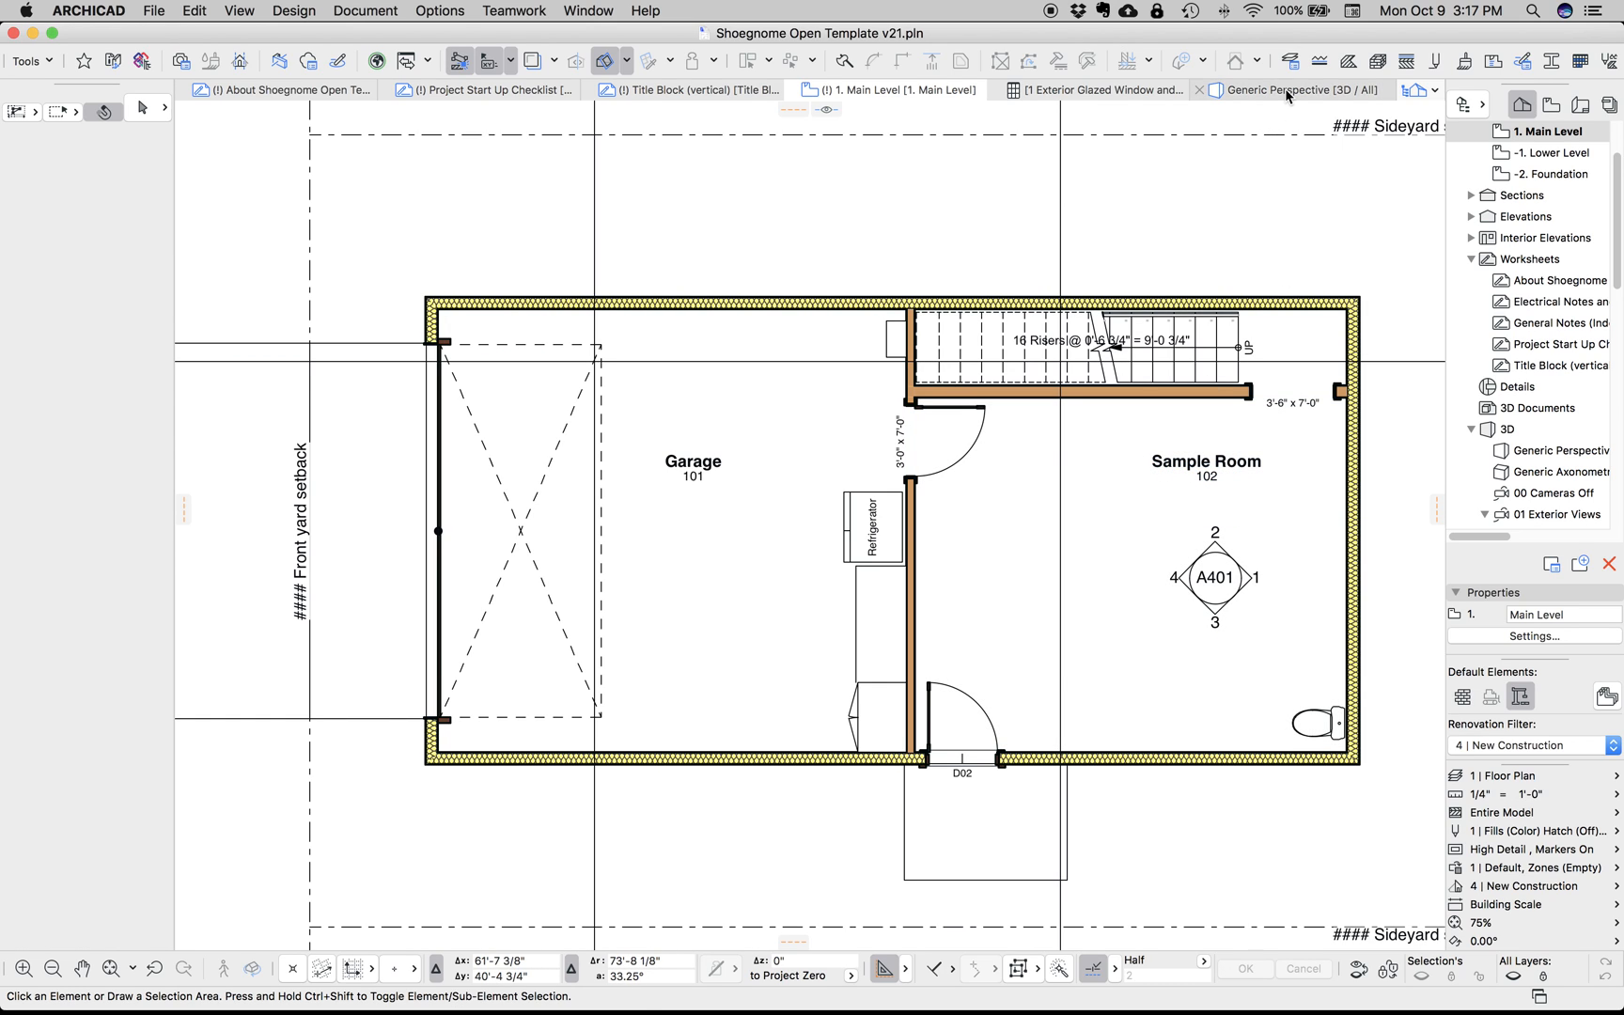
mouse_move(1291, 88)
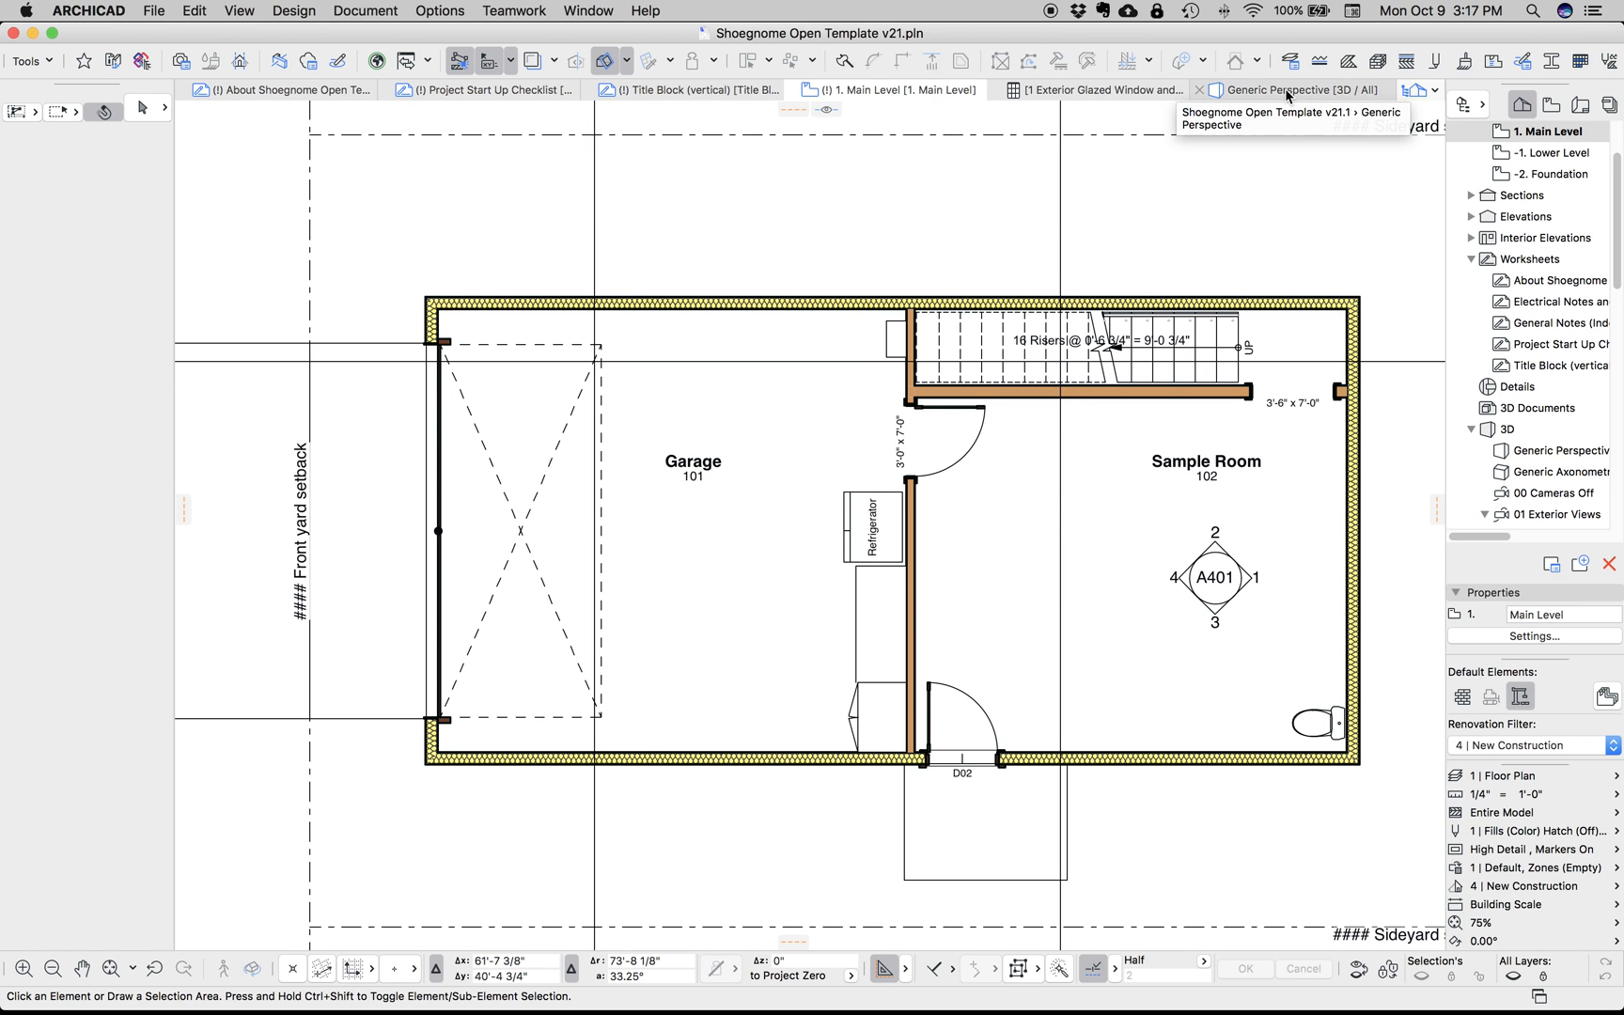
Switch to the Generic Perspective 3D view of the sample house
left_click(1293, 88)
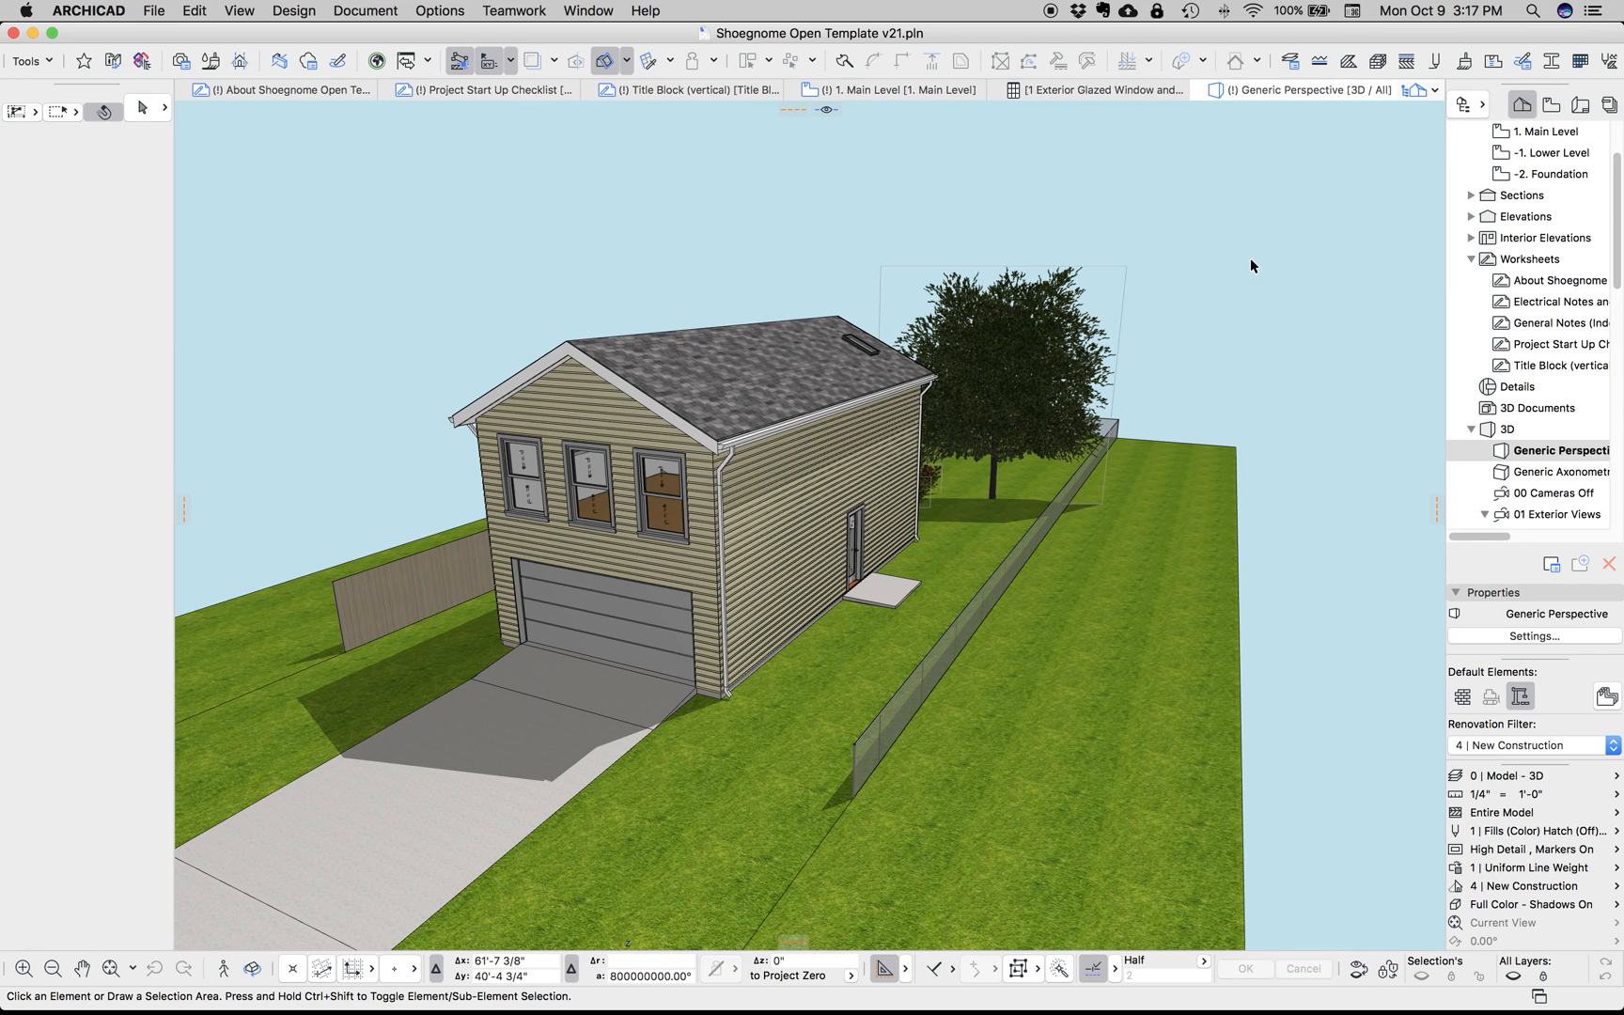
mouse_move(1291, 267)
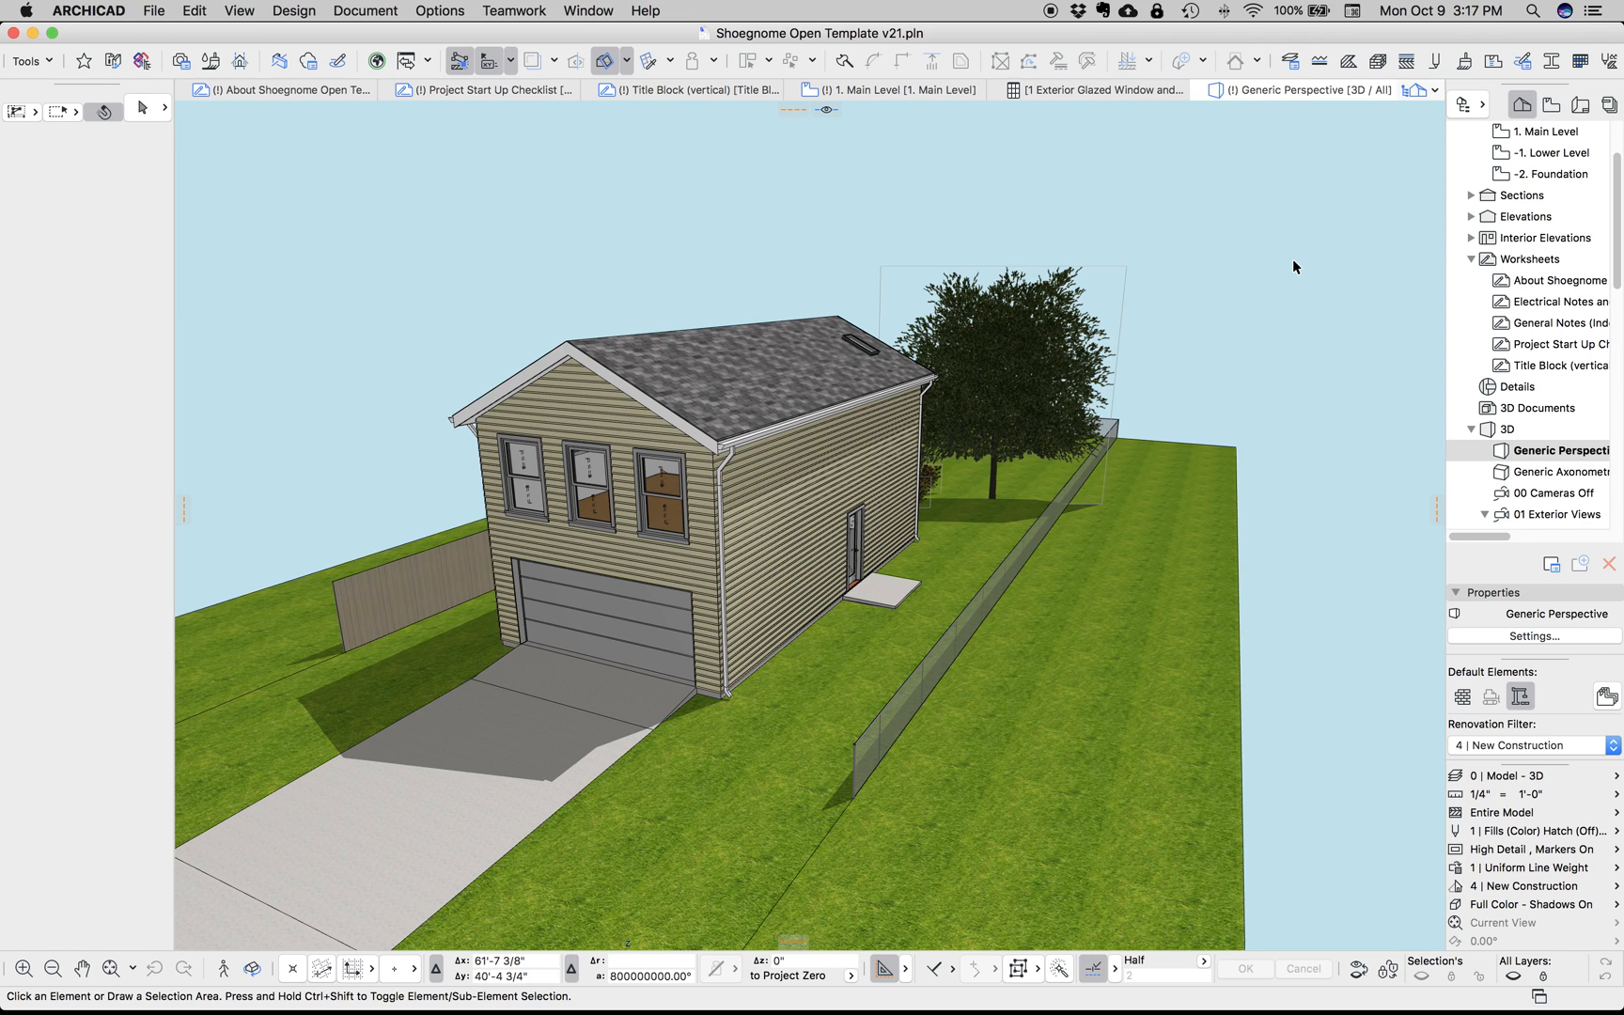
Show the Favorites palette over the 3D perspective
left_click(586, 11)
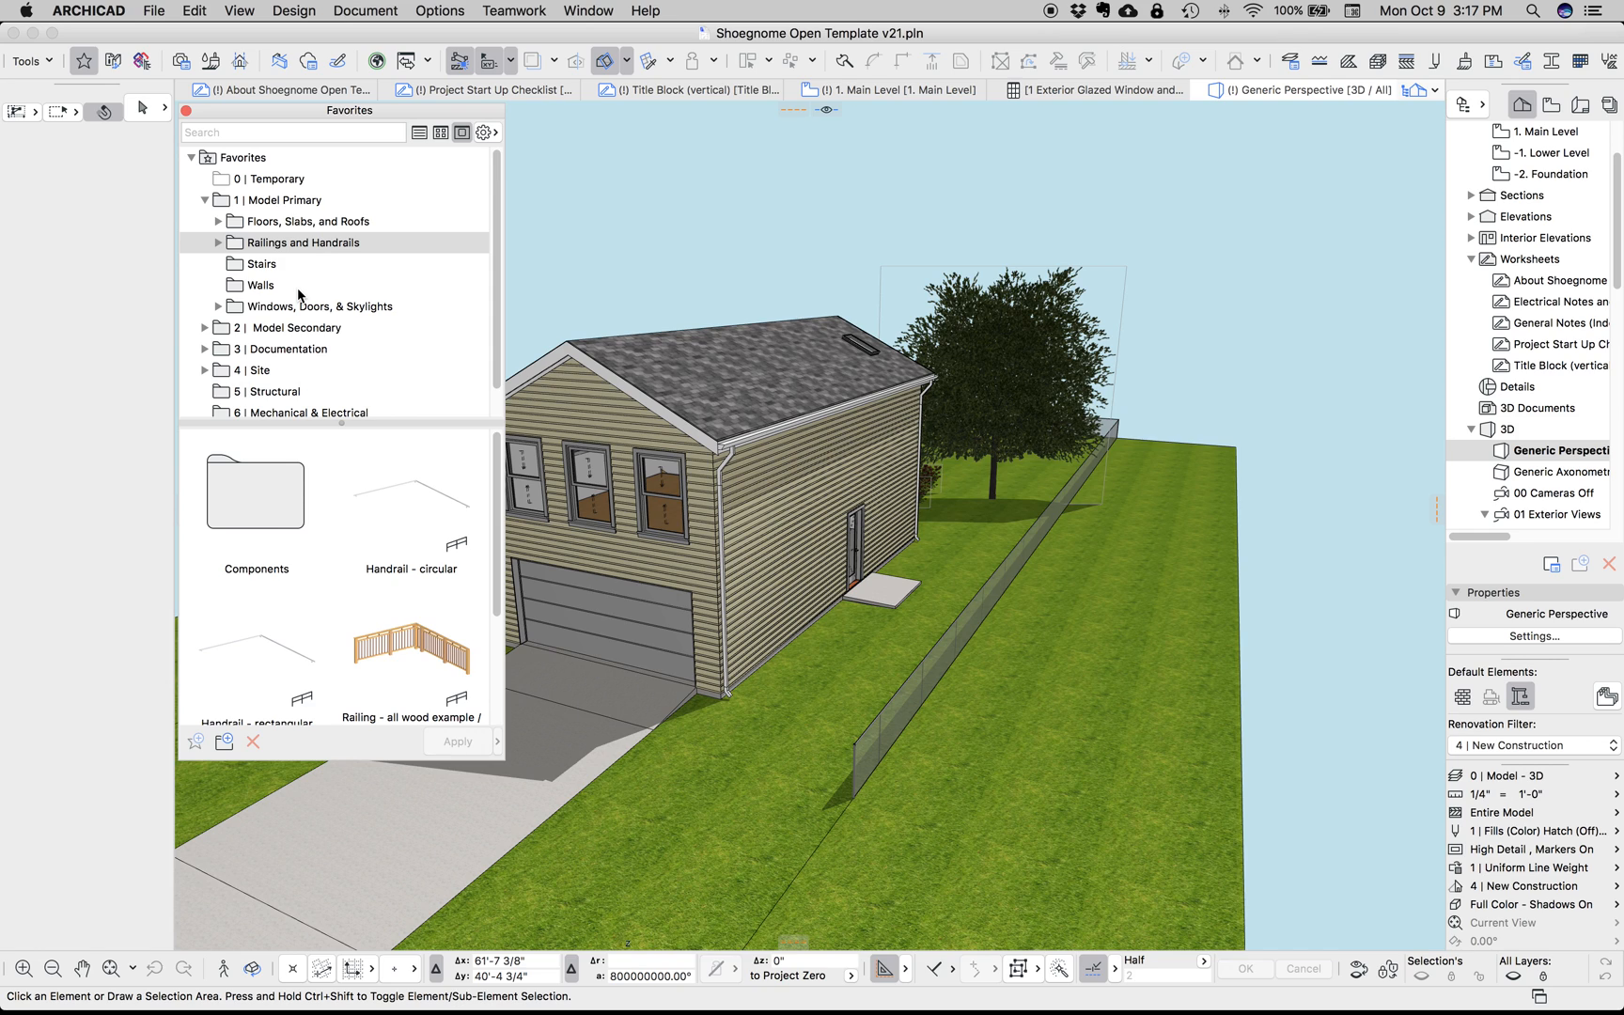
Browse the Walls, Documentation and Mechanical & Electrical favorite folders, then close the palette
scroll("down", 3)
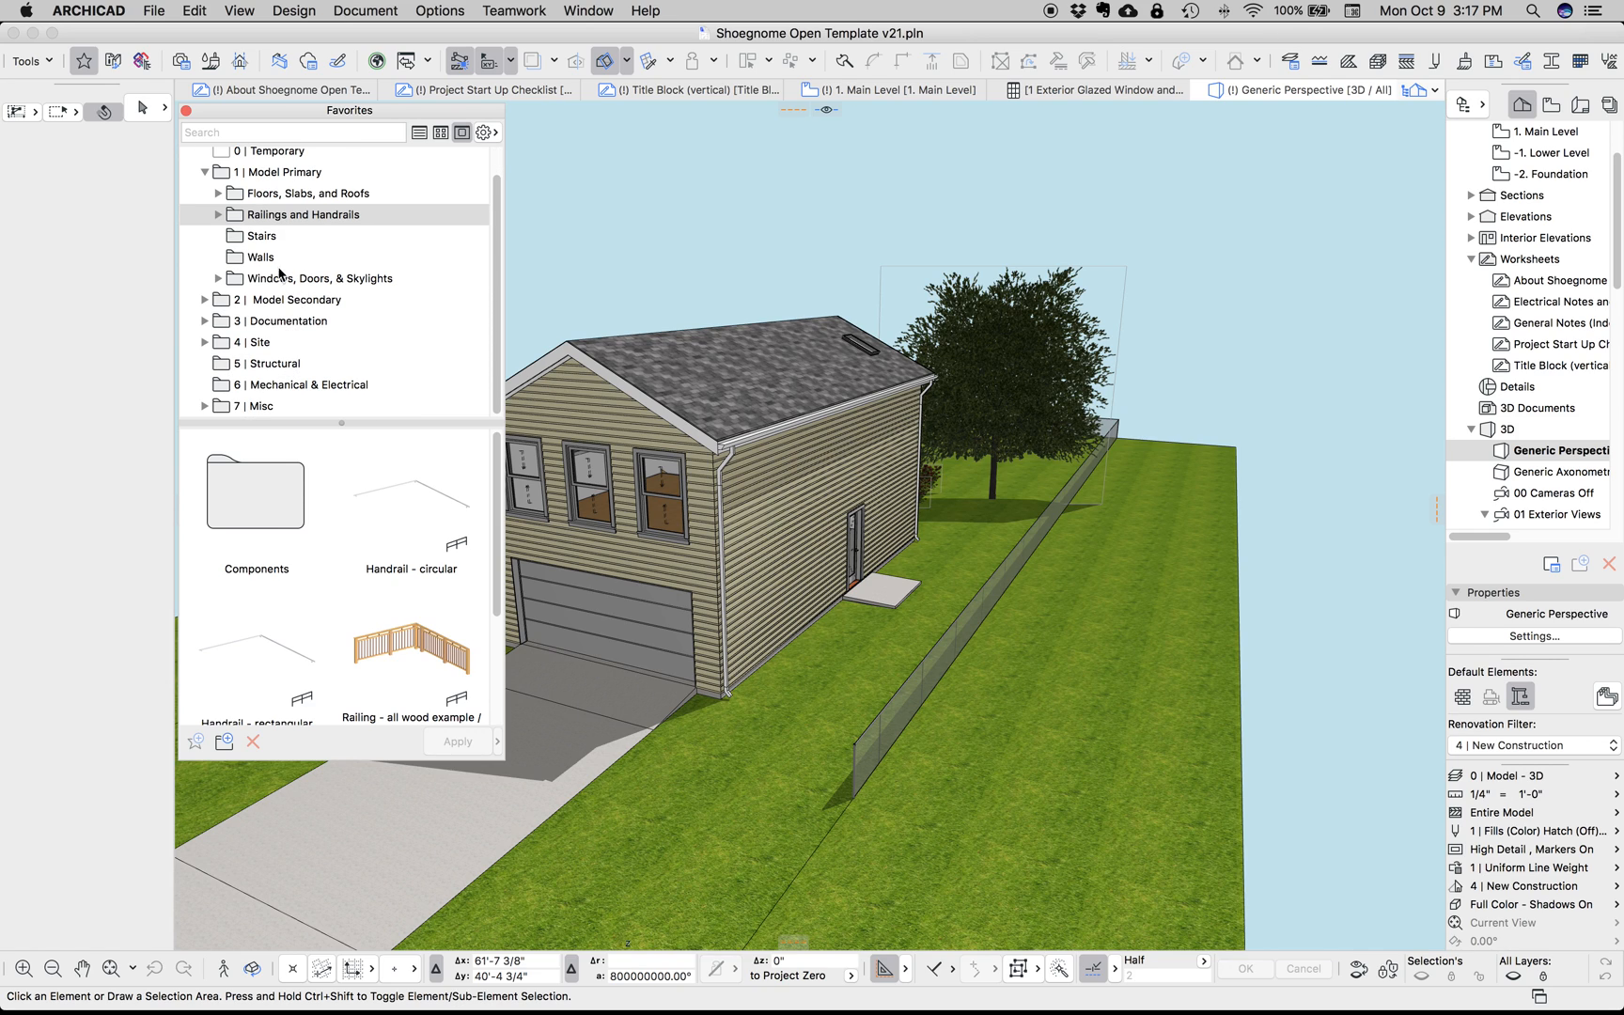
left_click(259, 257)
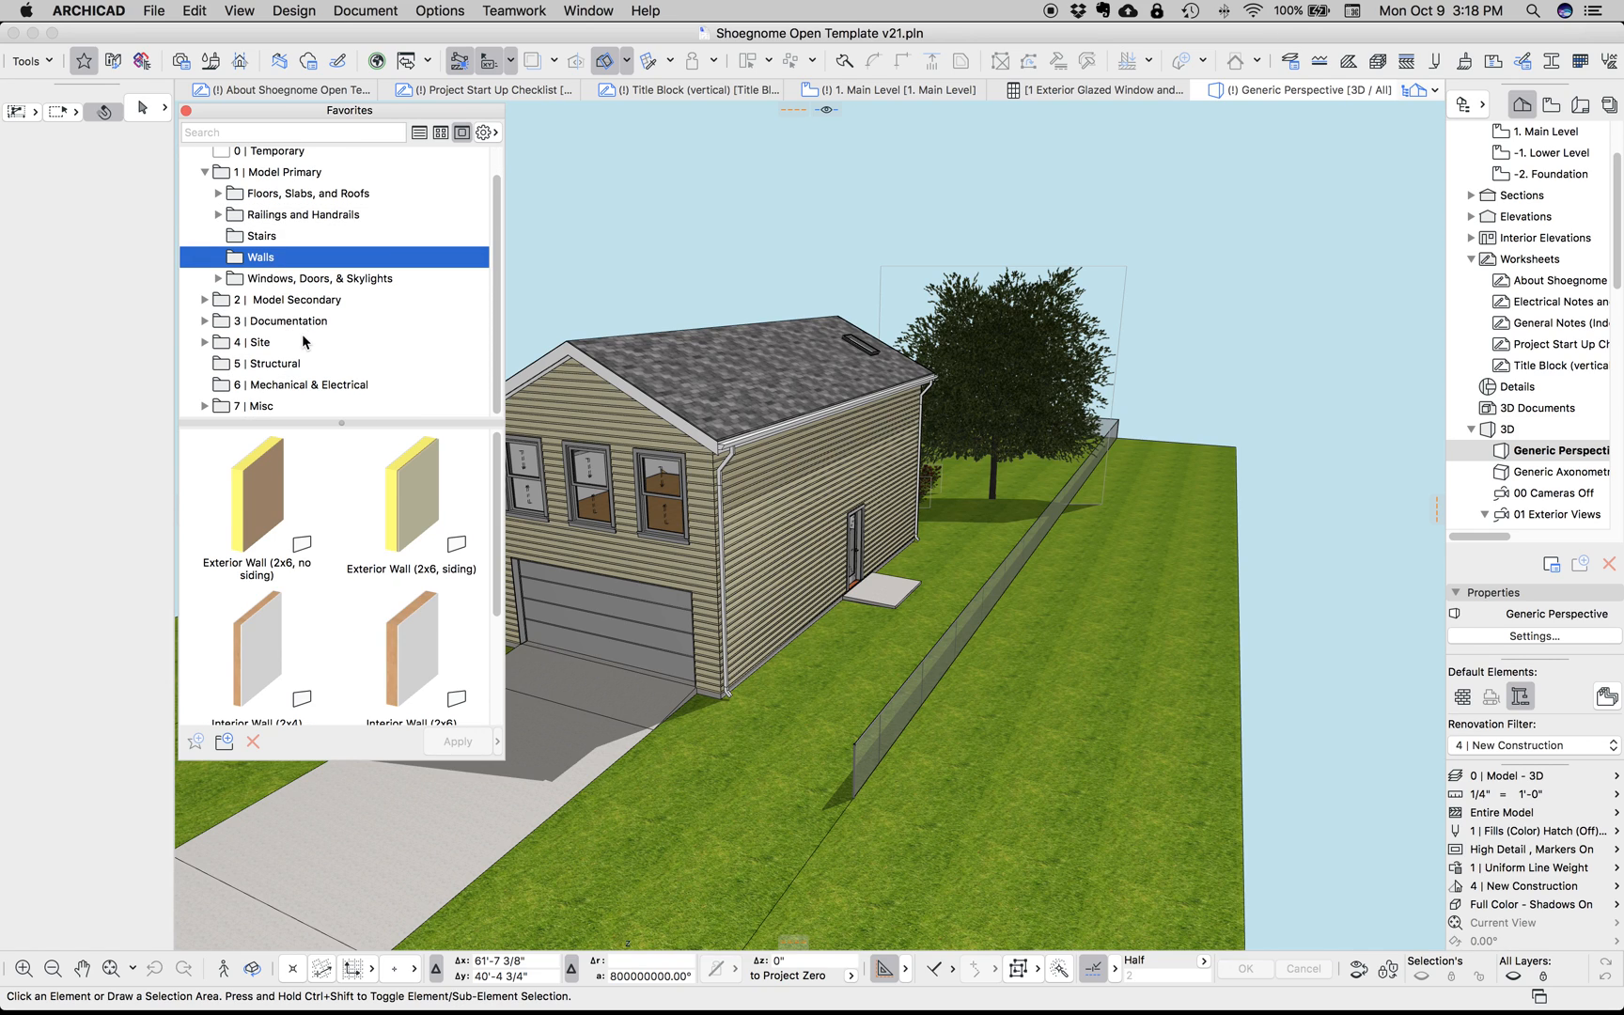
left_click(295, 321)
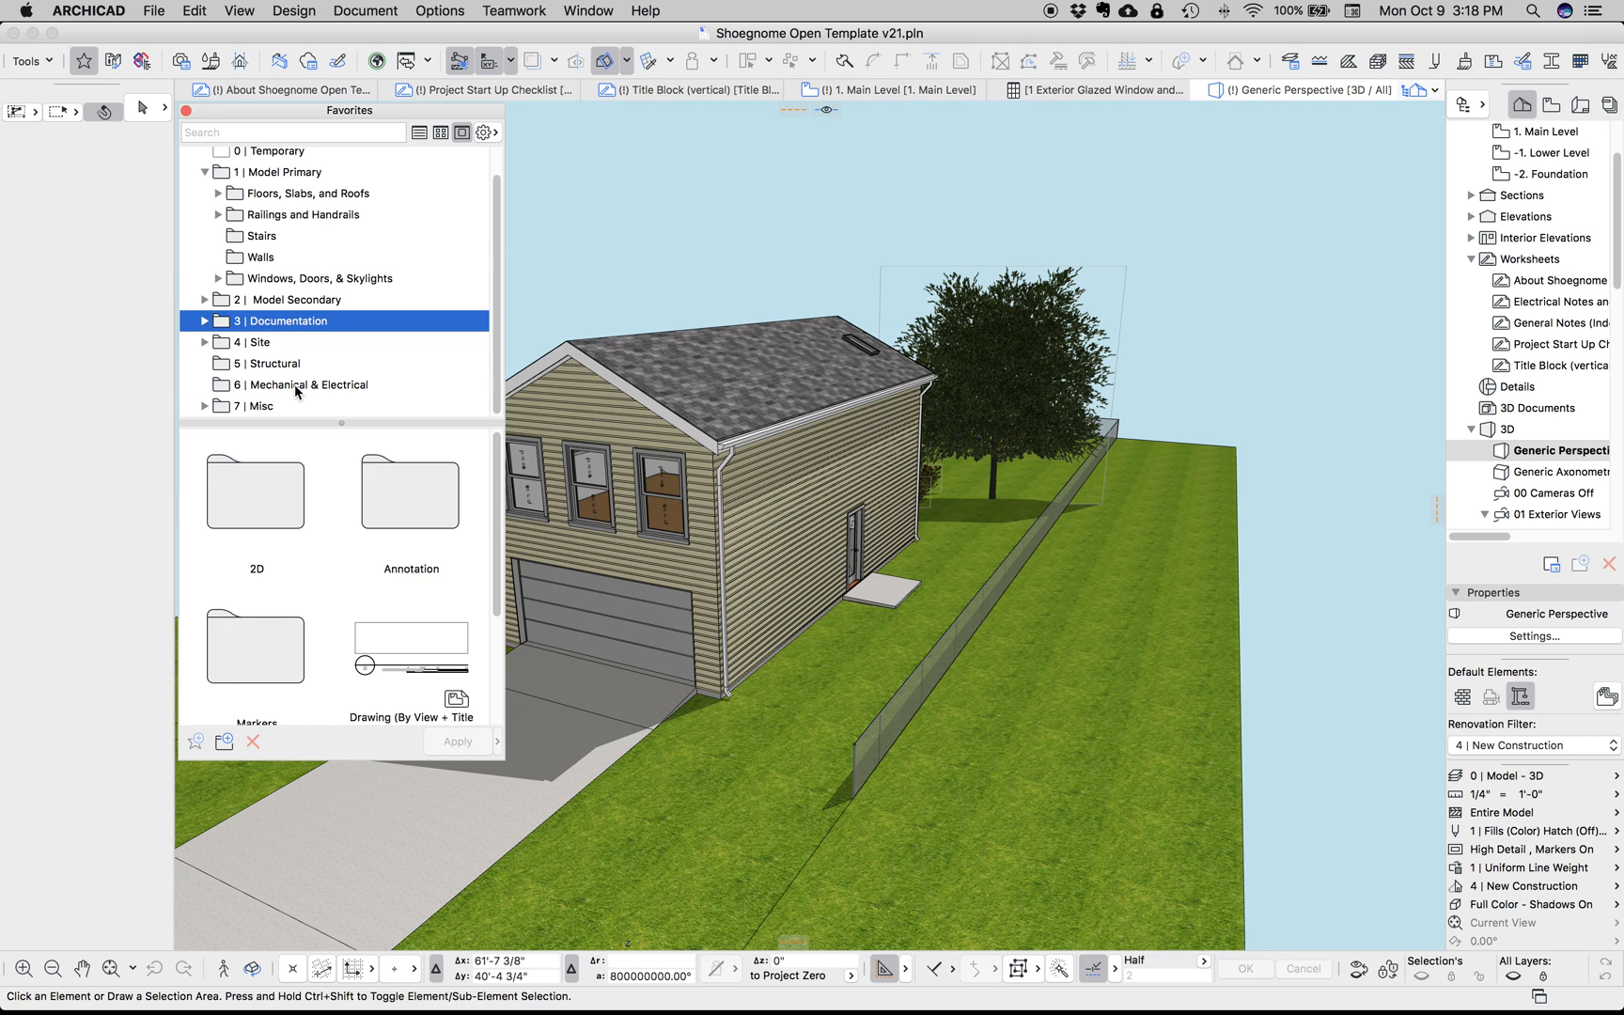
left_click(308, 384)
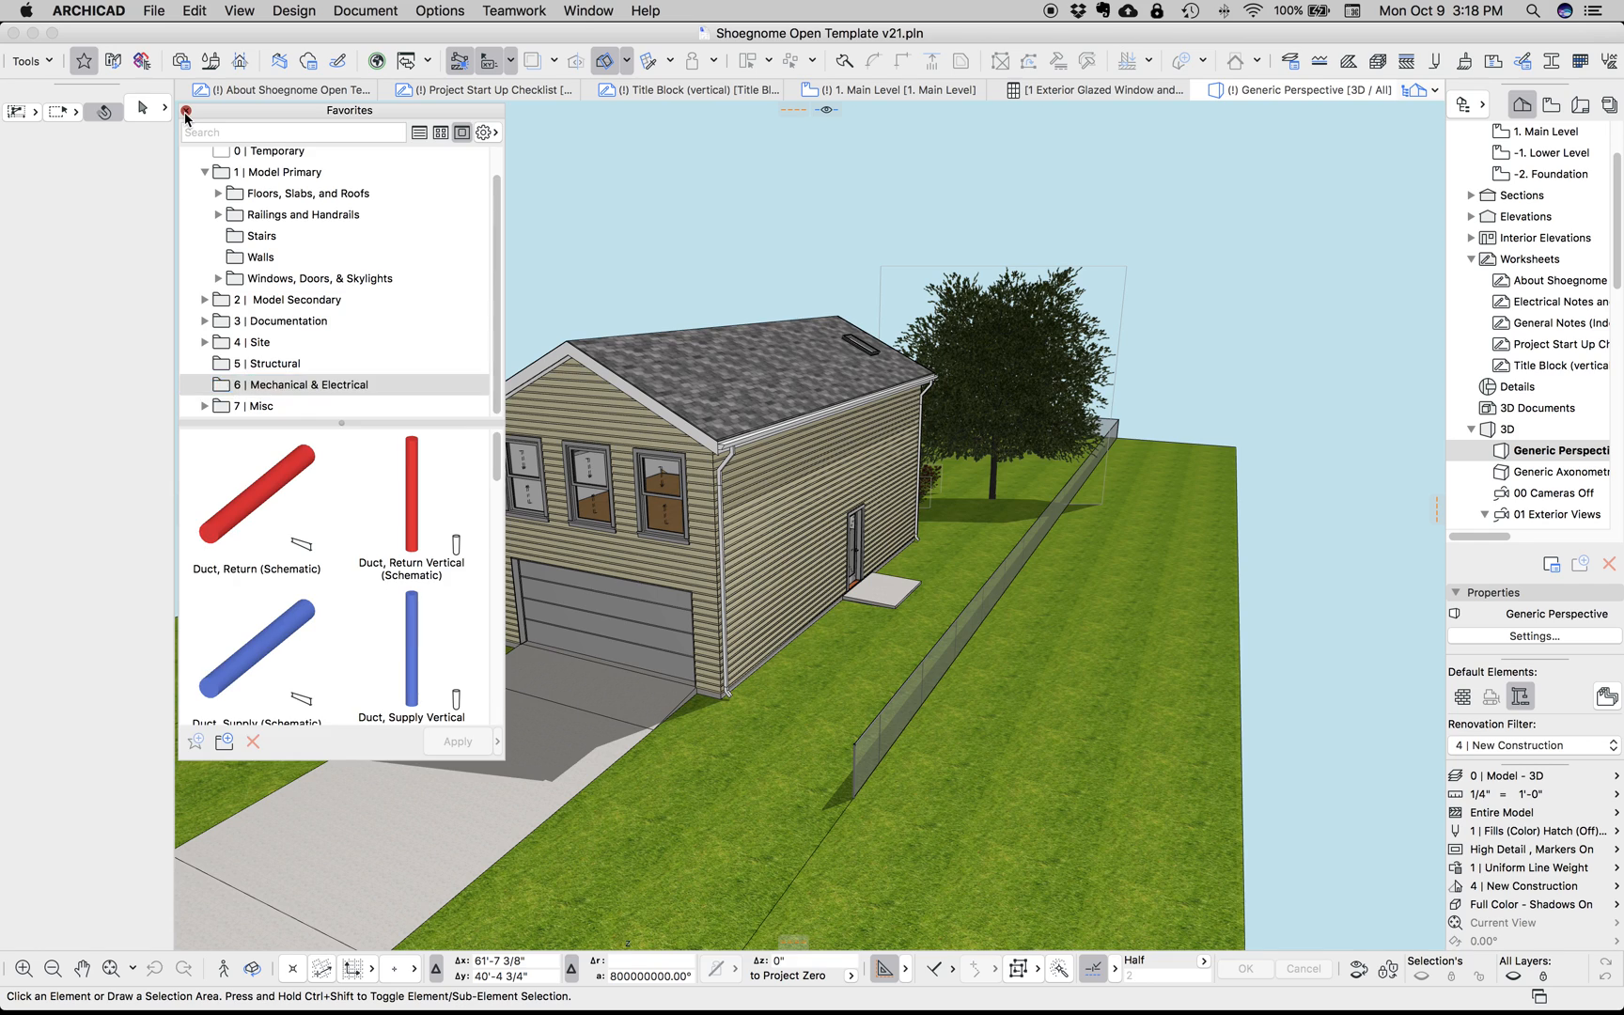
left_click(184, 113)
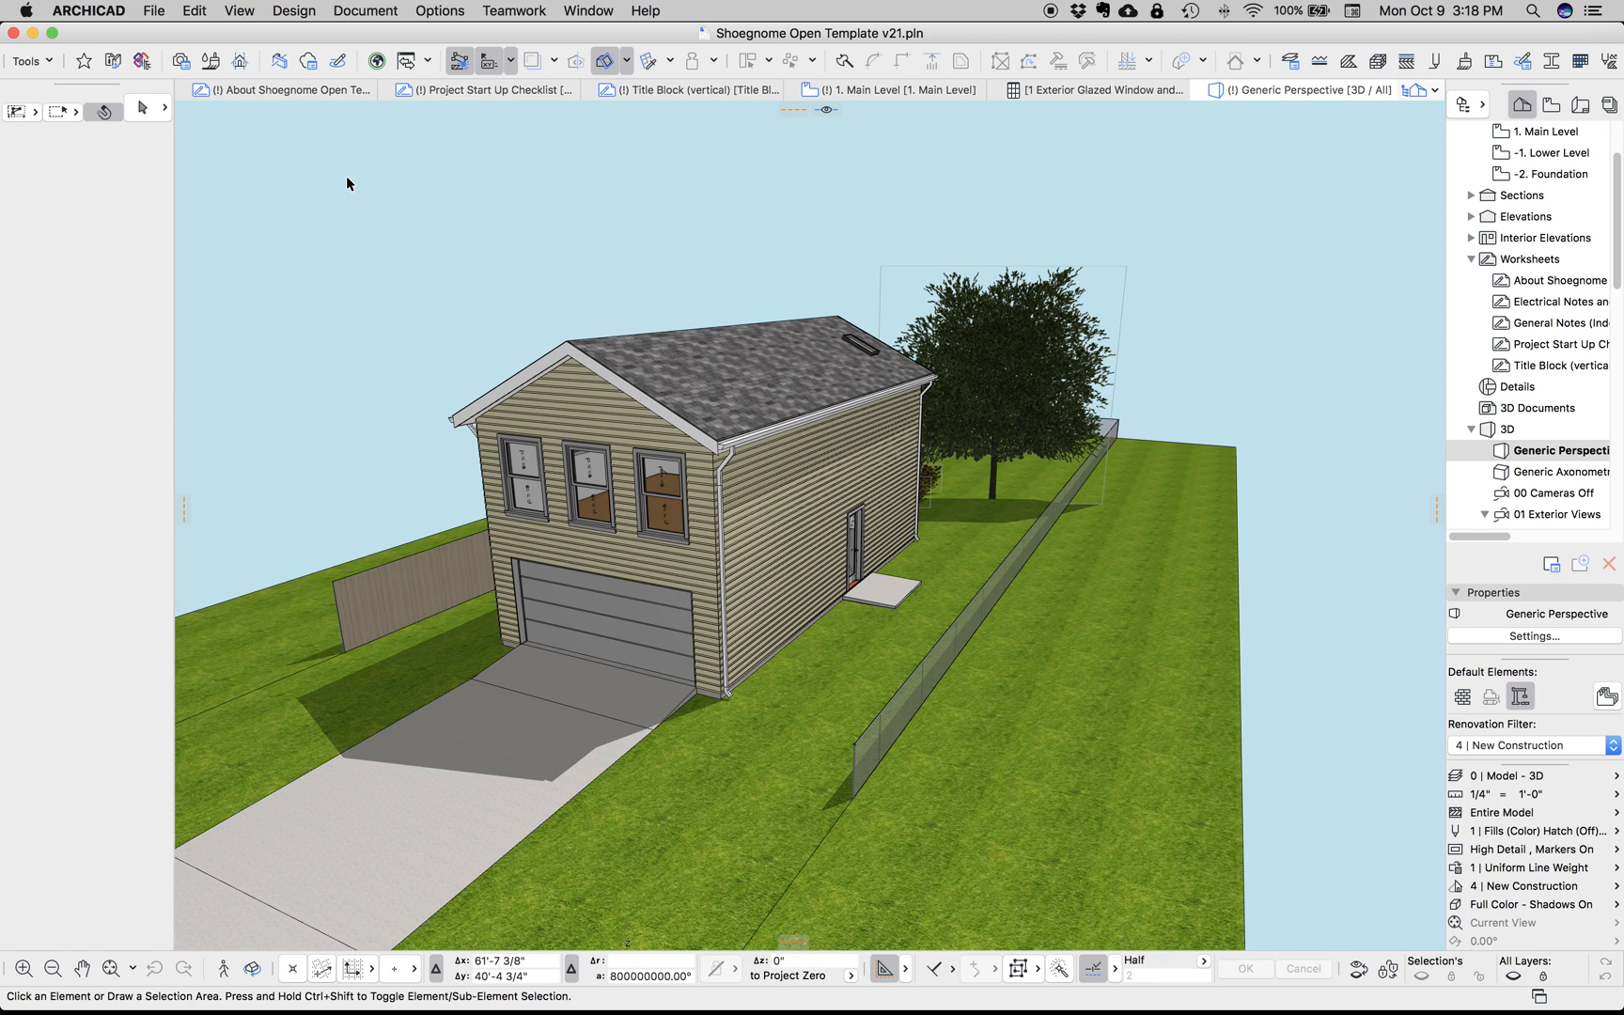